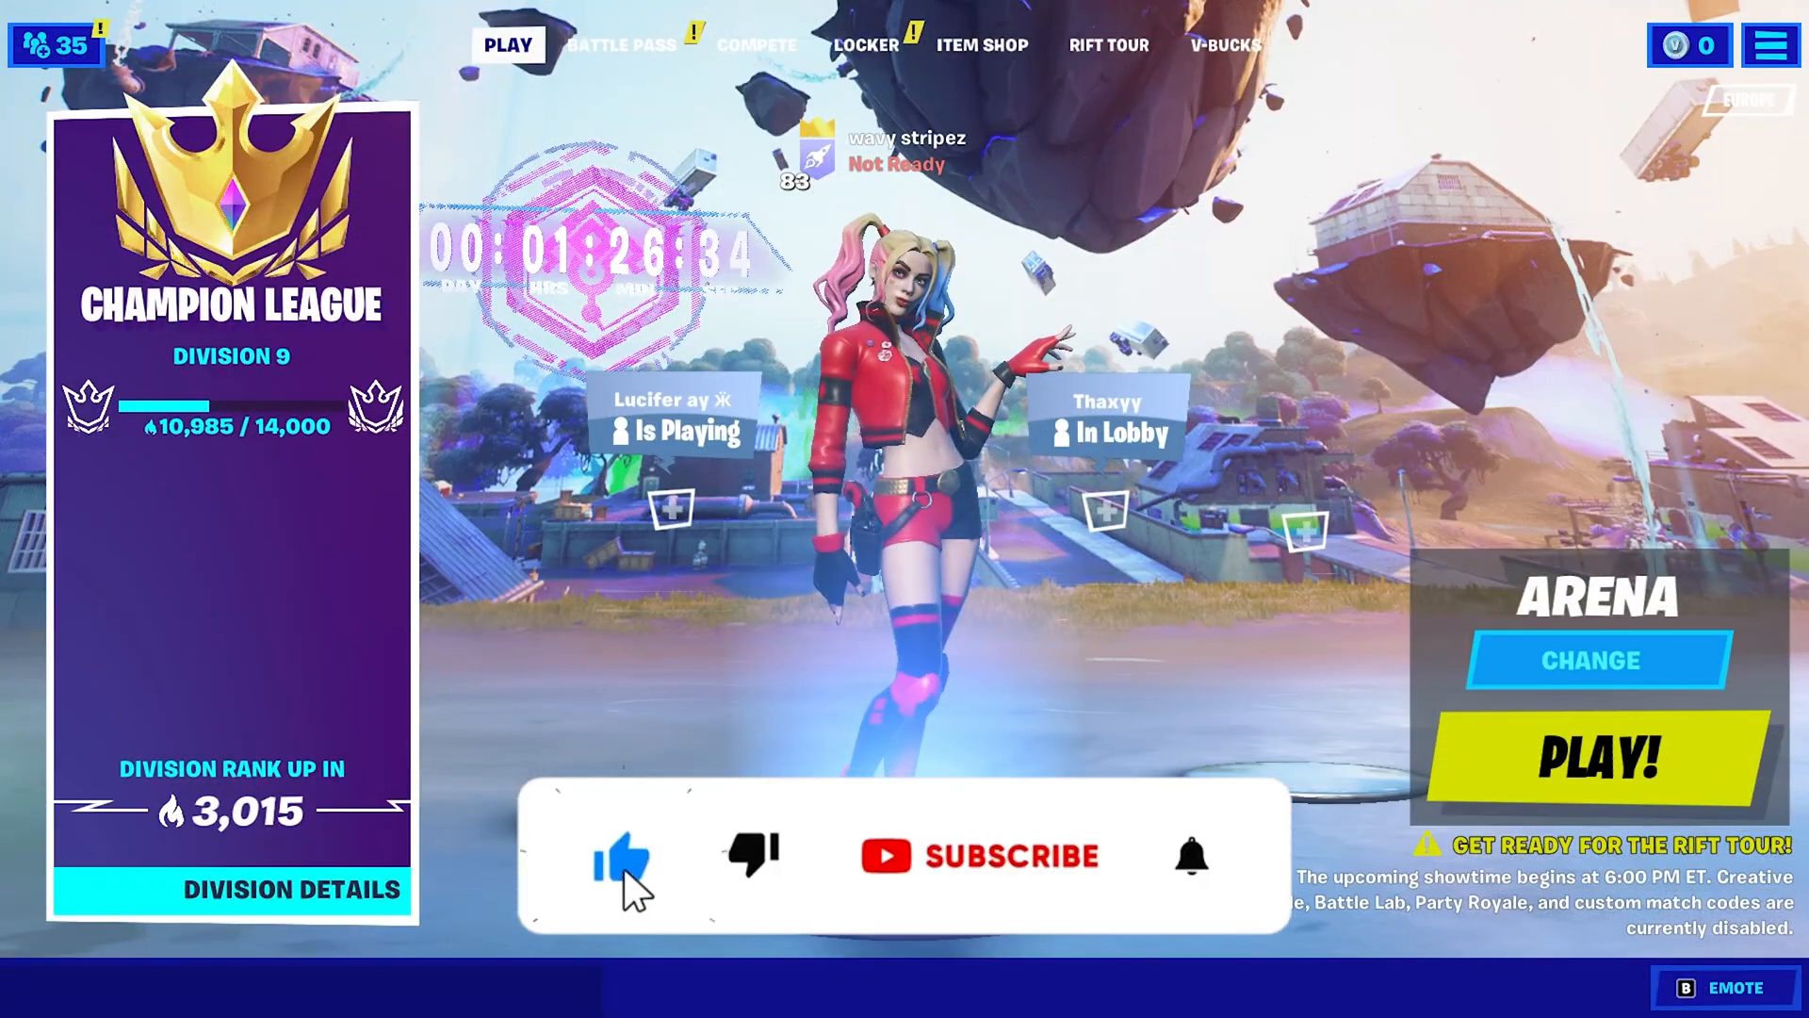
Switch from the Fortnite lobby to the CCleaner editions comparison page
left_click(981, 855)
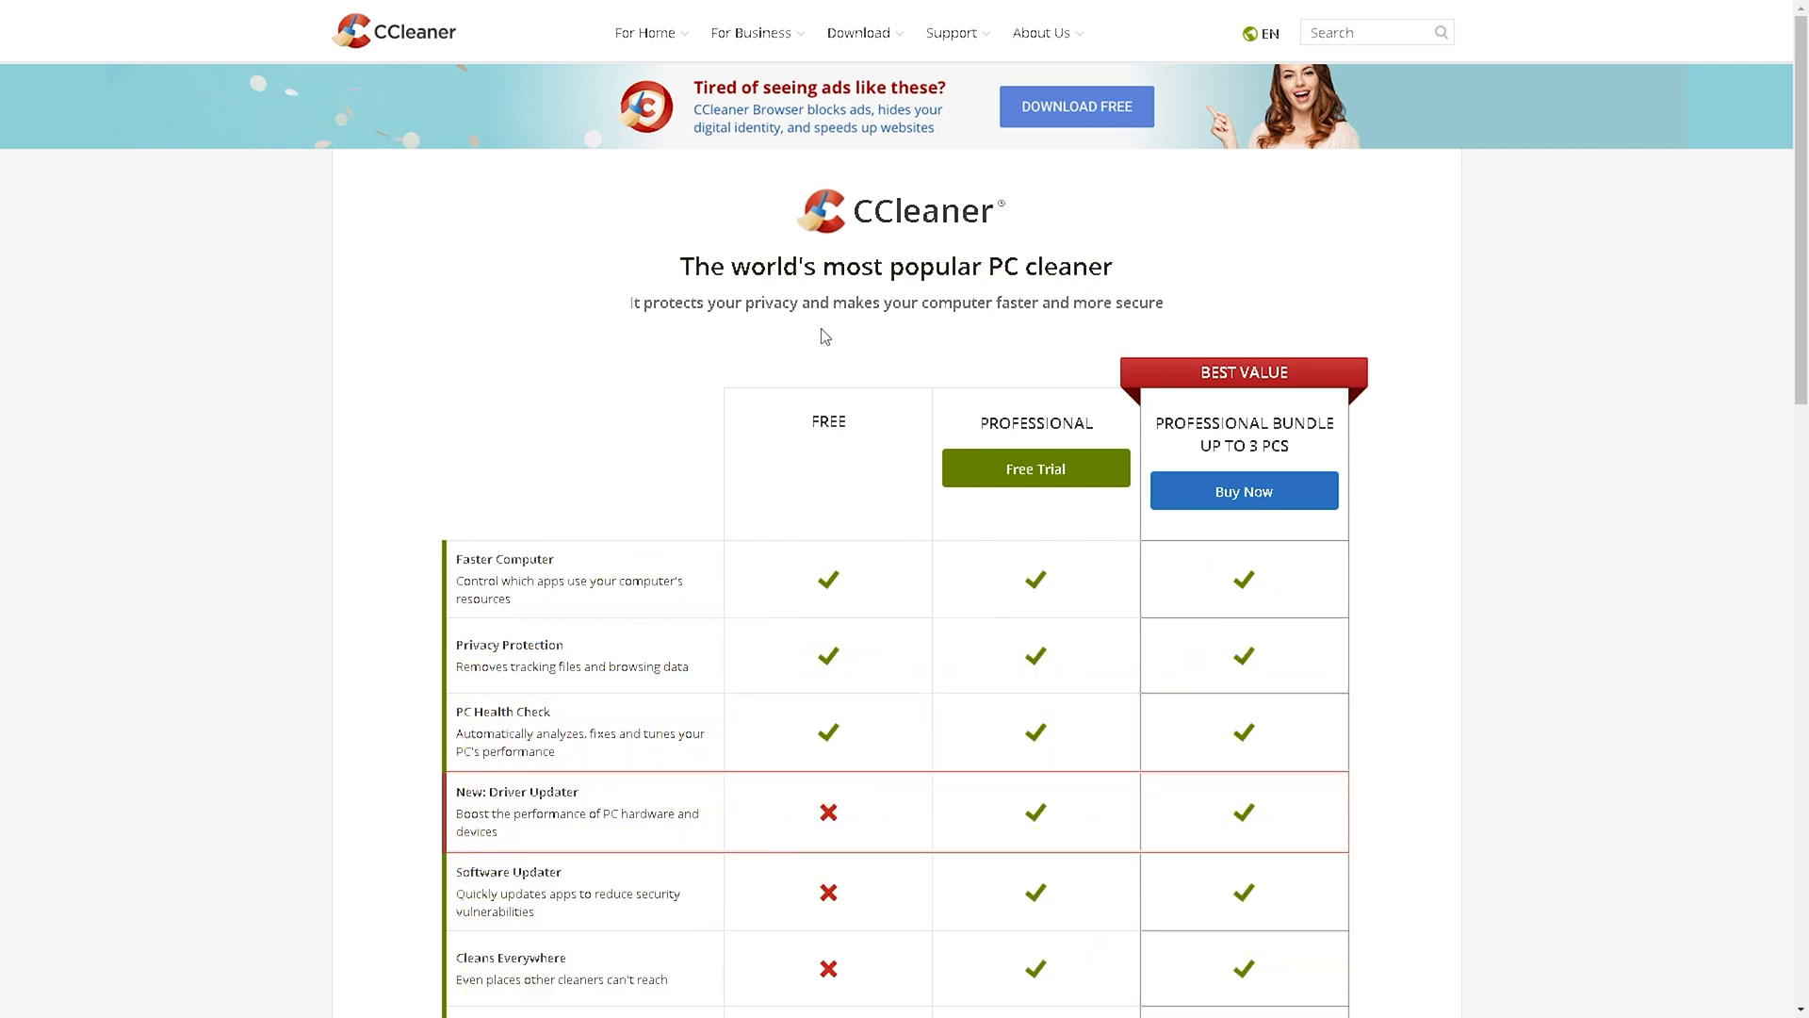
Scroll the editions table and minimize the browser to reveal the CCleaner shortcut and setup file
scroll("down", 3)
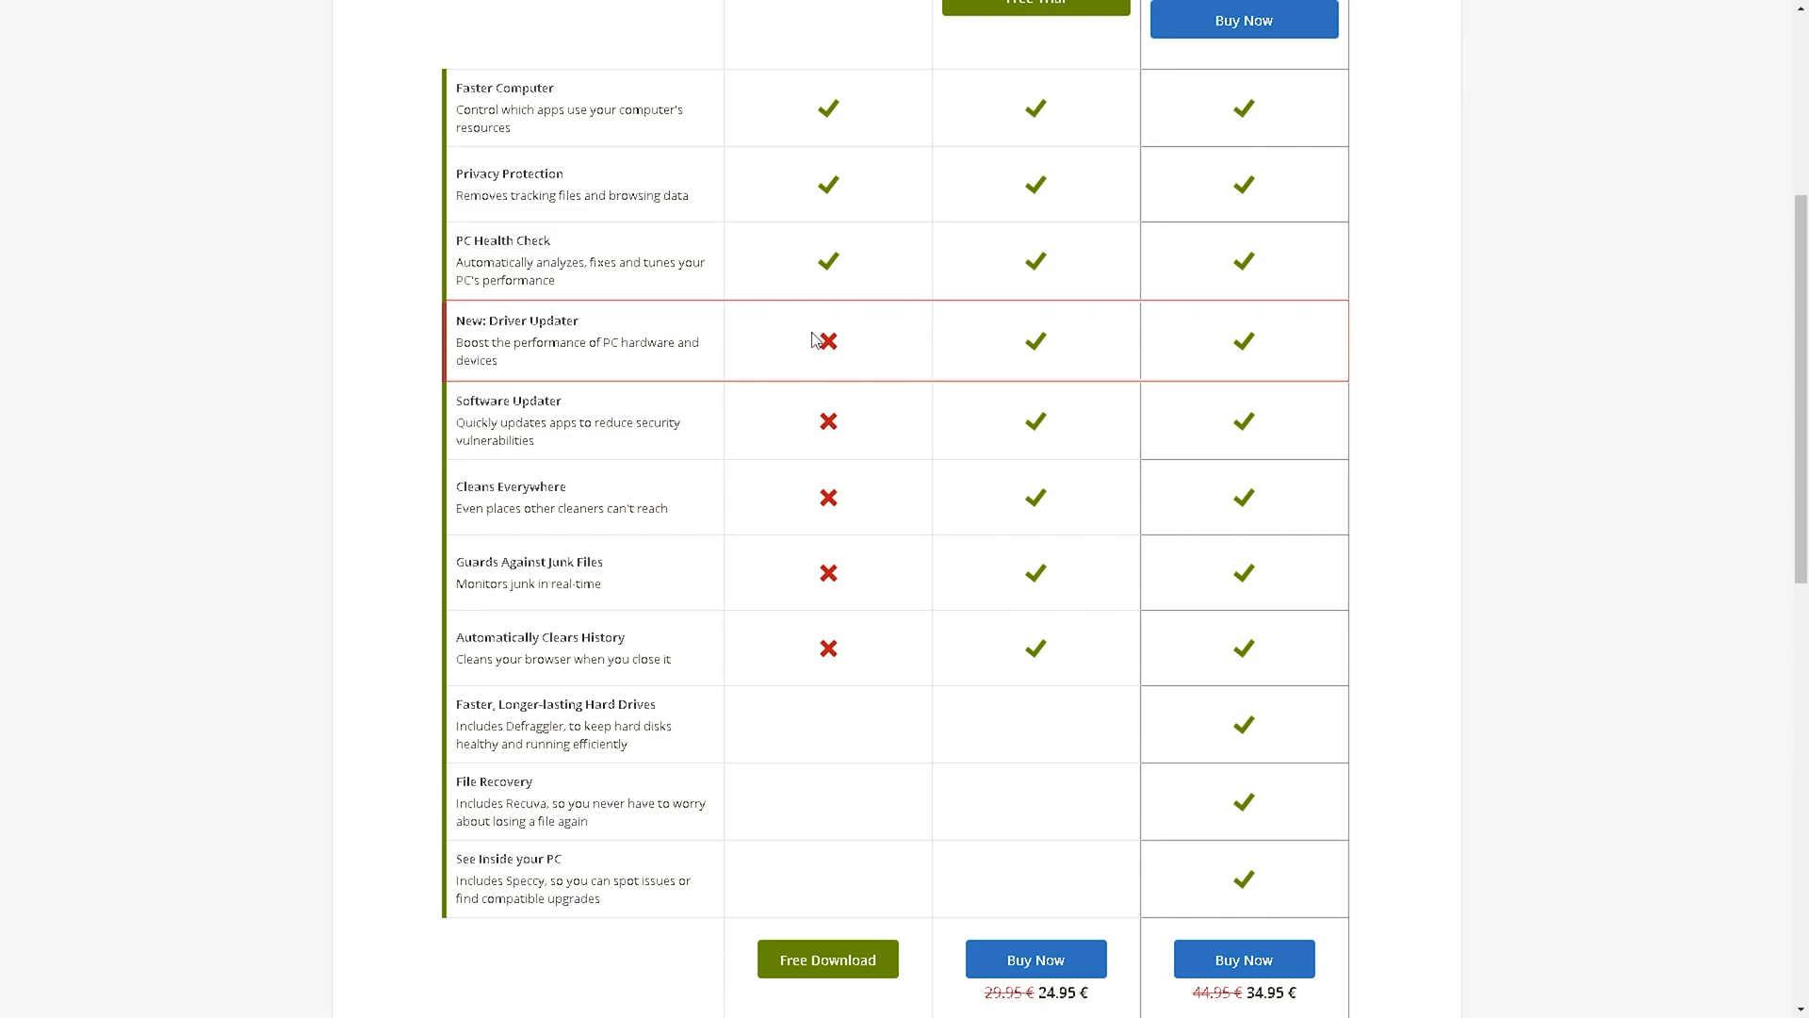
scroll("up", 3)
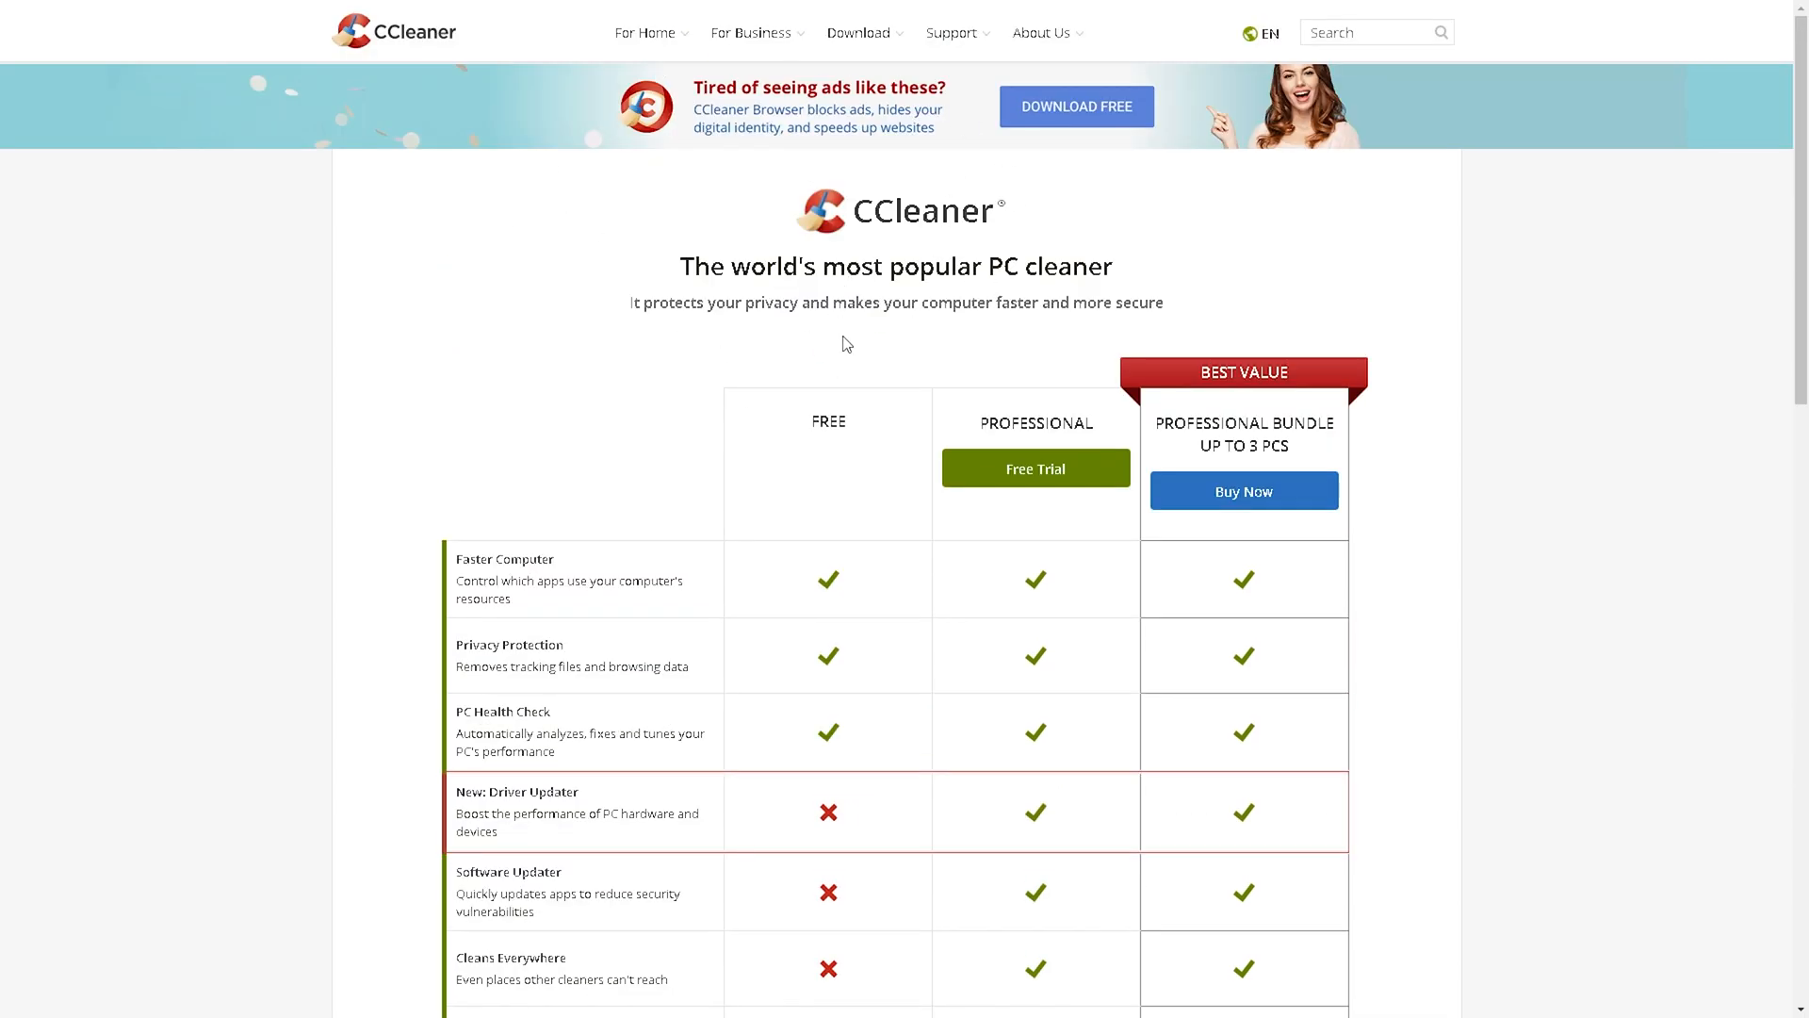
scroll("down", 3)
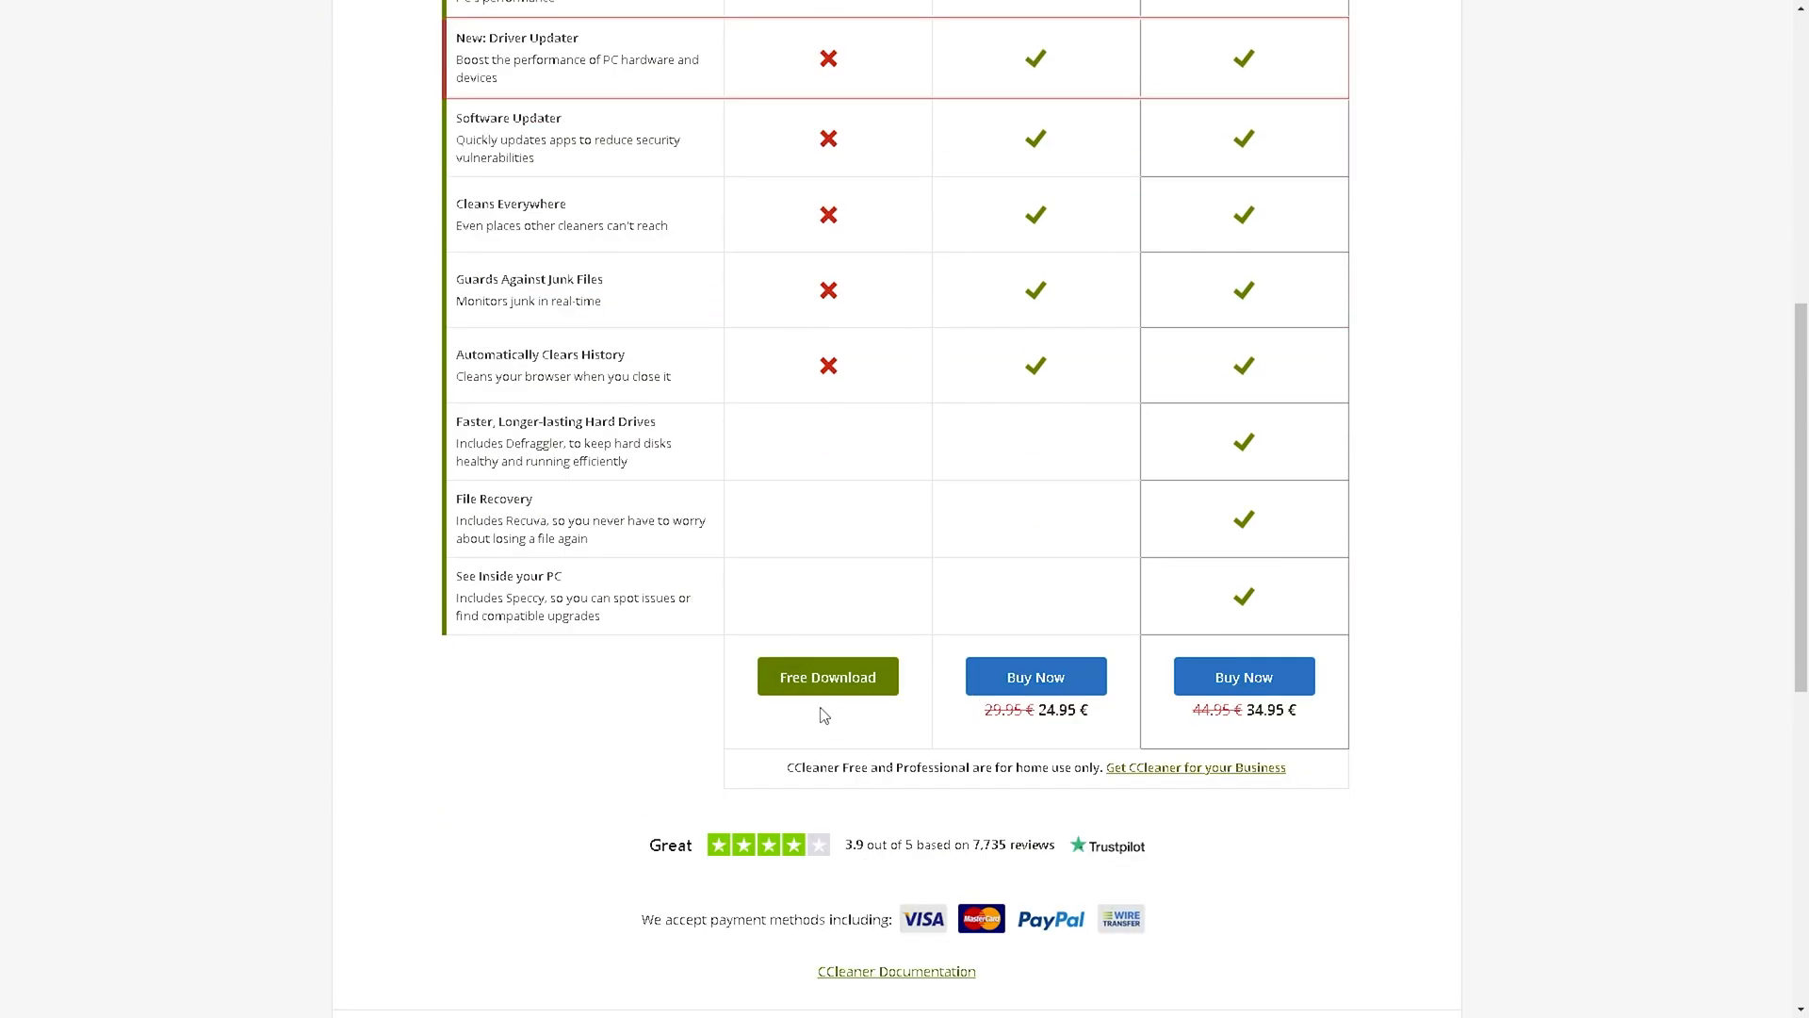
scroll("down", 3)
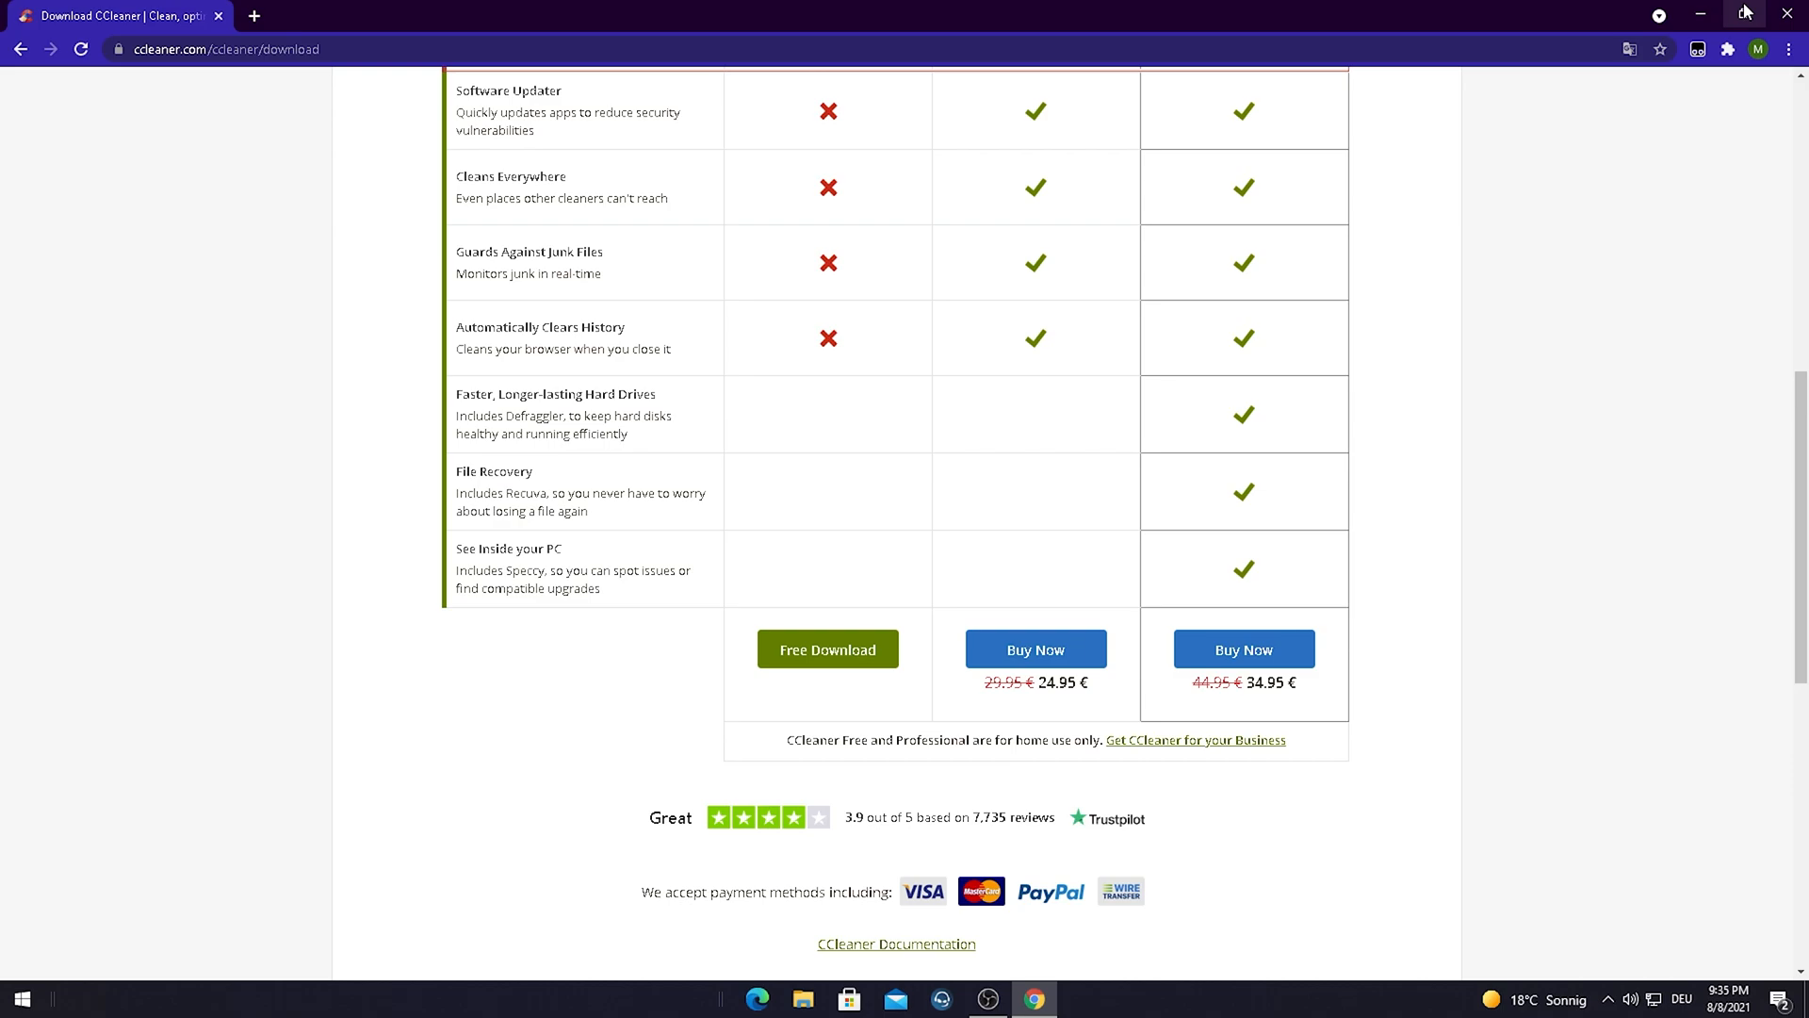
left_click(1746, 12)
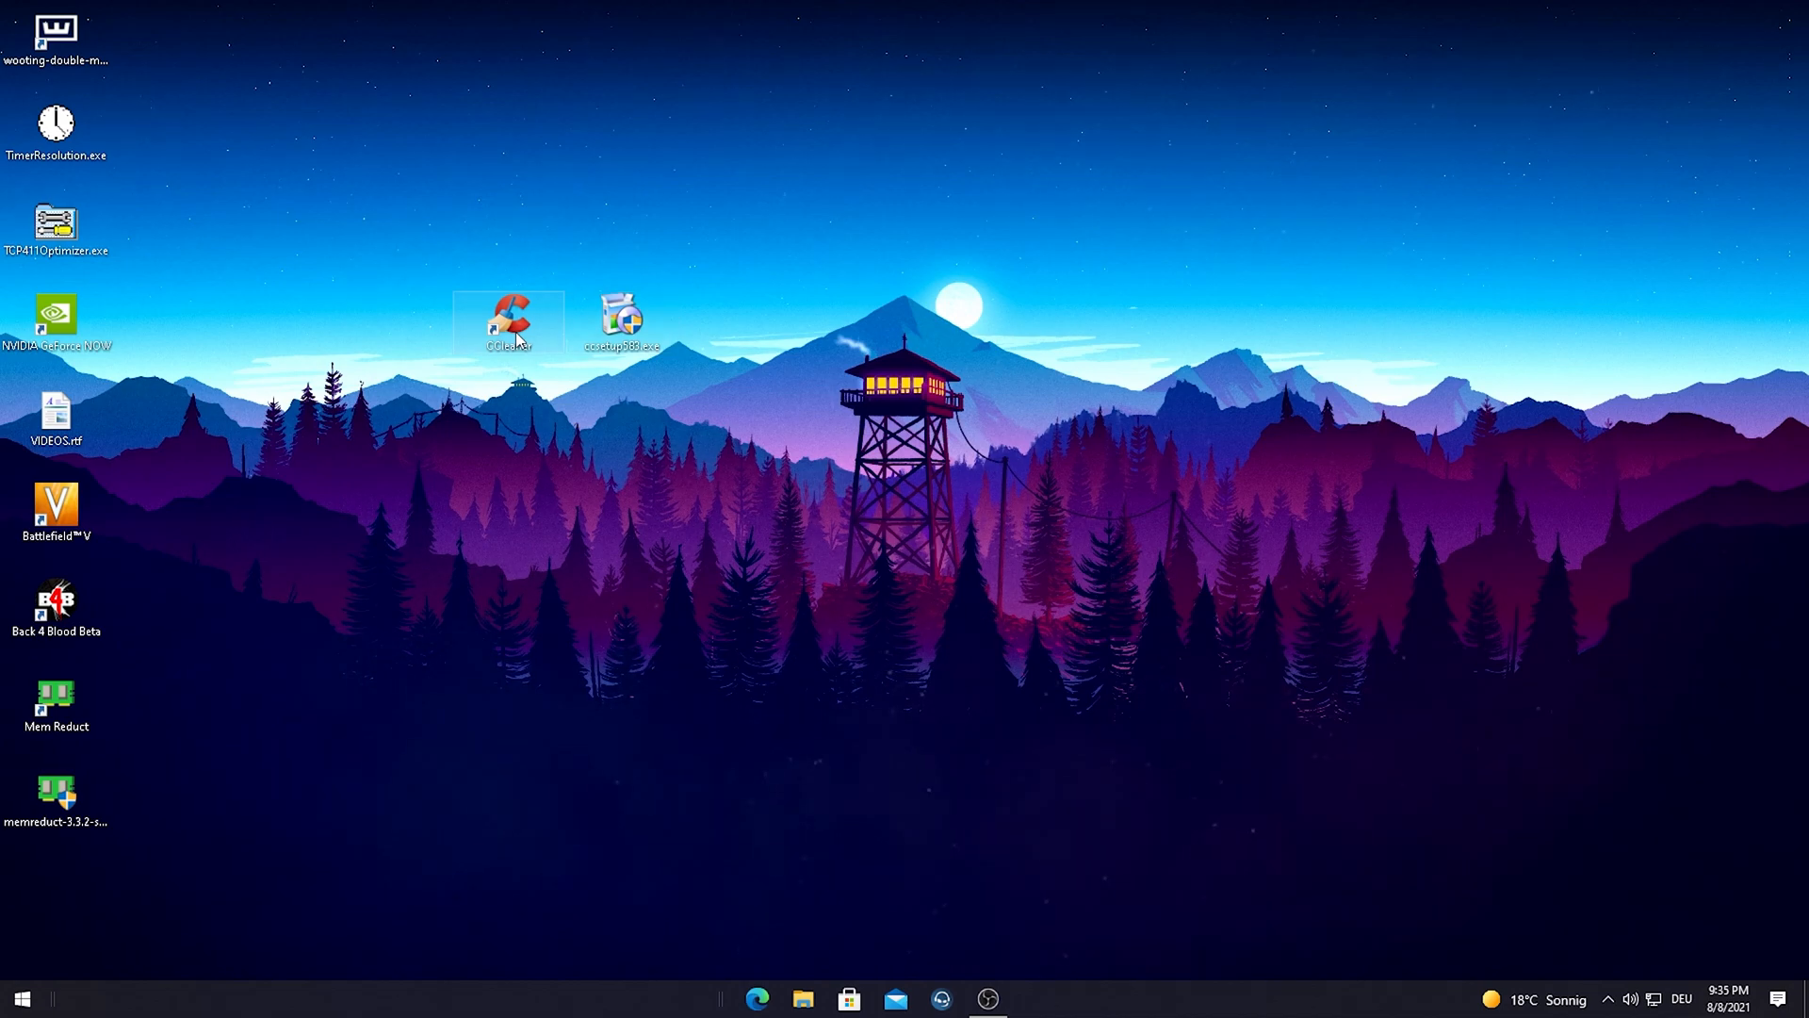
Launch CCleaner Free from its desktop shortcut
double_click(509, 317)
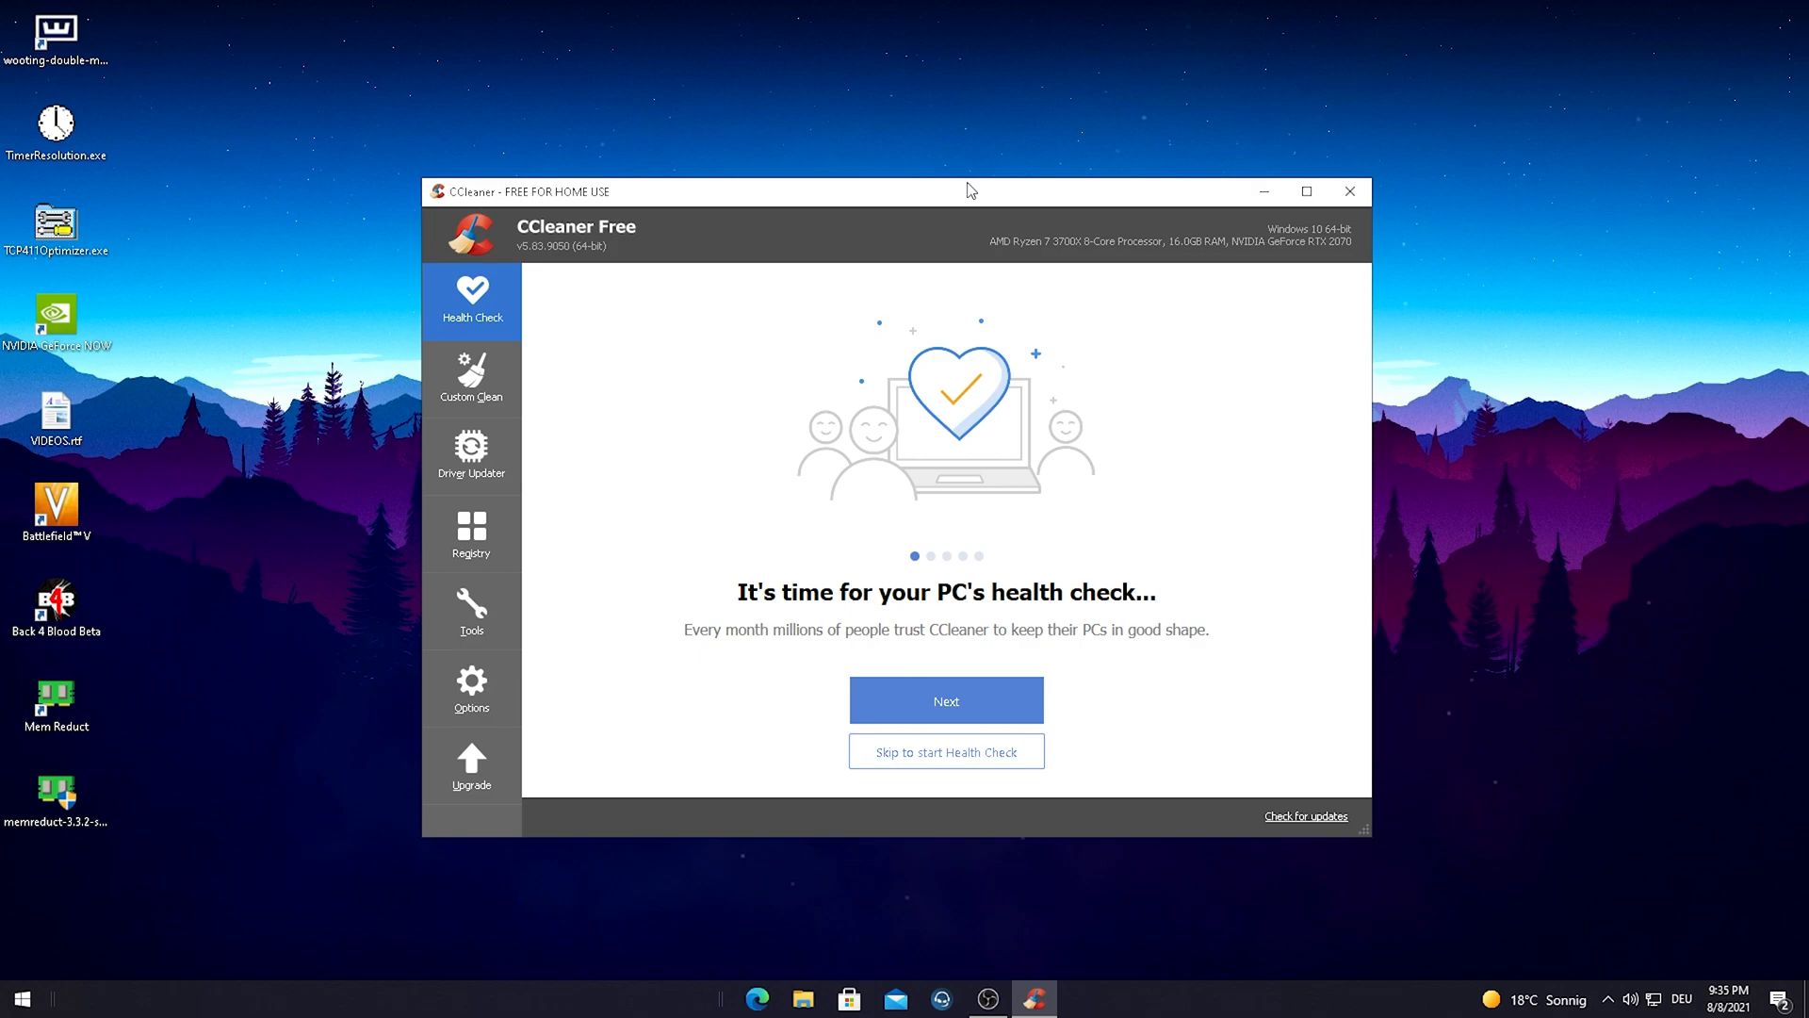
mouse_move(1154, 274)
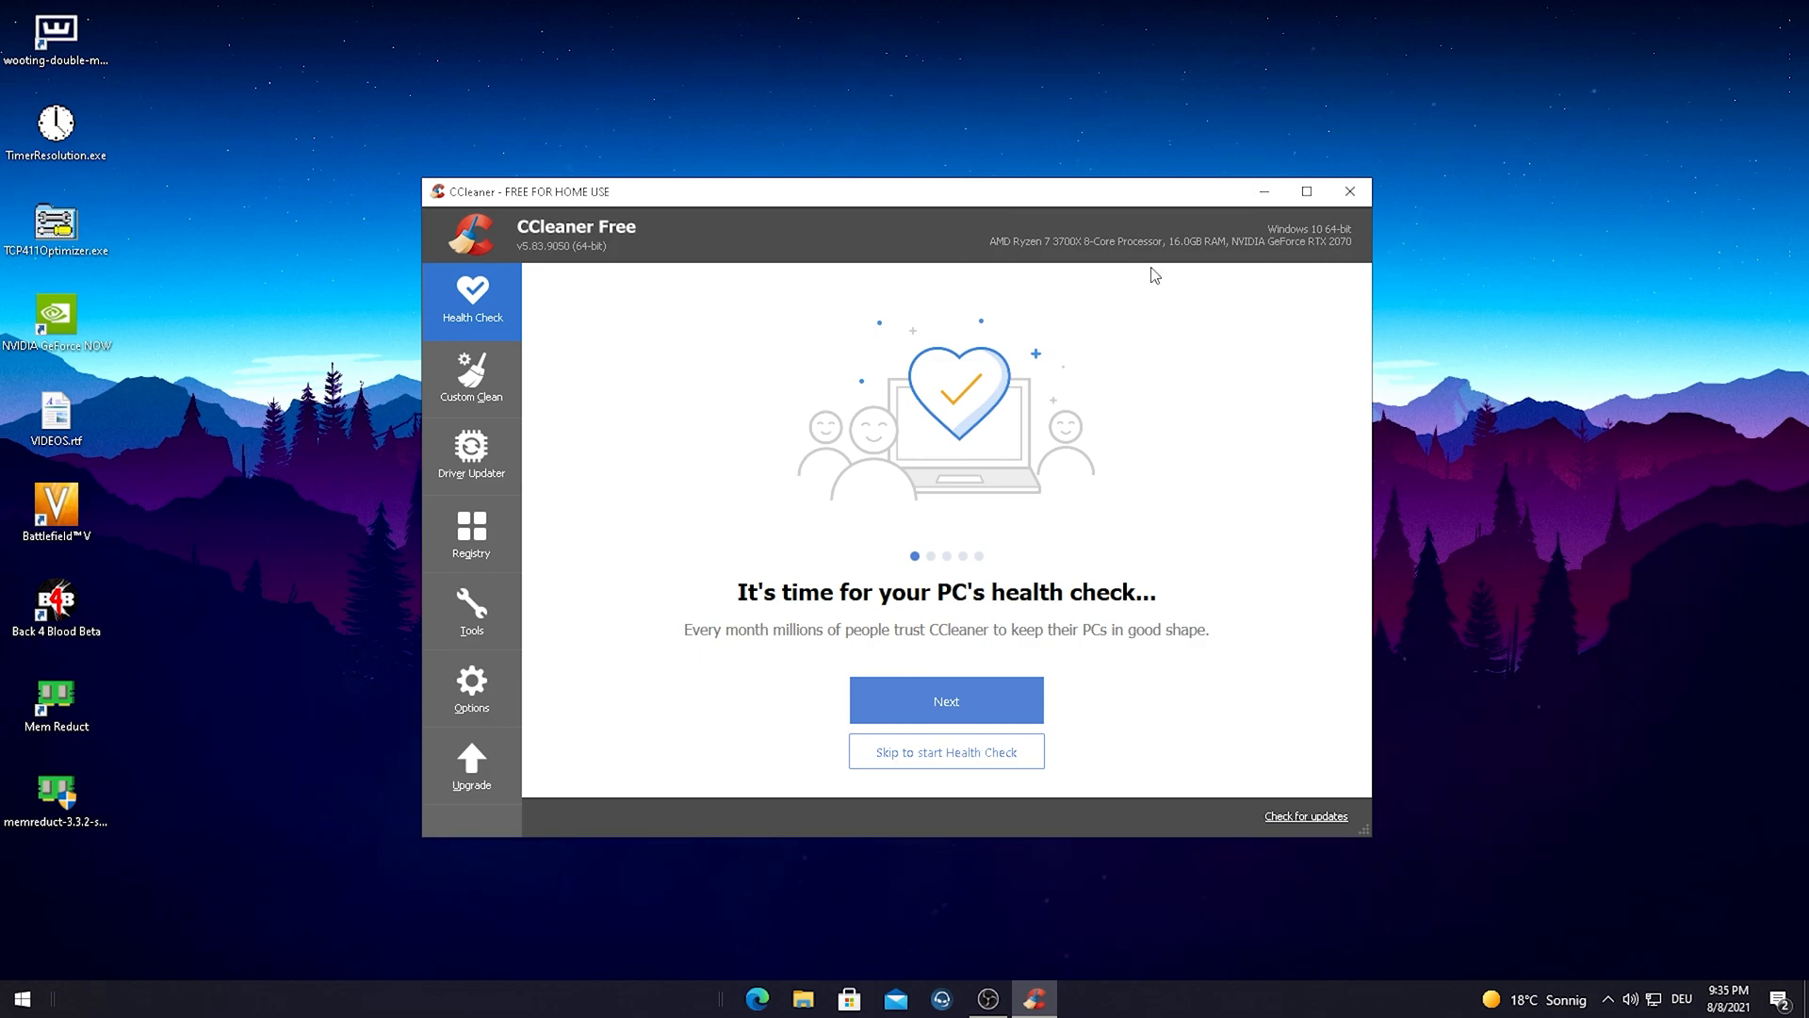
mouse_move(736, 447)
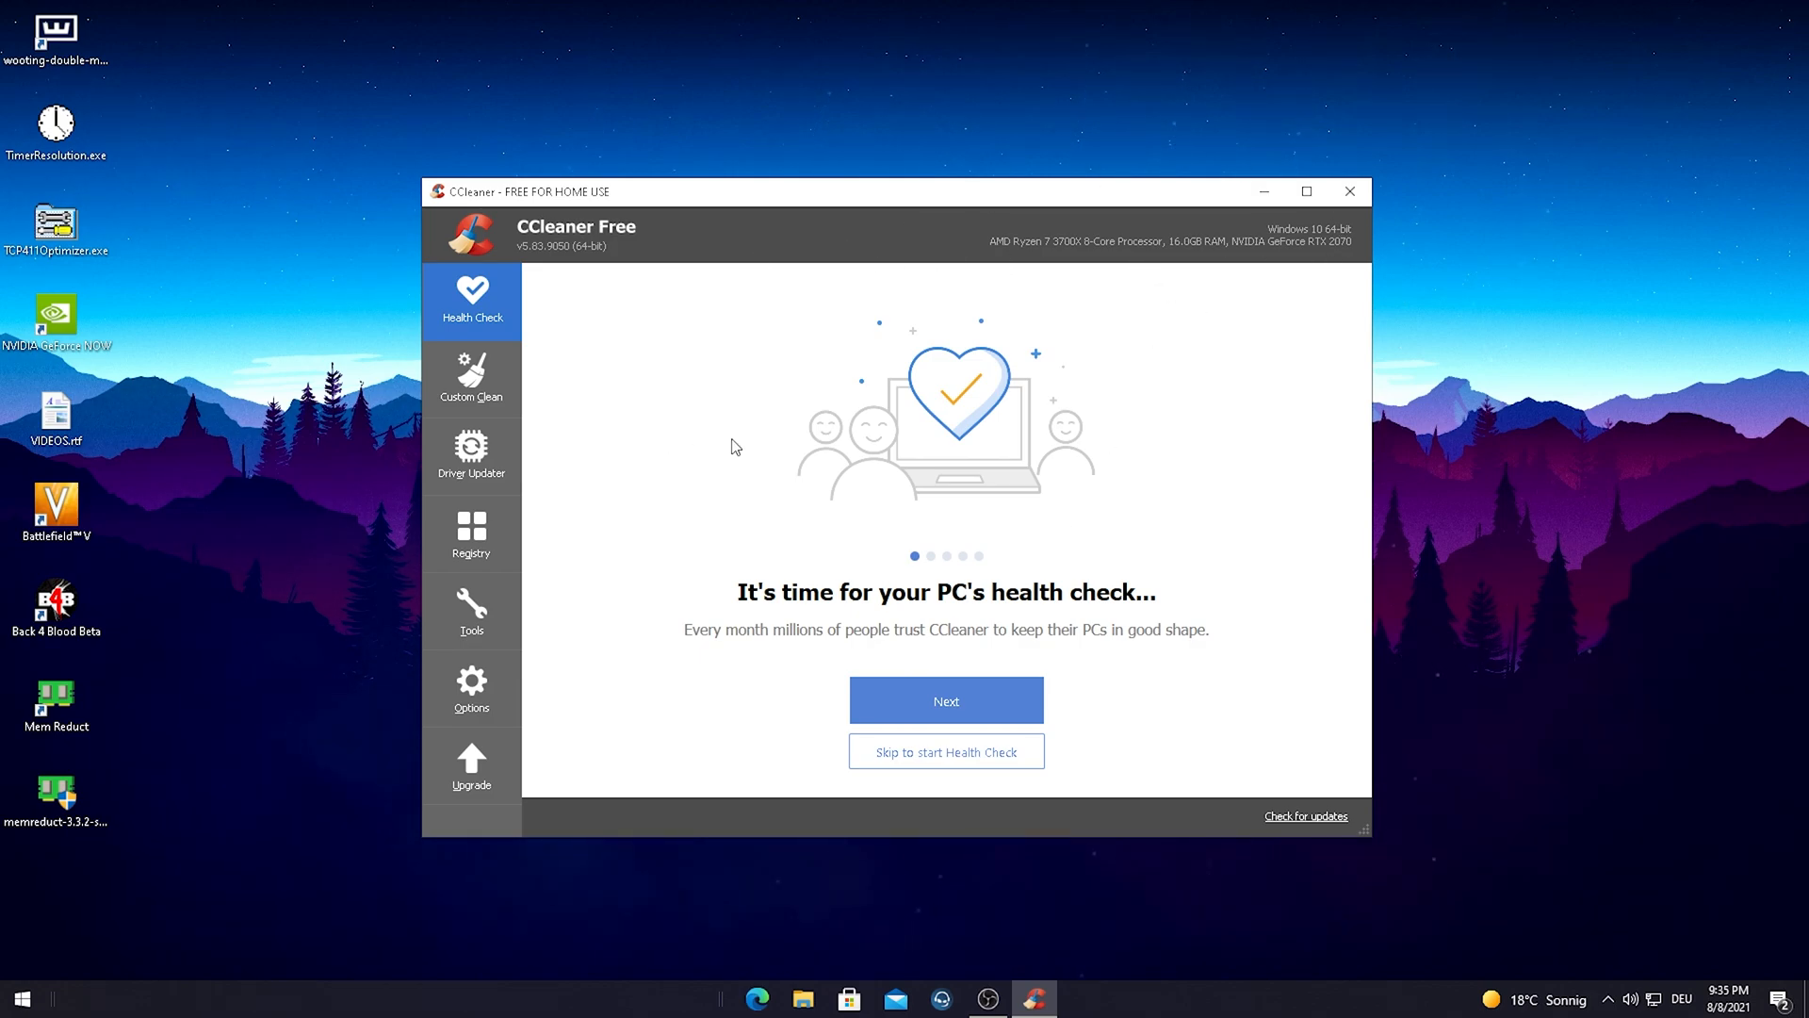
mouse_move(472, 302)
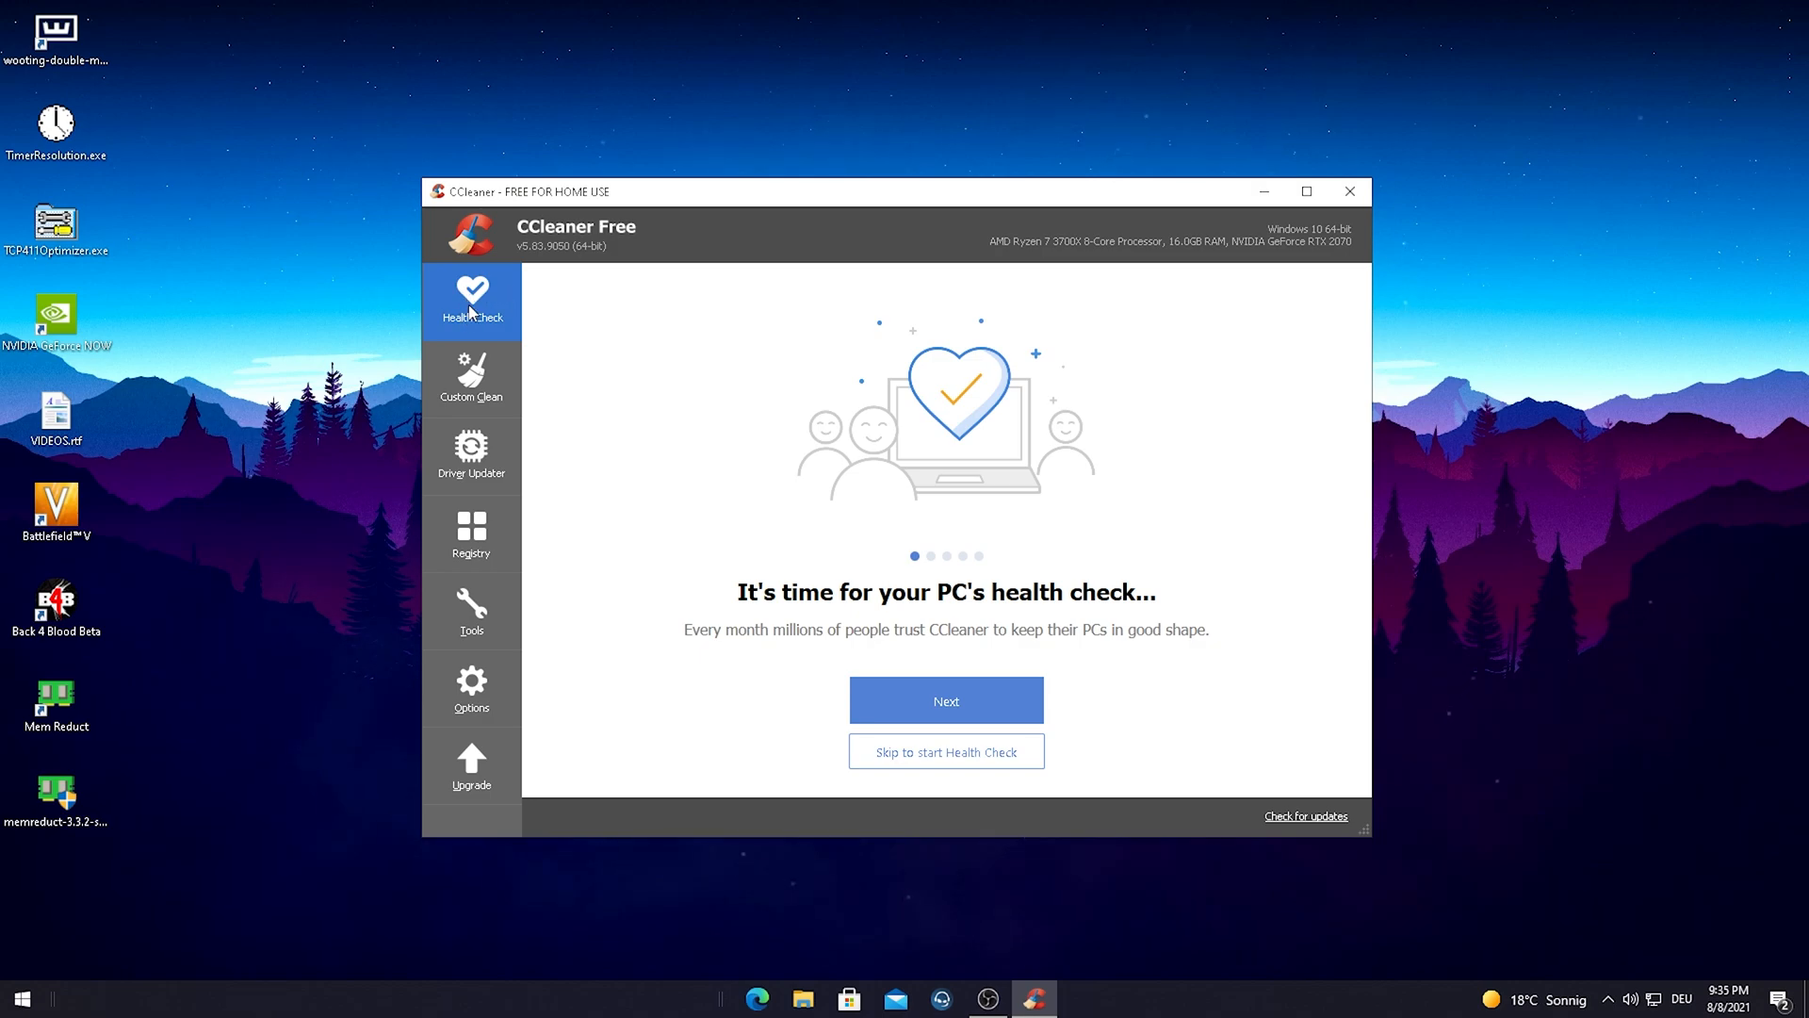
mouse_move(479, 335)
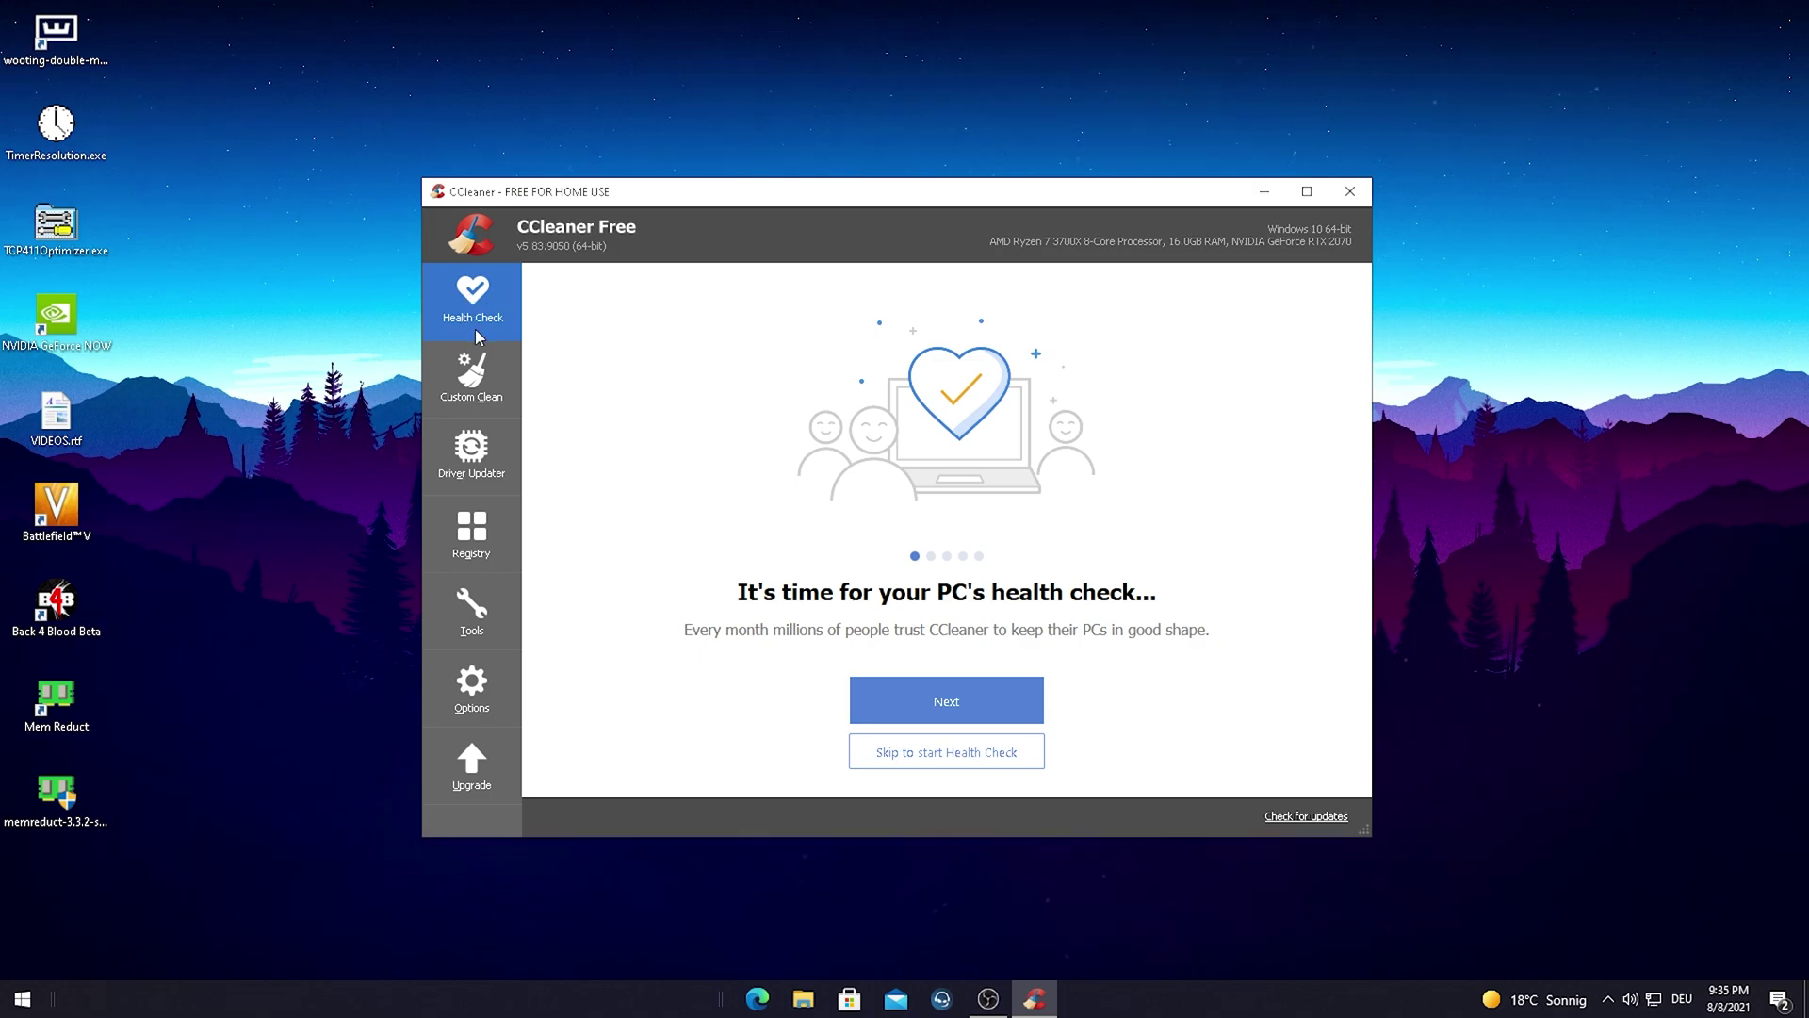
mouse_move(838, 659)
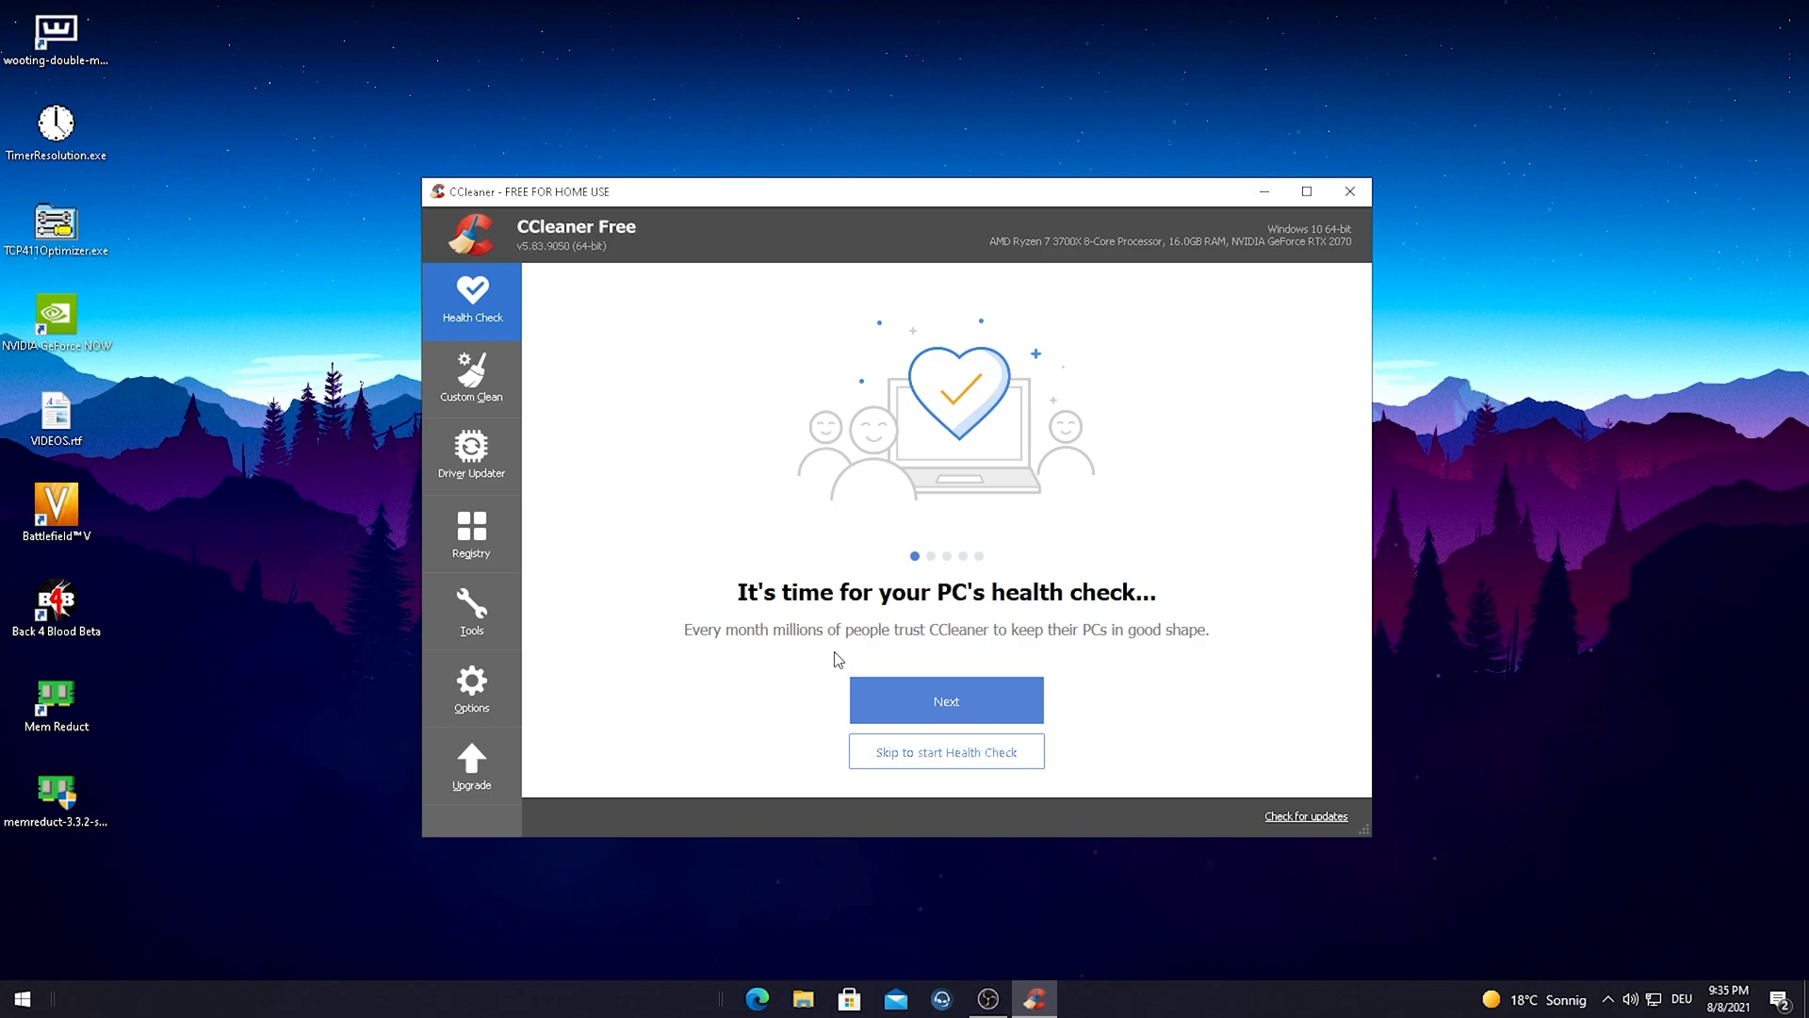
mouse_move(890, 616)
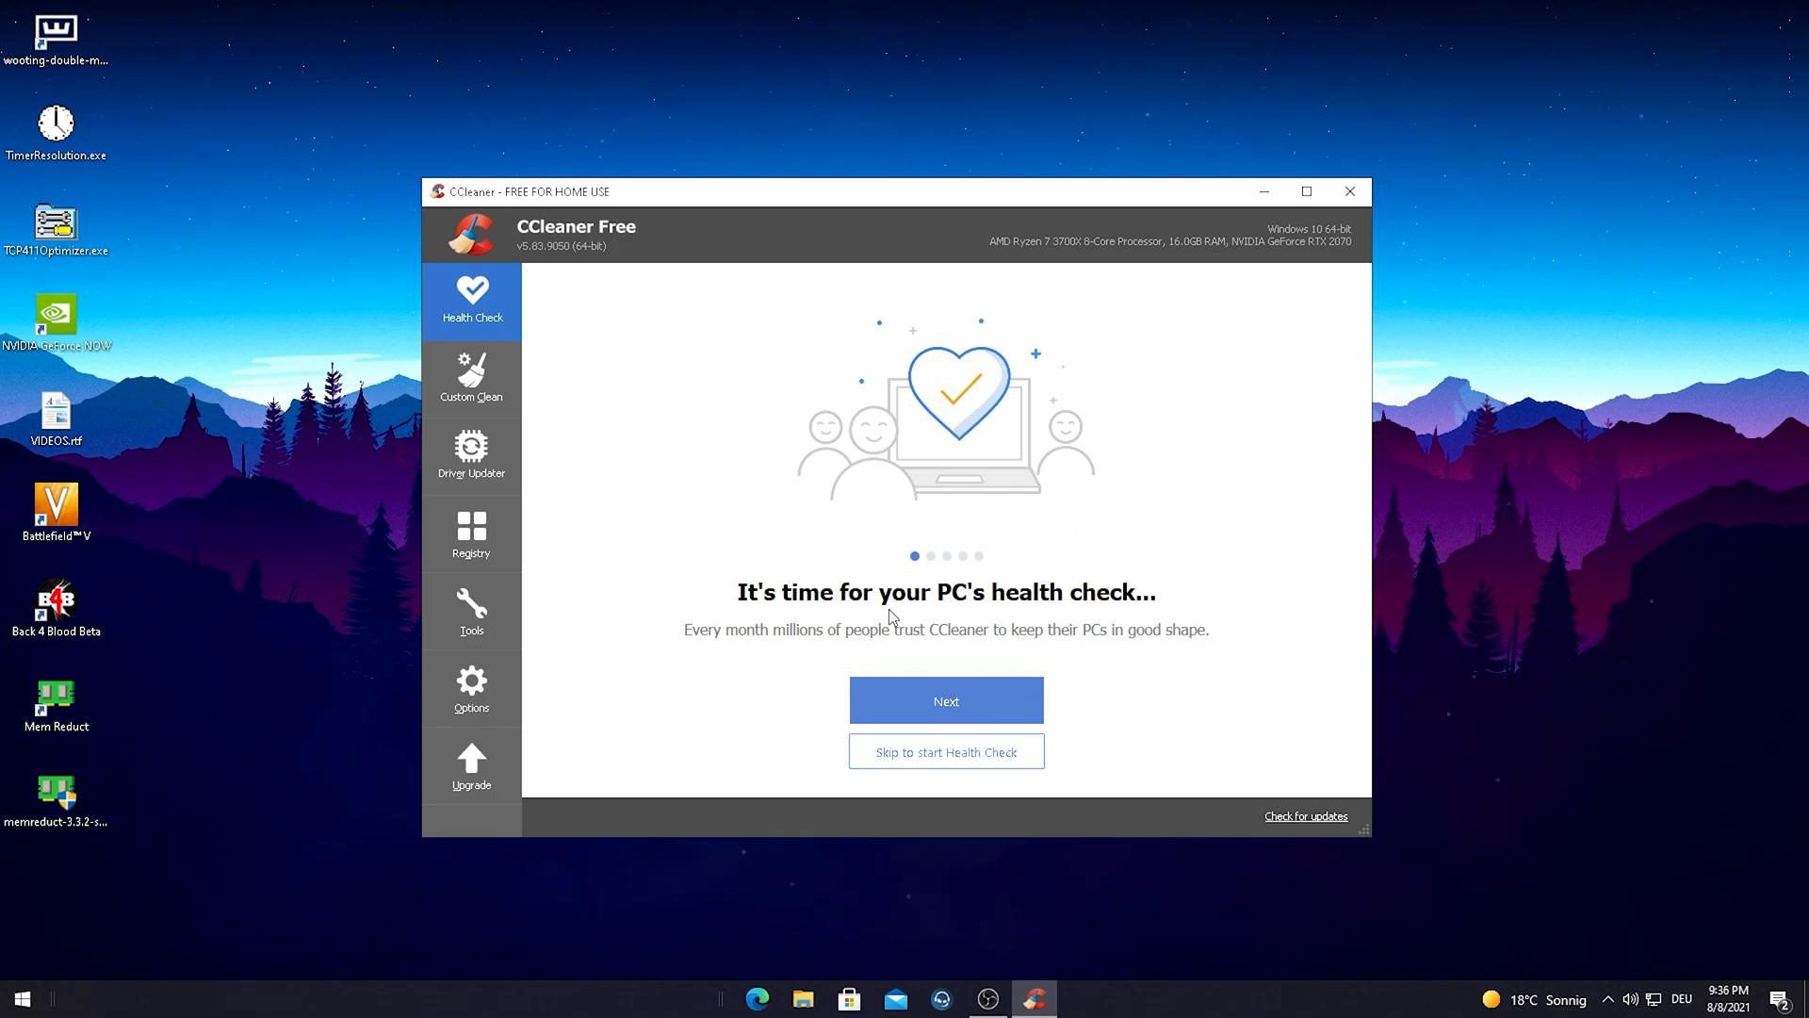
mouse_move(949, 657)
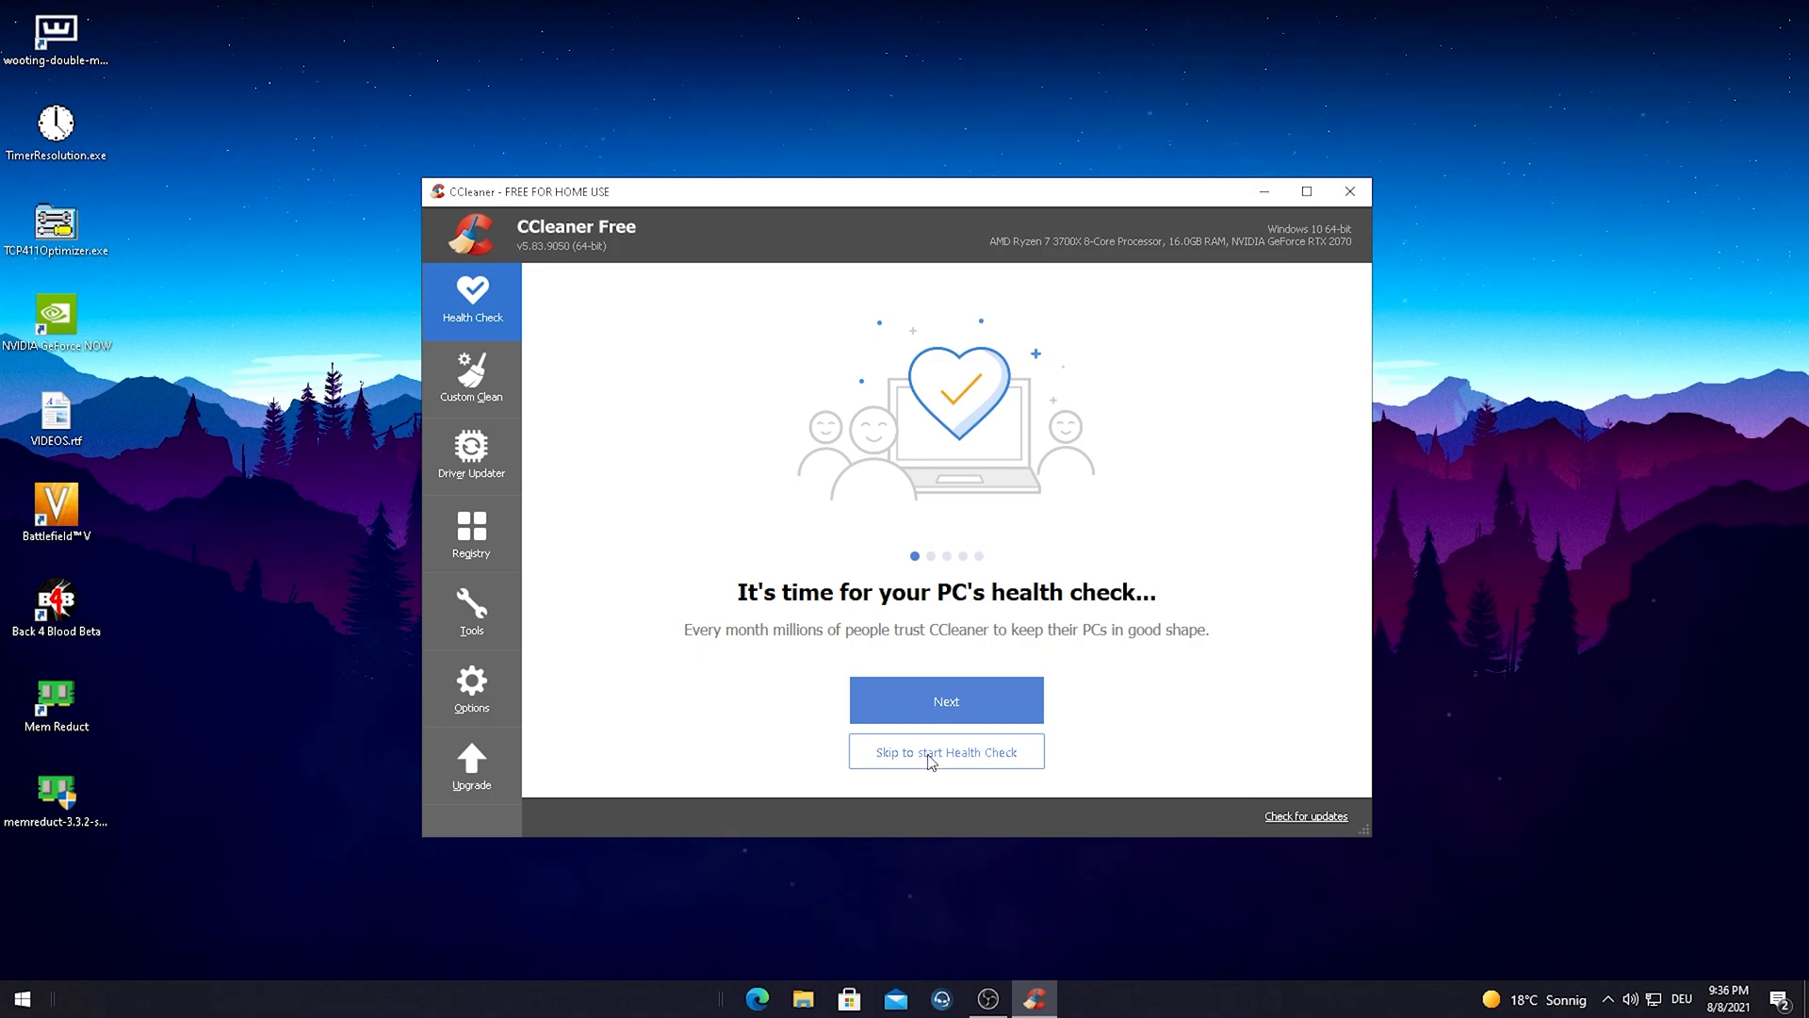
Skip the intro and start the Health Check scan
left_click(945, 751)
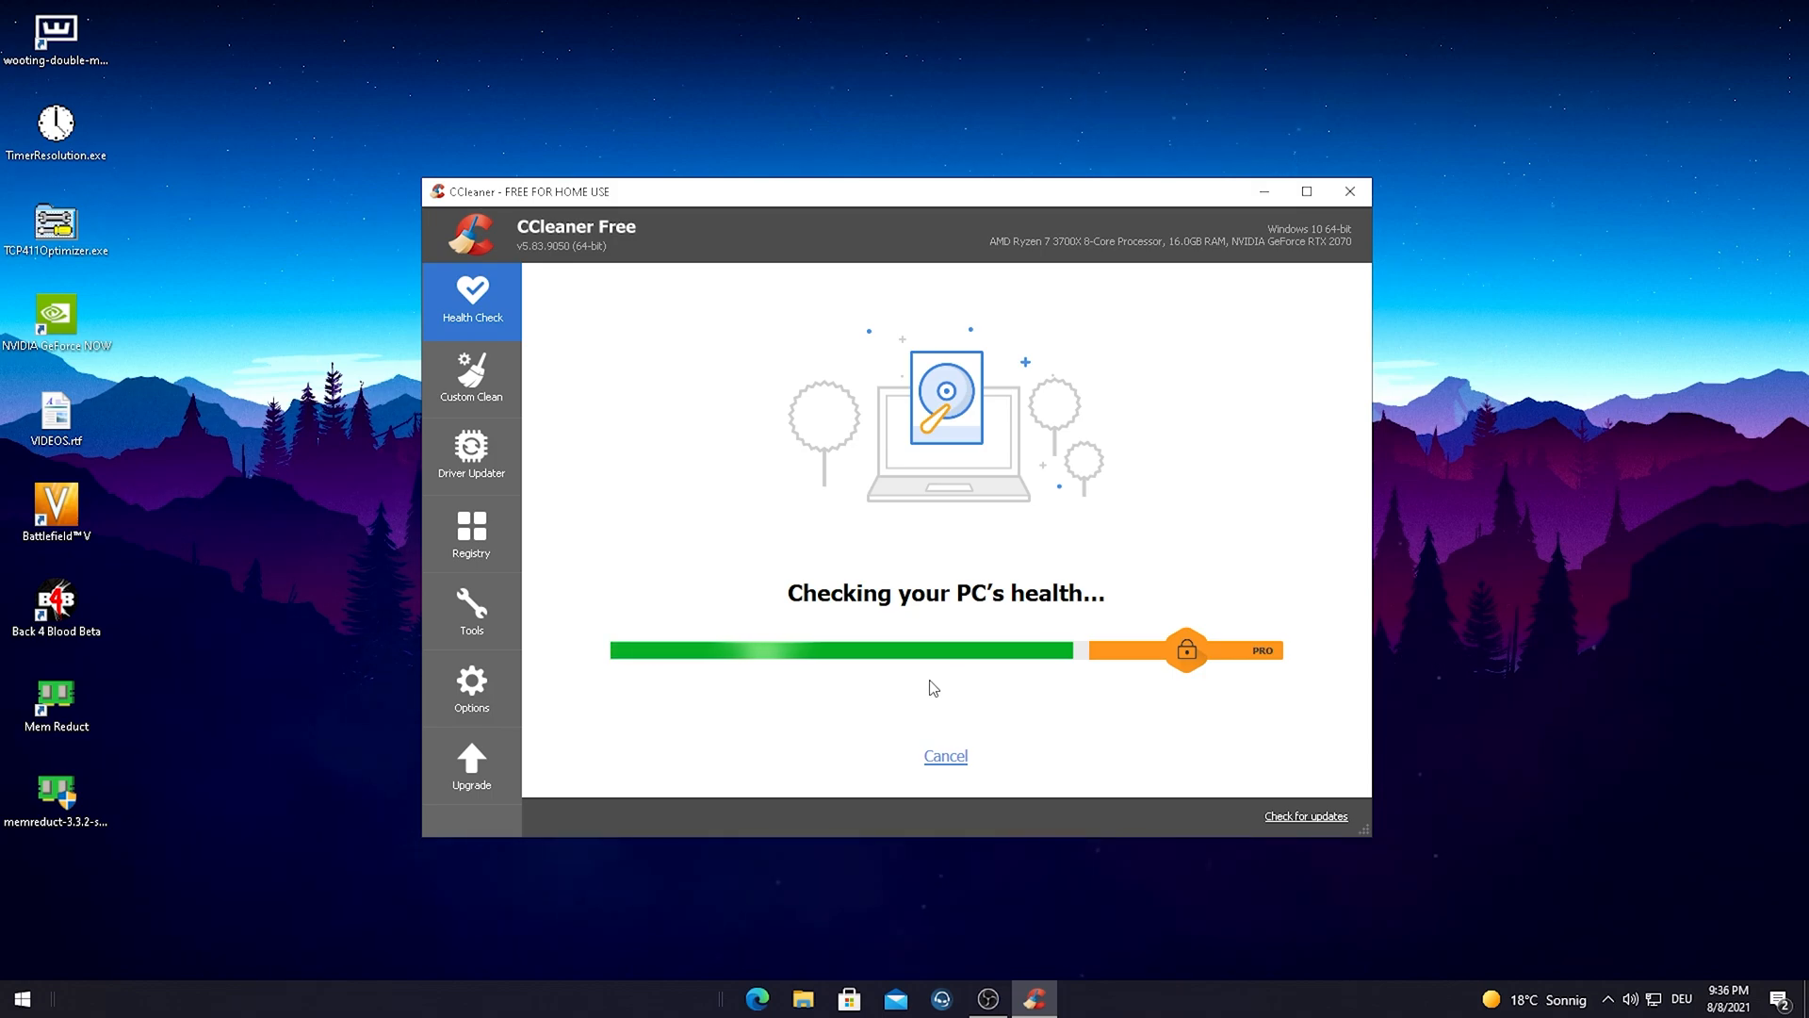
mouse_move(1319, 637)
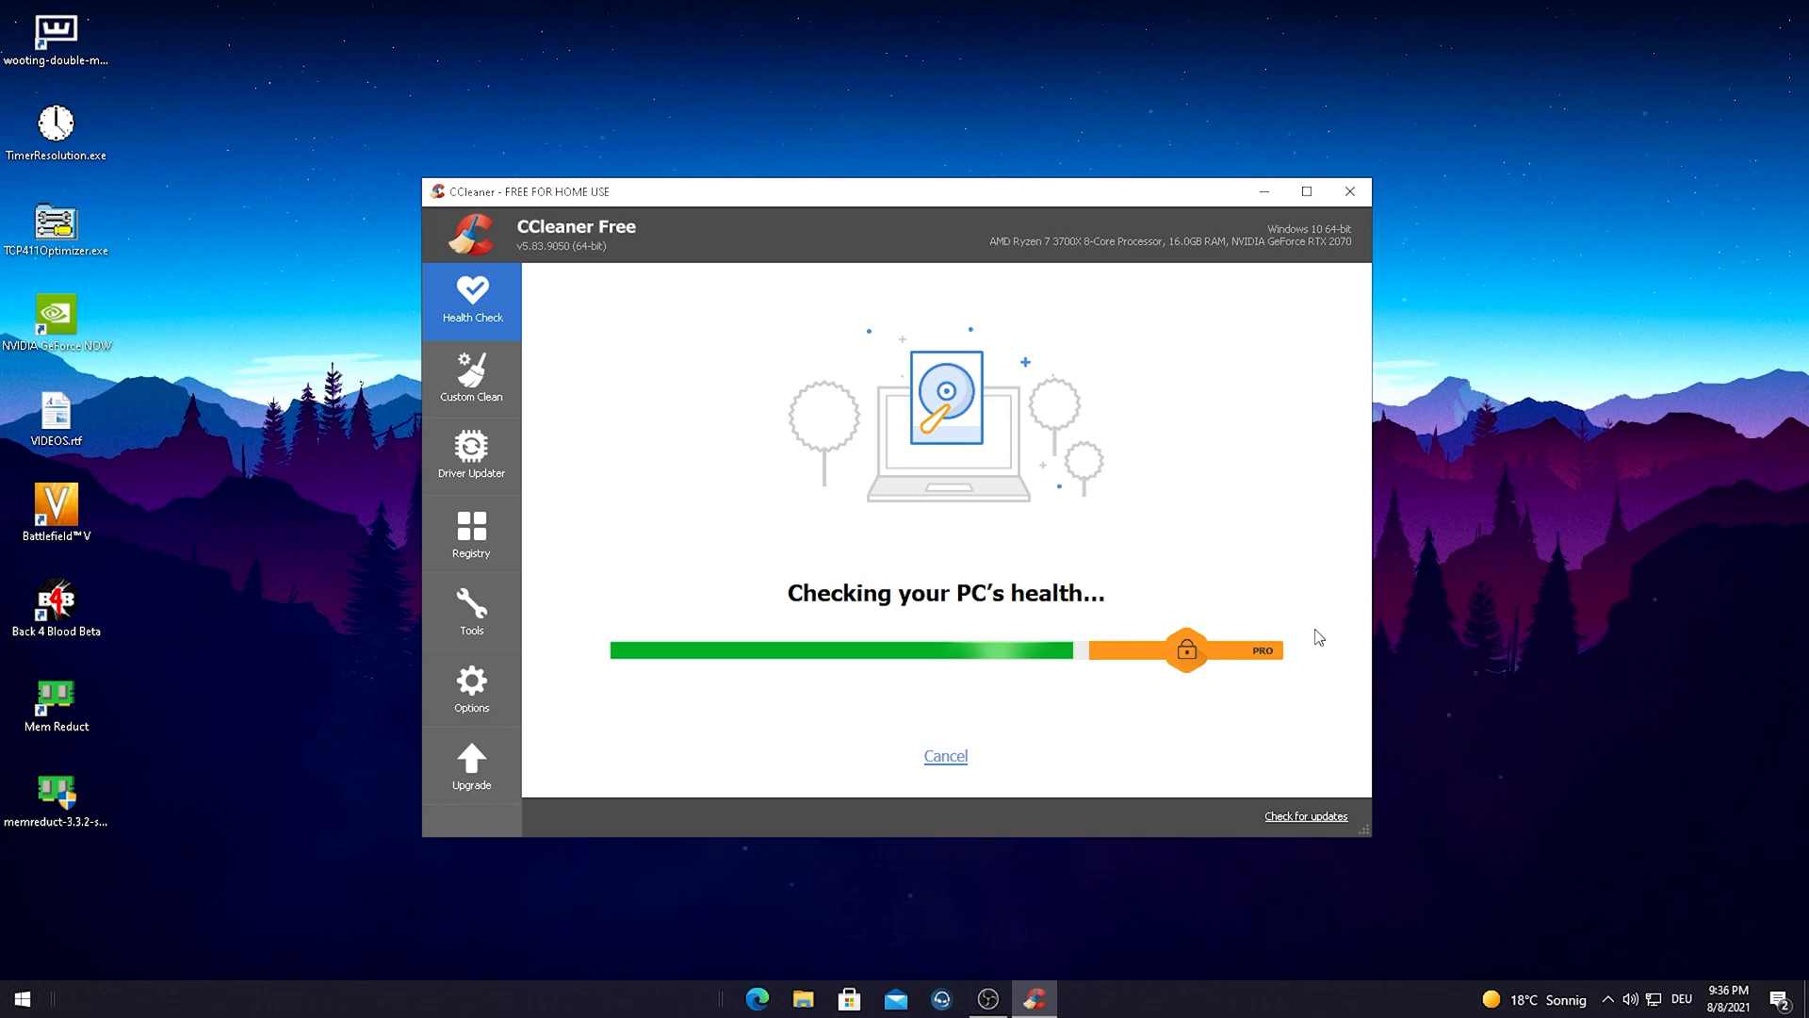
mouse_move(1179, 687)
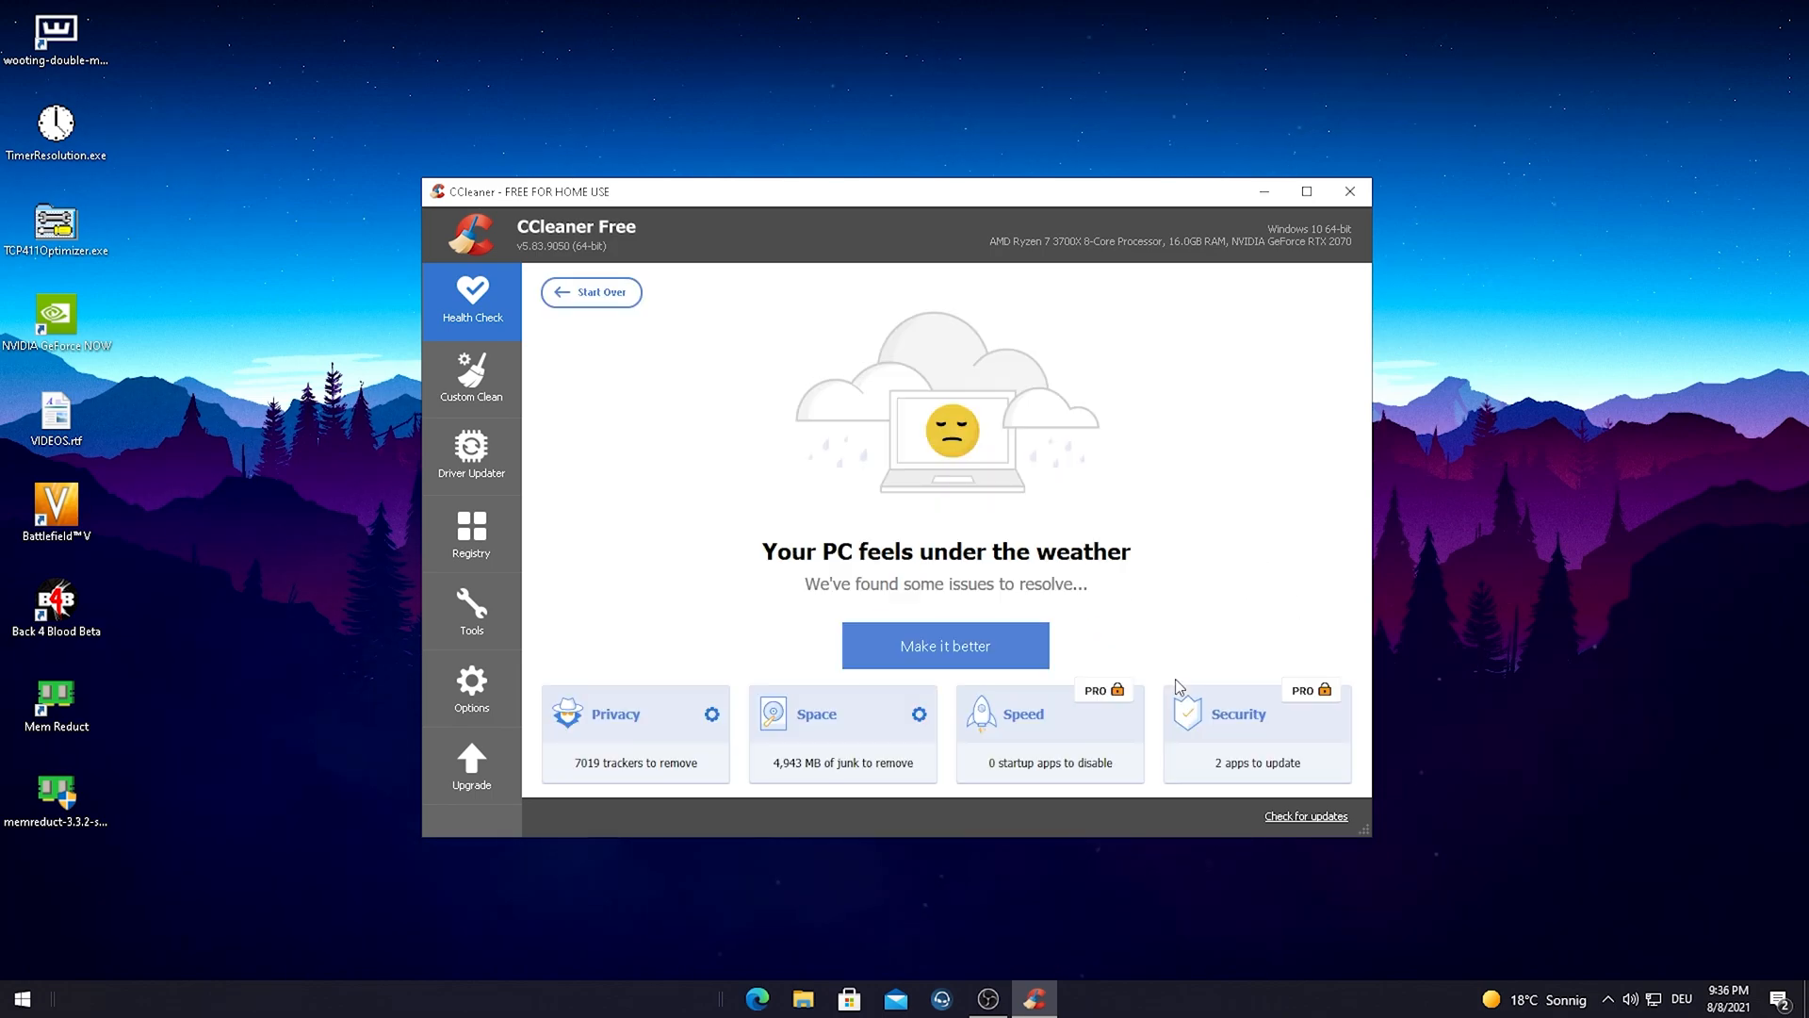
mouse_move(1064, 531)
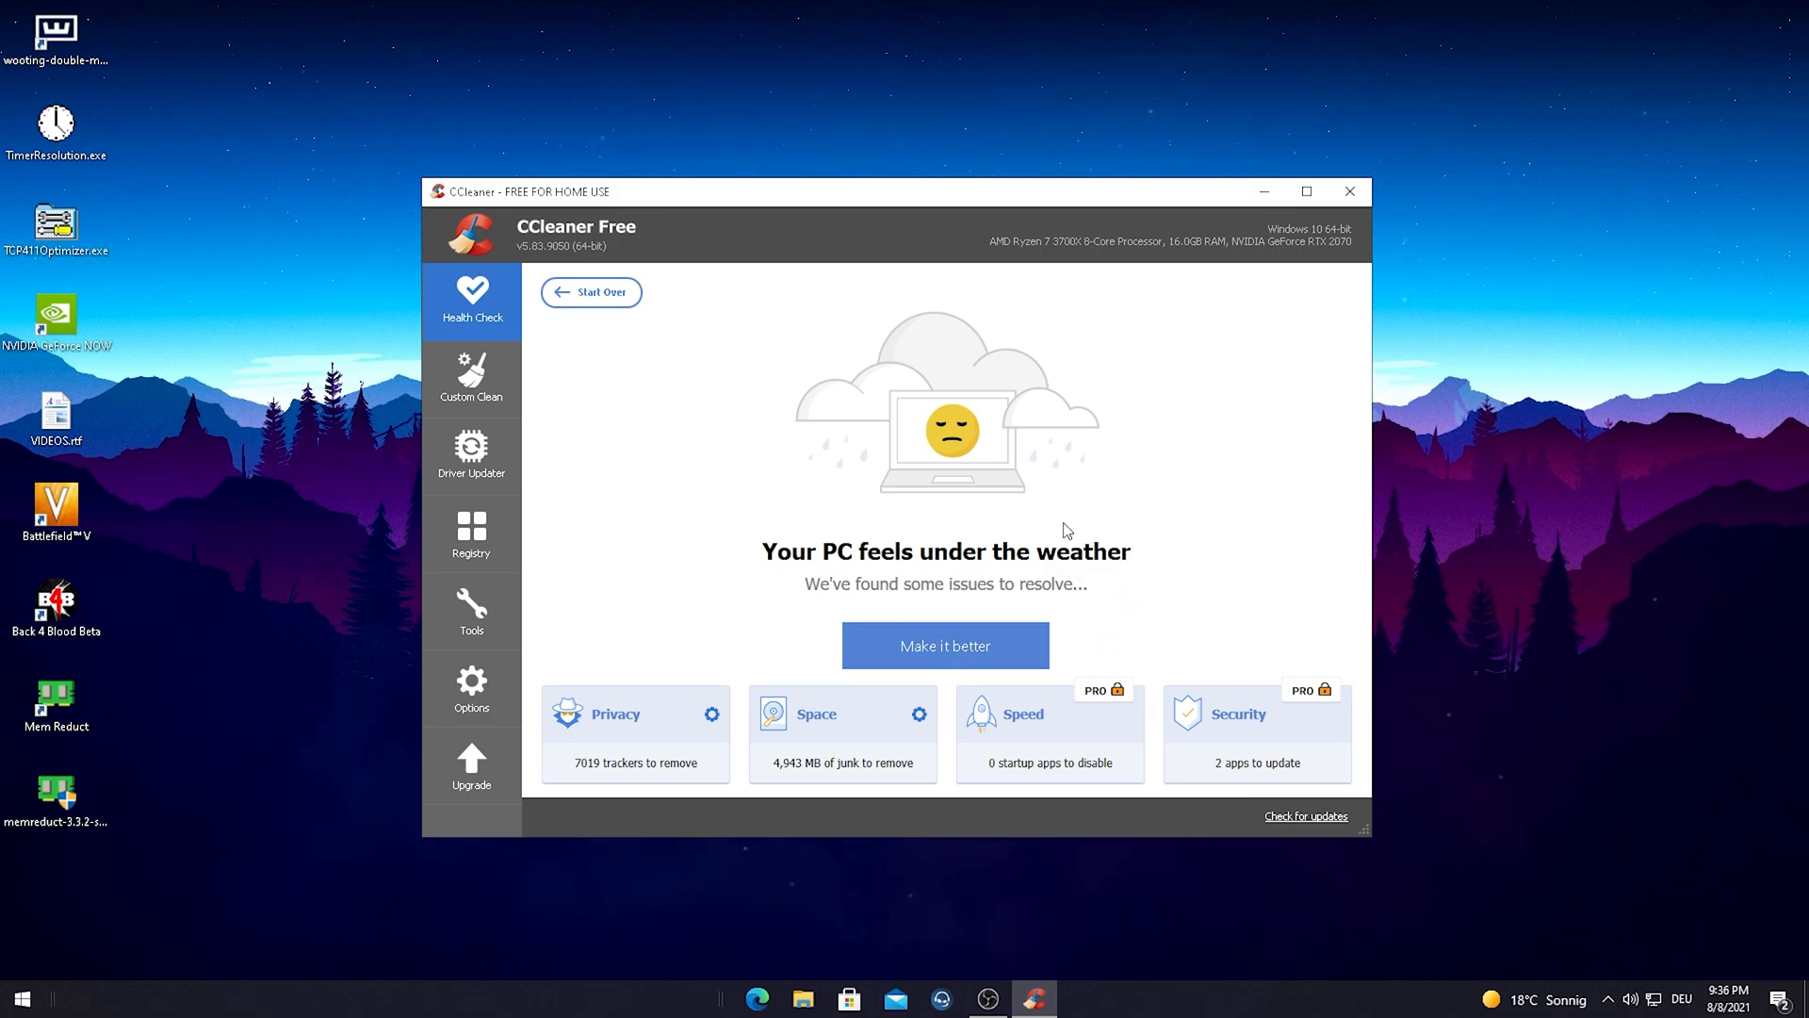
mouse_move(853, 825)
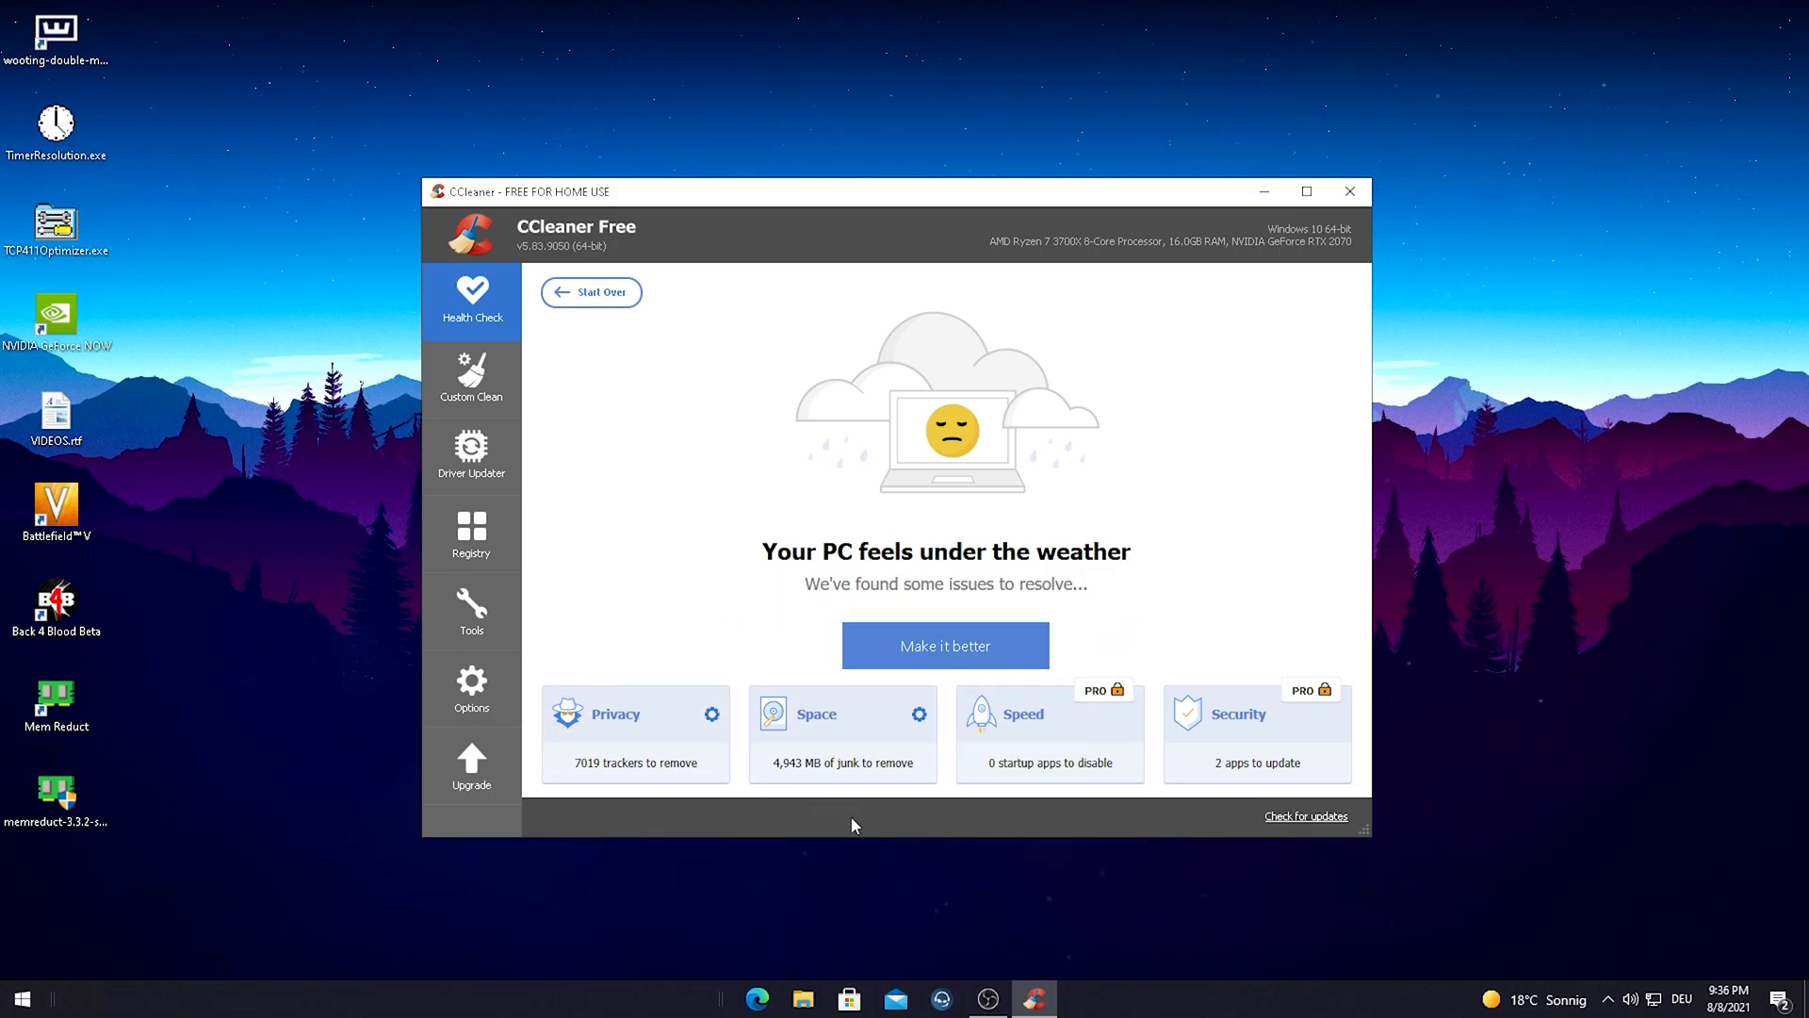
mouse_move(798, 780)
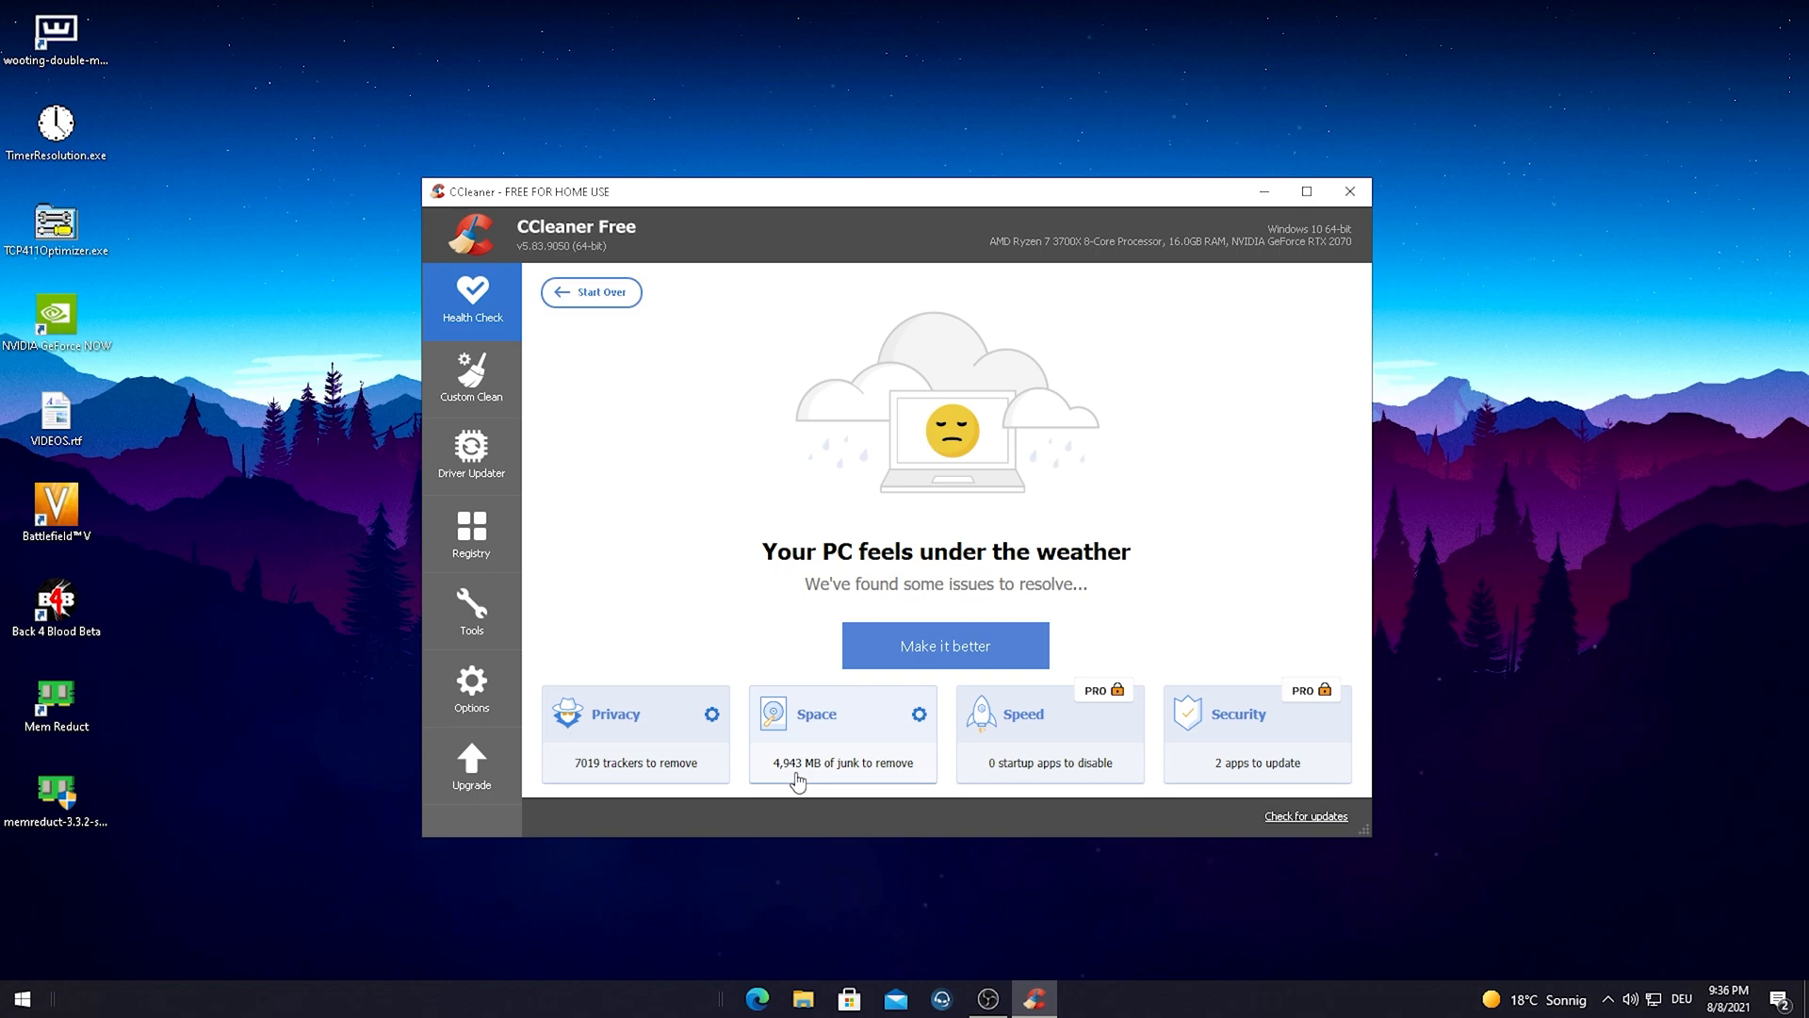
mouse_move(495, 677)
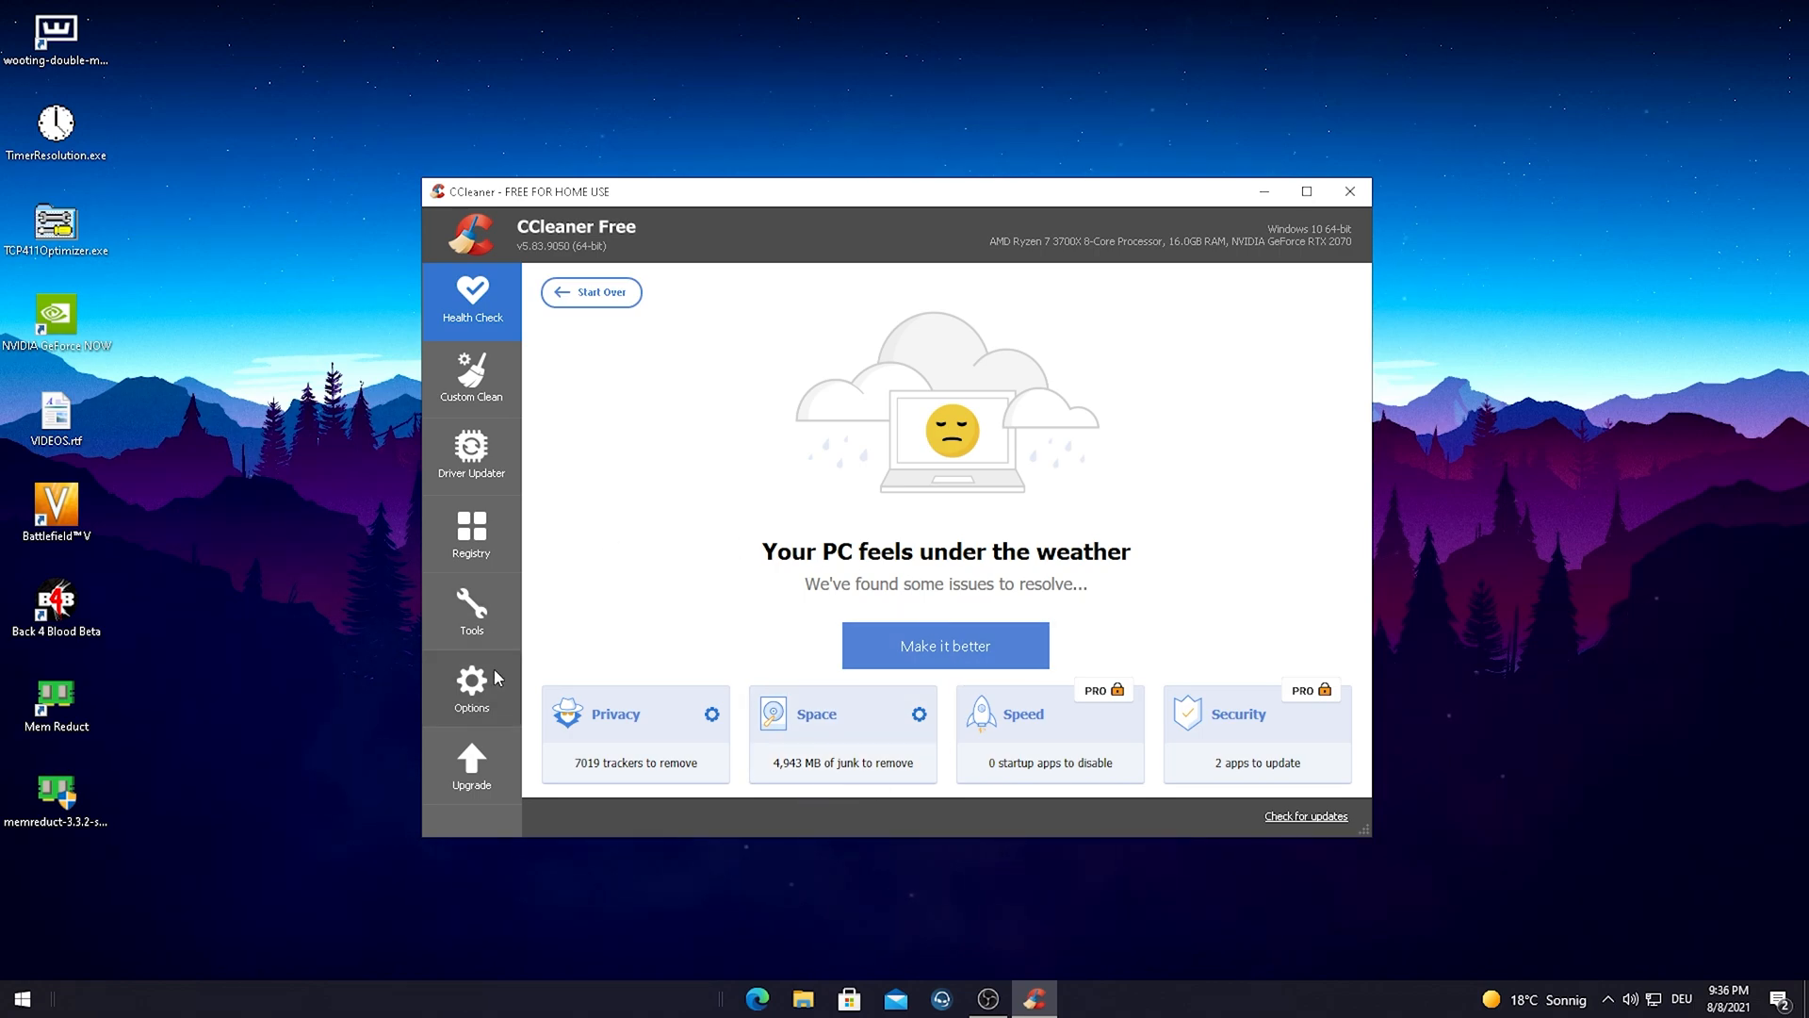
mouse_move(944, 645)
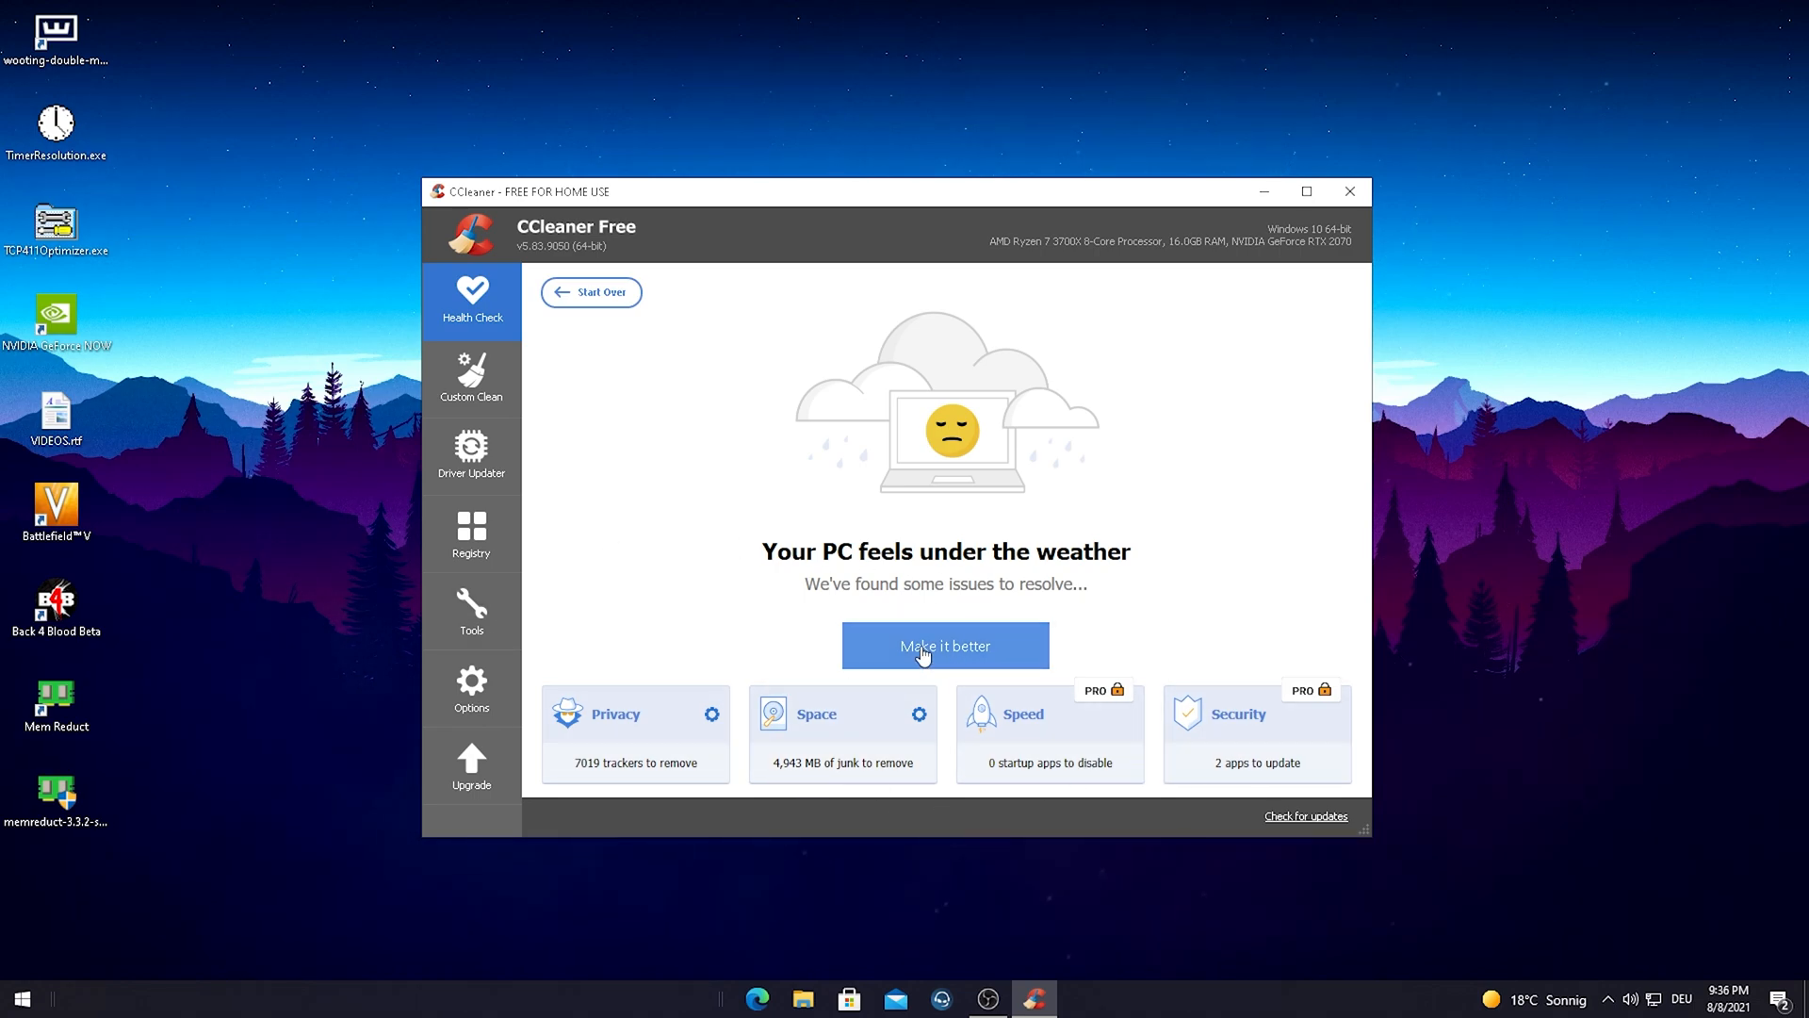
Apply 'Make it better' to remove 7019 trackers and 5,192 MB of junk
left_click(946, 645)
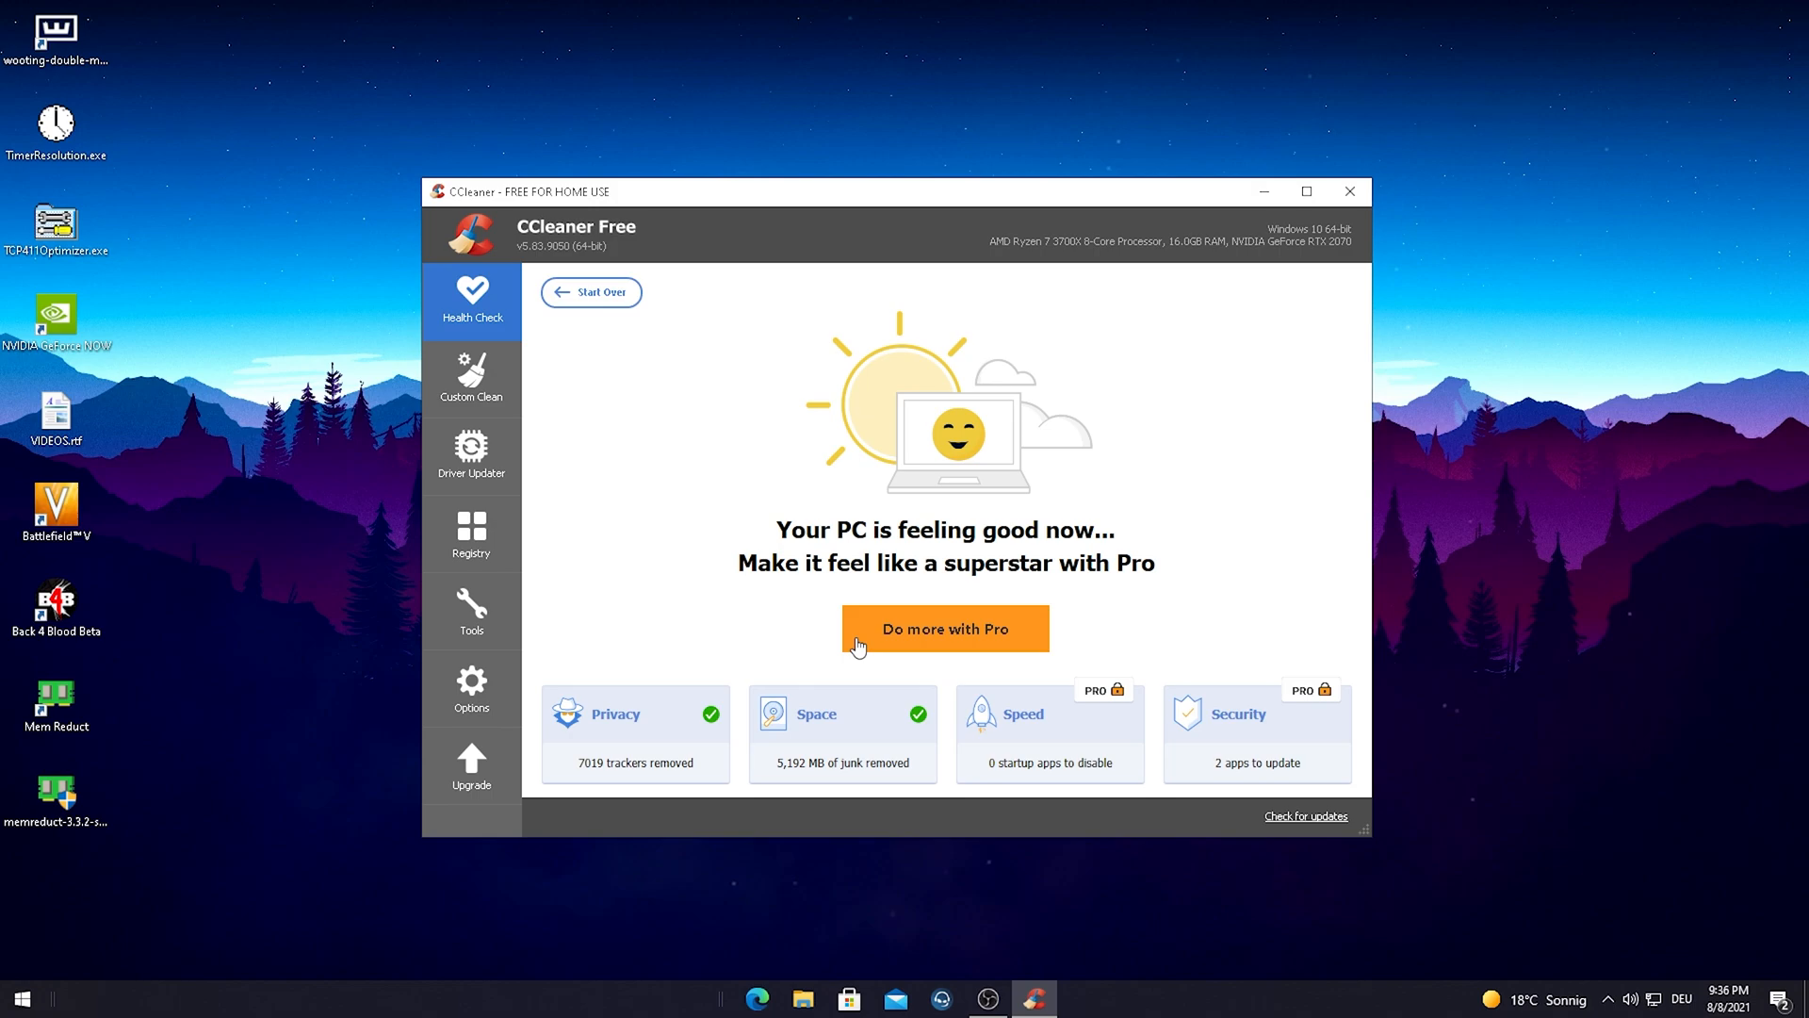
mouse_move(917, 590)
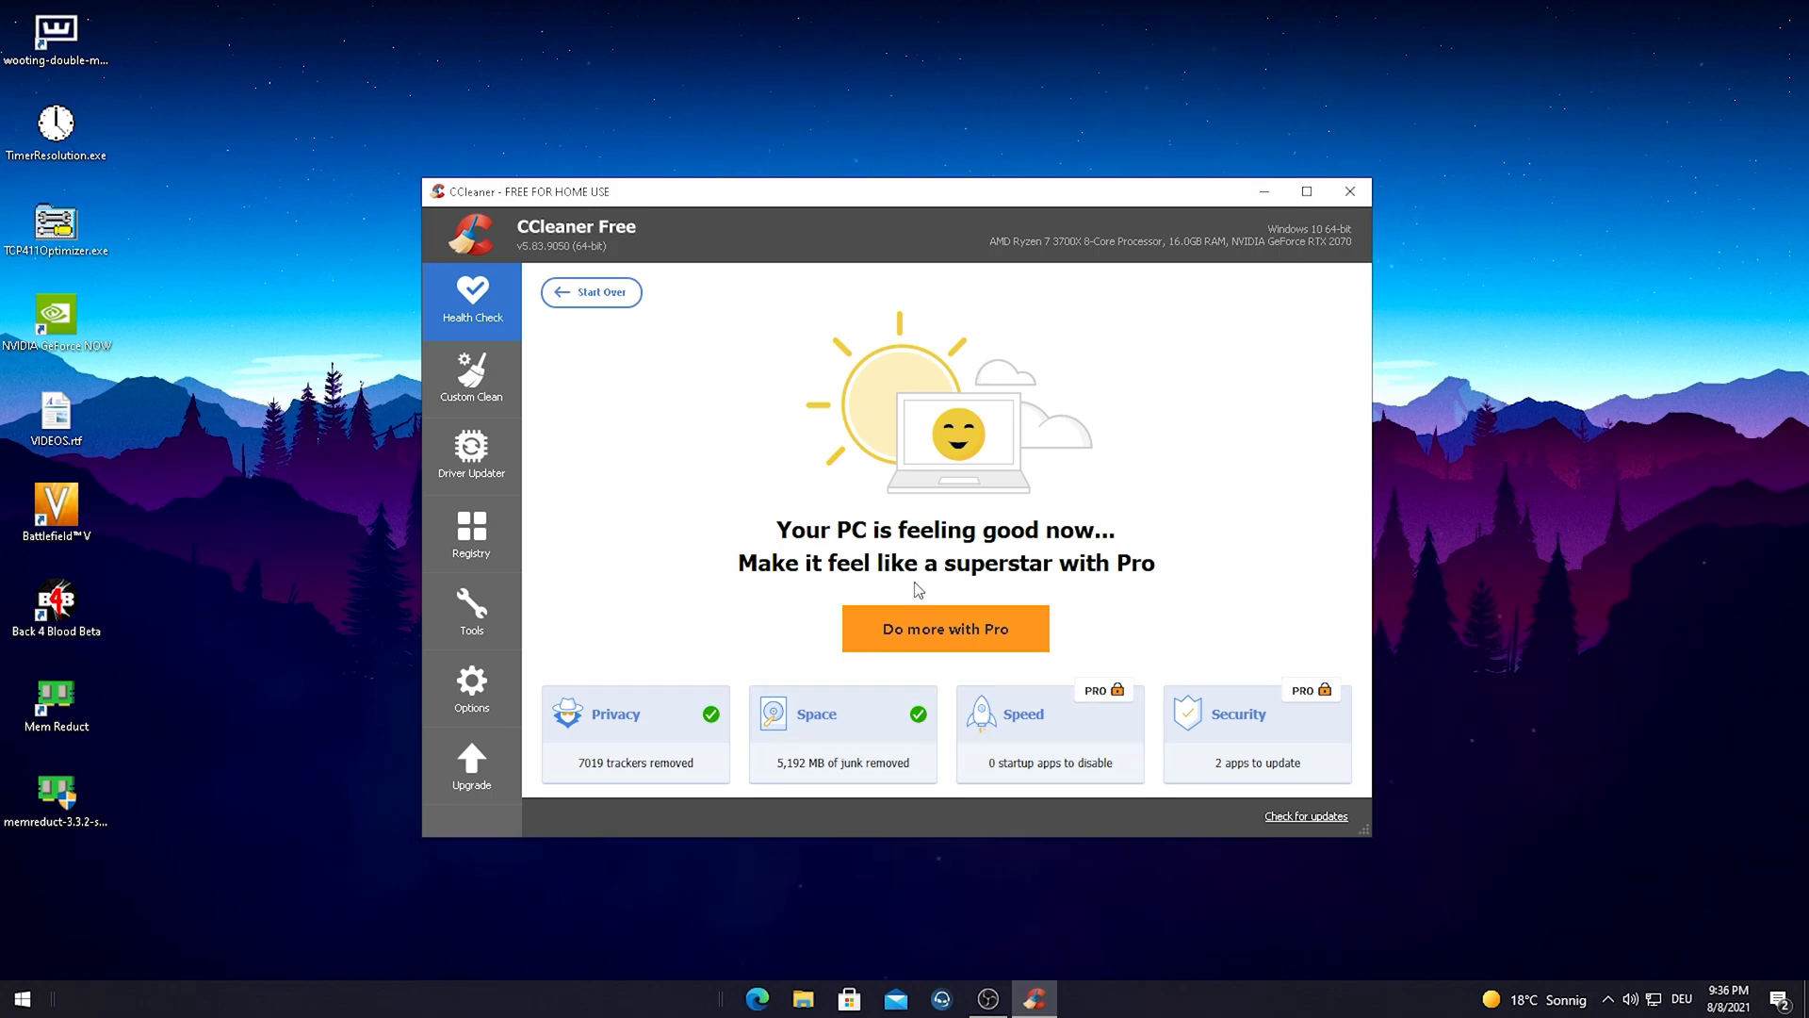
mouse_move(955, 543)
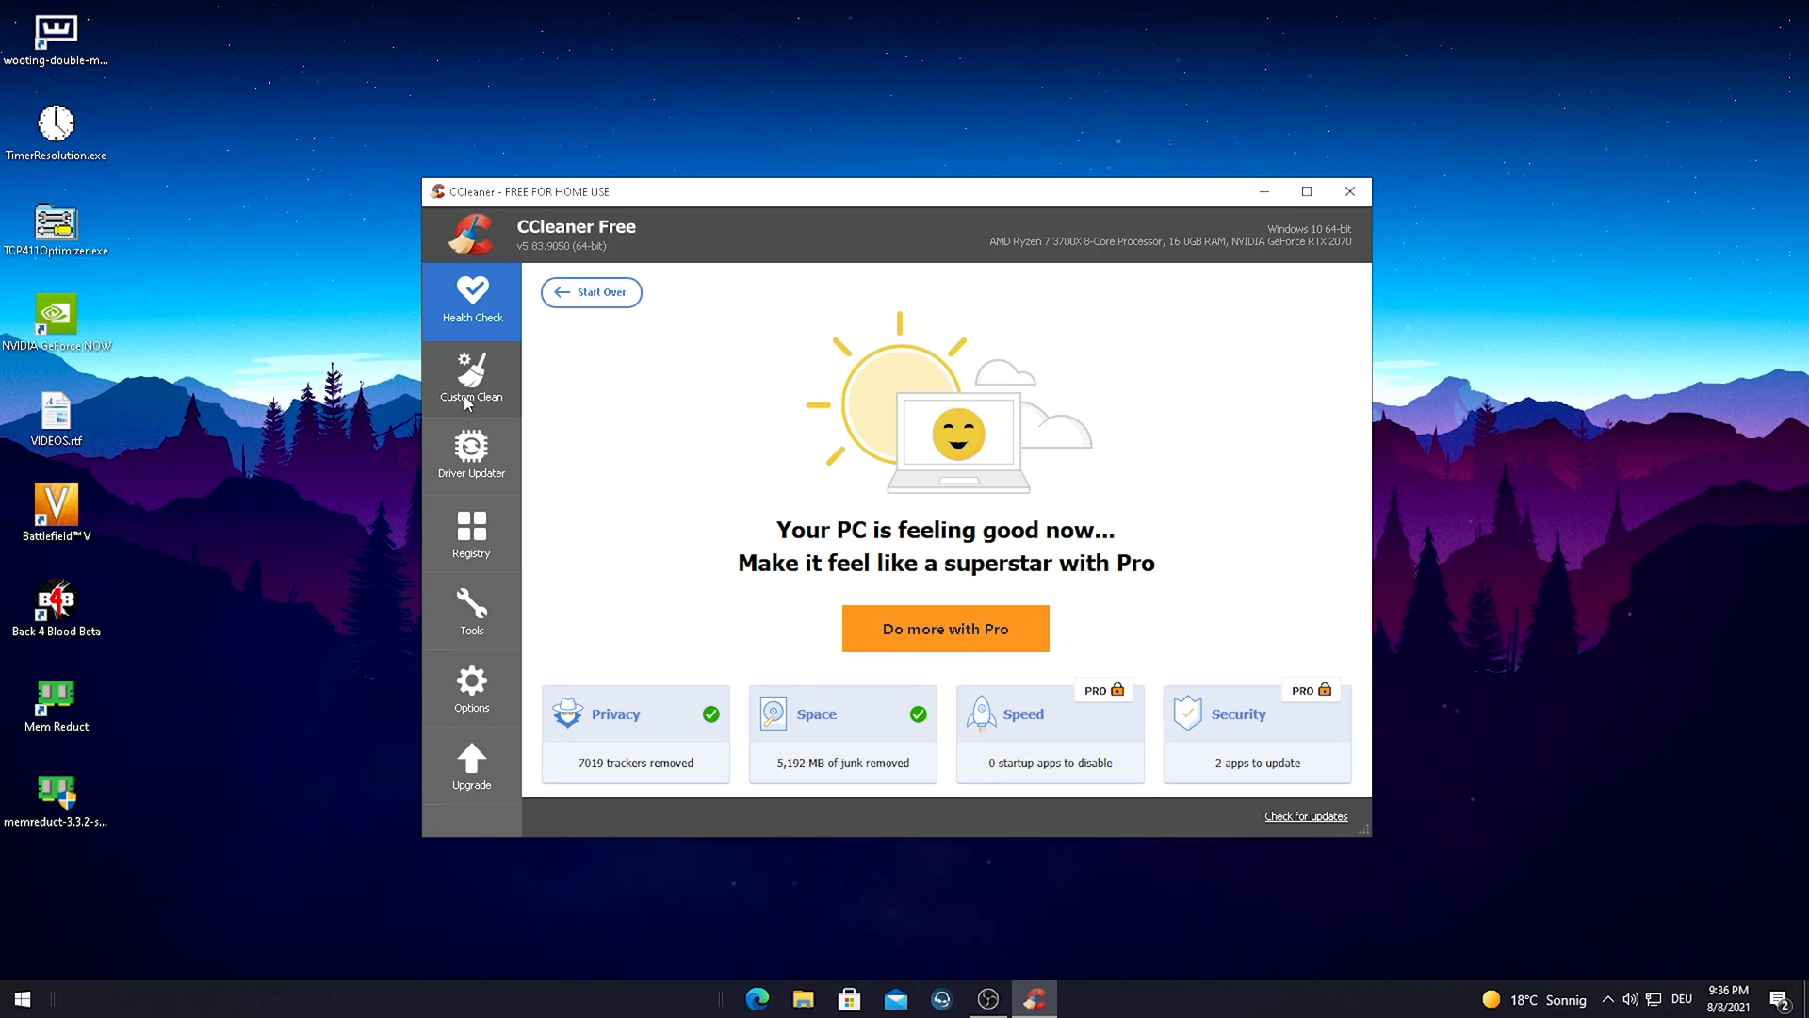
left_click(471, 378)
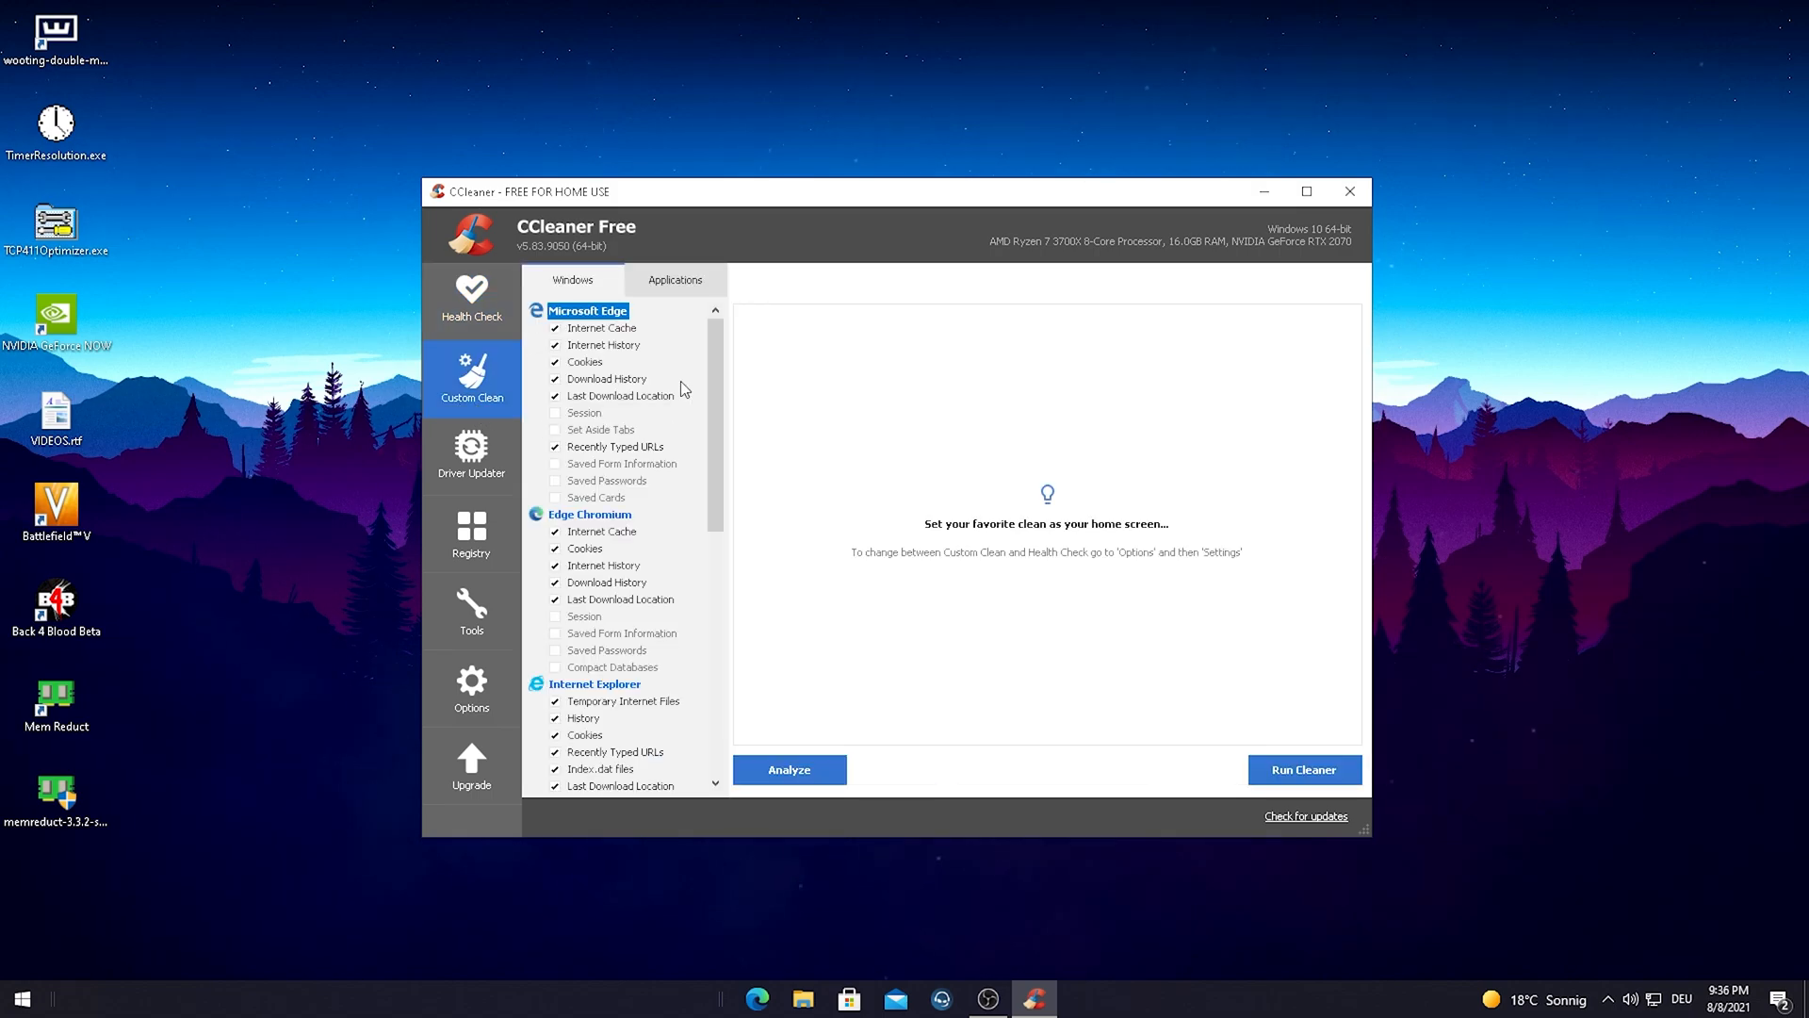
scroll("down", 3)
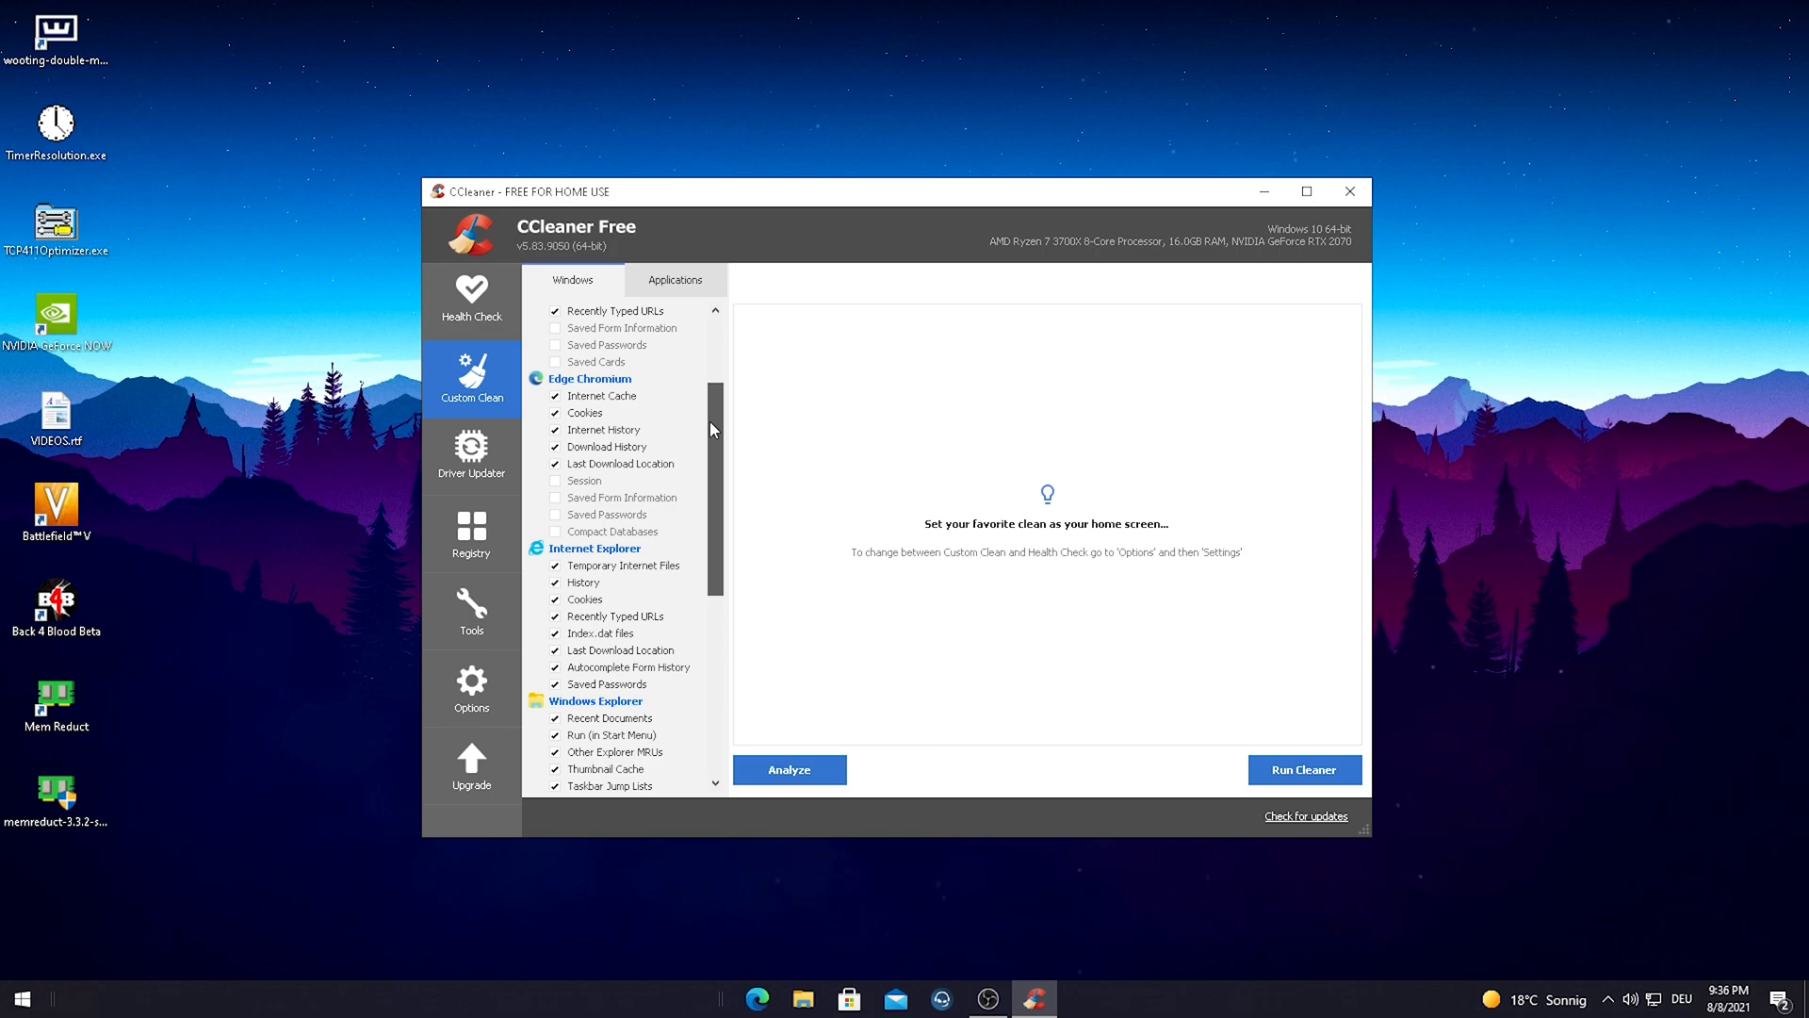
scroll("down", 3)
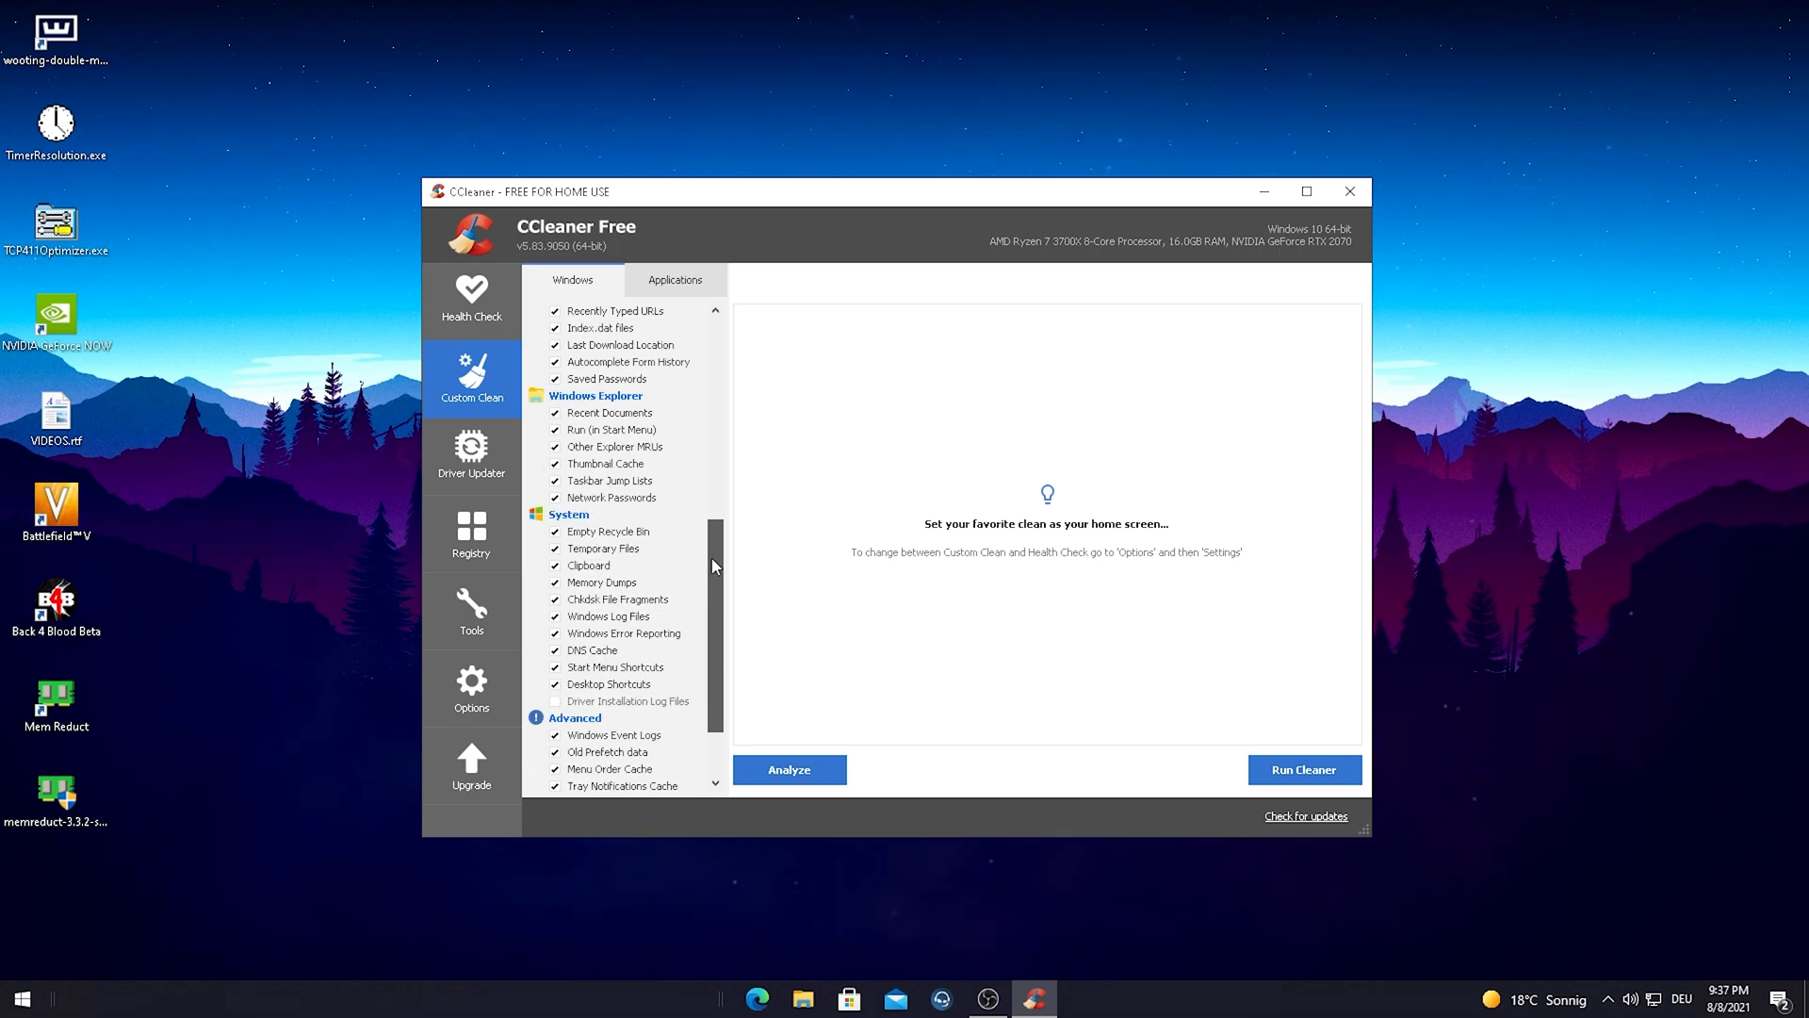
scroll("down", 3)
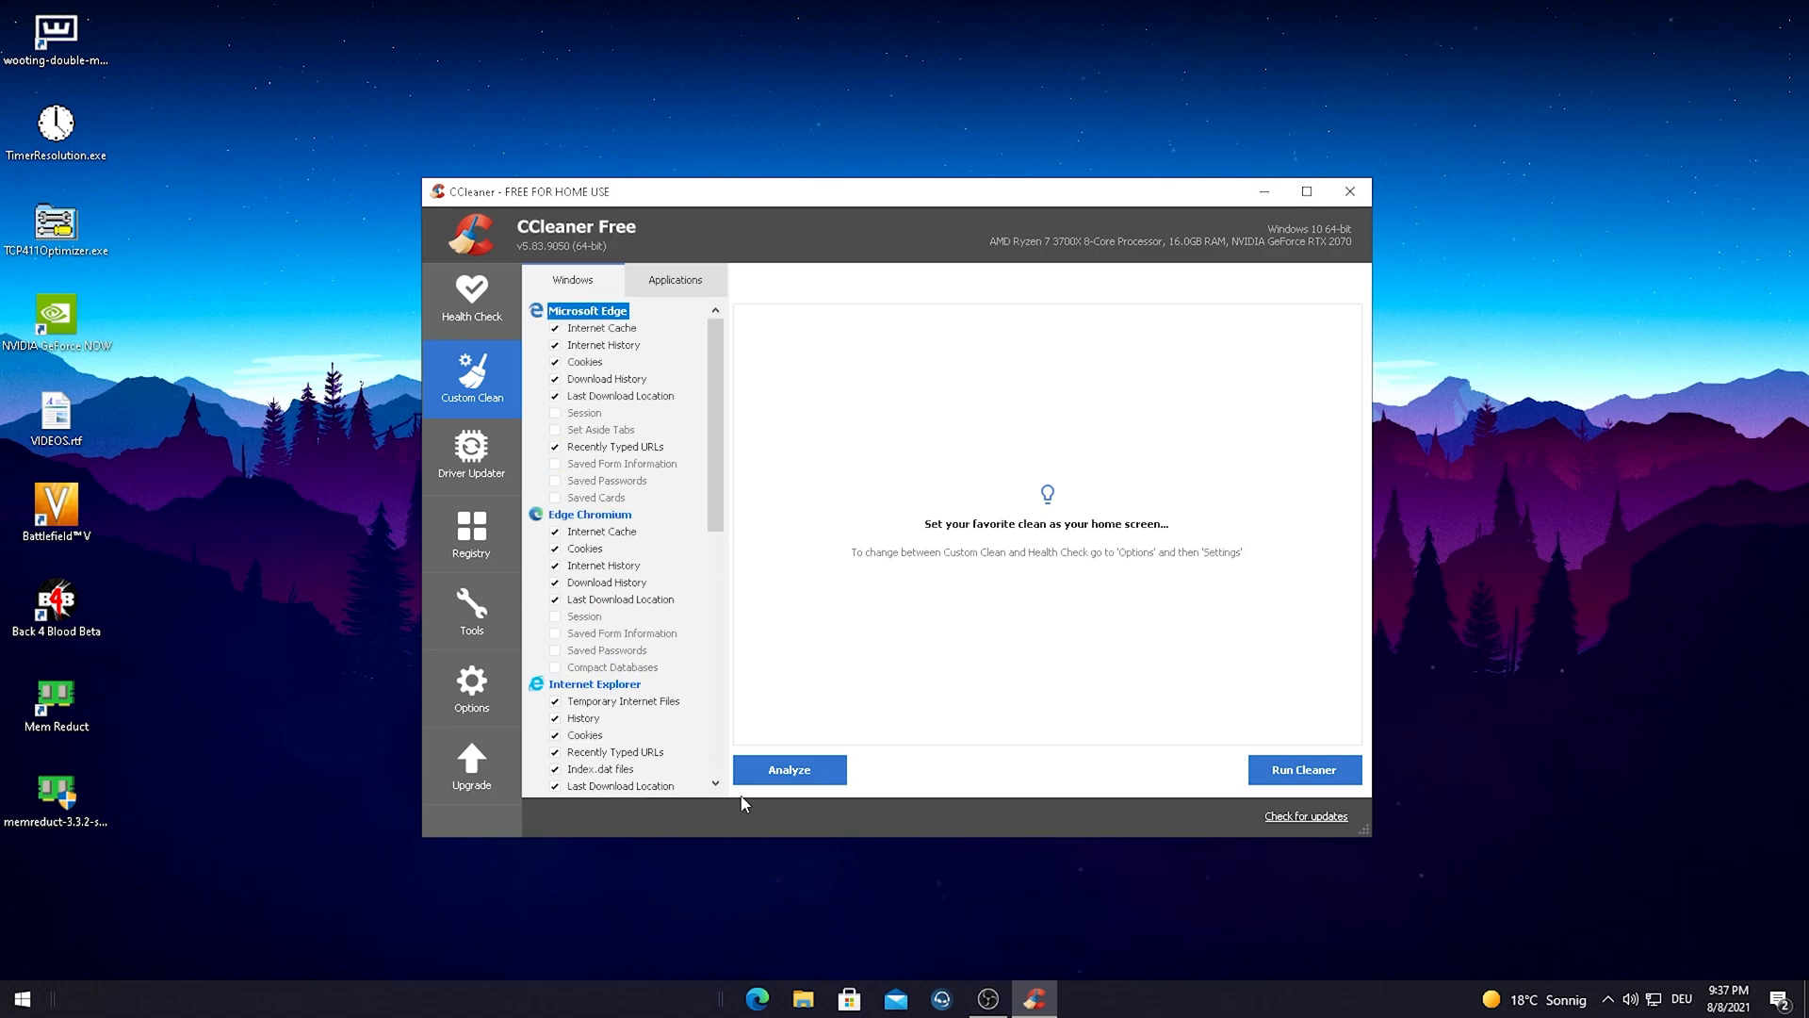
Analyze the checked Windows items and confirm cleaning the 9.36 MB found
left_click(788, 770)
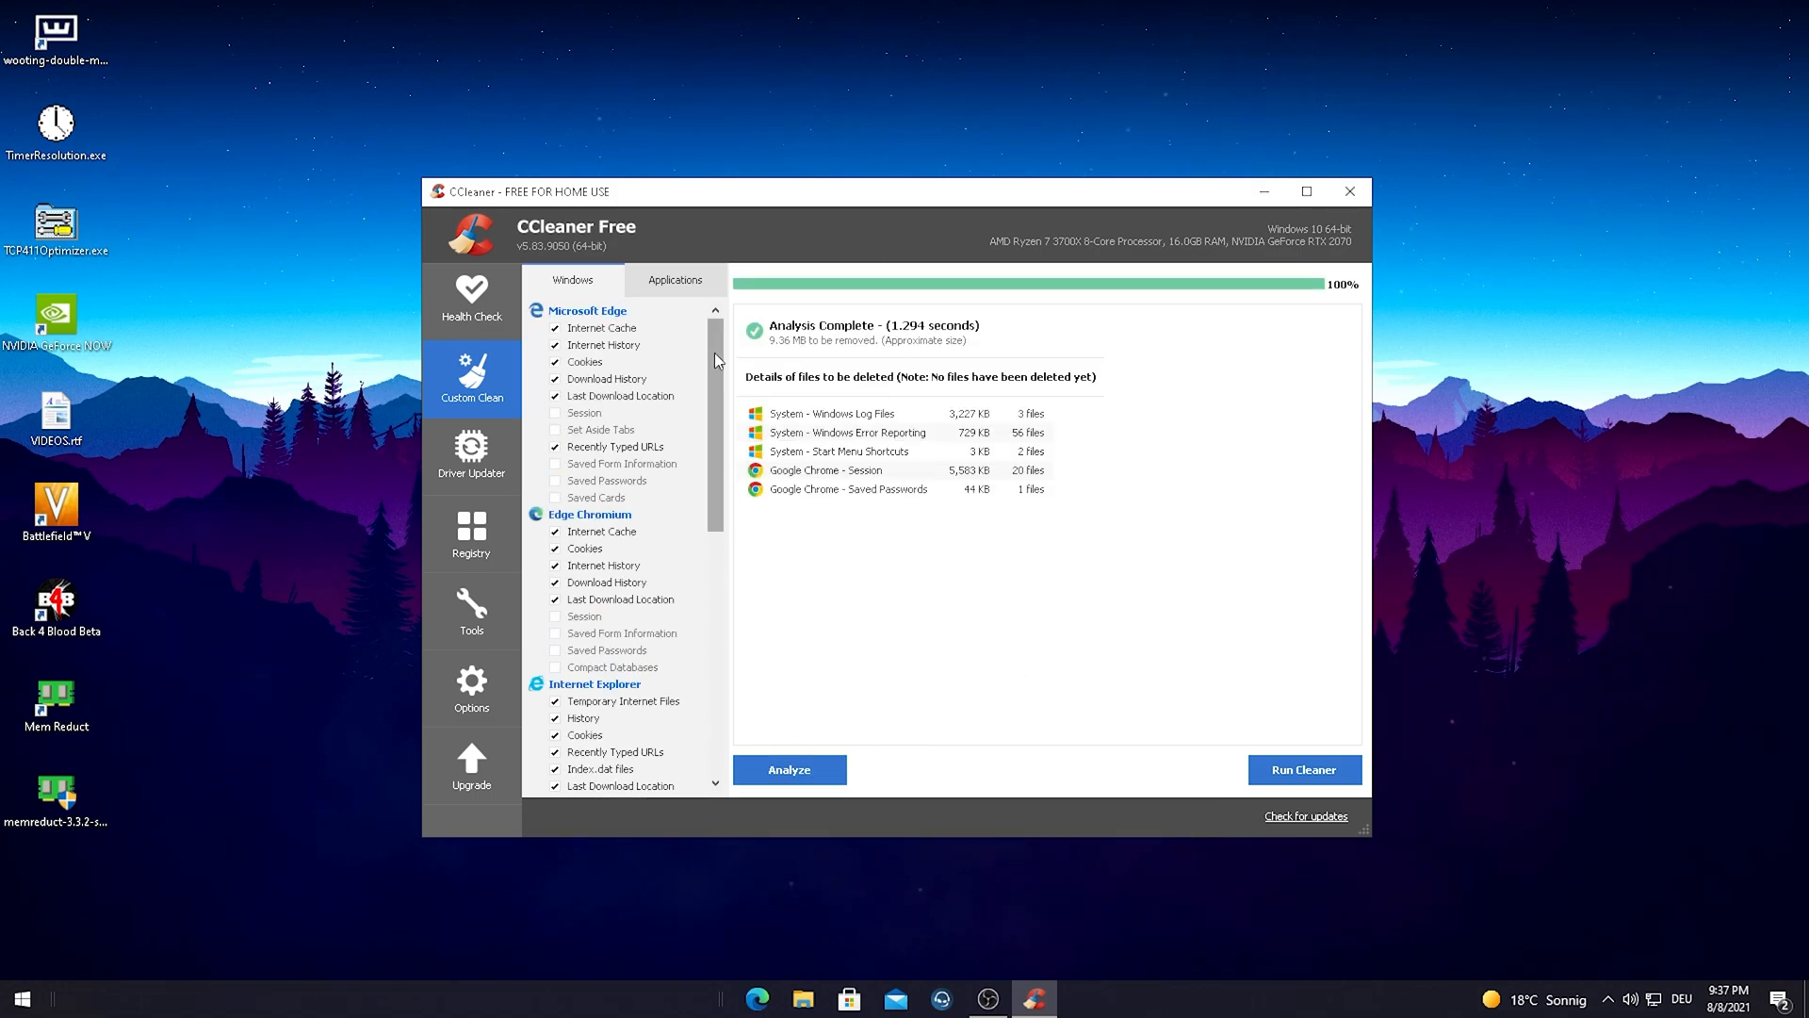
mouse_move(782, 363)
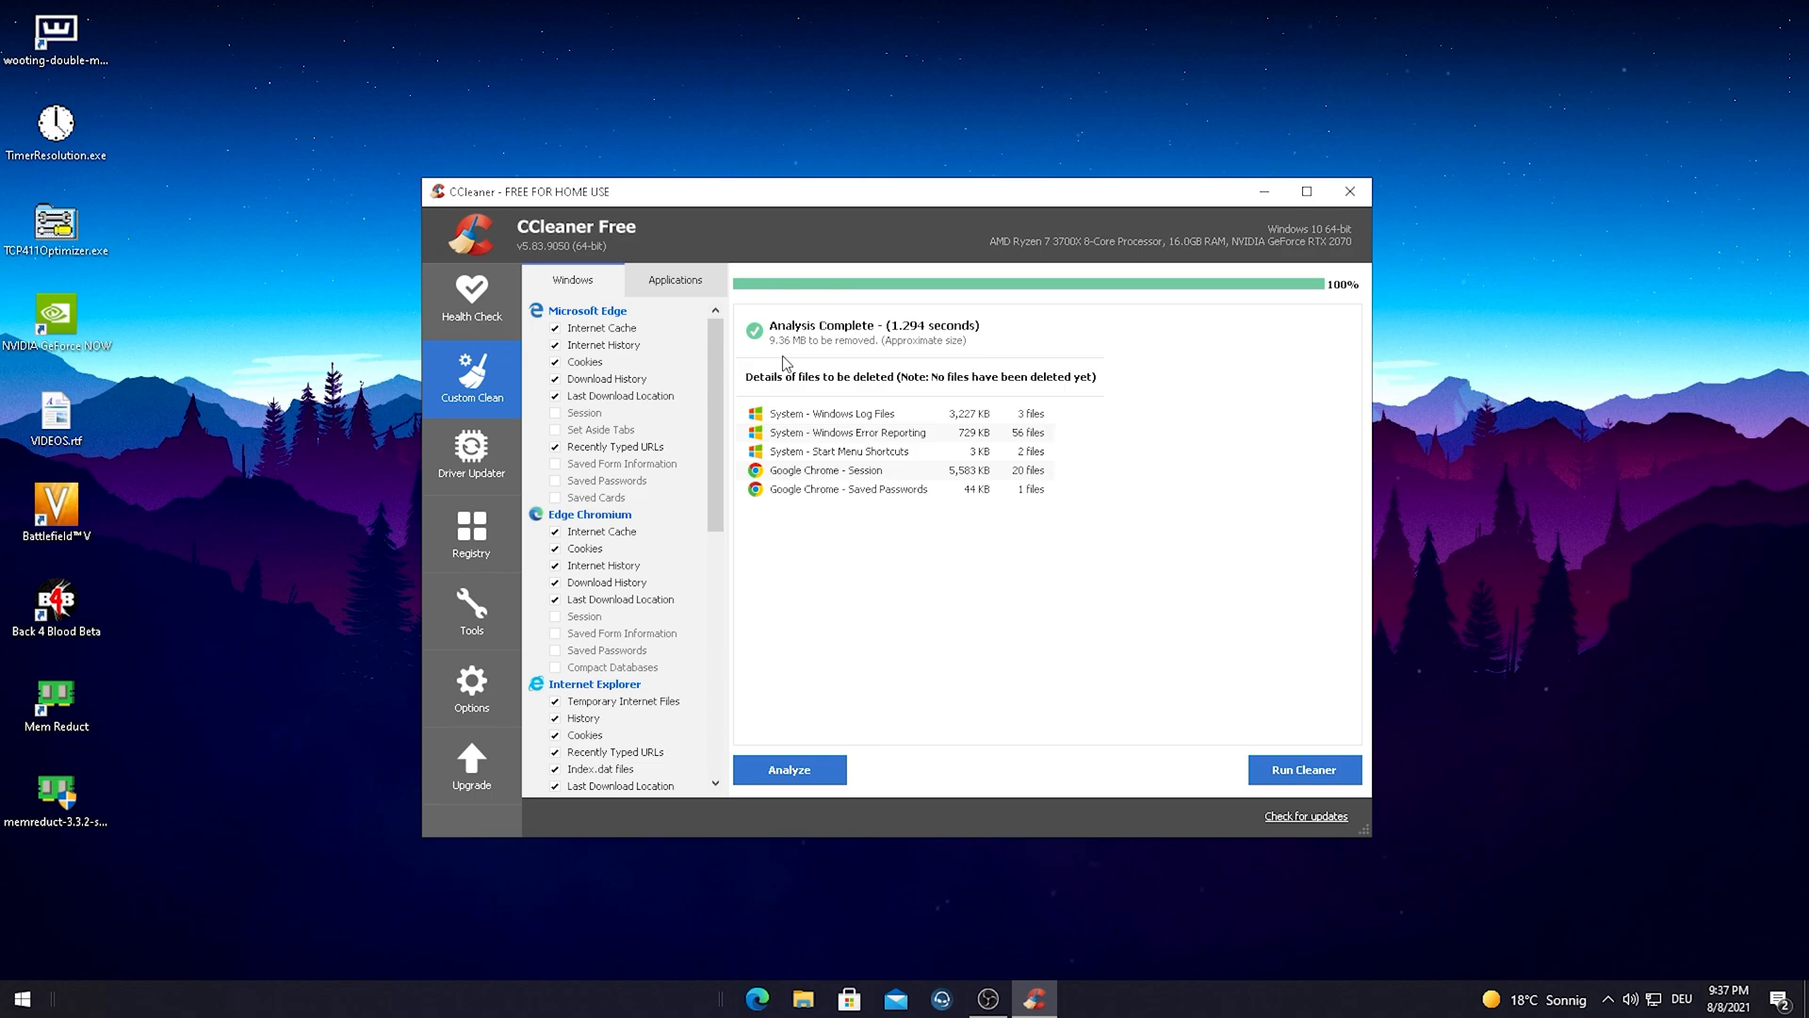
mouse_move(839, 404)
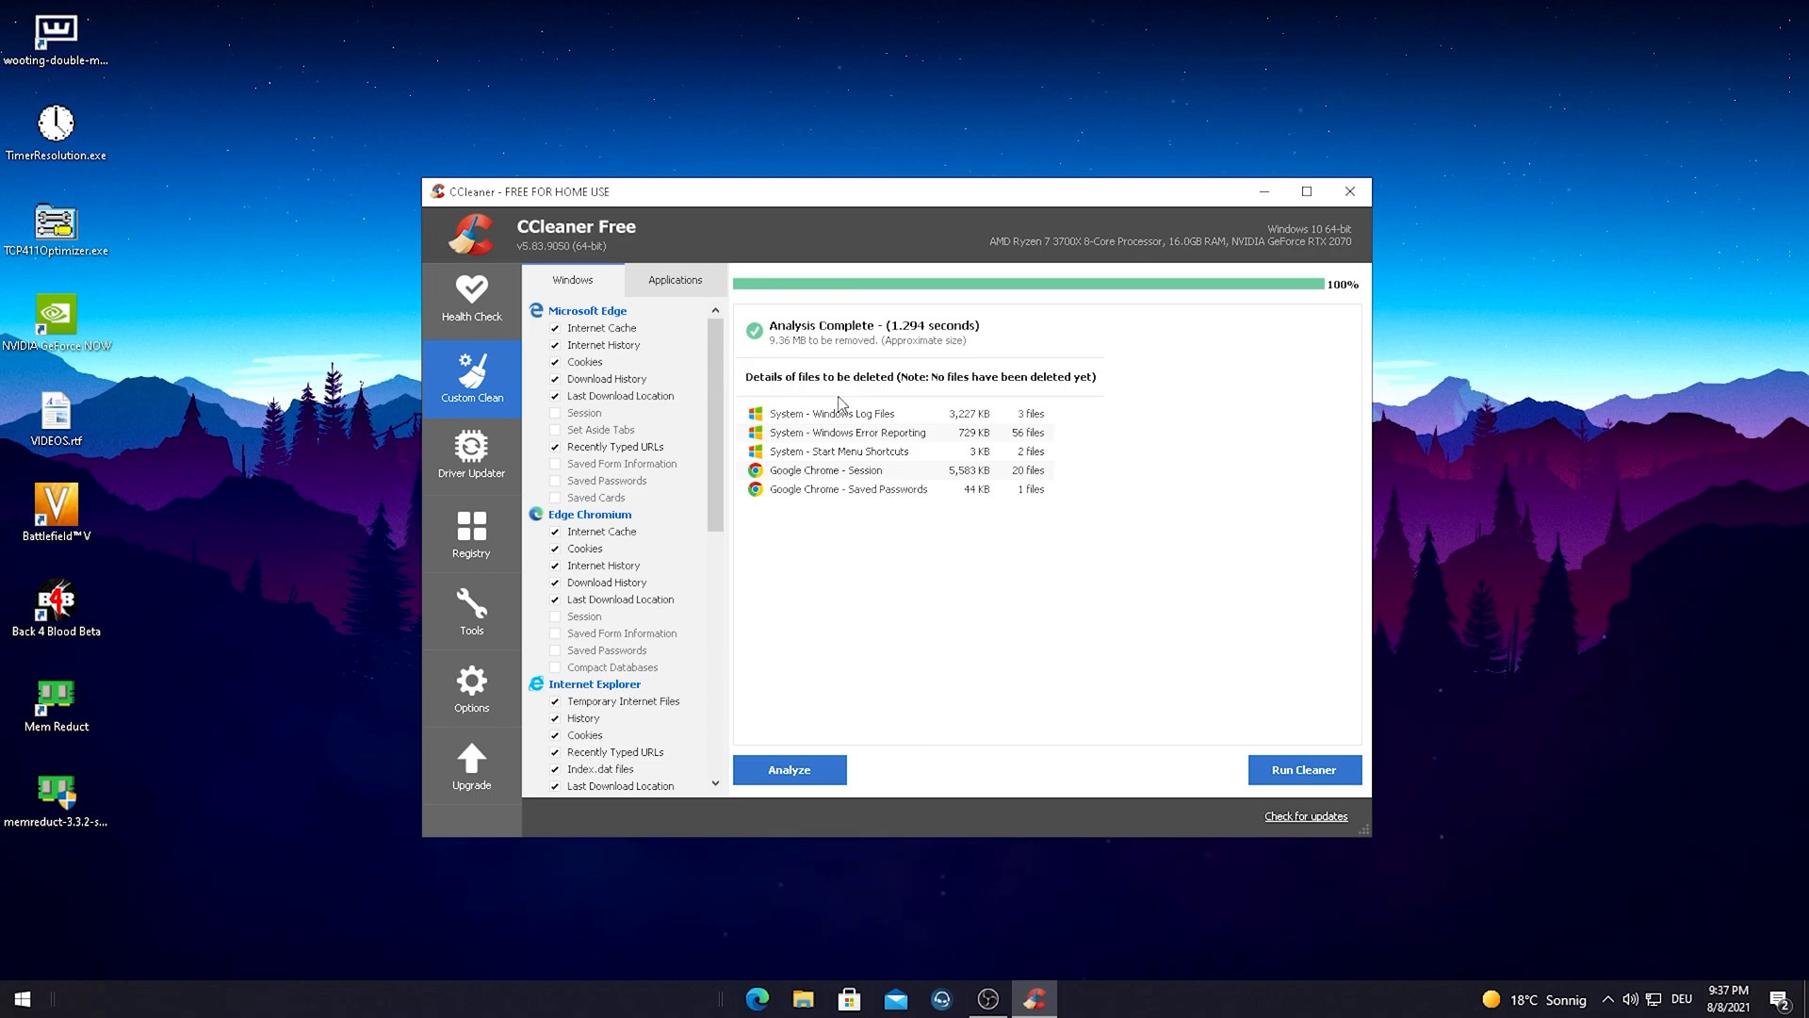
mouse_move(785, 358)
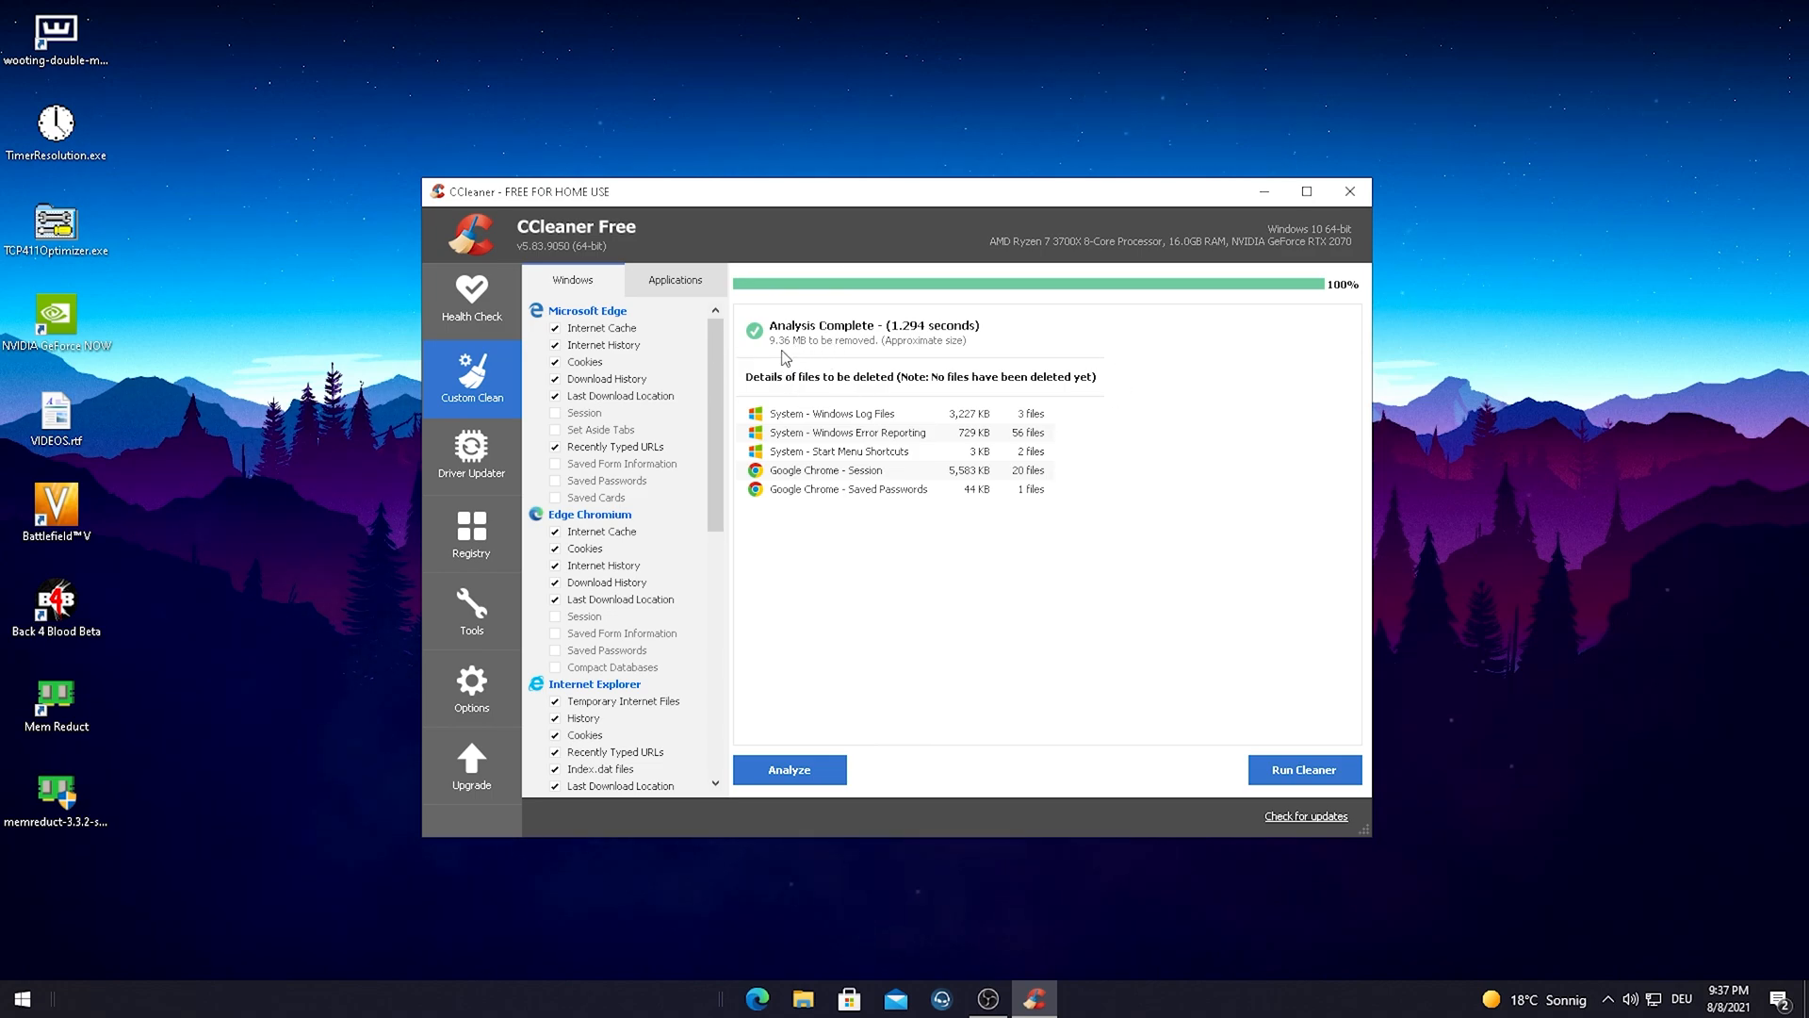
mouse_move(1304, 770)
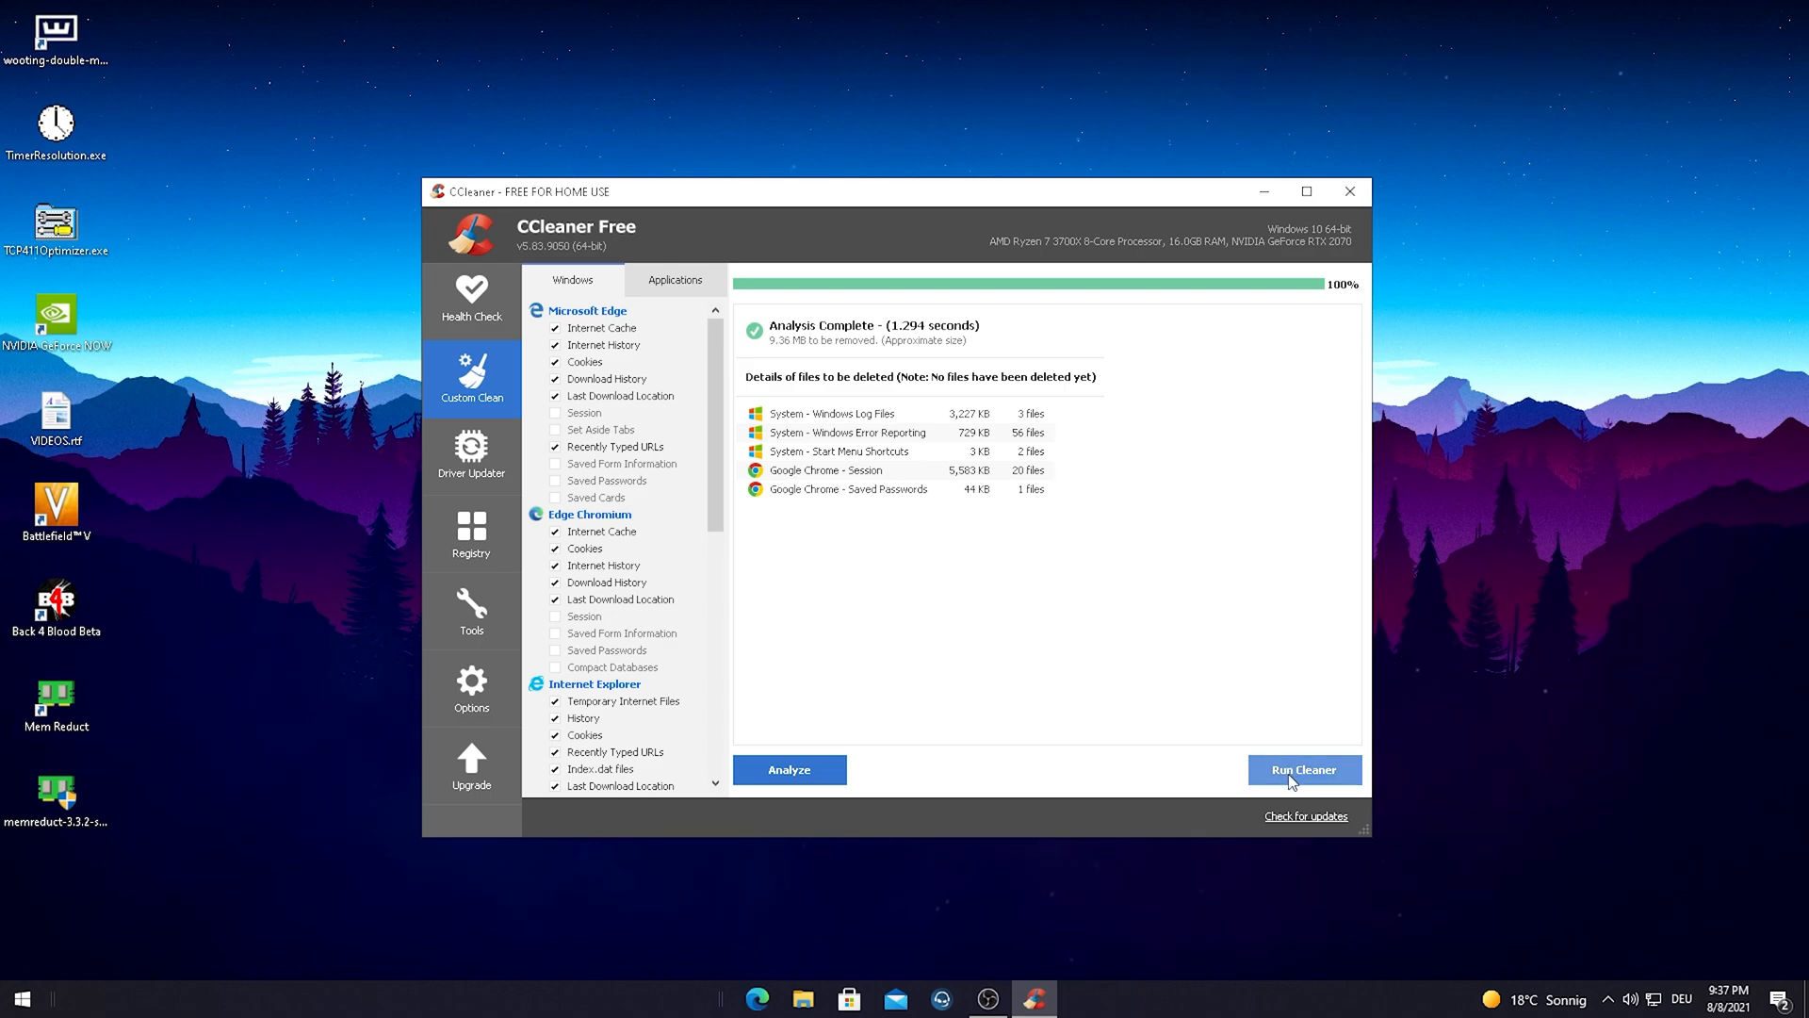
left_click(1302, 769)
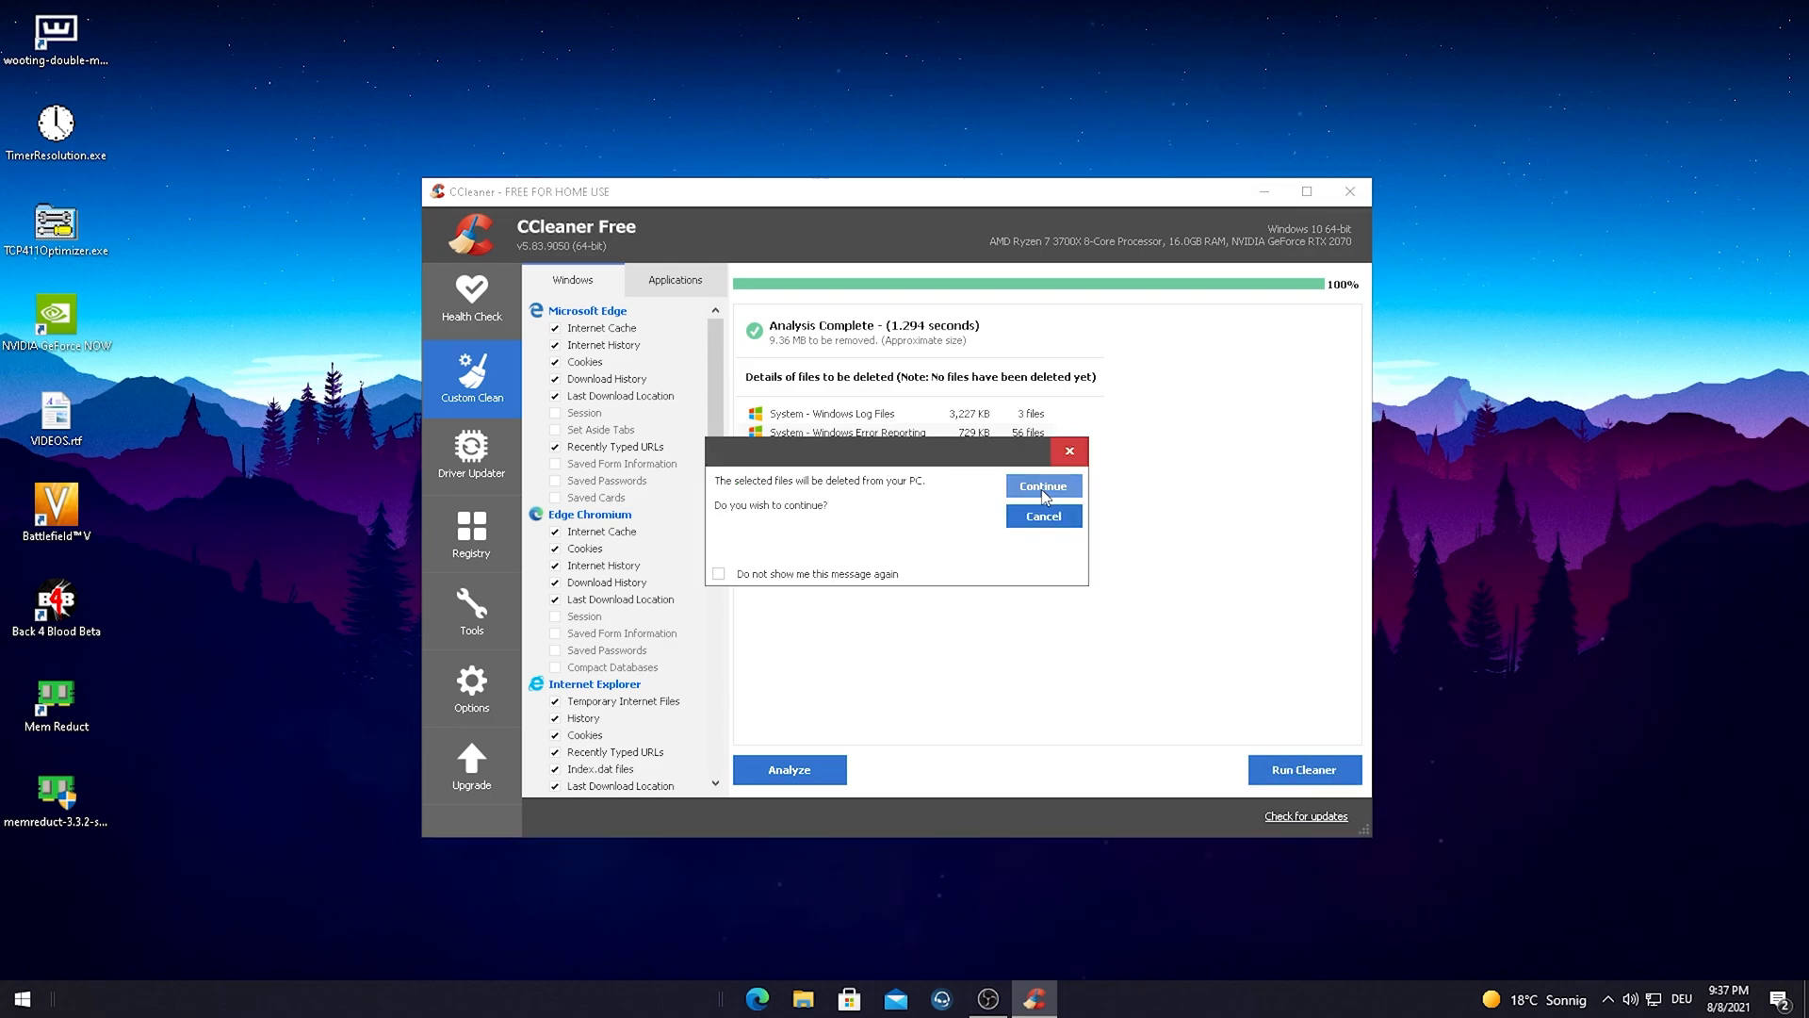
left_click(1040, 484)
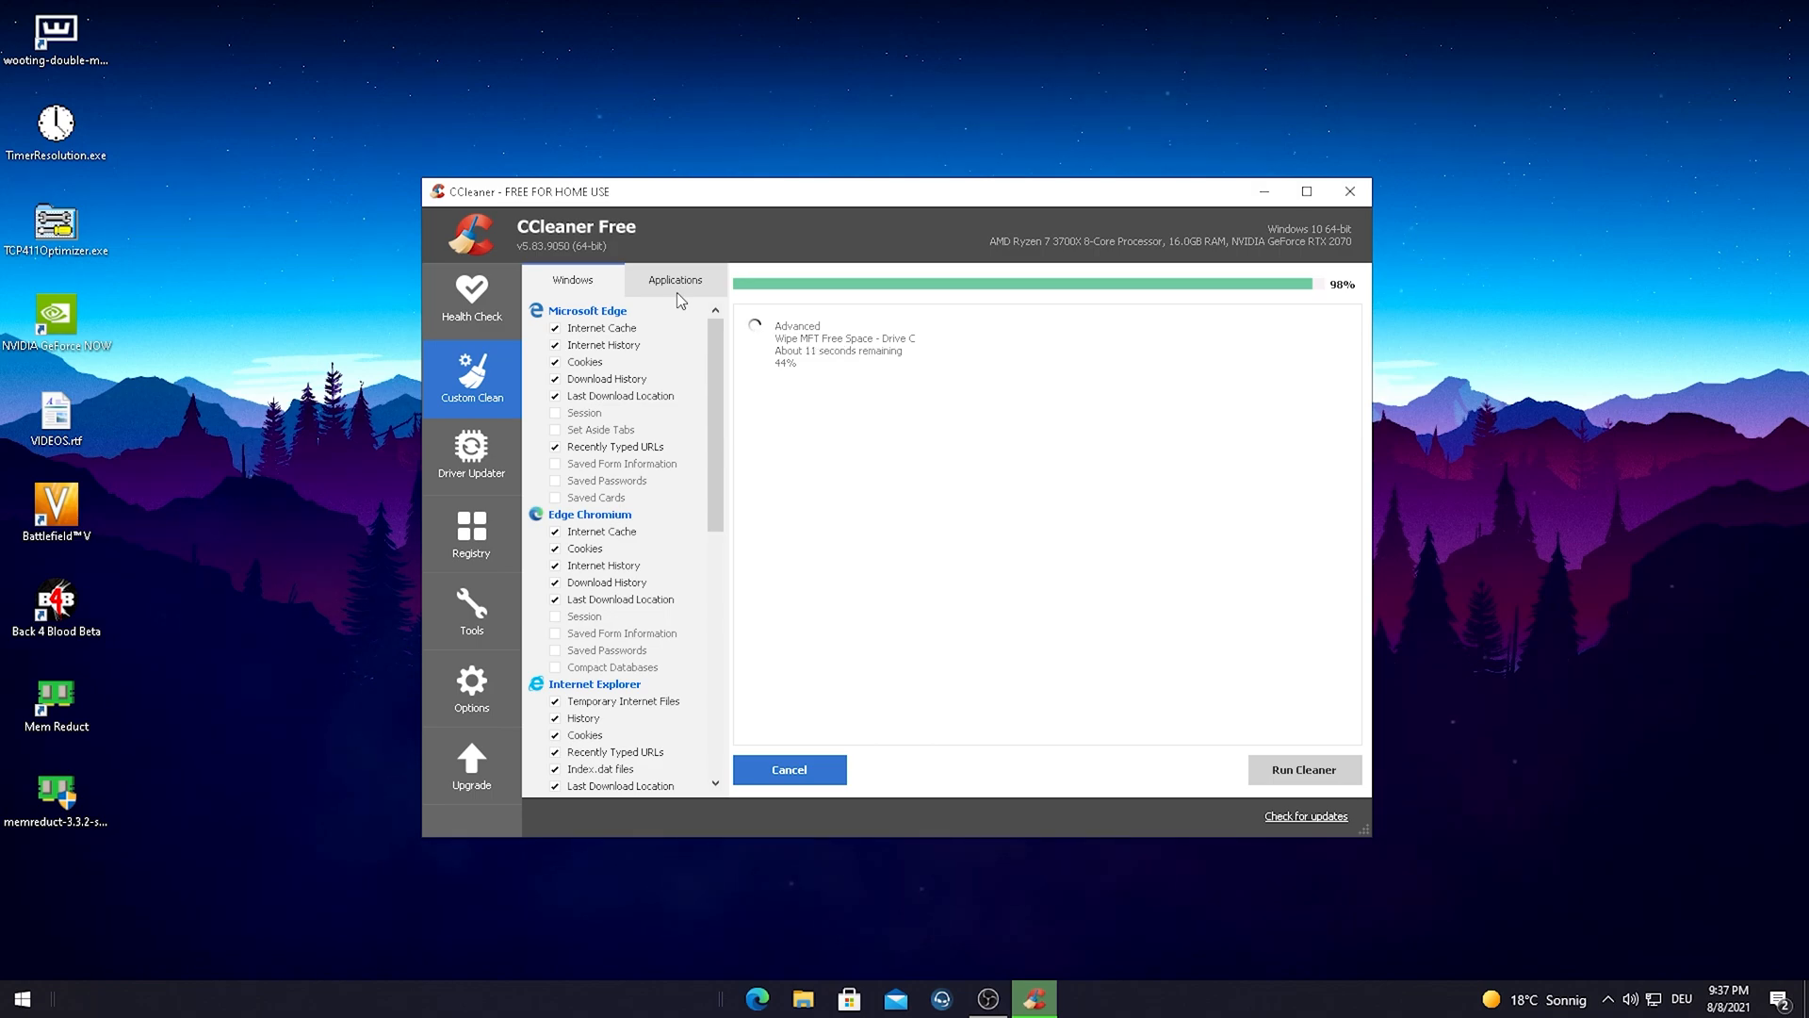
Review the Applications cleaning checklist, which yields 0 bytes to remove
left_click(788, 770)
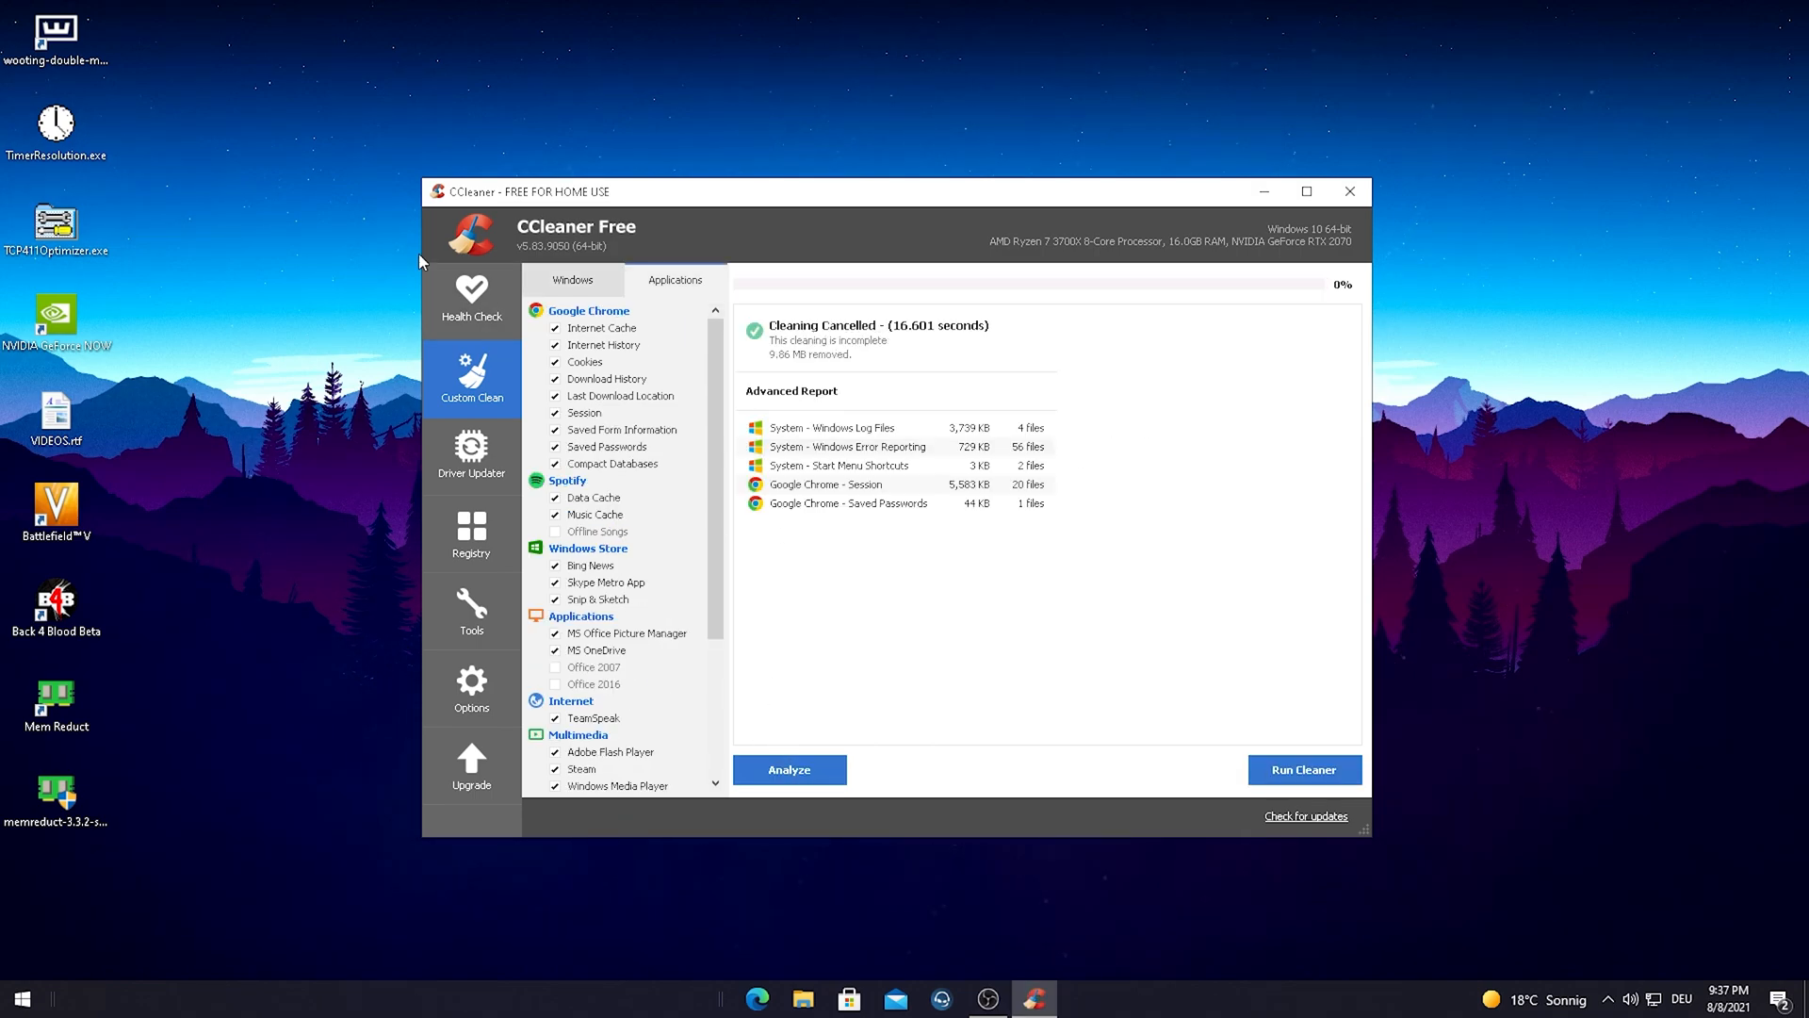
scroll("down", 3)
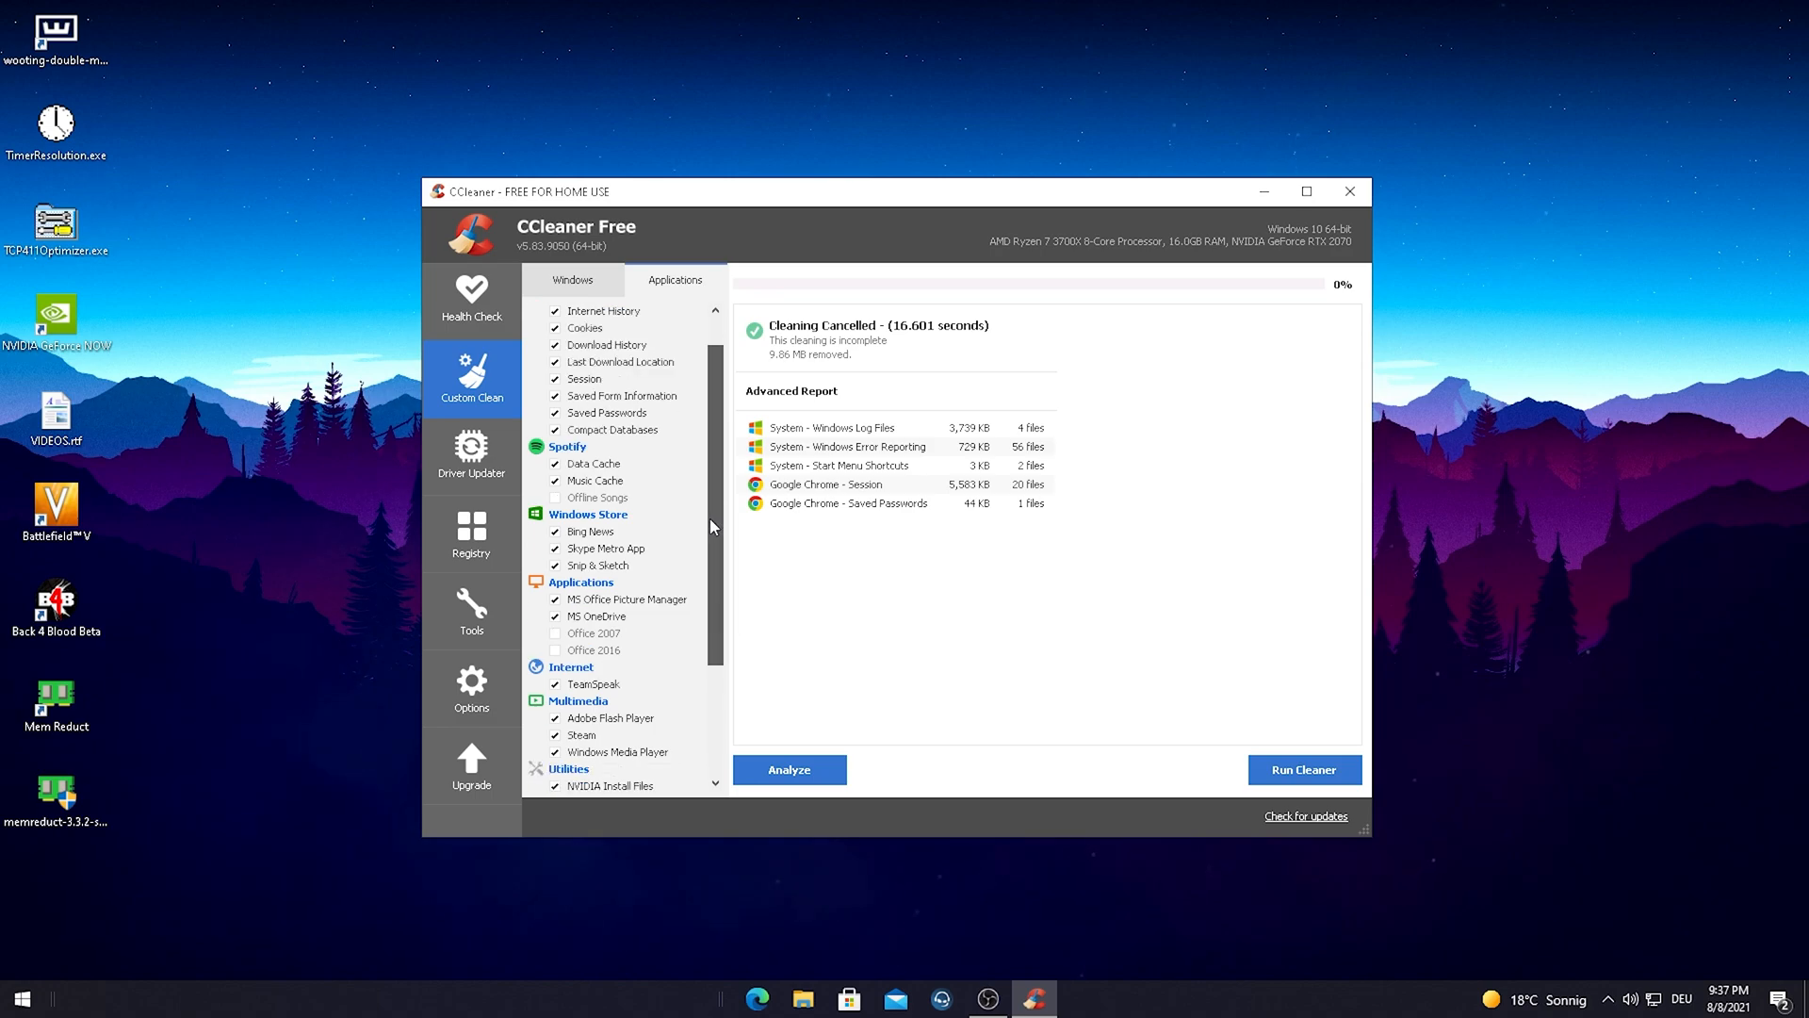
scroll("down", 3)
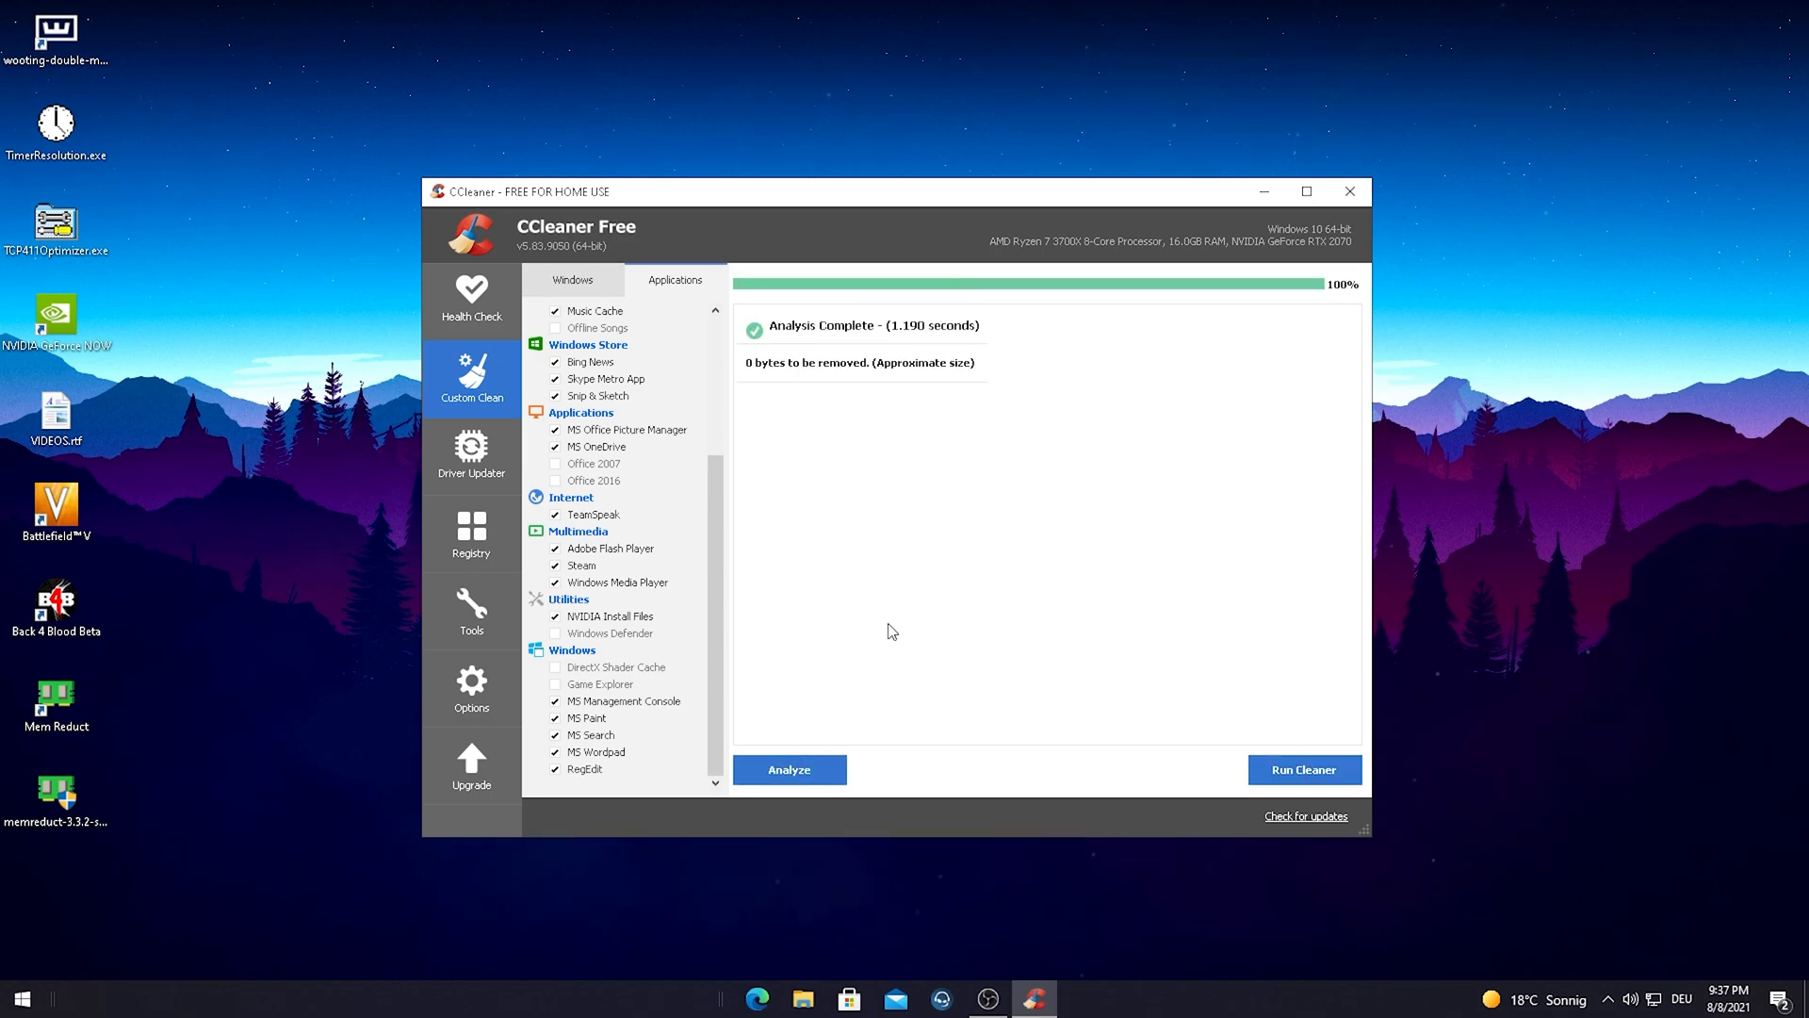
mouse_move(1197, 726)
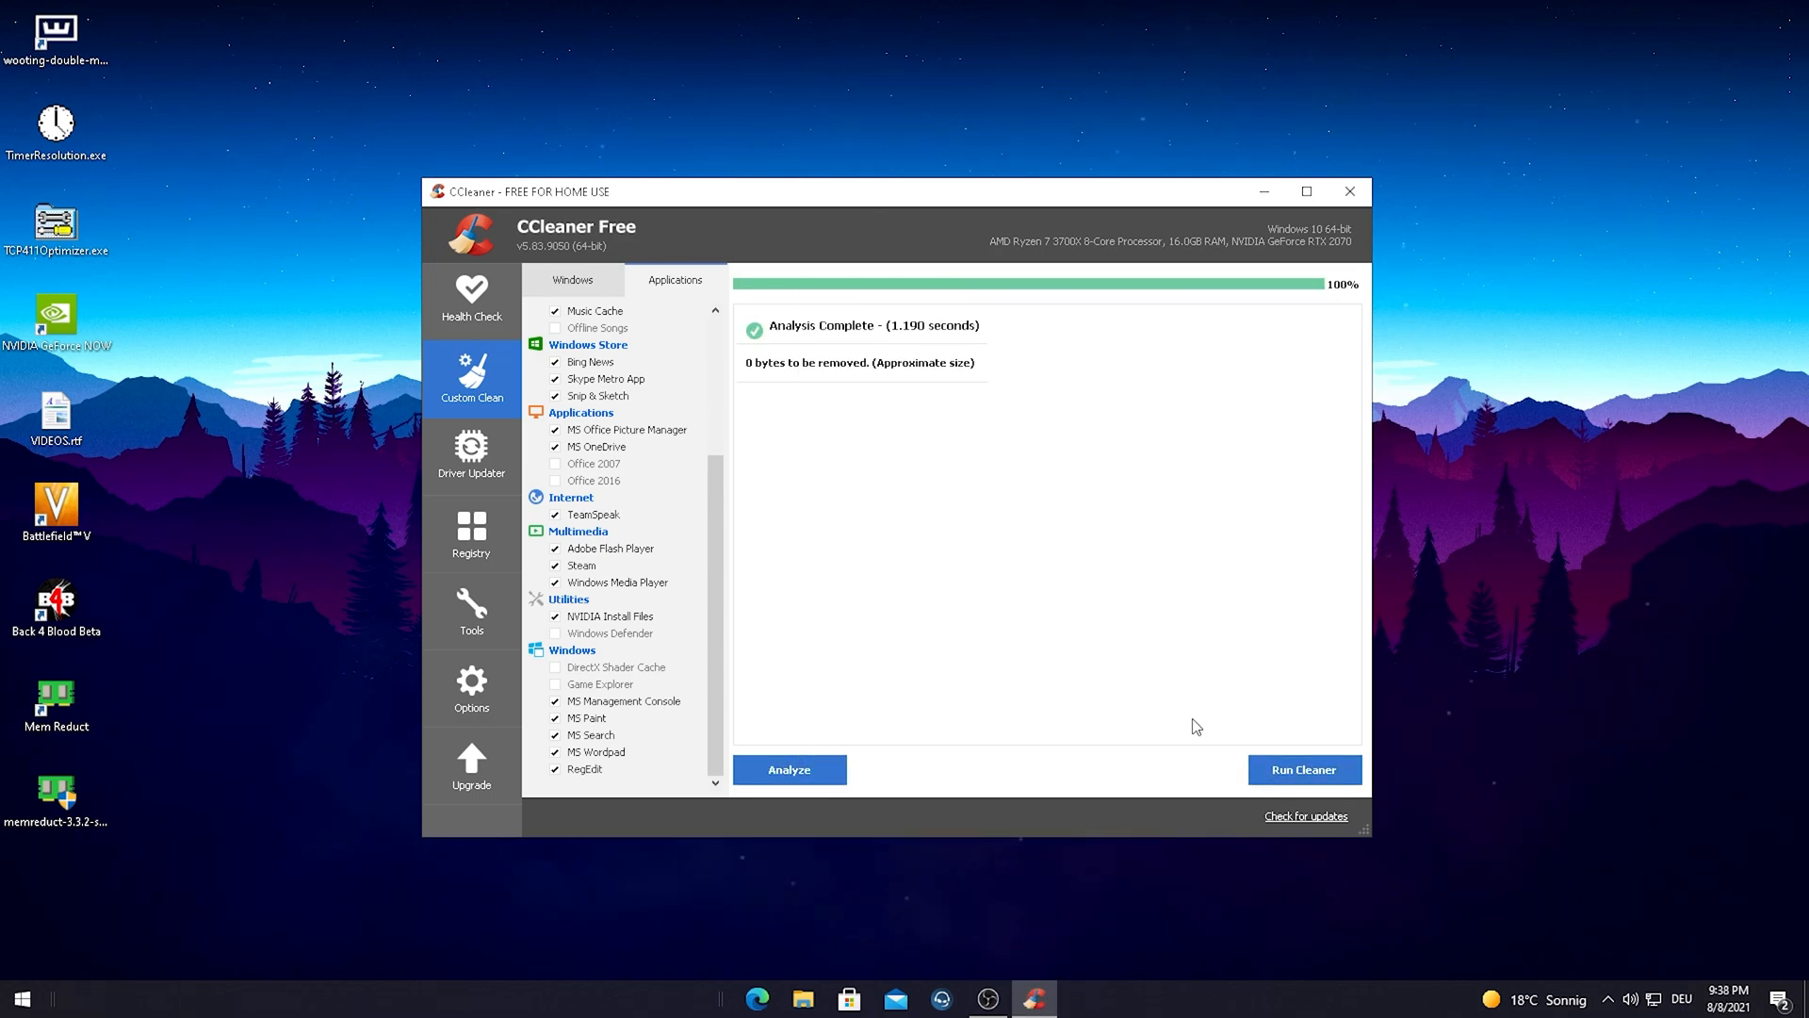
mouse_move(915, 473)
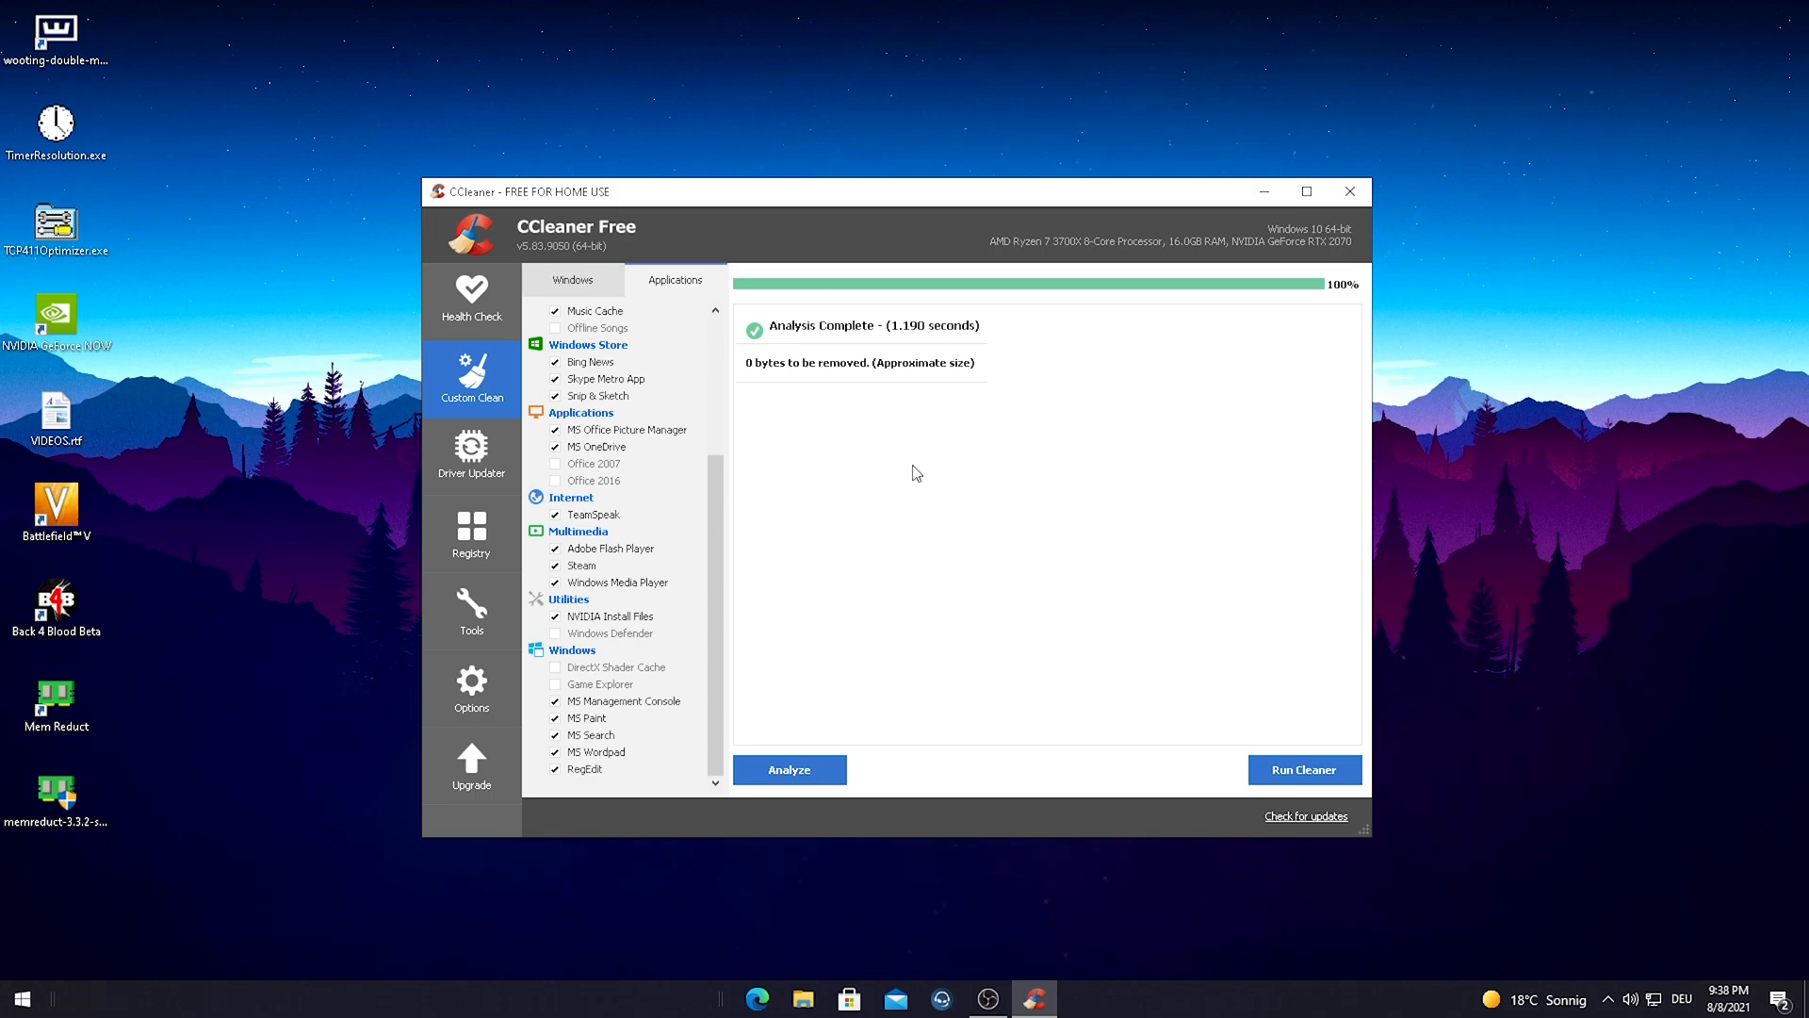
mouse_move(505, 430)
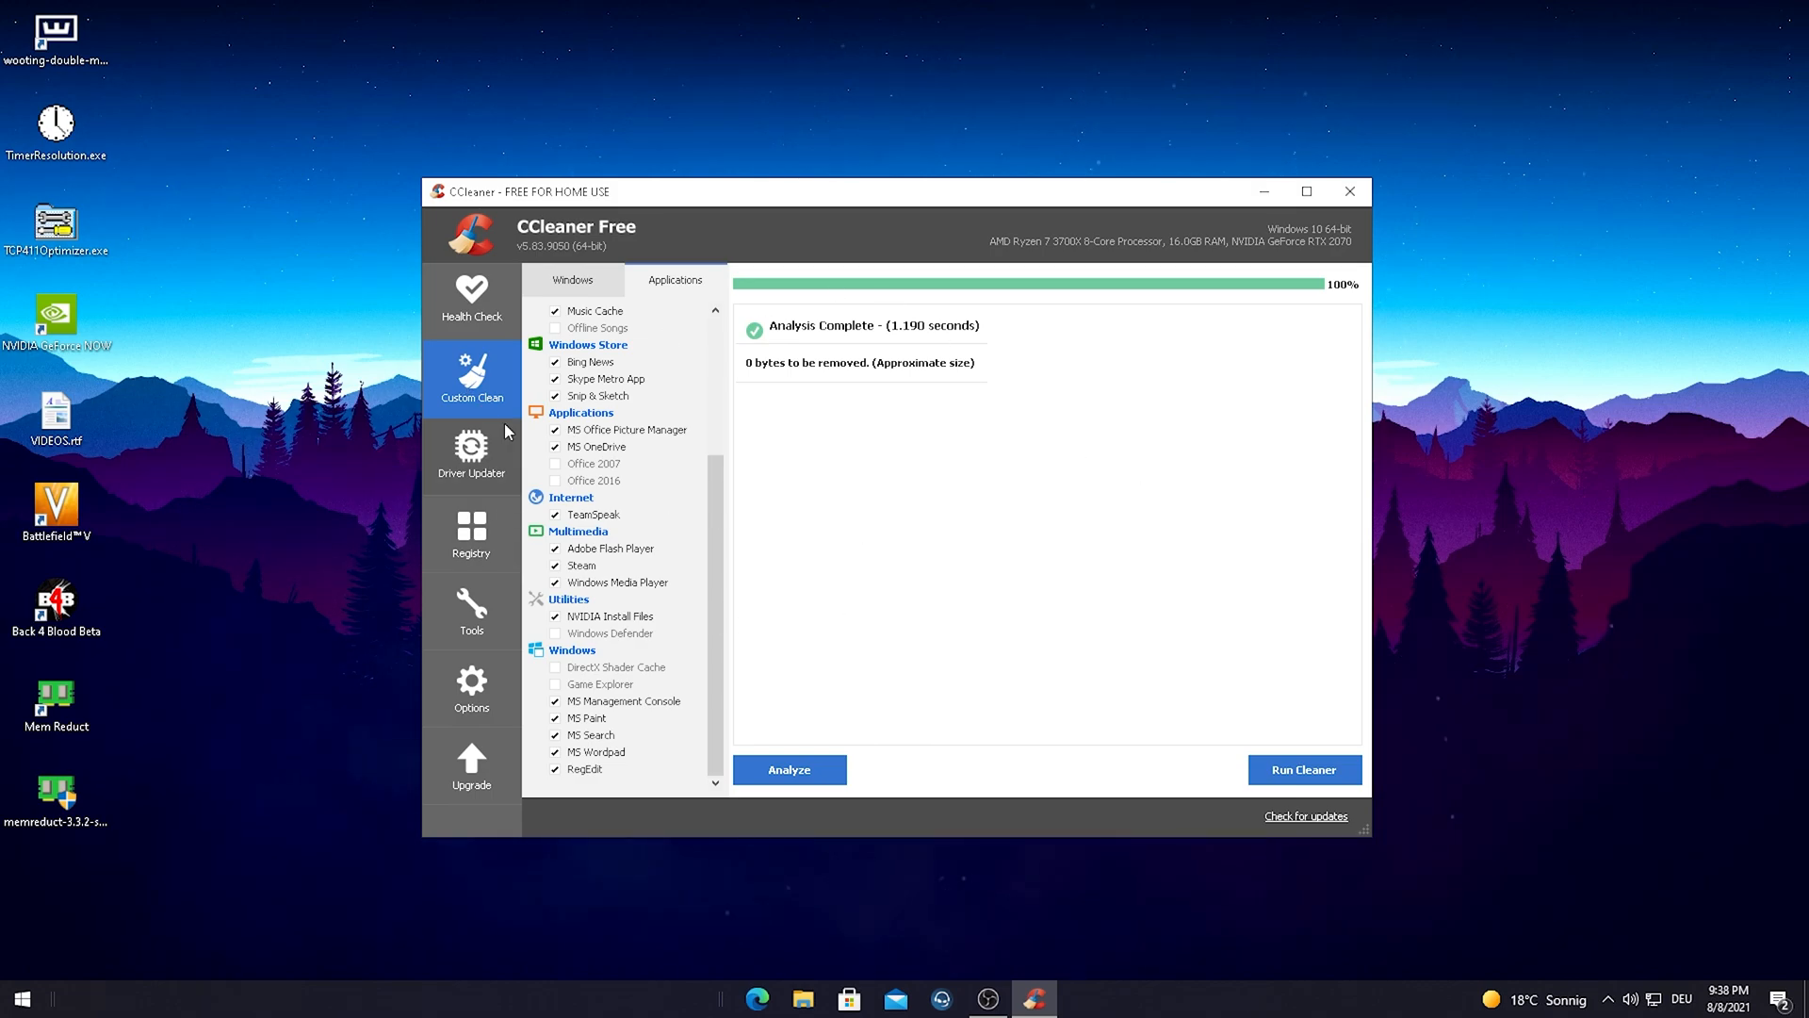
Rescan drivers in Driver Updater, listing 13 to update and 218 up to date
left_click(471, 453)
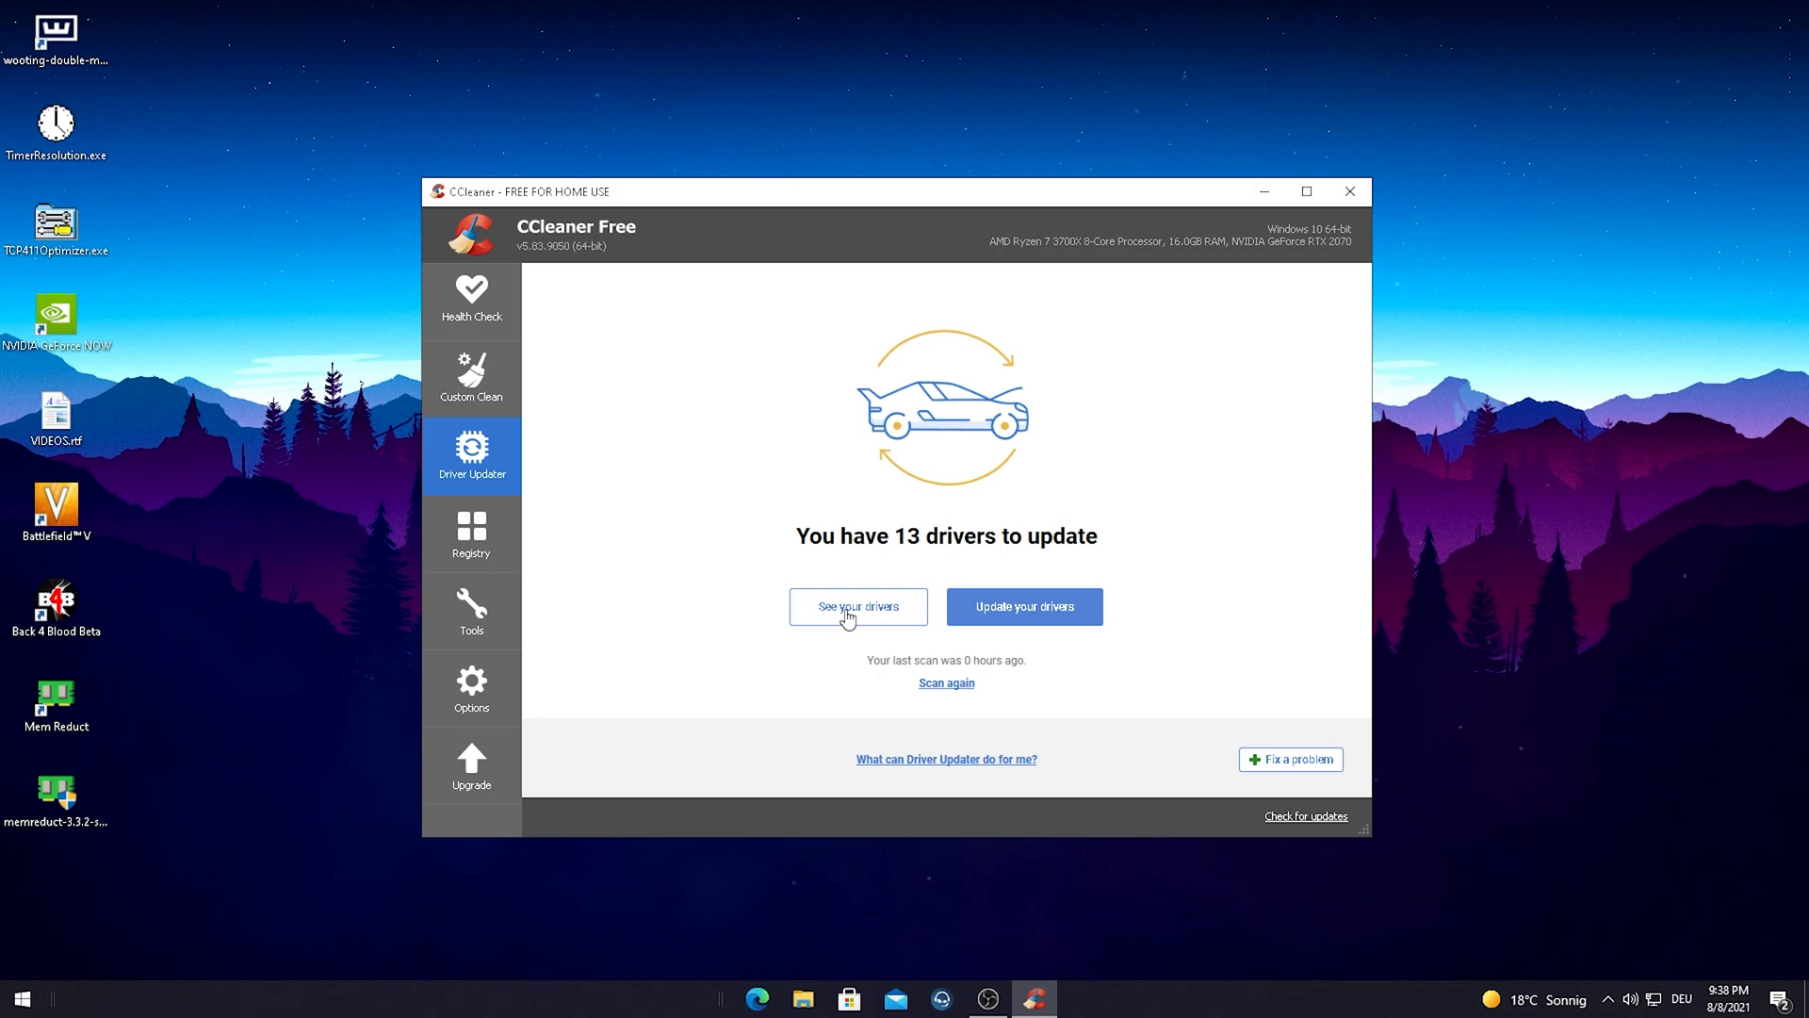
mouse_move(940, 698)
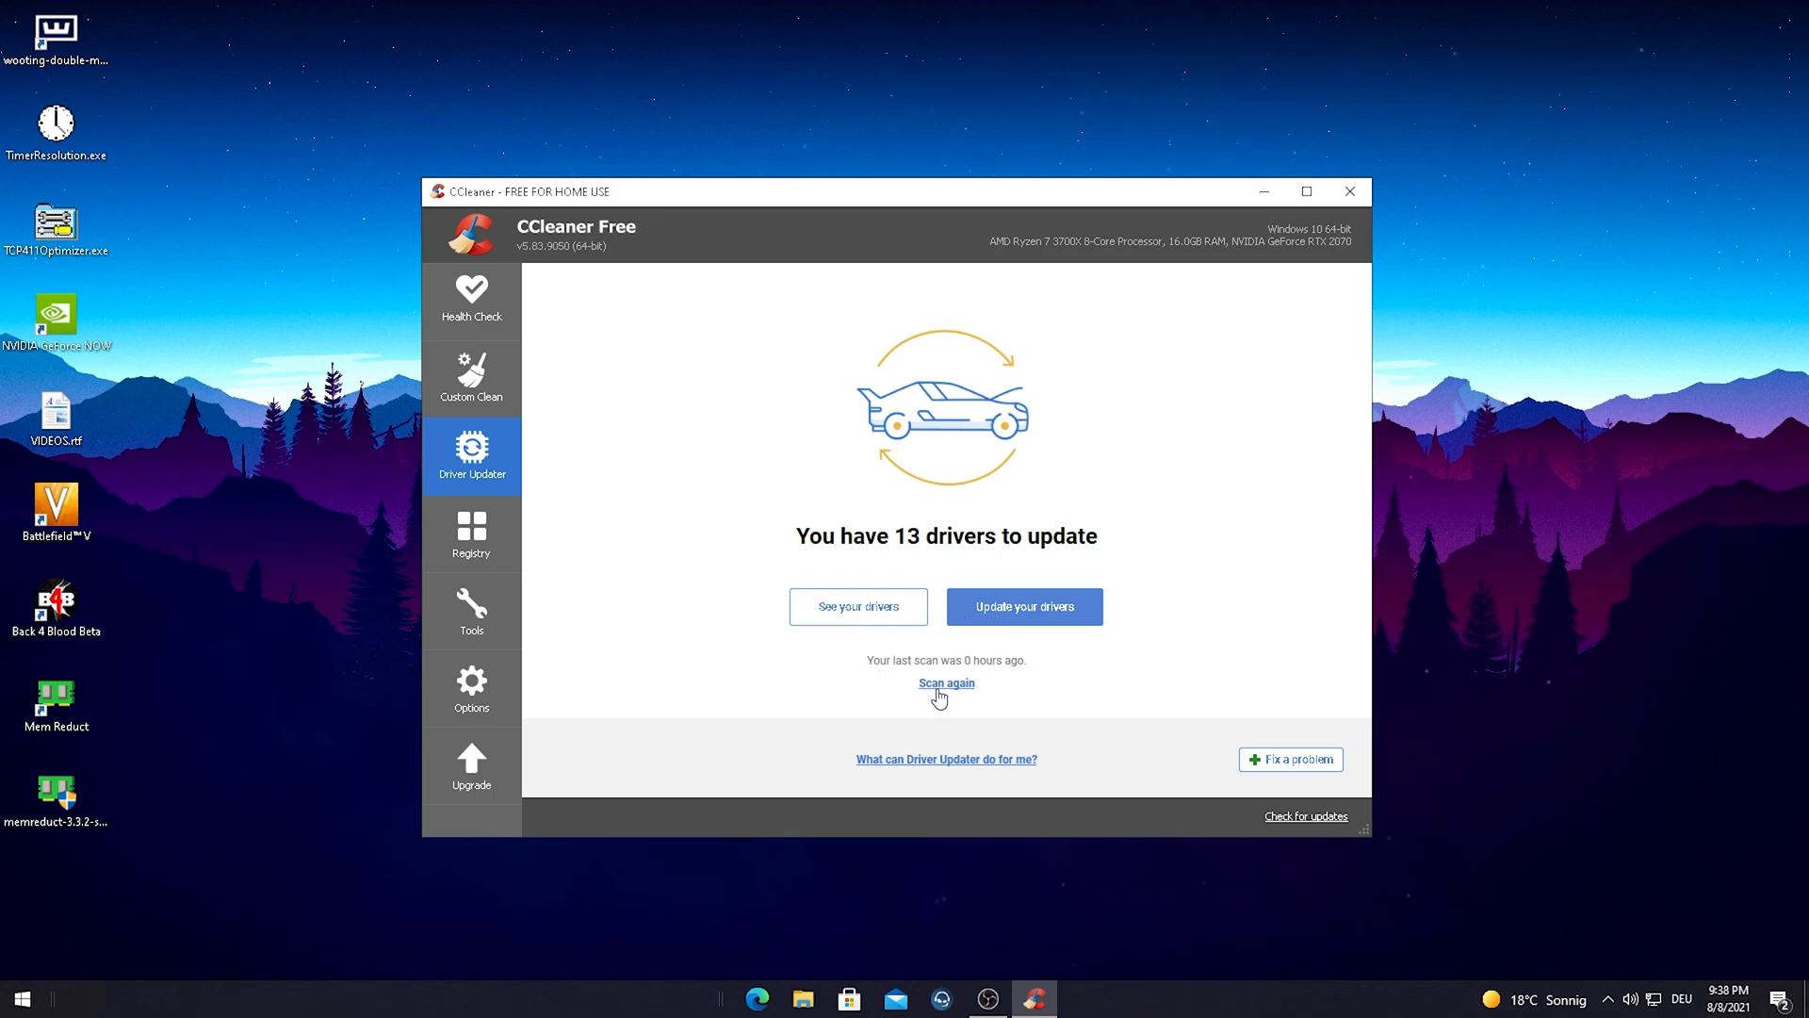
left_click(945, 682)
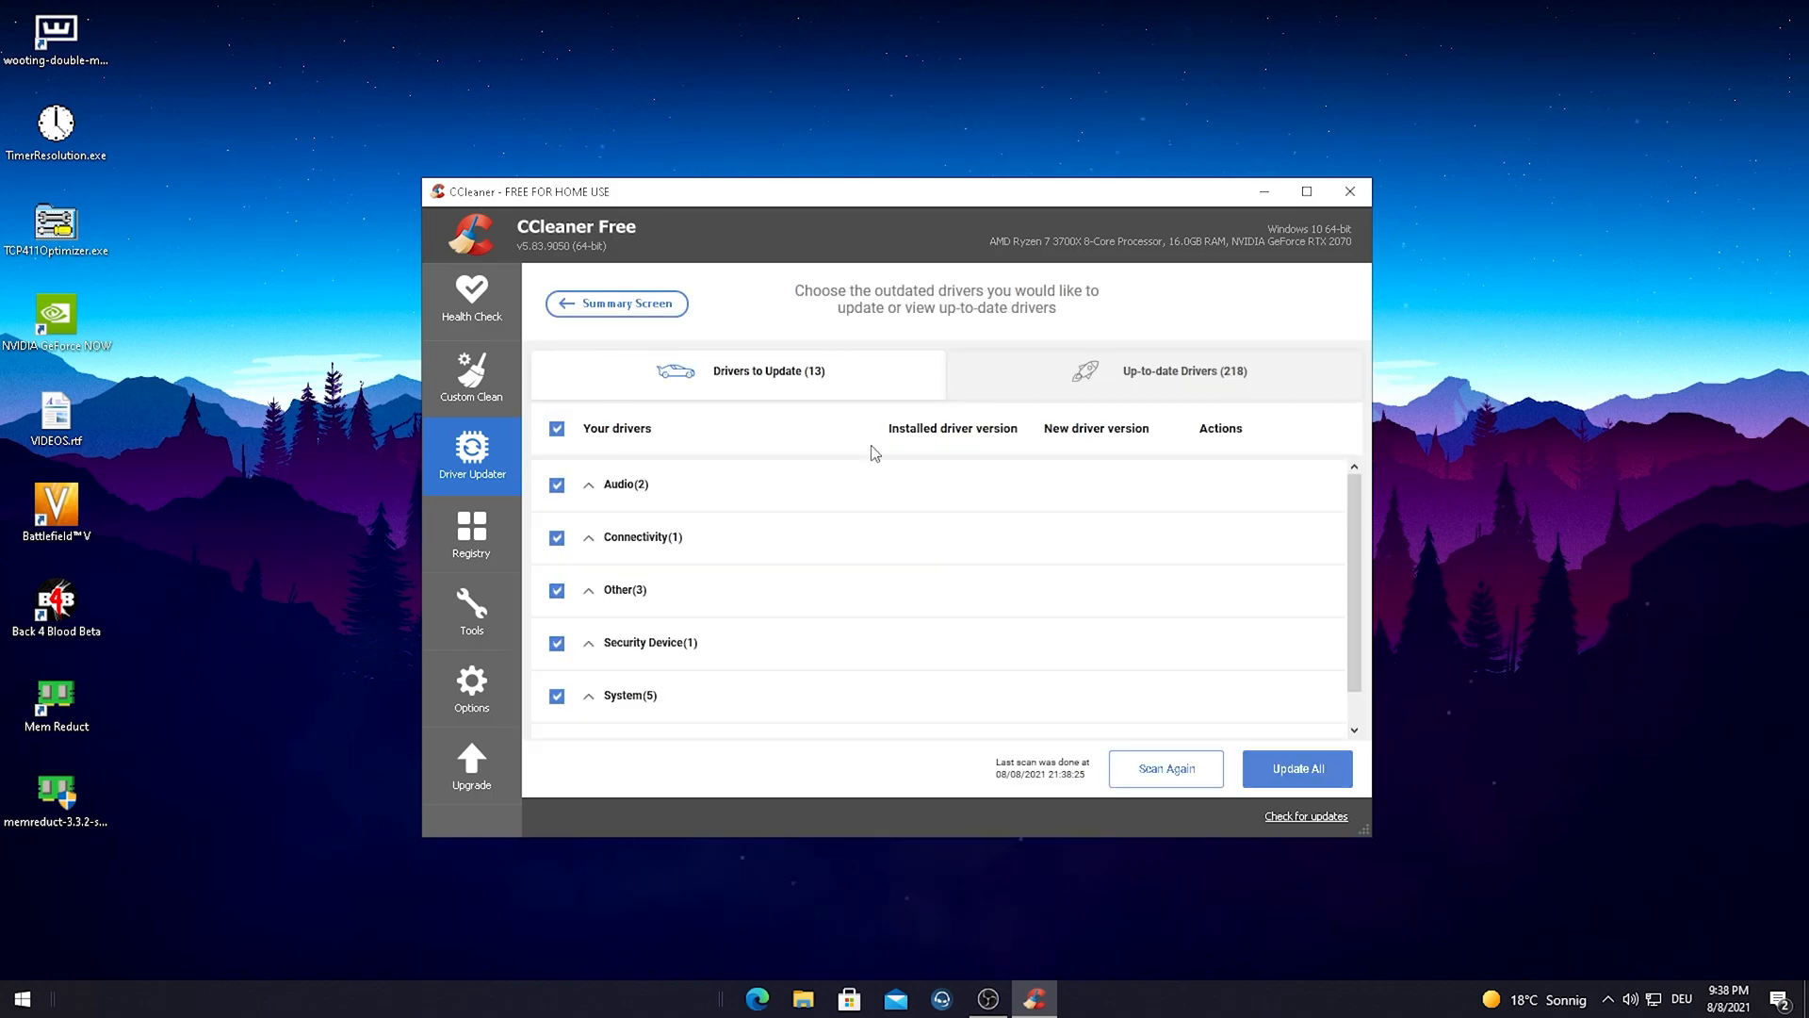
mouse_move(803, 400)
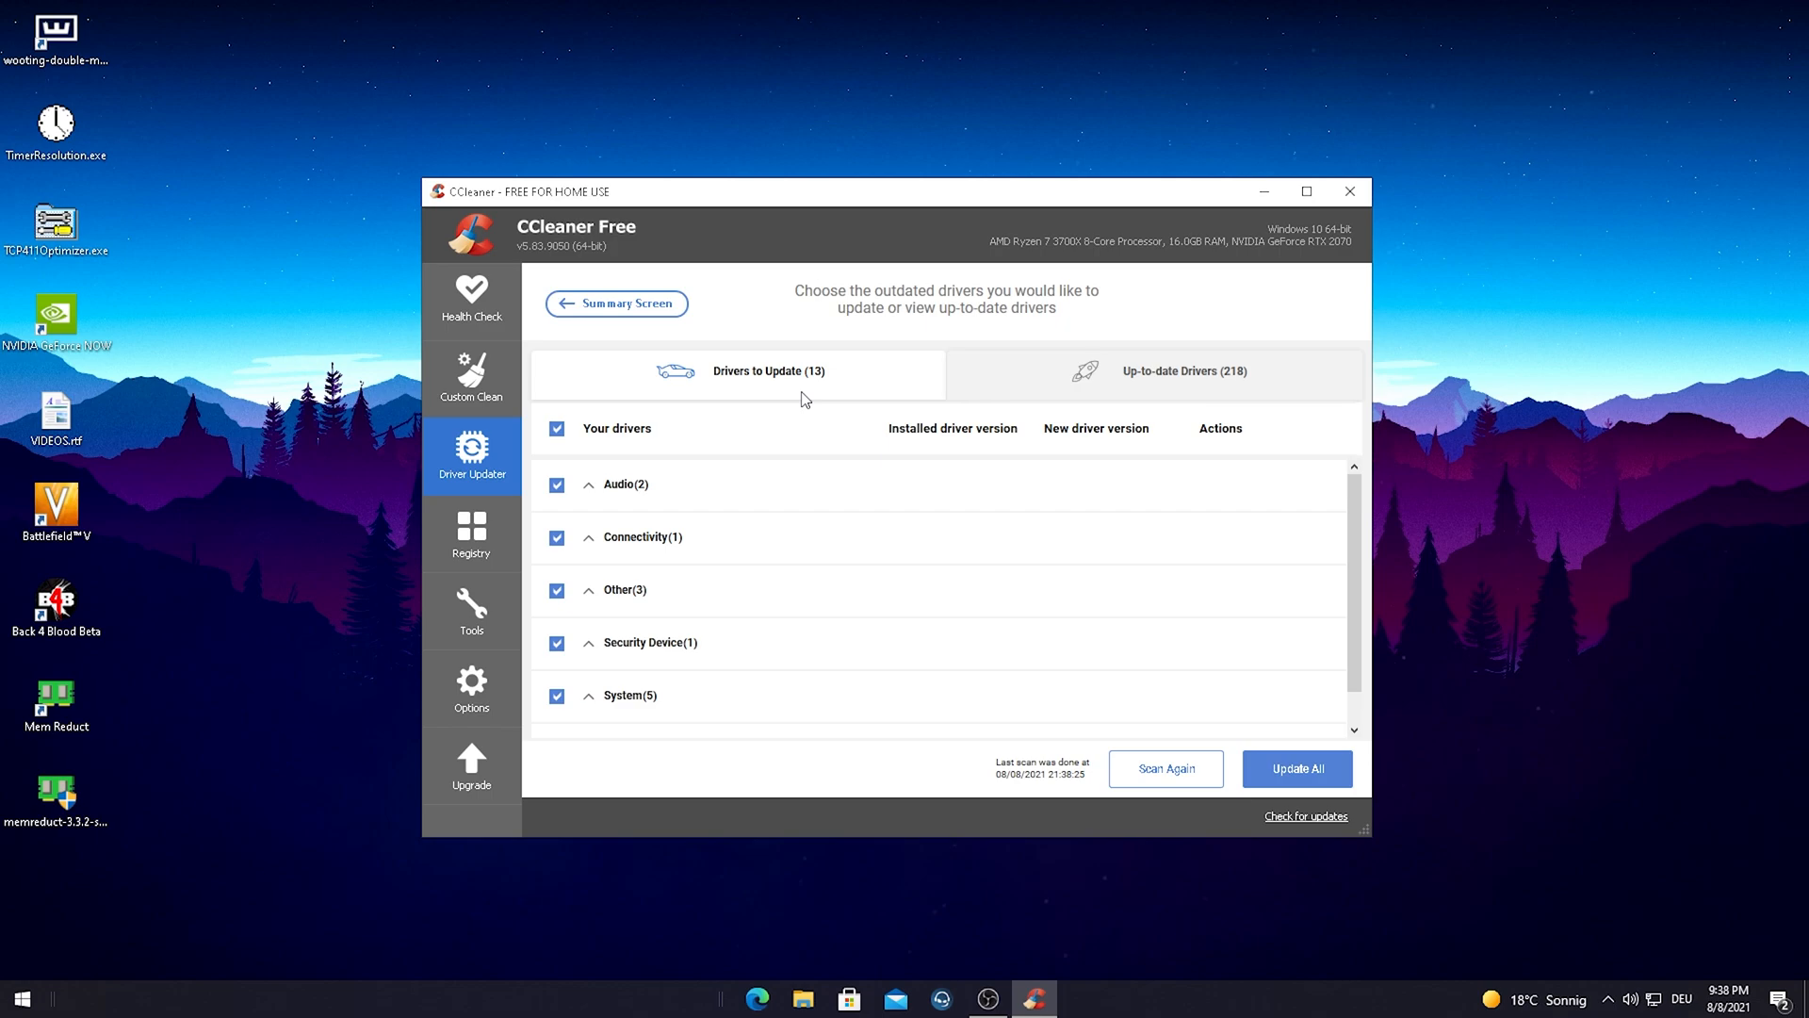
mouse_move(1050, 472)
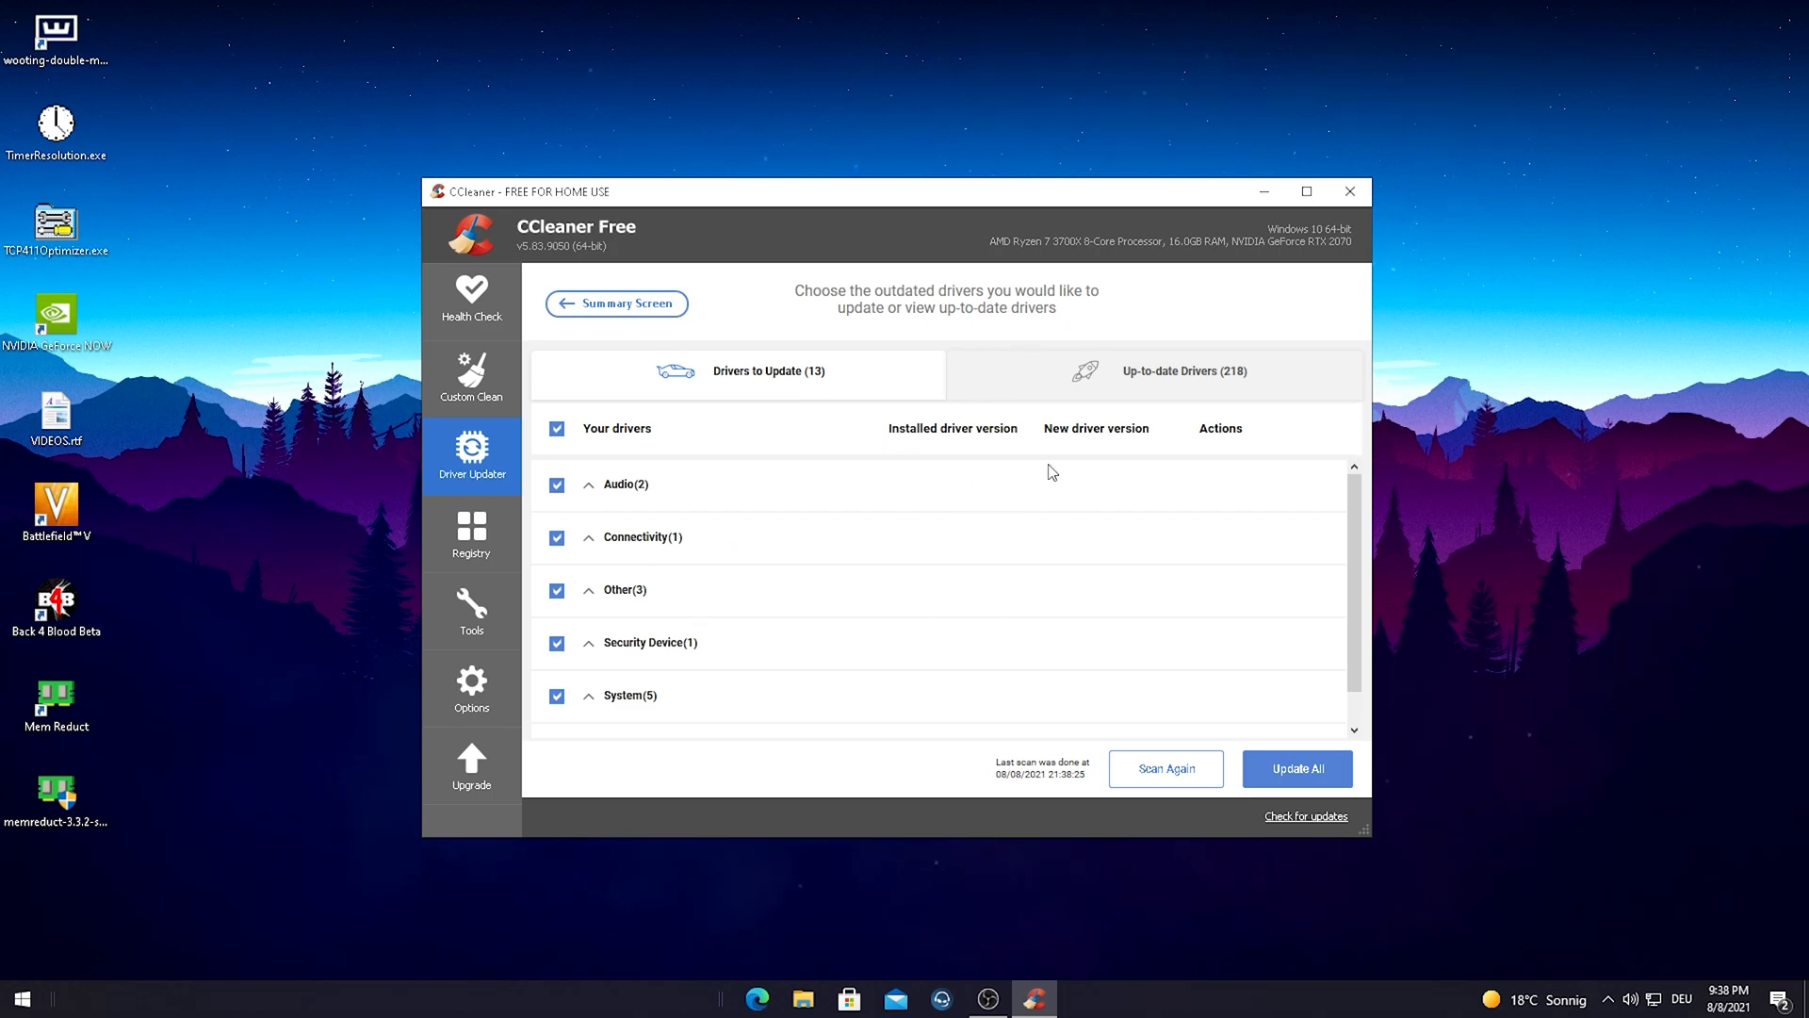
mouse_move(471, 494)
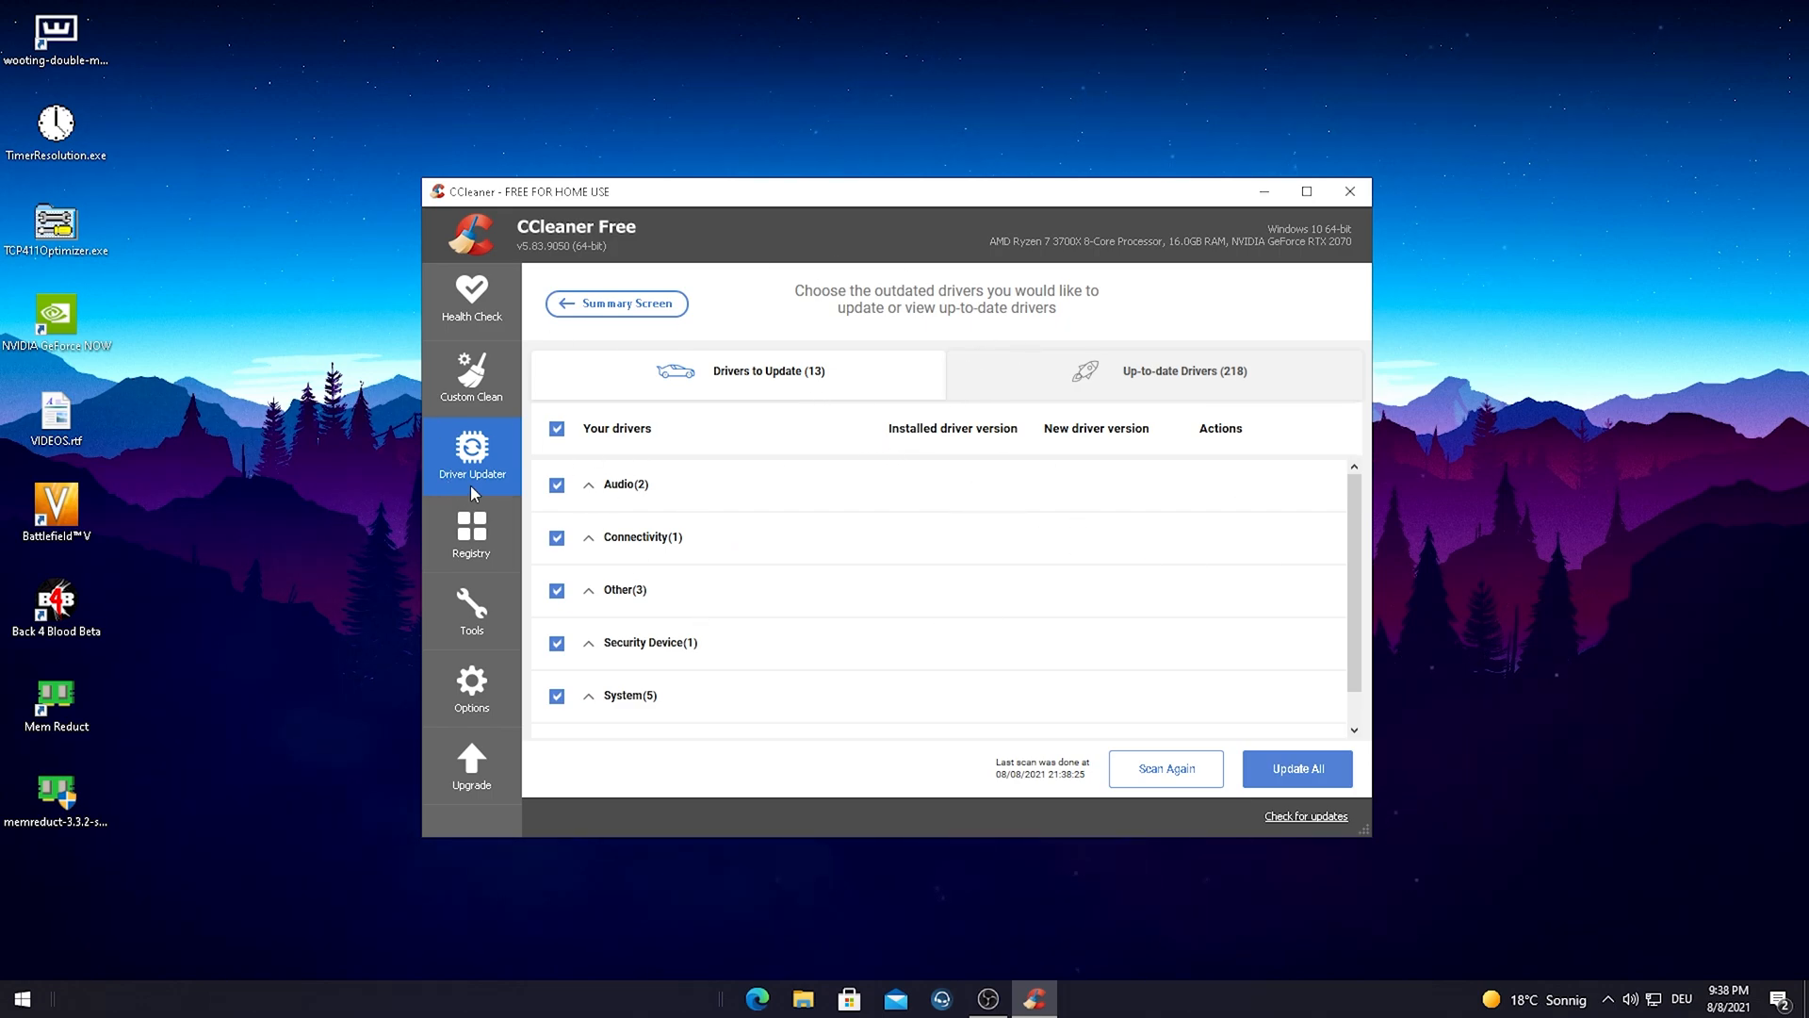
mouse_move(739, 407)
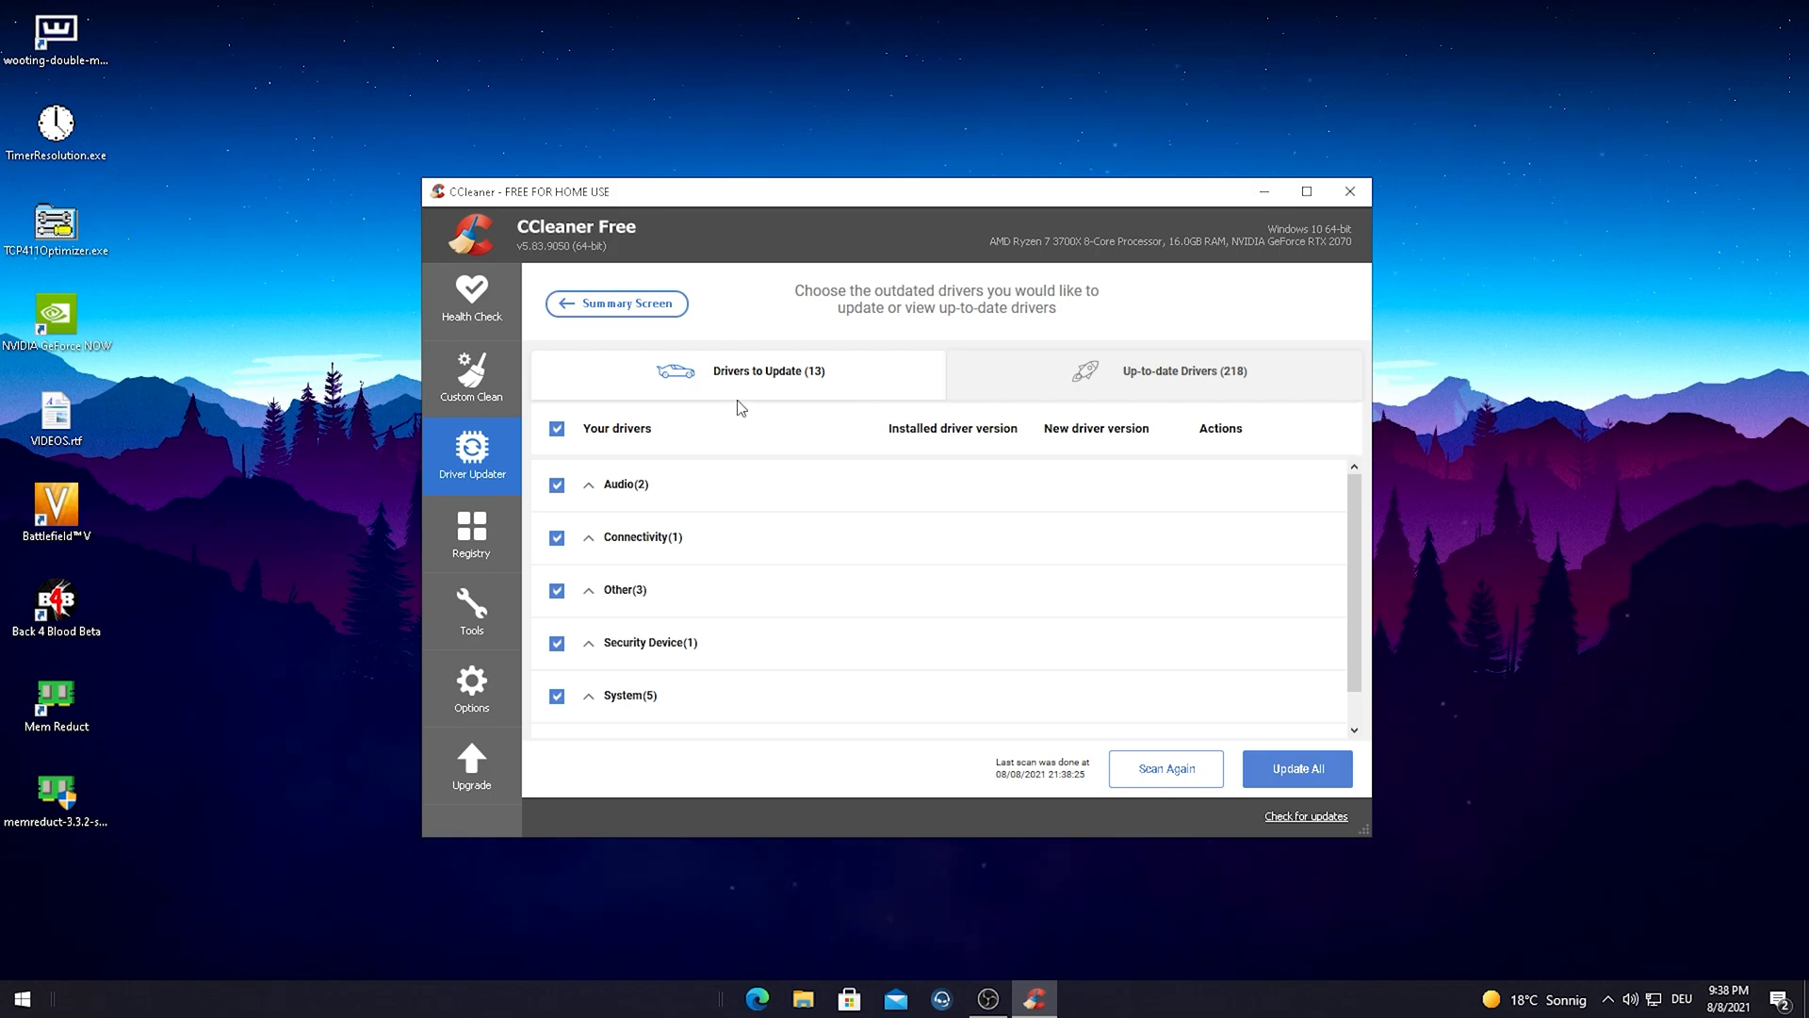
mouse_move(1265, 762)
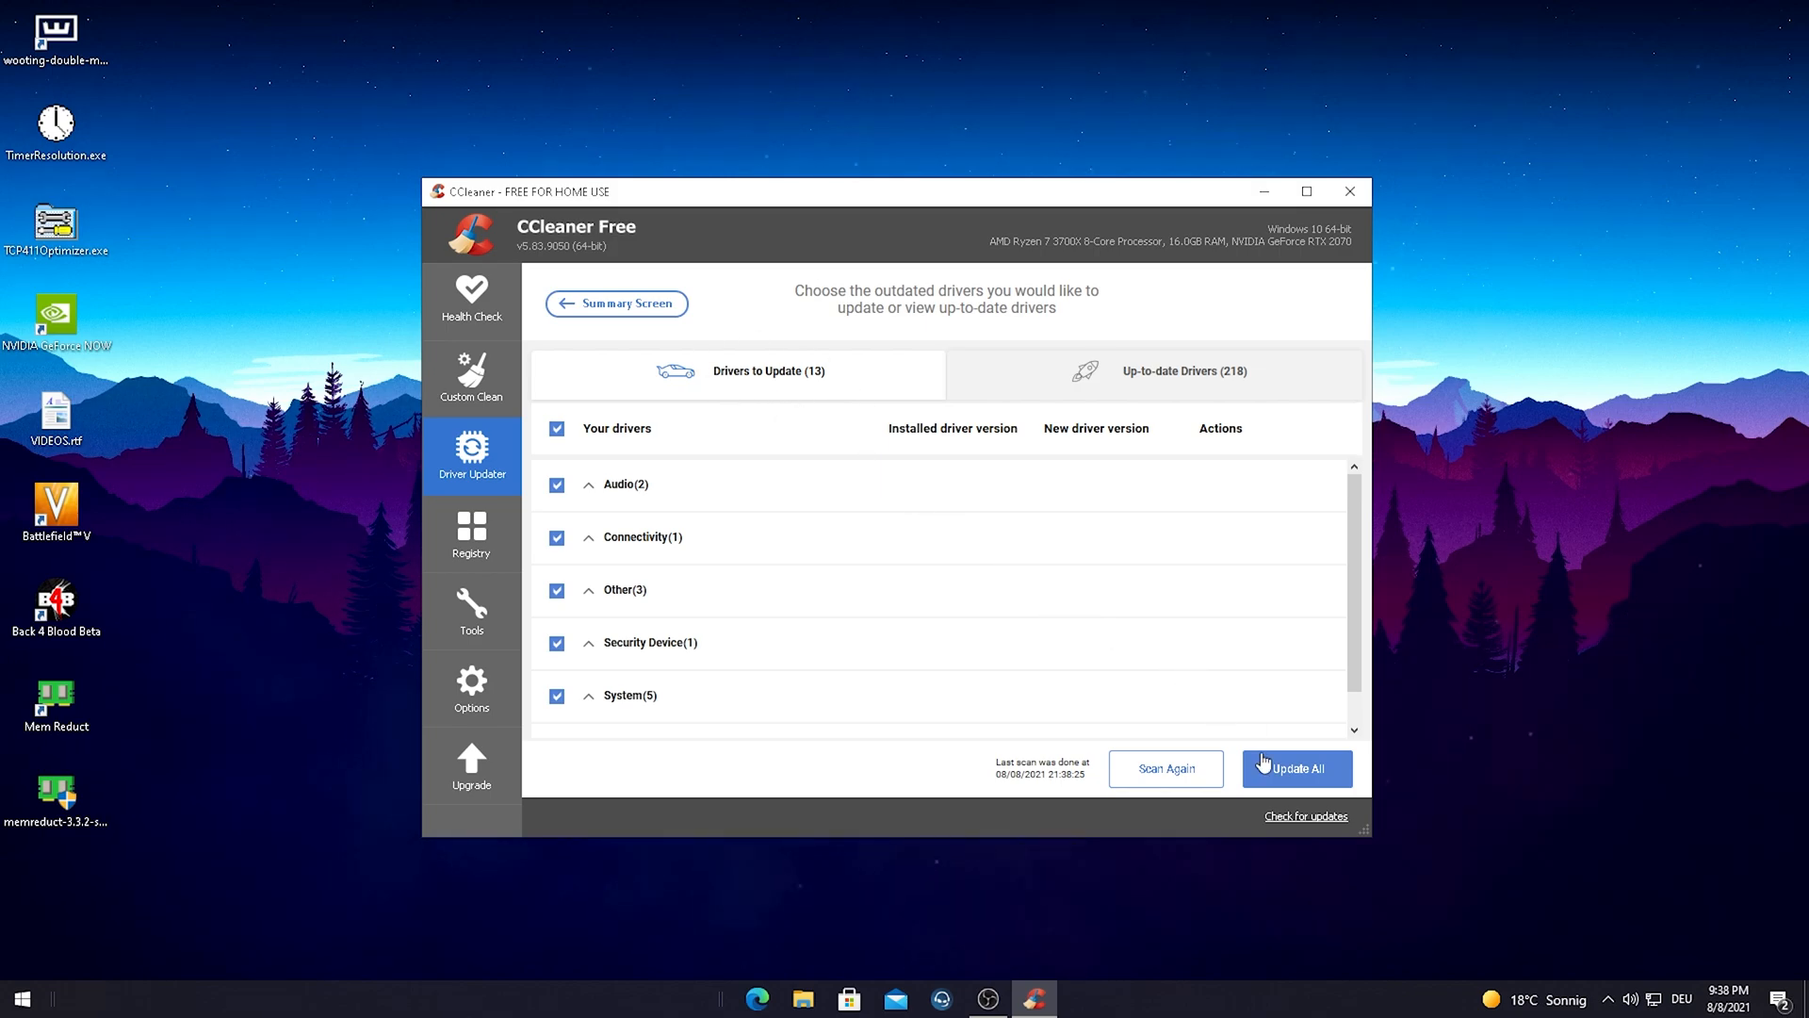
Attempt Update All, then close the Professional upgrade popup
left_click(1295, 767)
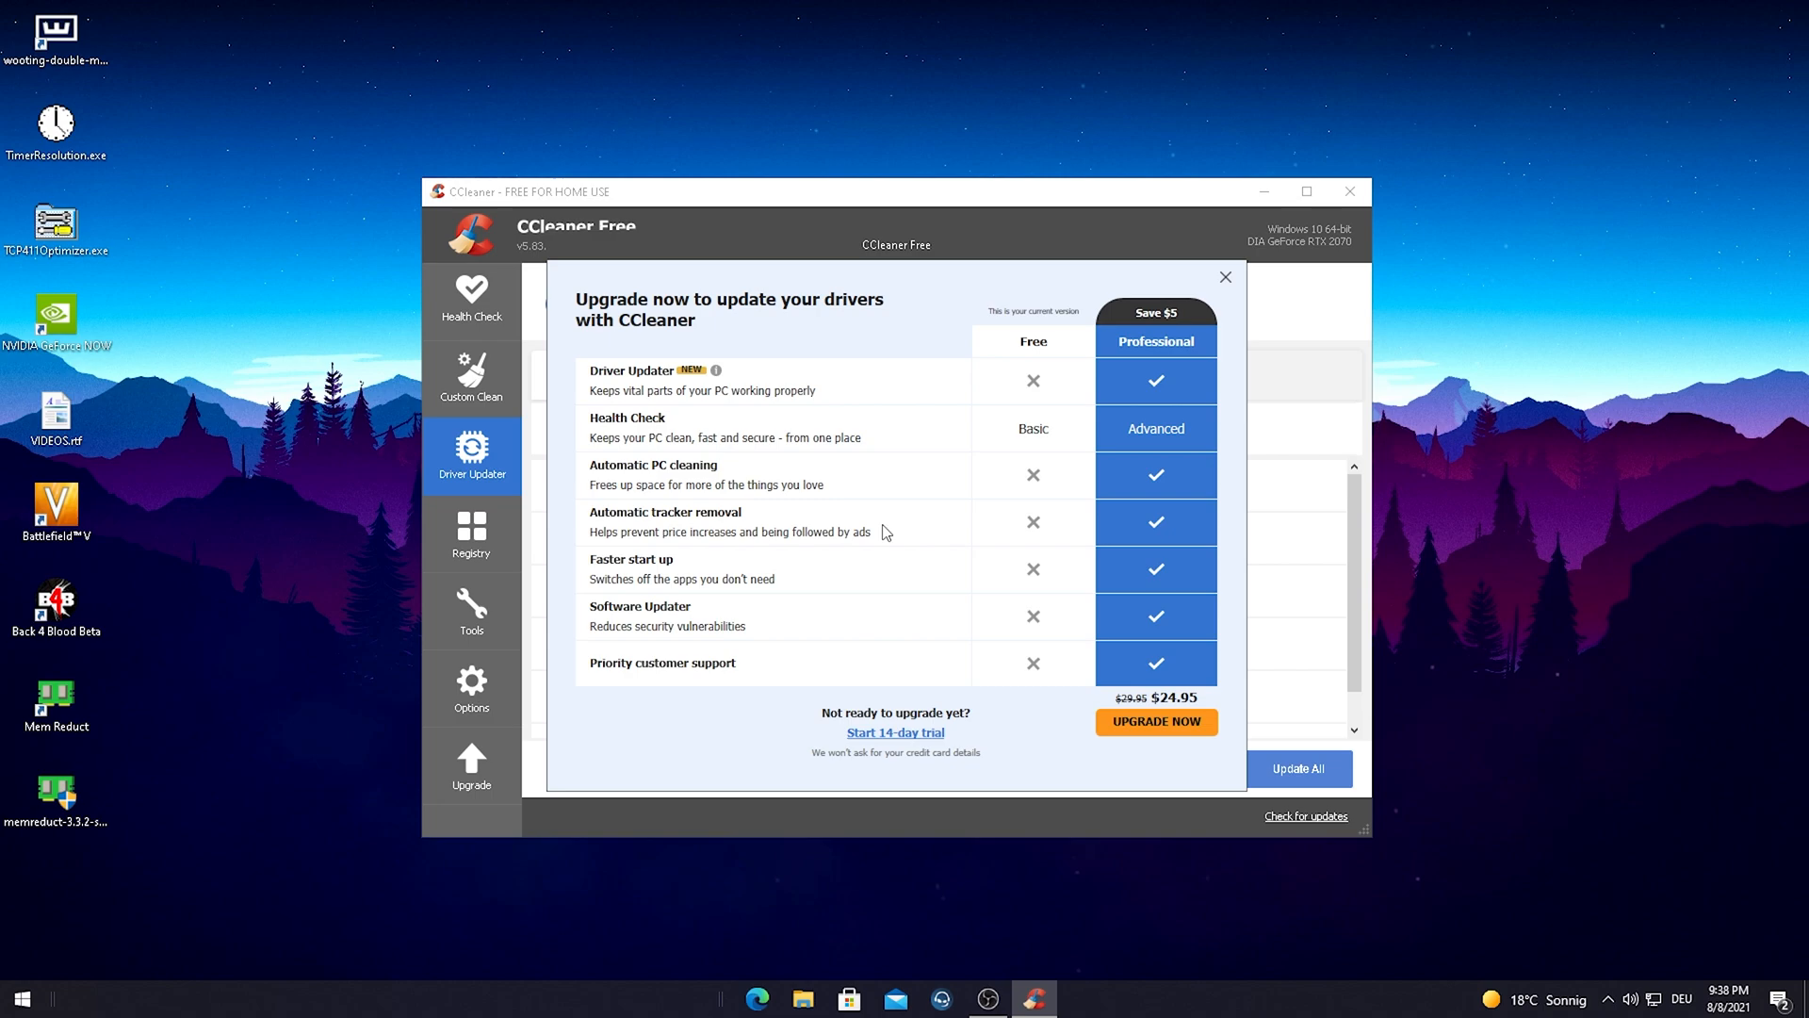
mouse_move(898, 750)
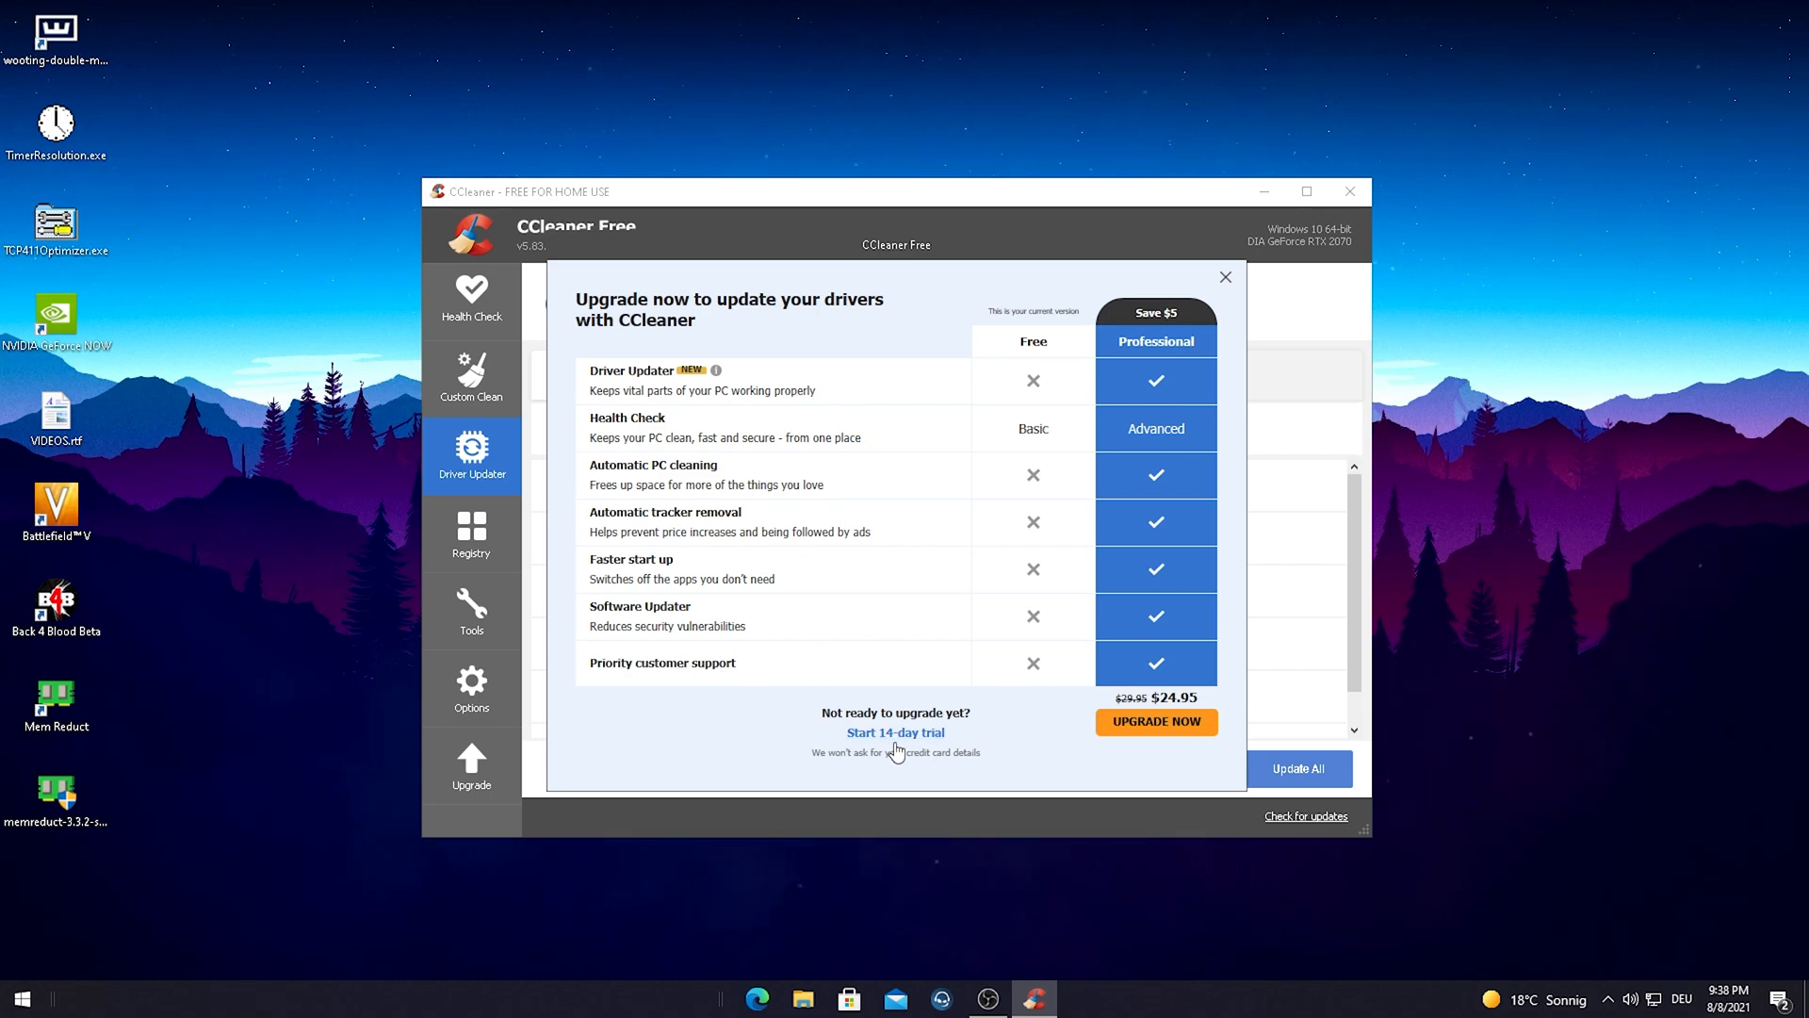
mouse_move(924, 747)
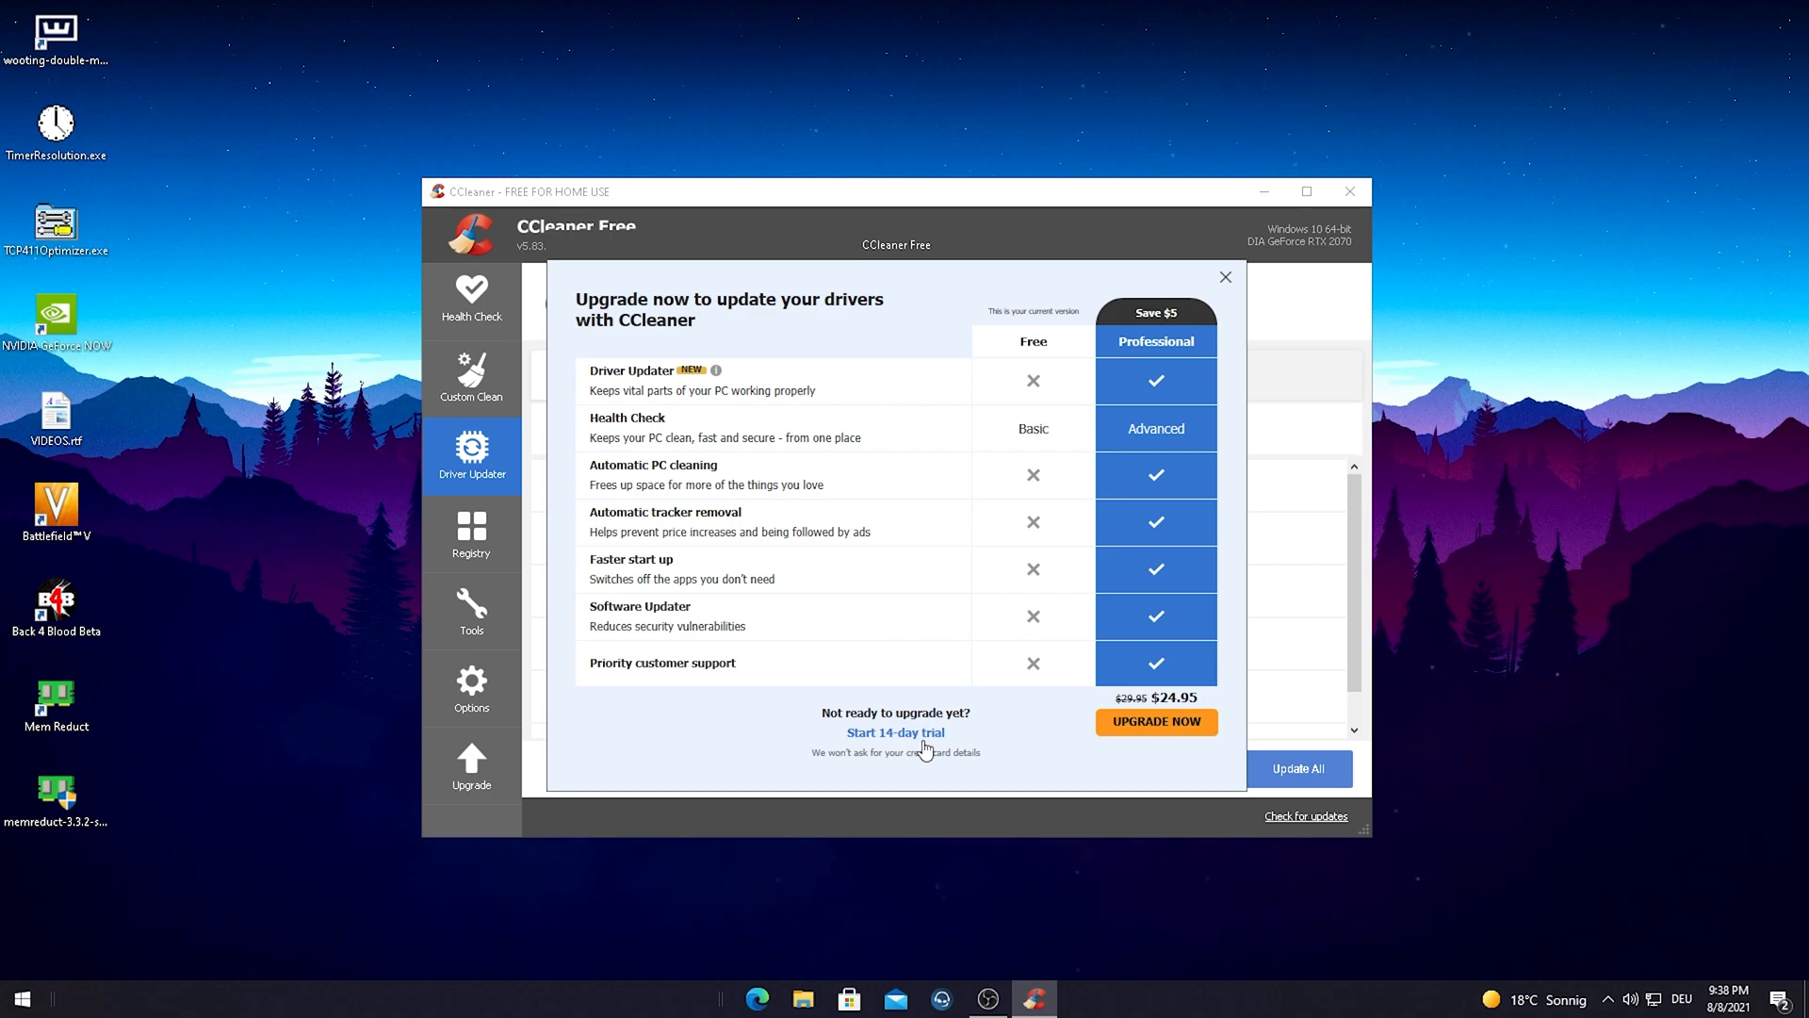
mouse_move(1162, 748)
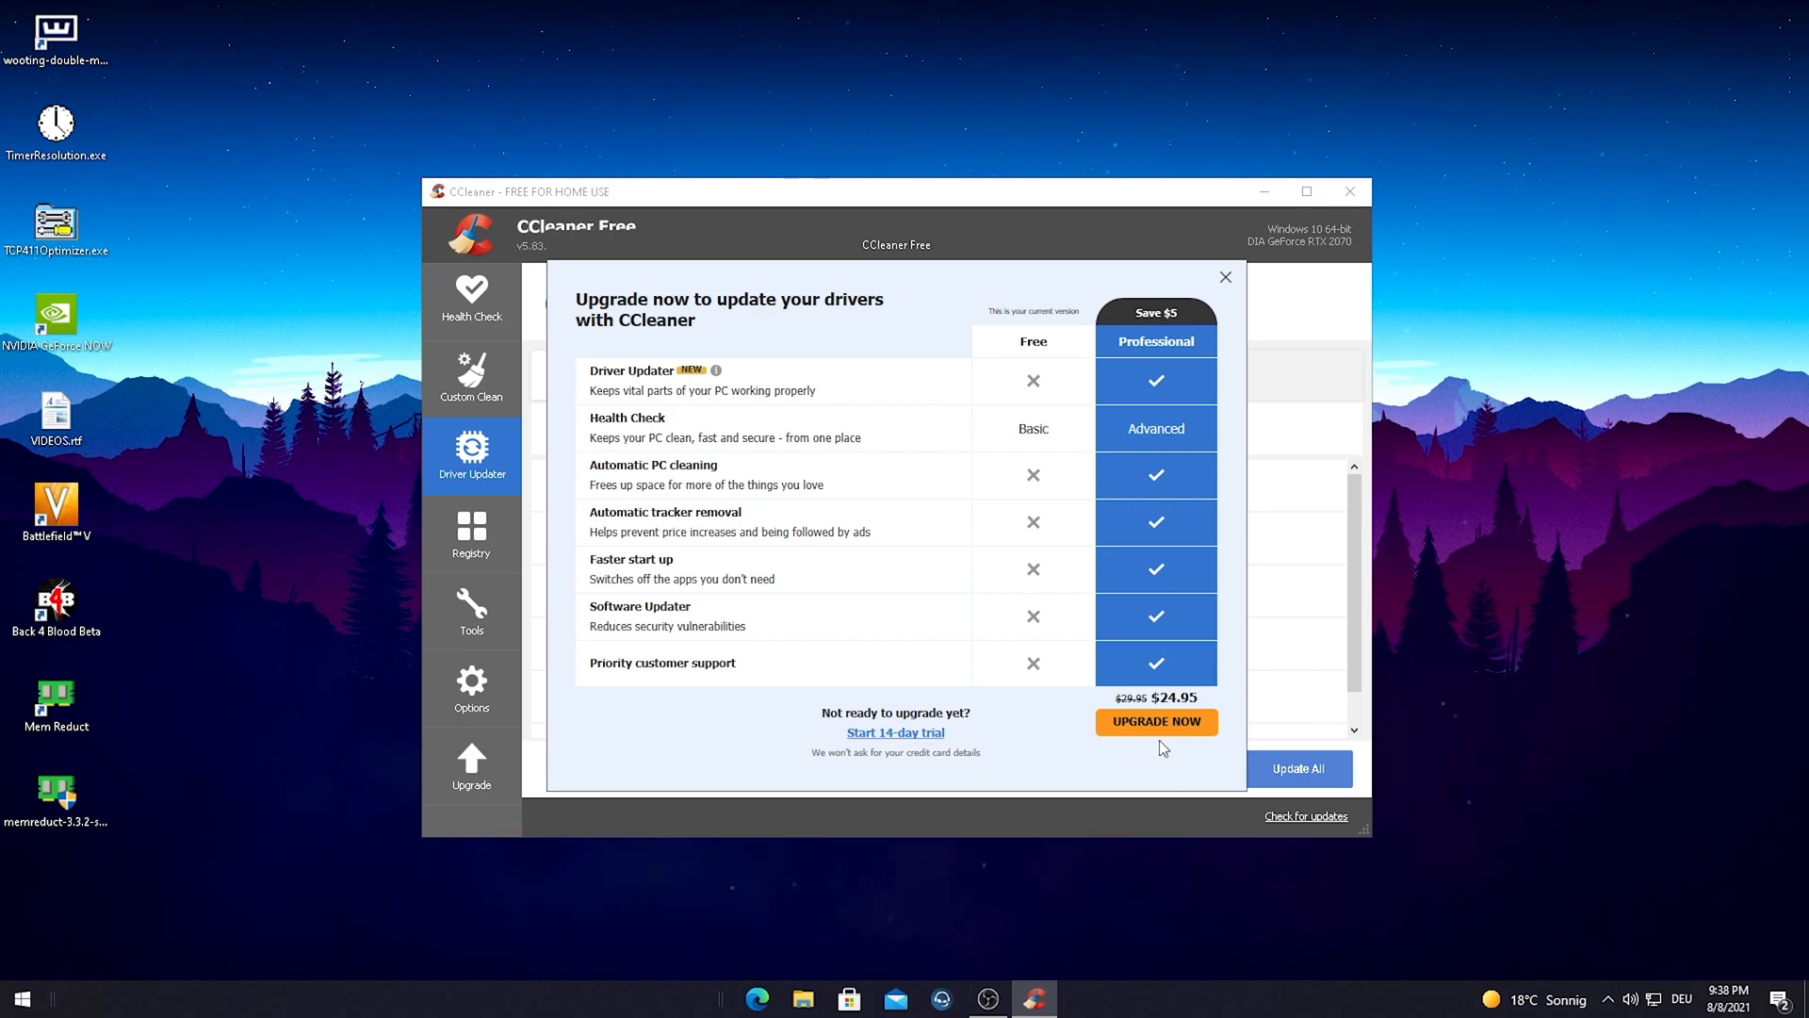
mouse_move(1218, 395)
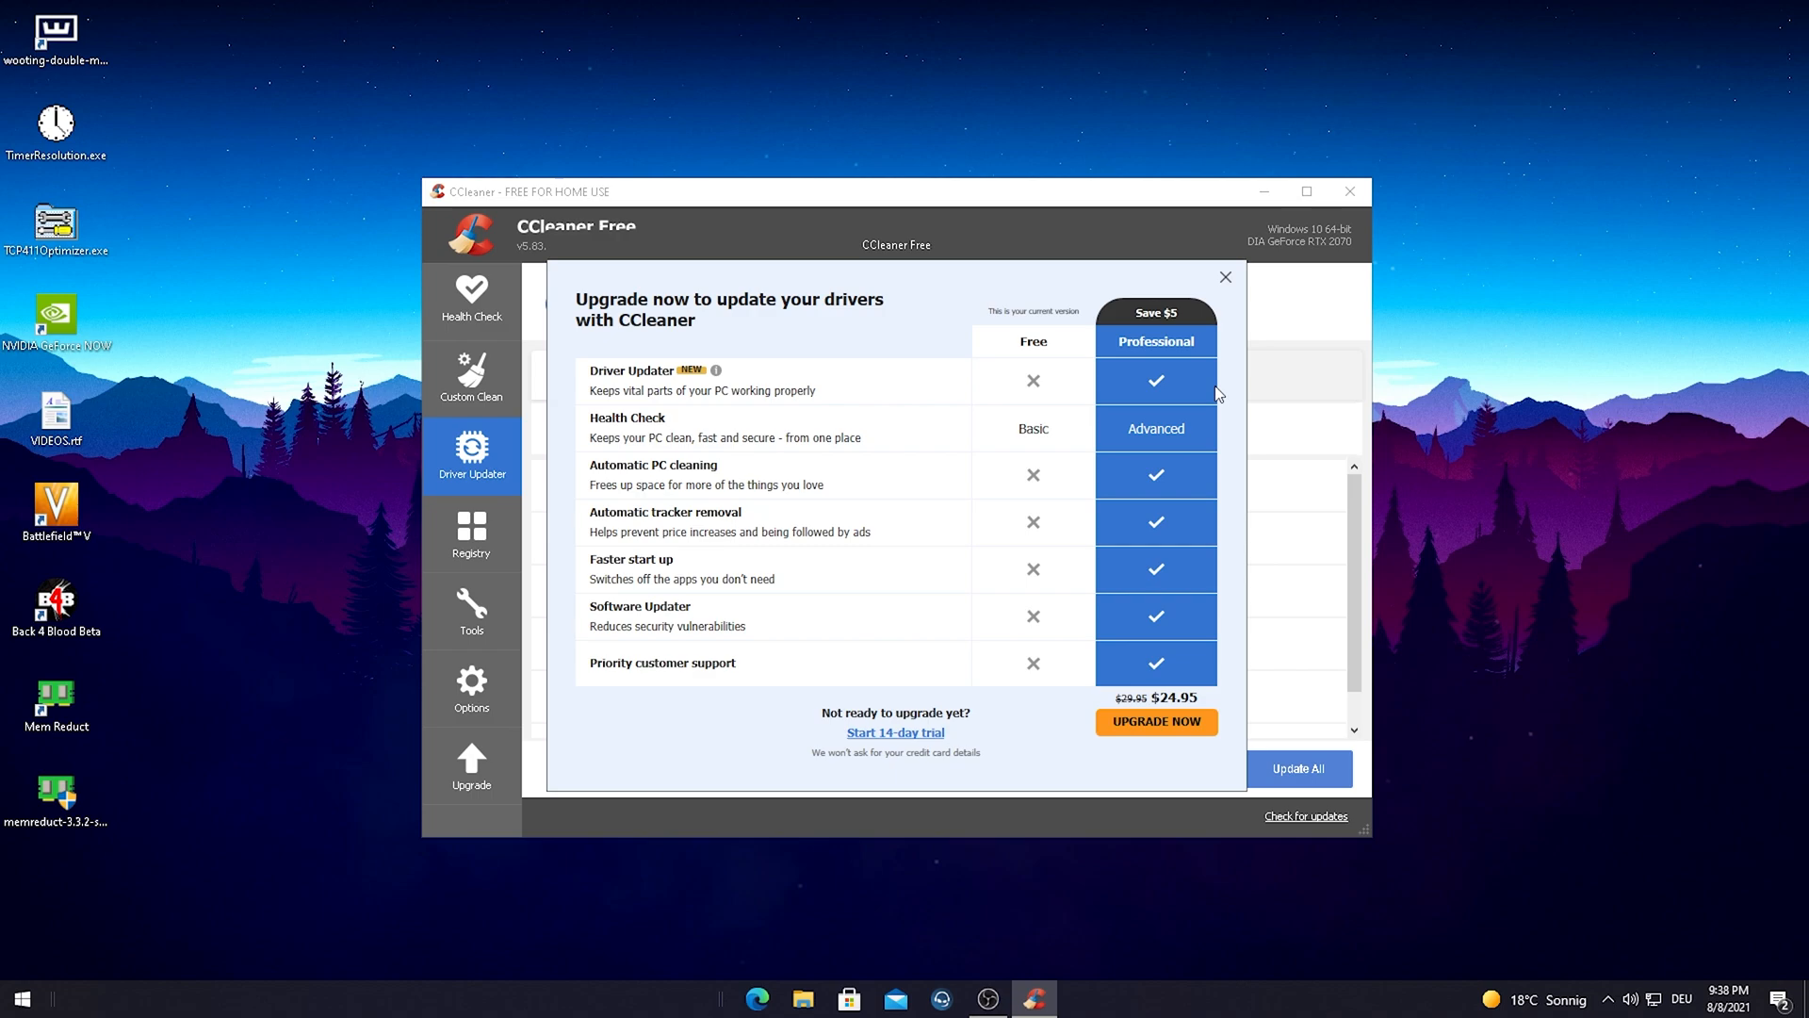
left_click(1225, 277)
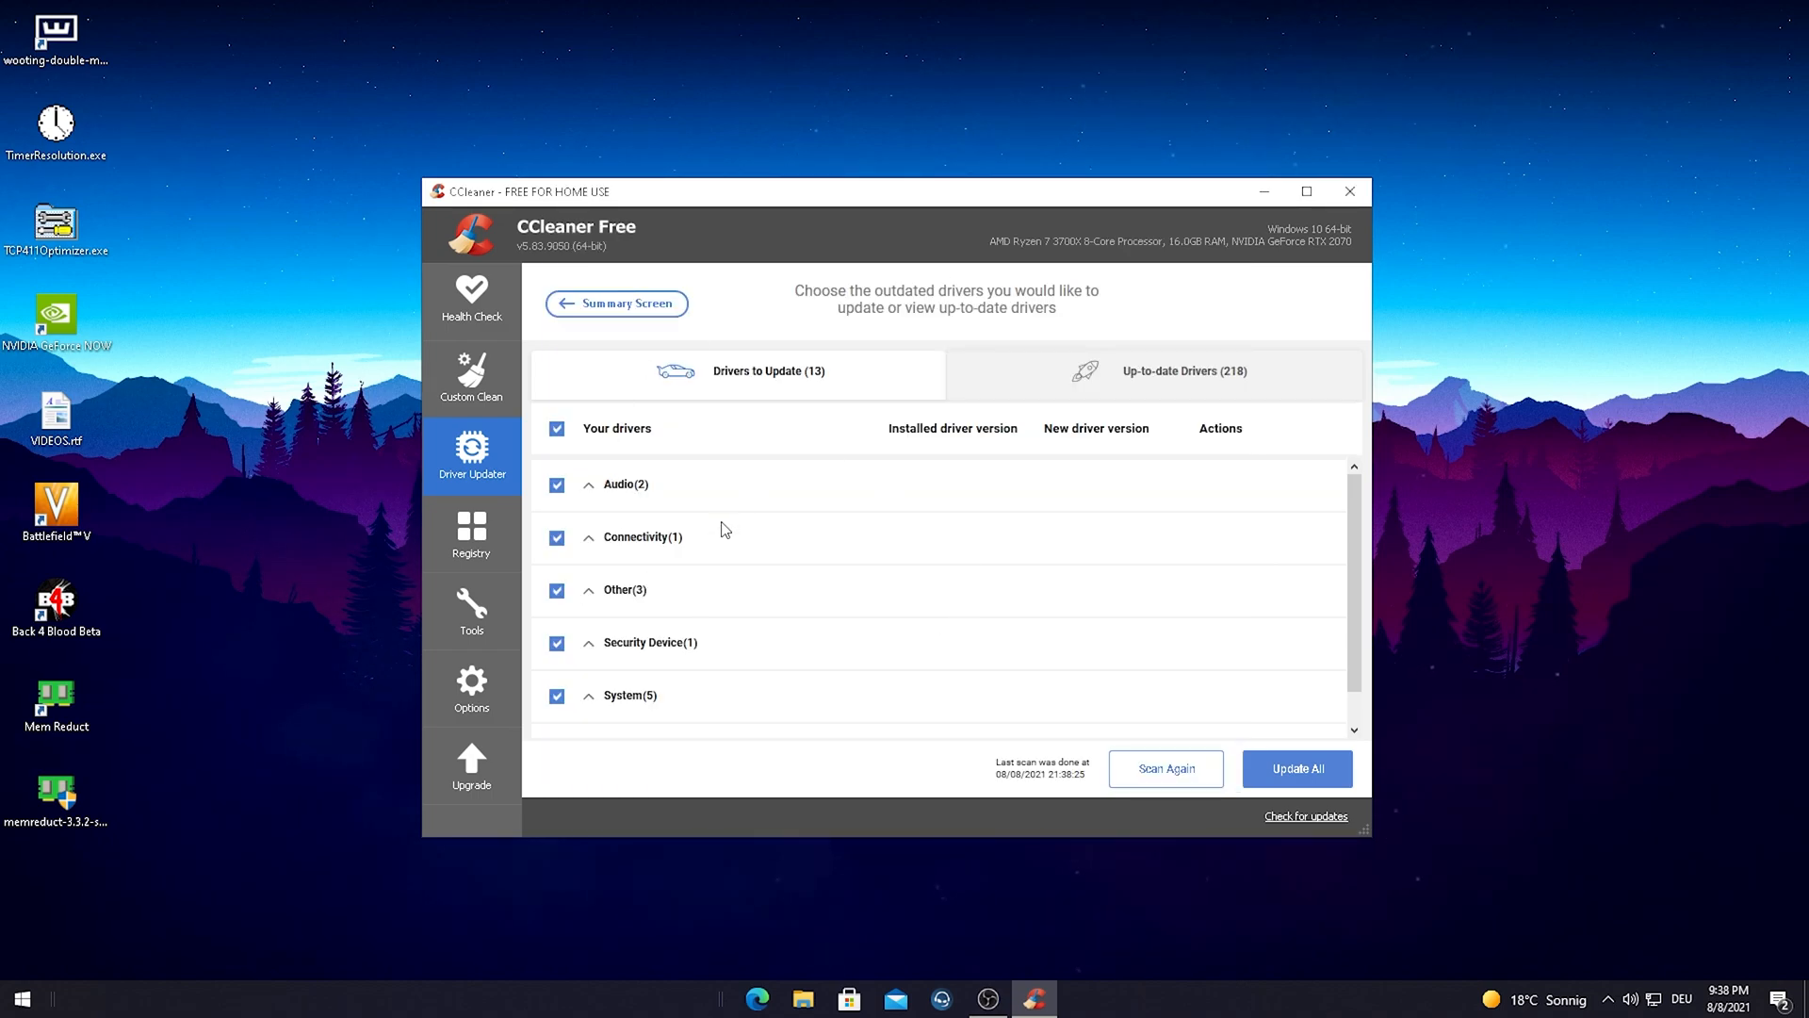
mouse_move(751, 528)
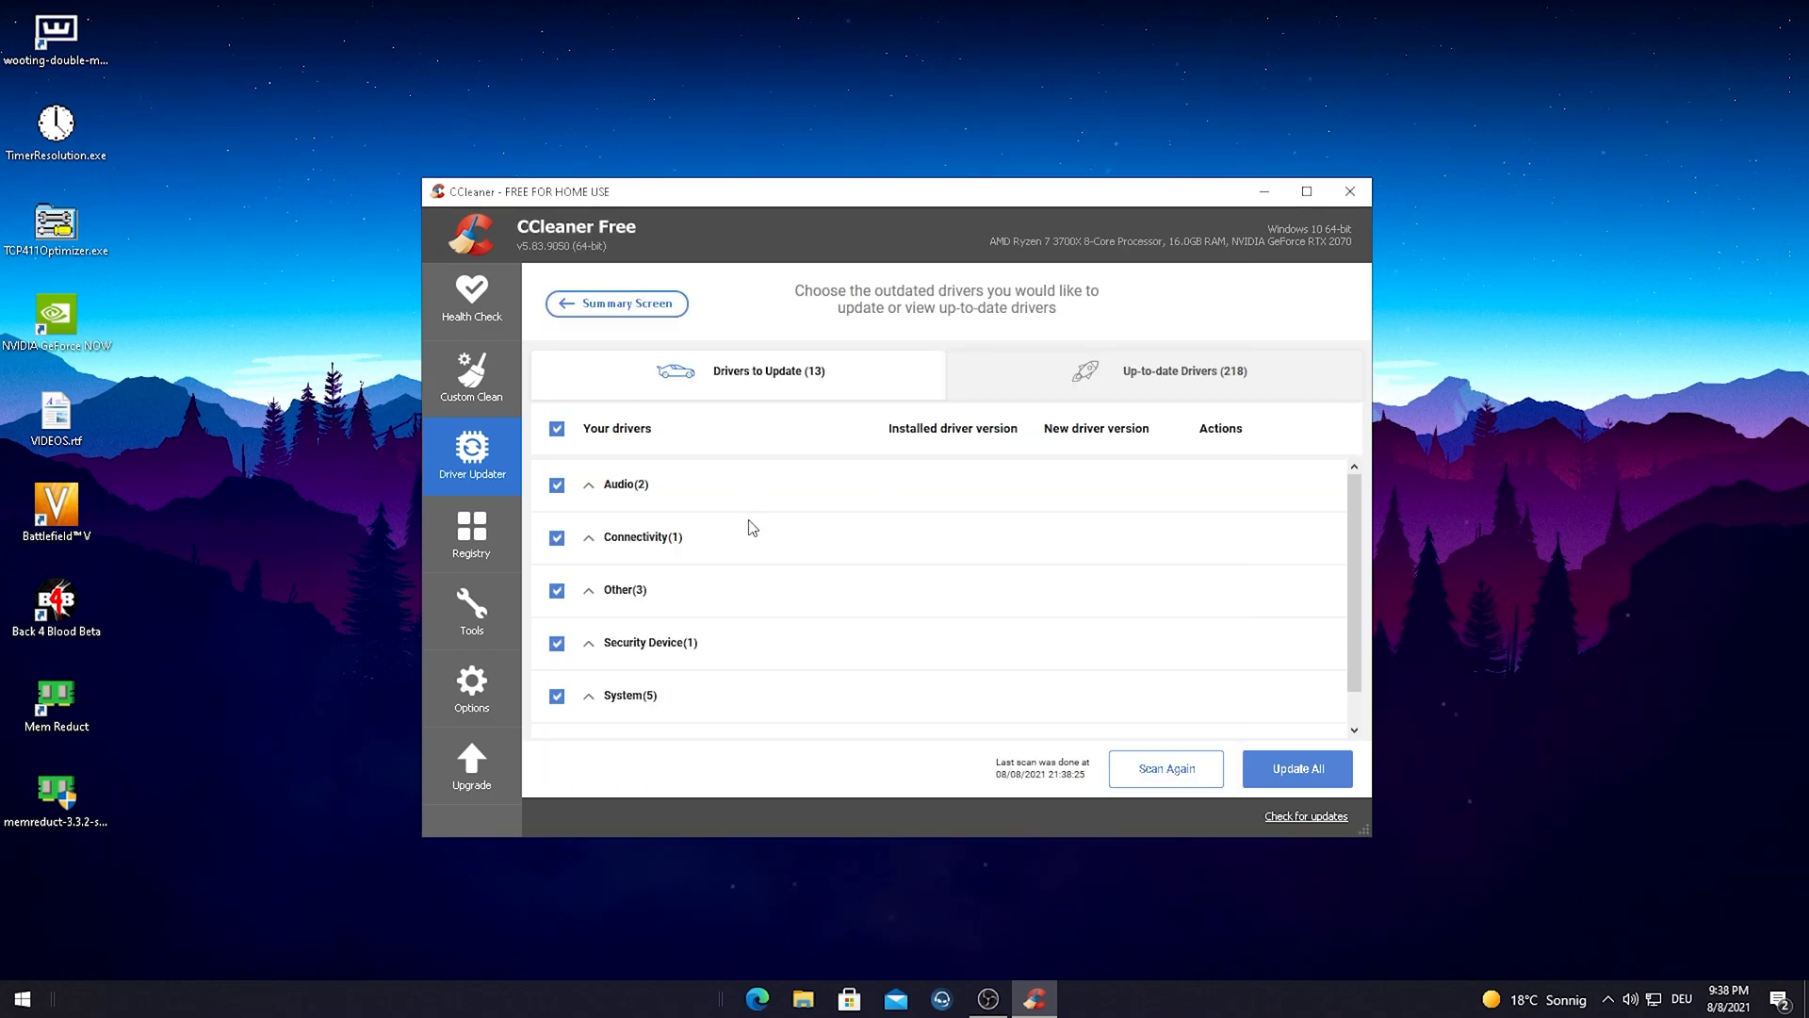
mouse_move(739, 494)
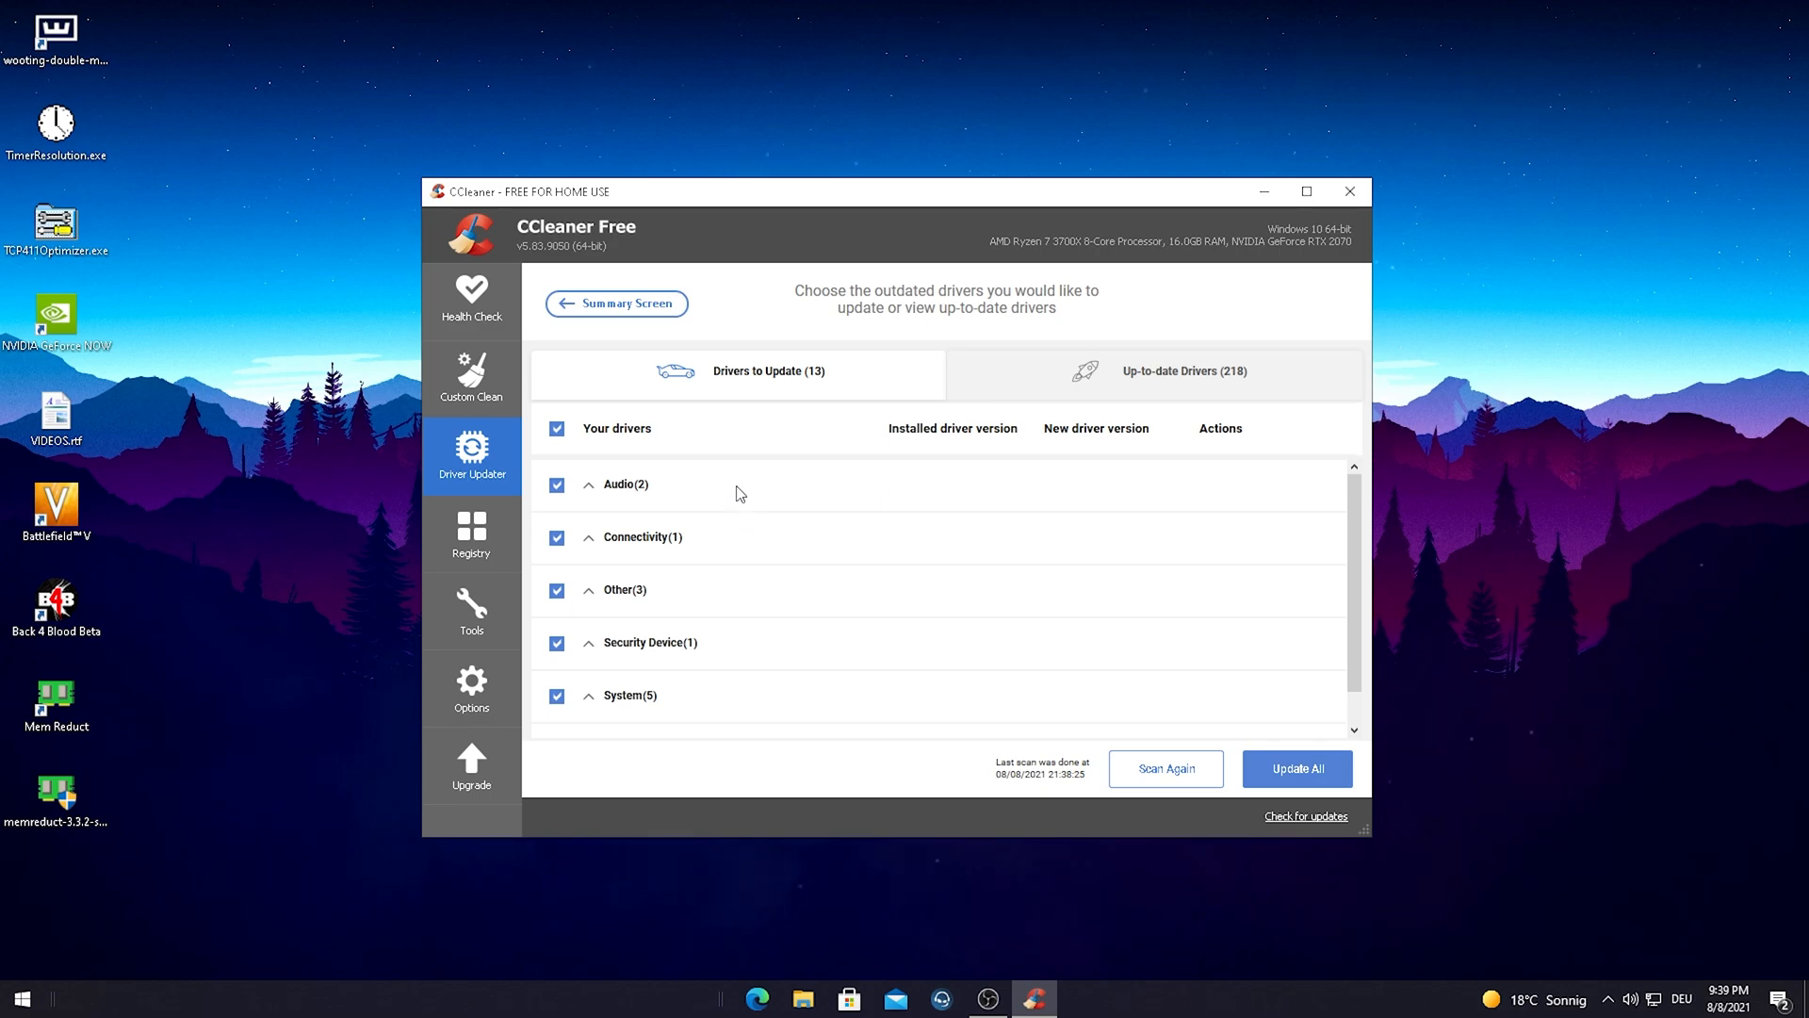
Scan the registry from the Registry section, finding 75 issues
left_click(472, 535)
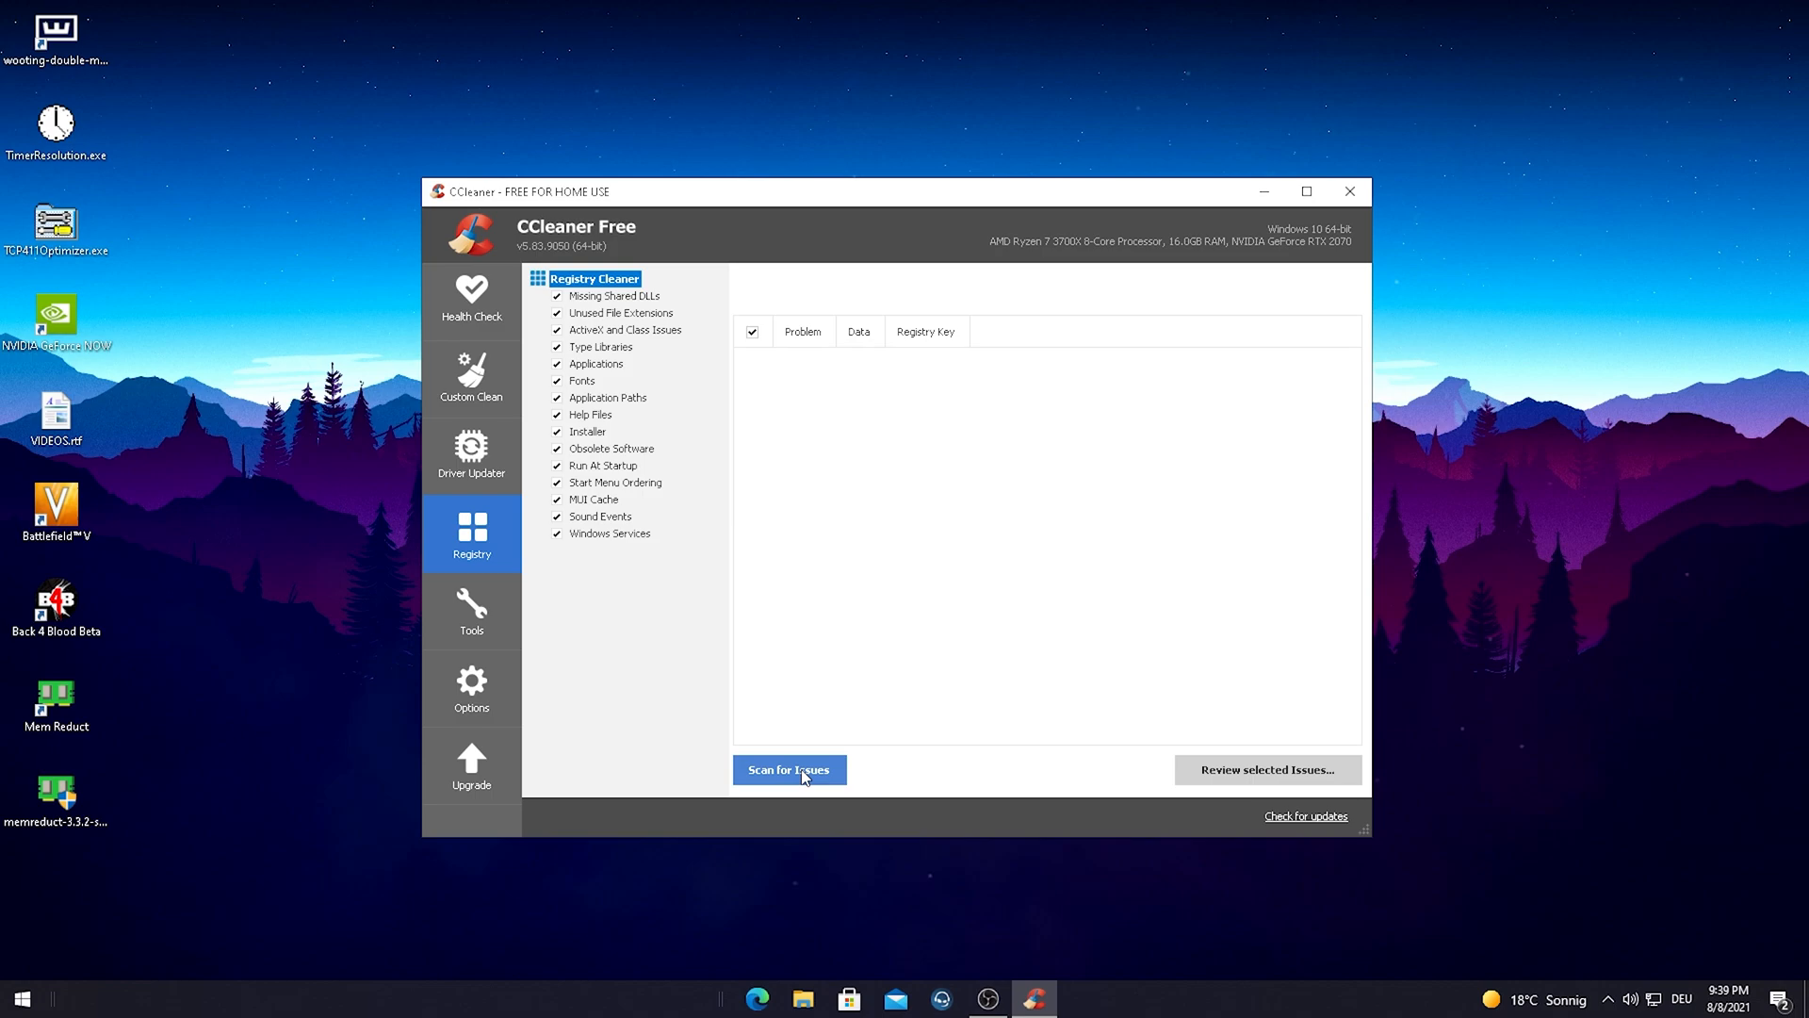
left_click(789, 770)
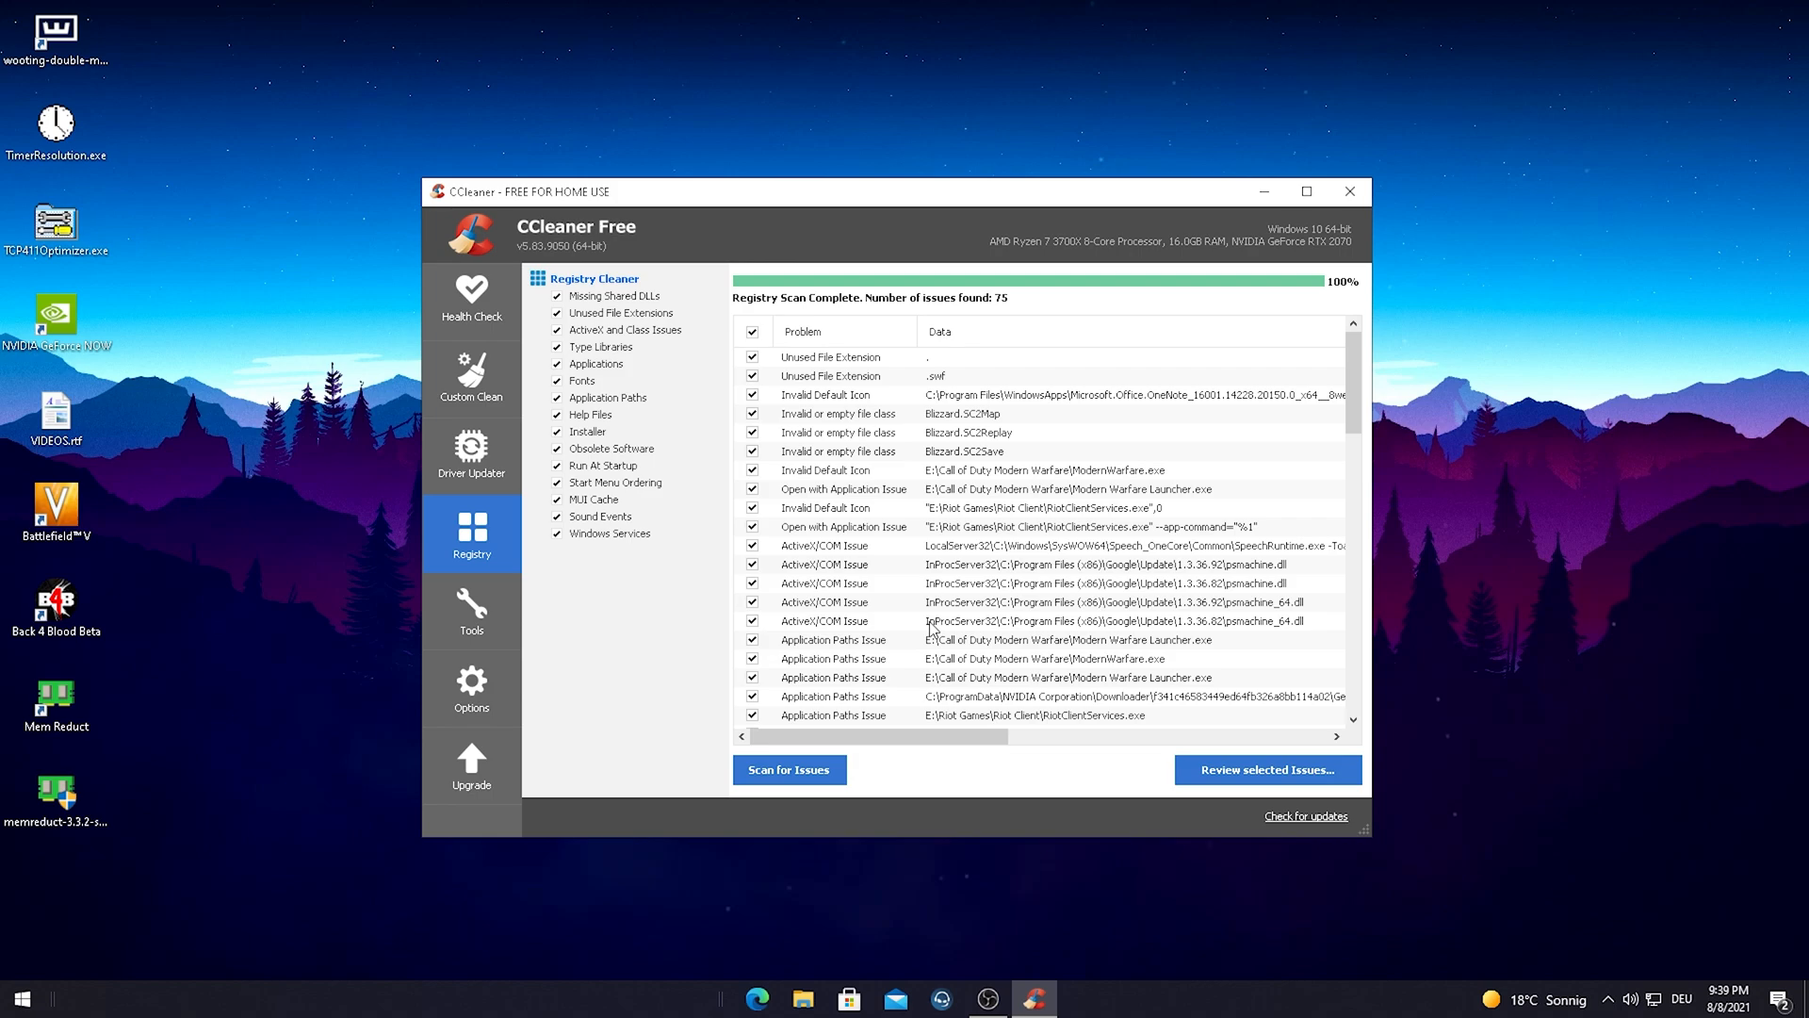
mouse_move(804, 258)
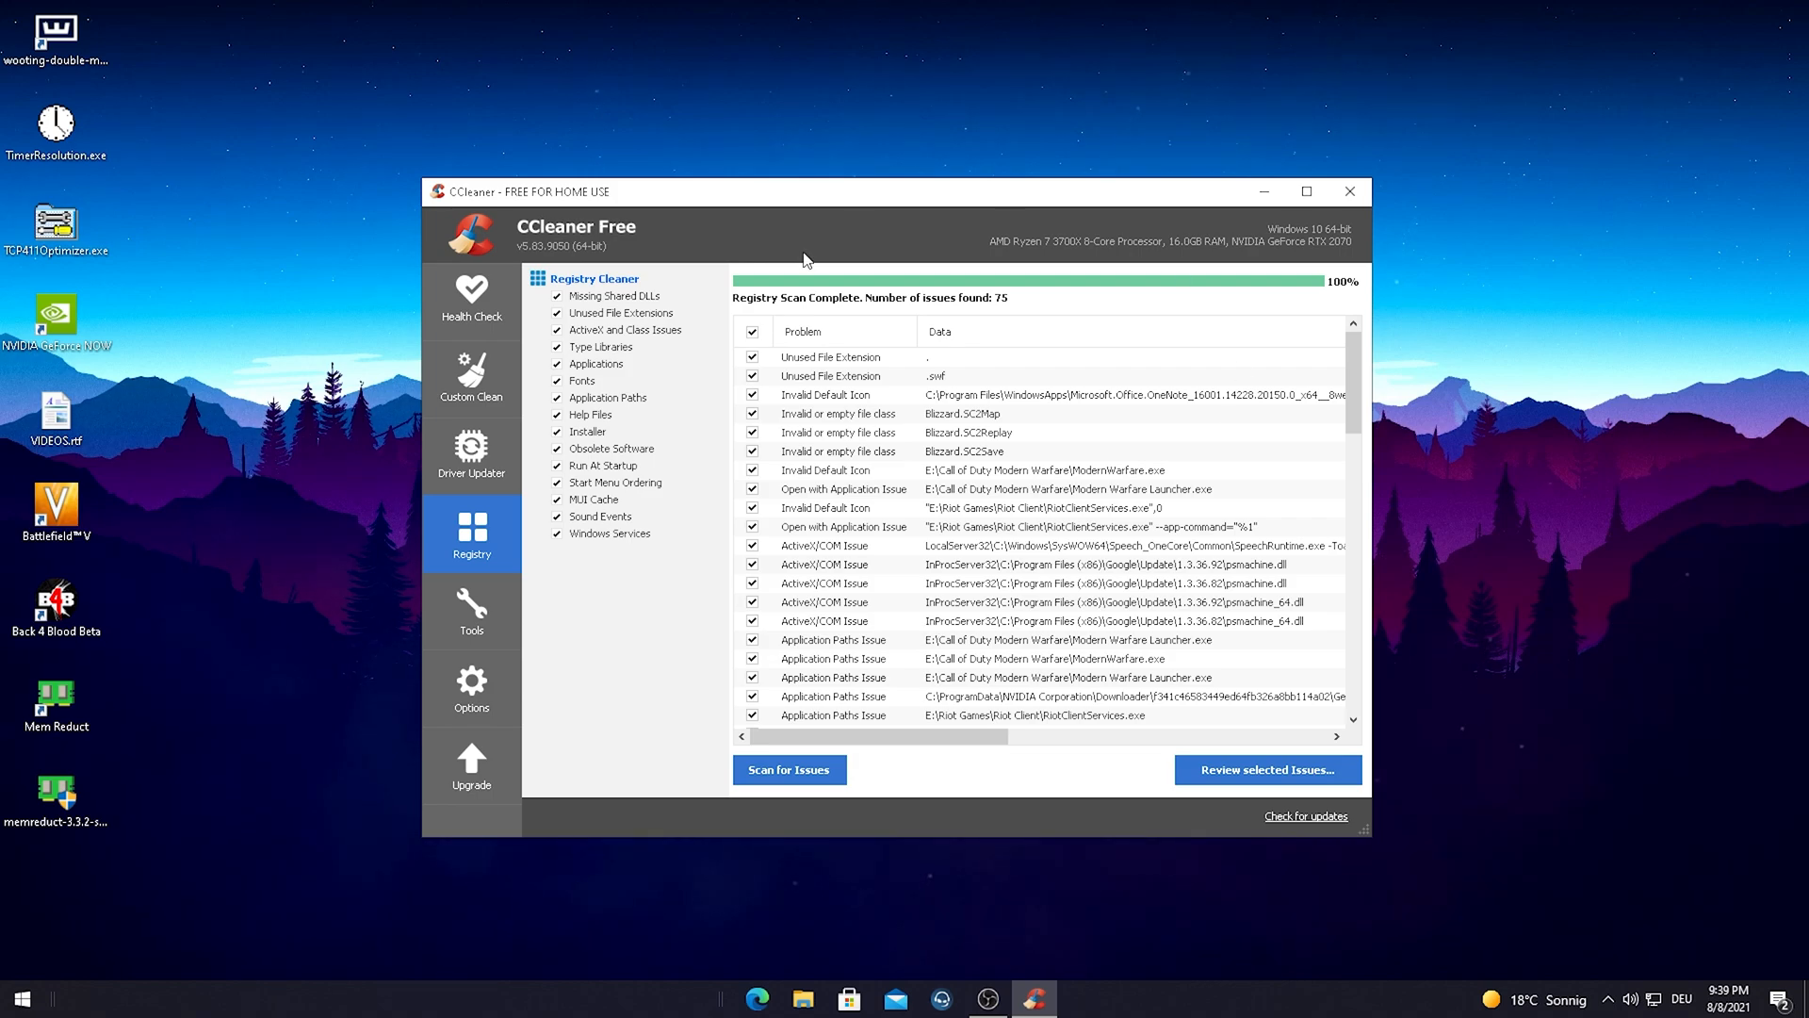
Fix all 75 selected registry issues, declining the registry backup, then close the review
left_click(1265, 770)
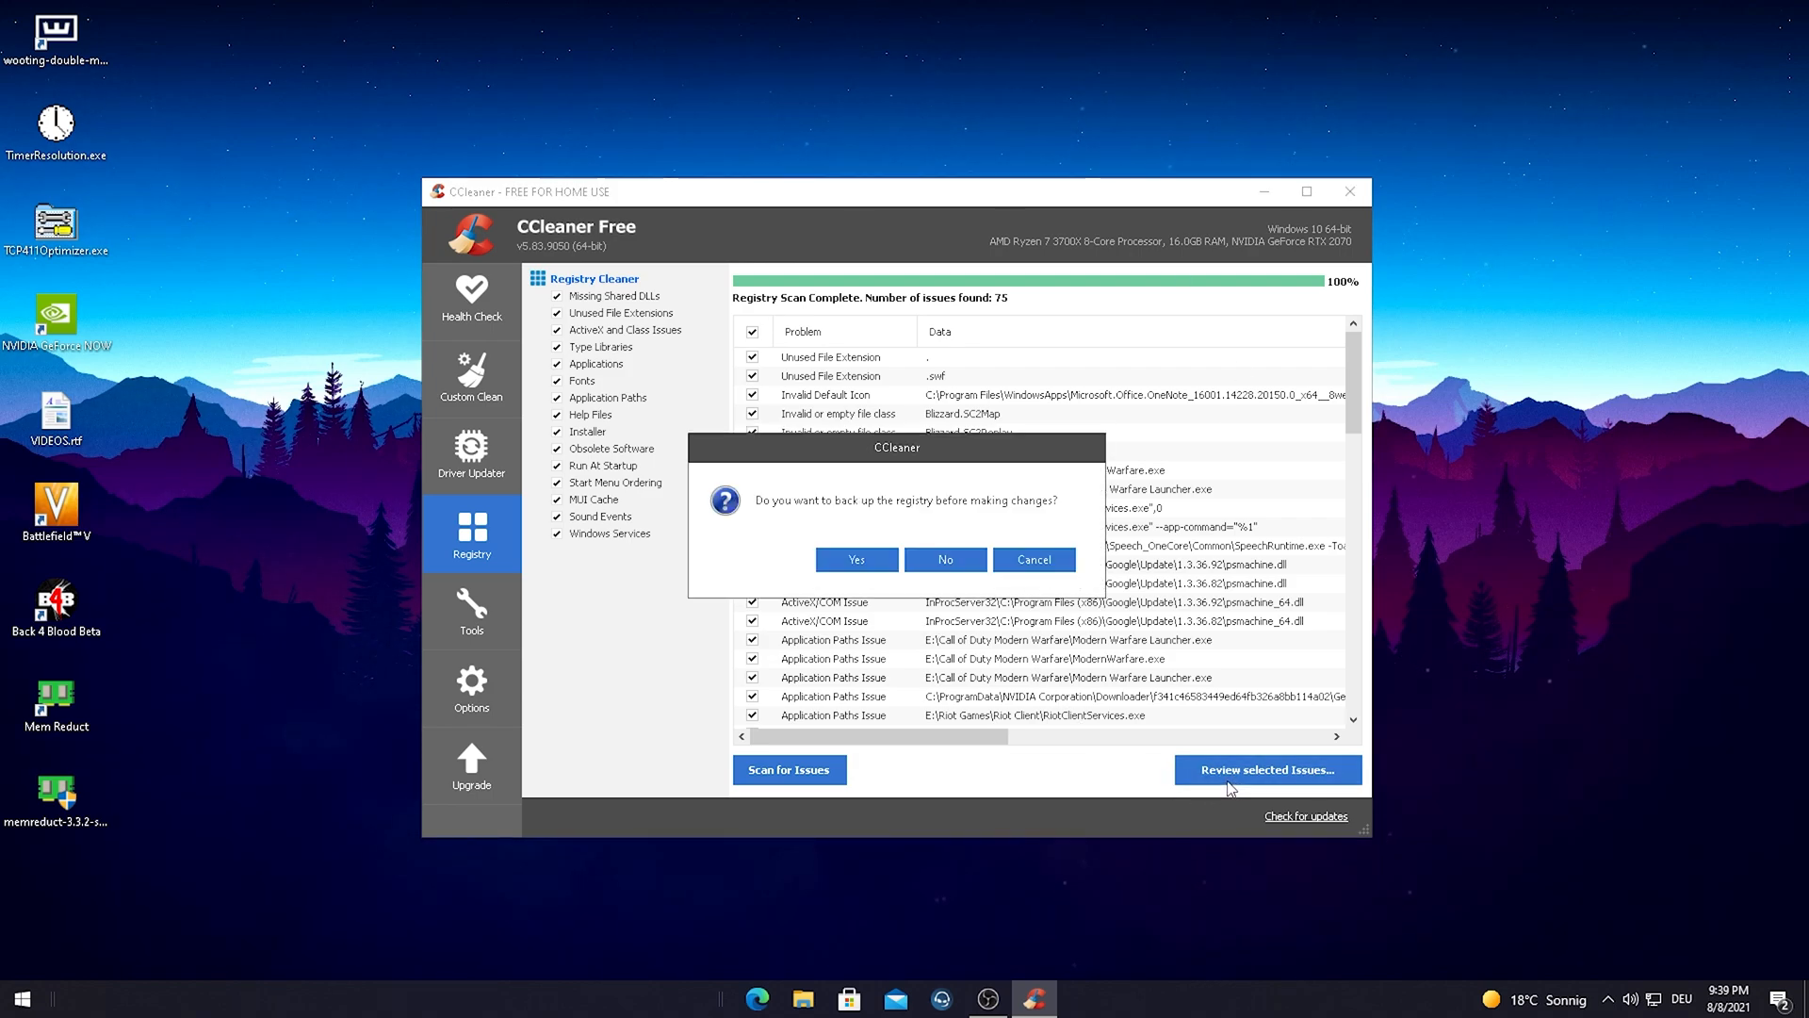
mouse_move(871, 531)
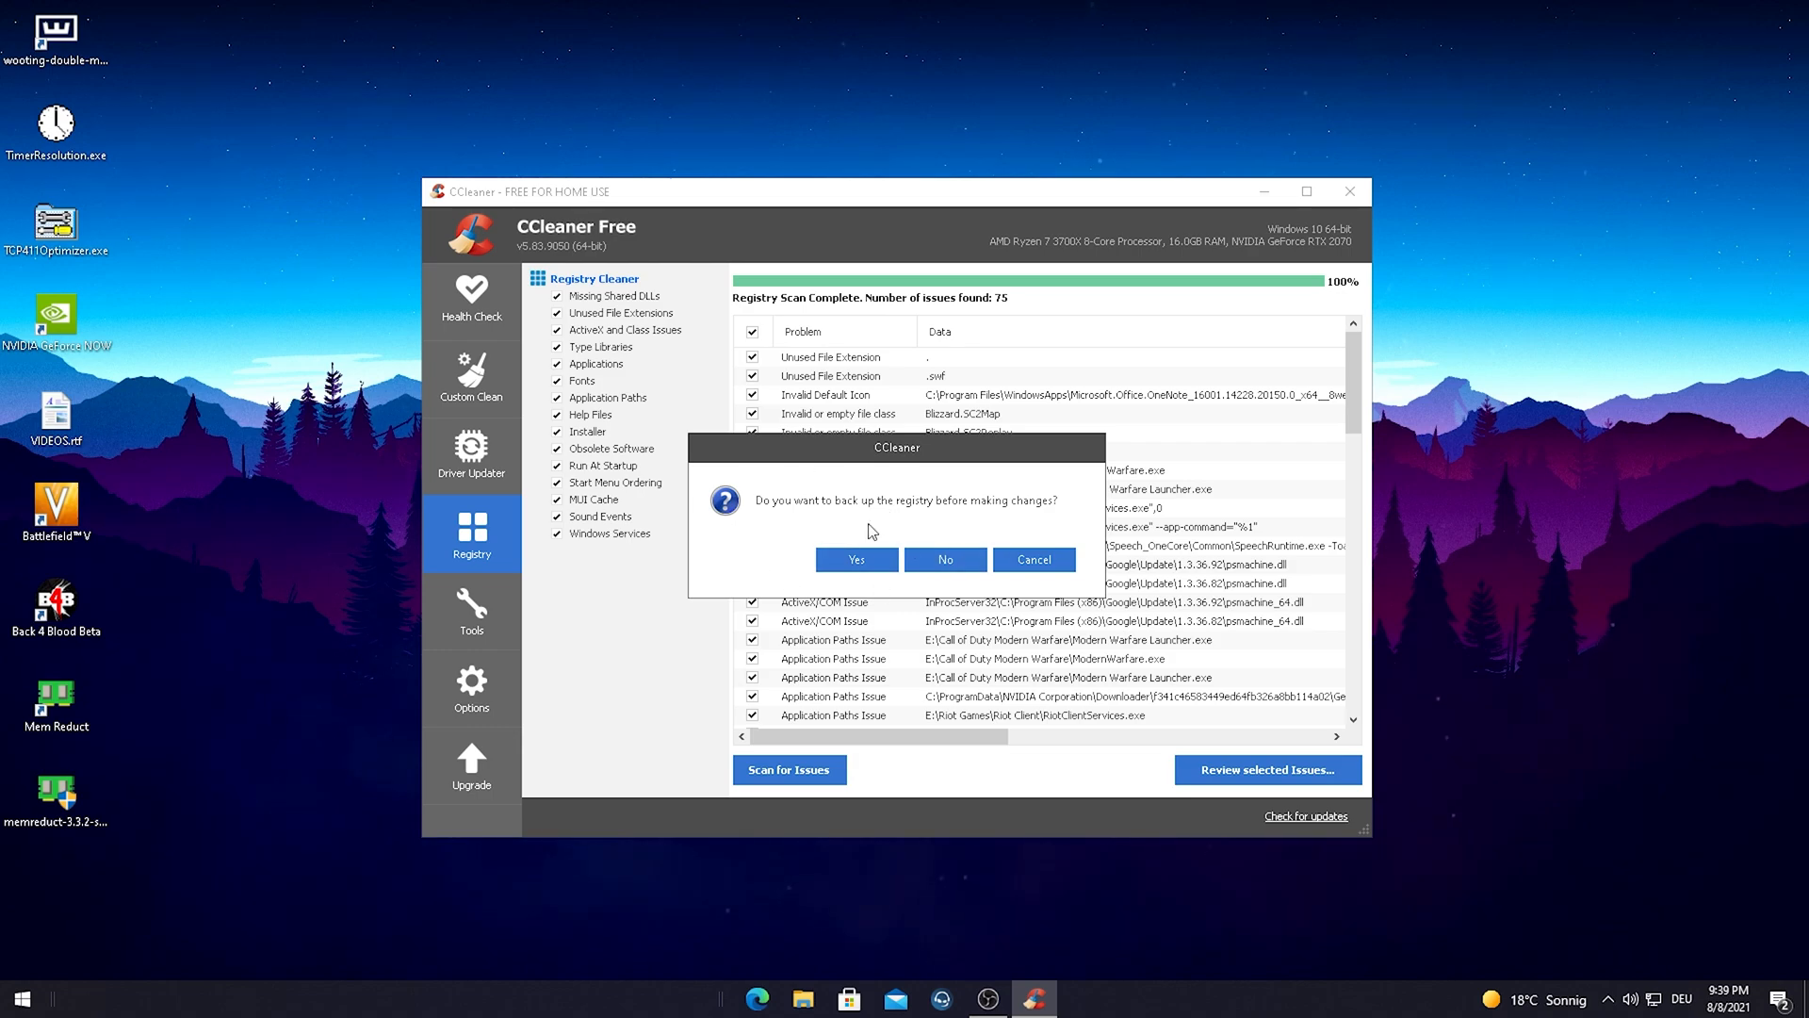
mouse_move(944, 560)
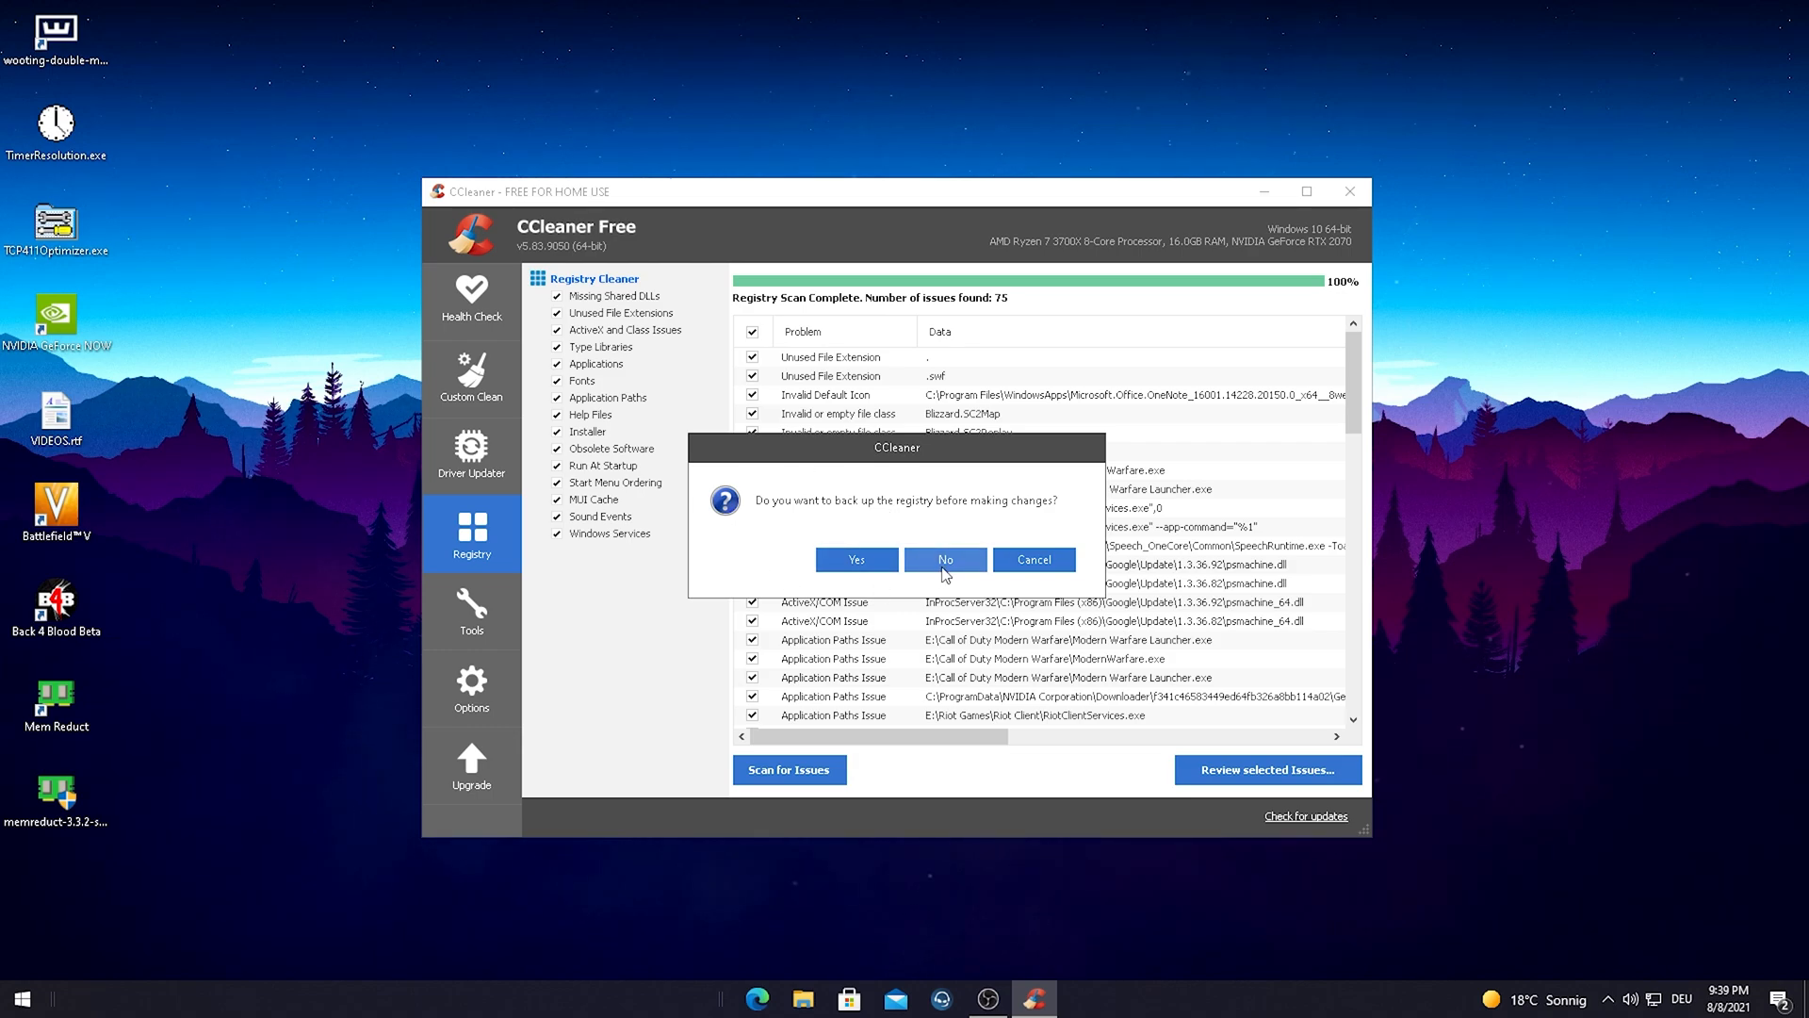
left_click(944, 559)
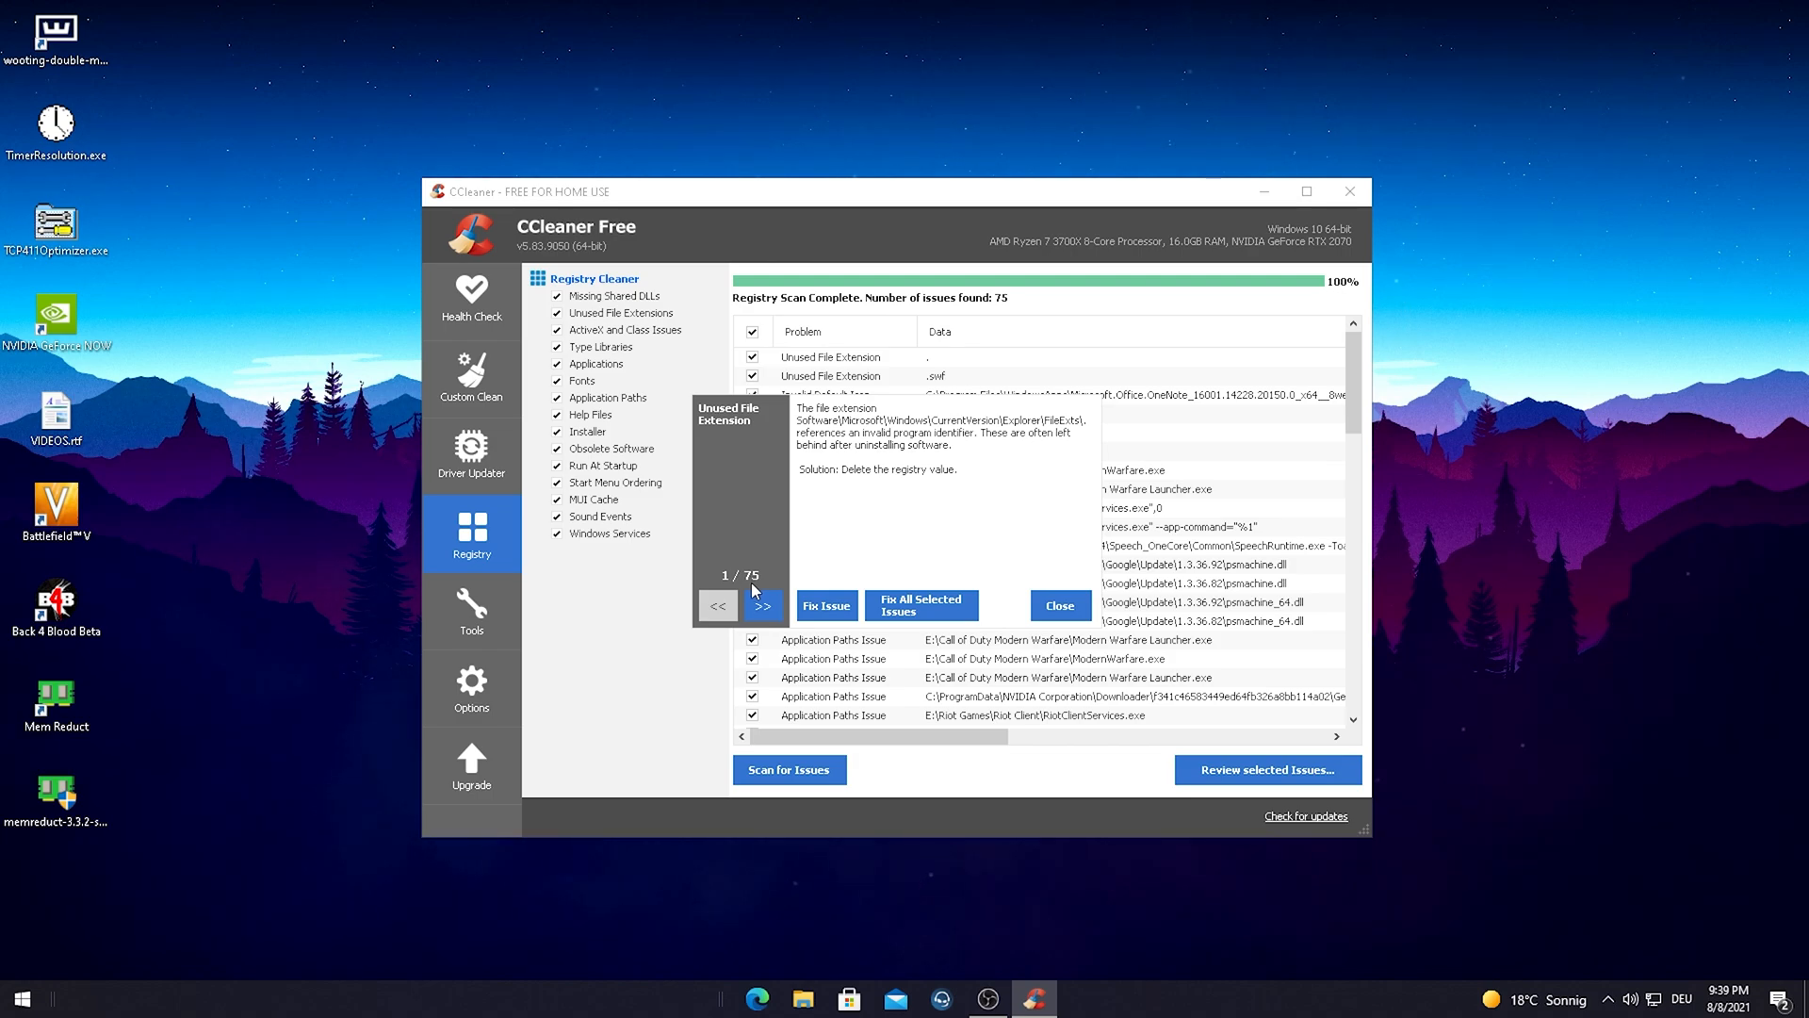
mouse_move(826, 605)
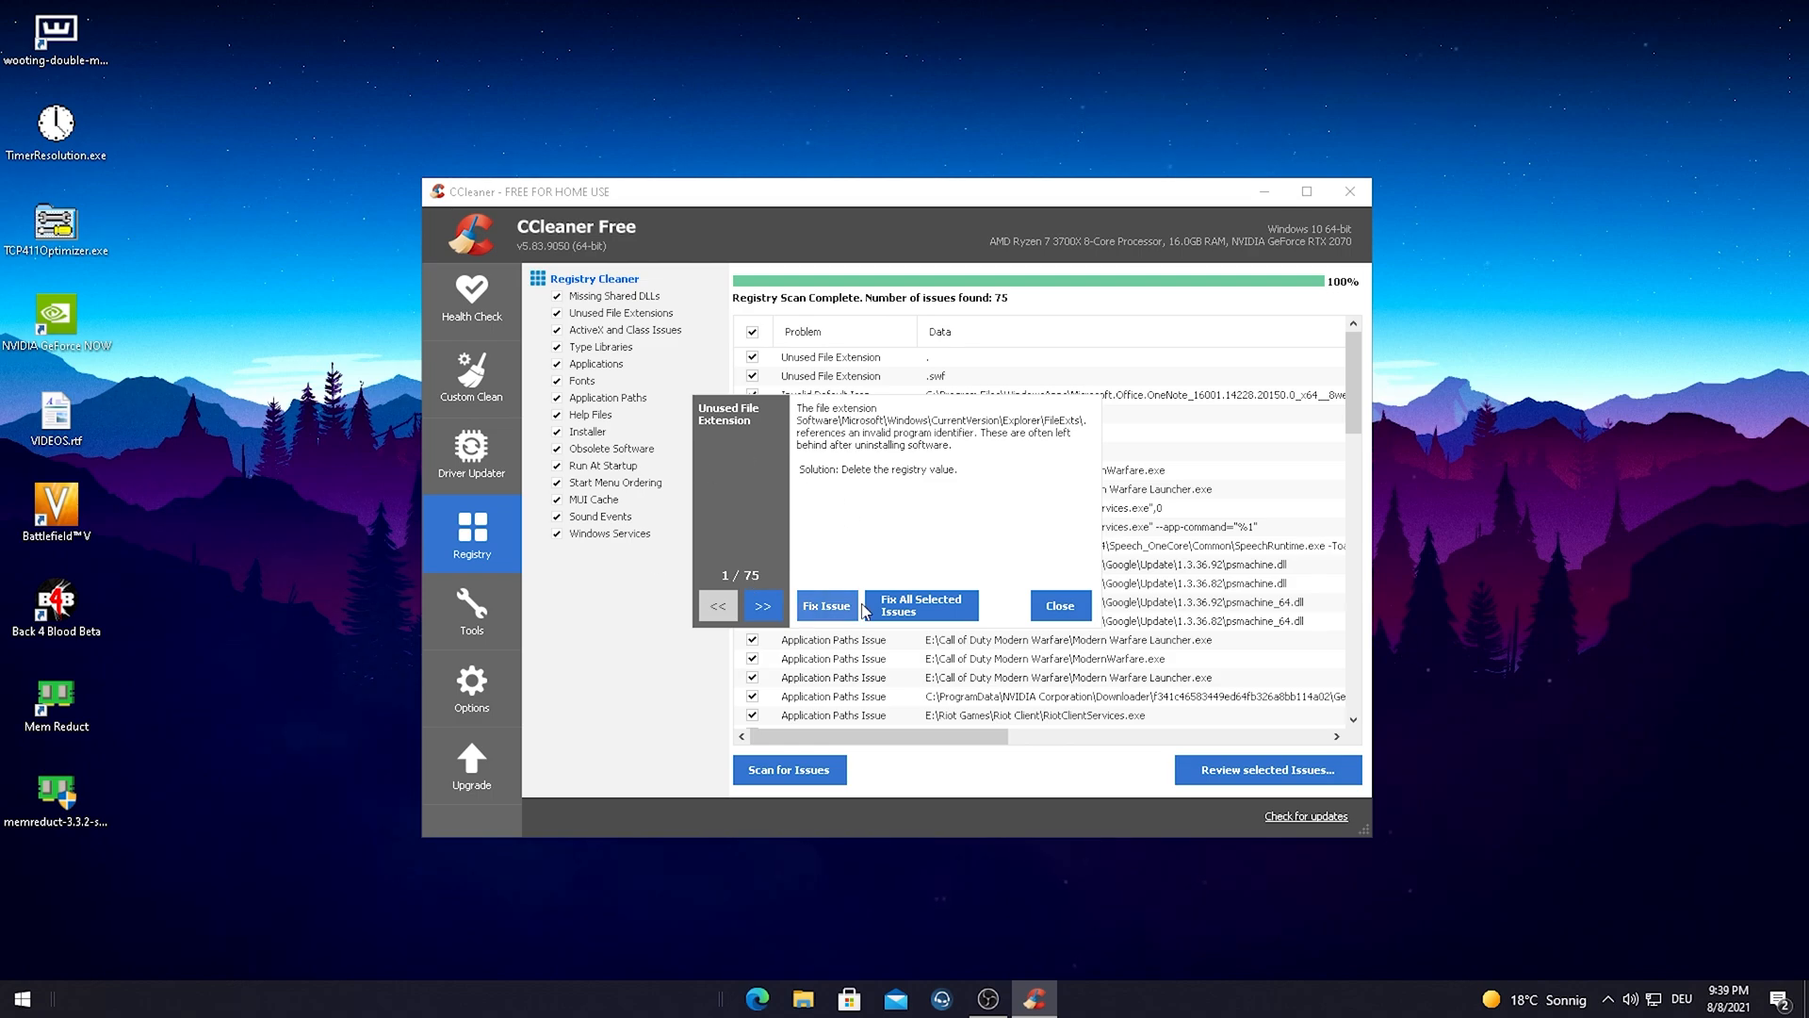
left_click(919, 605)
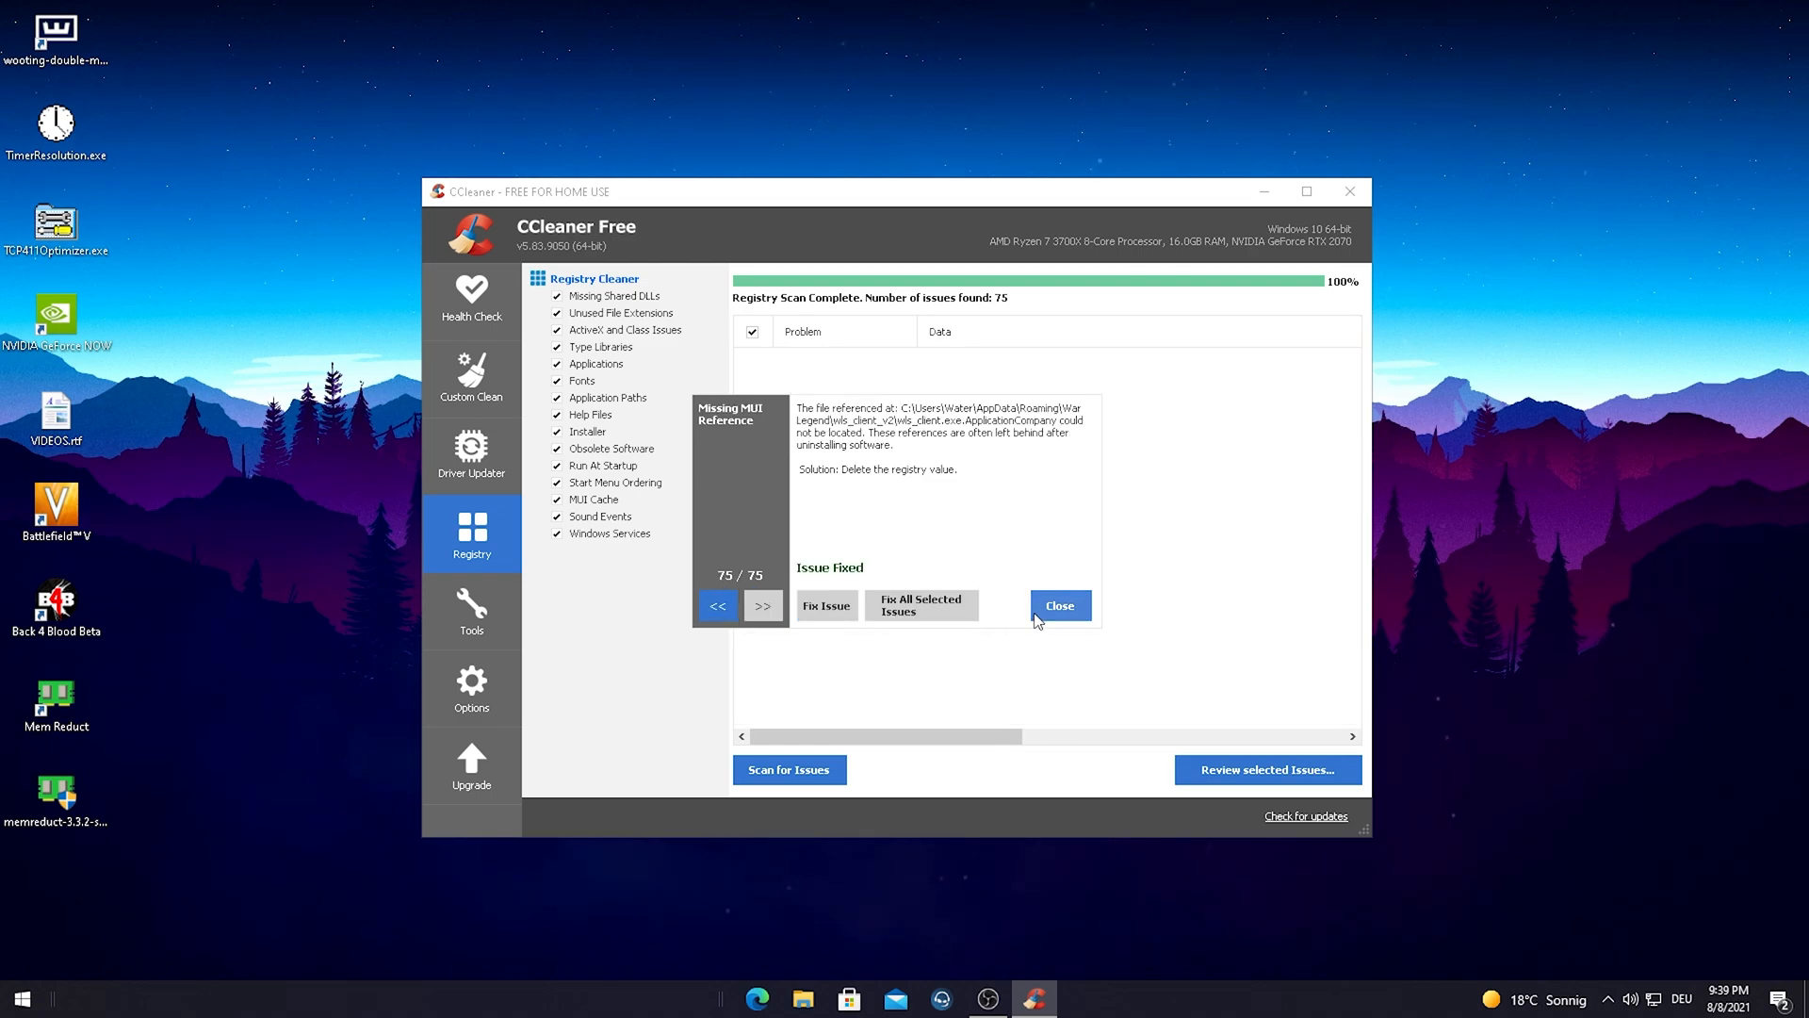
left_click(1058, 605)
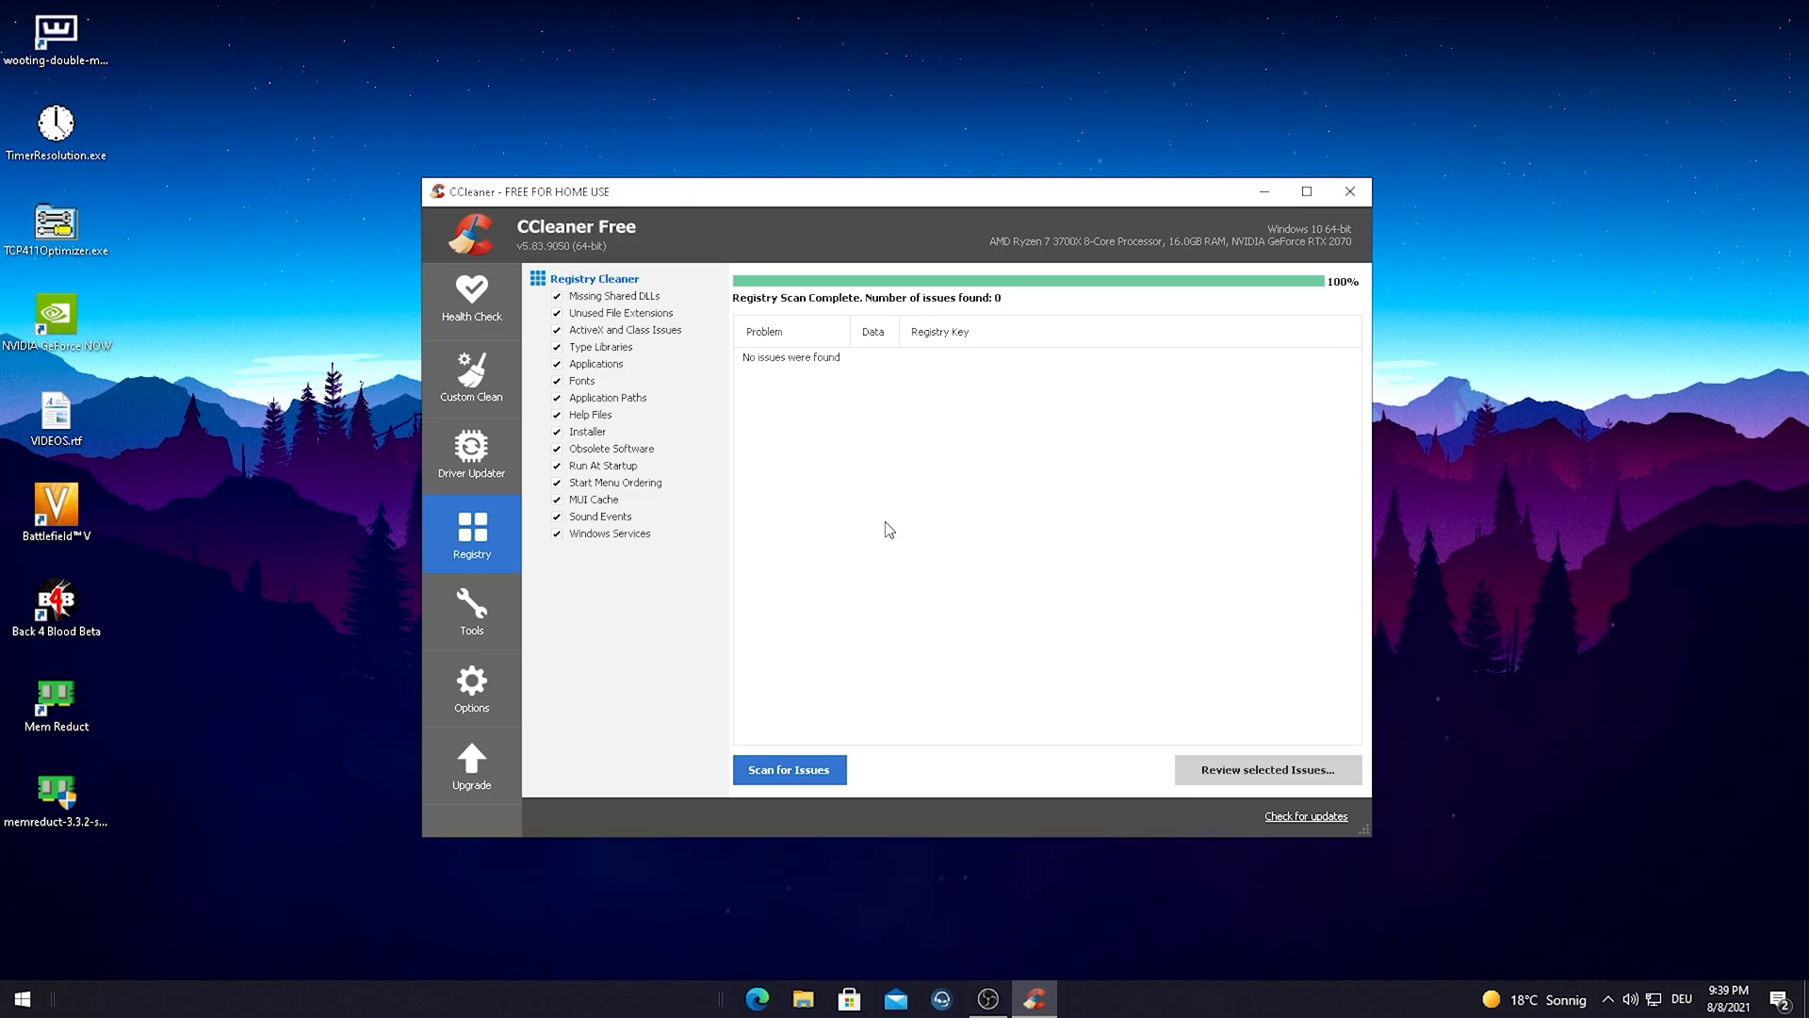
mouse_move(412, 46)
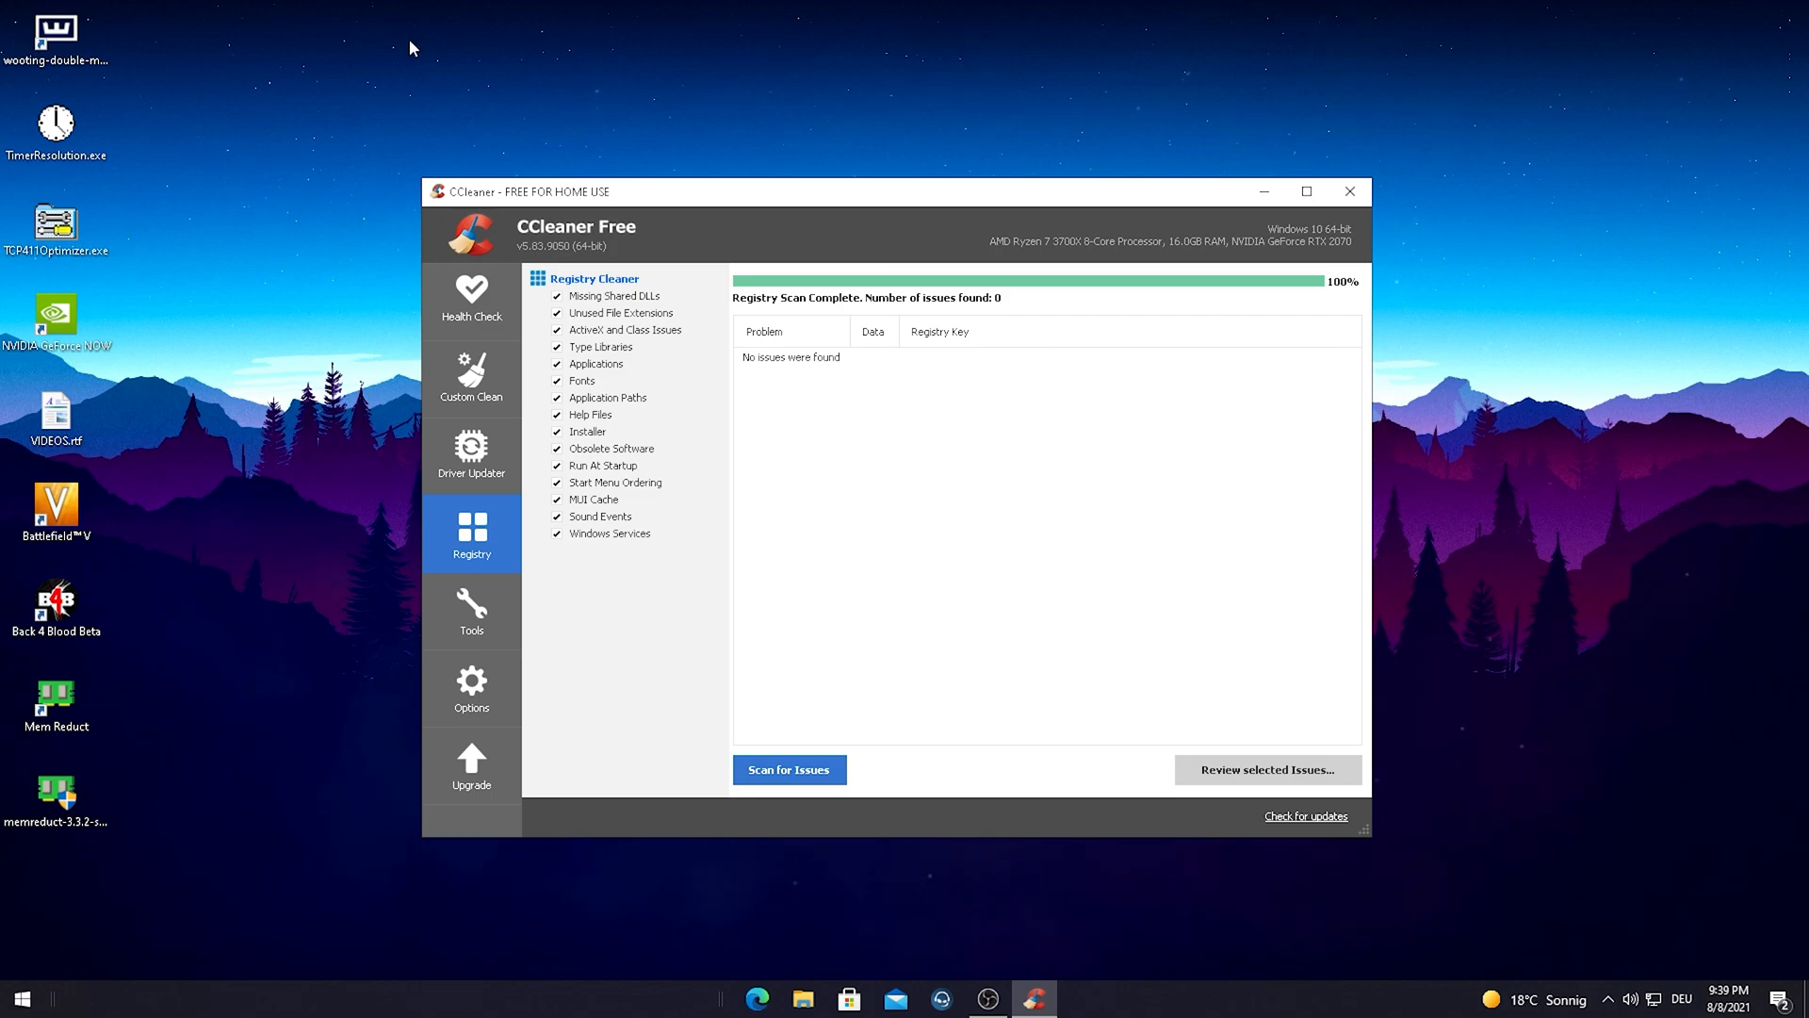
mouse_move(919, 550)
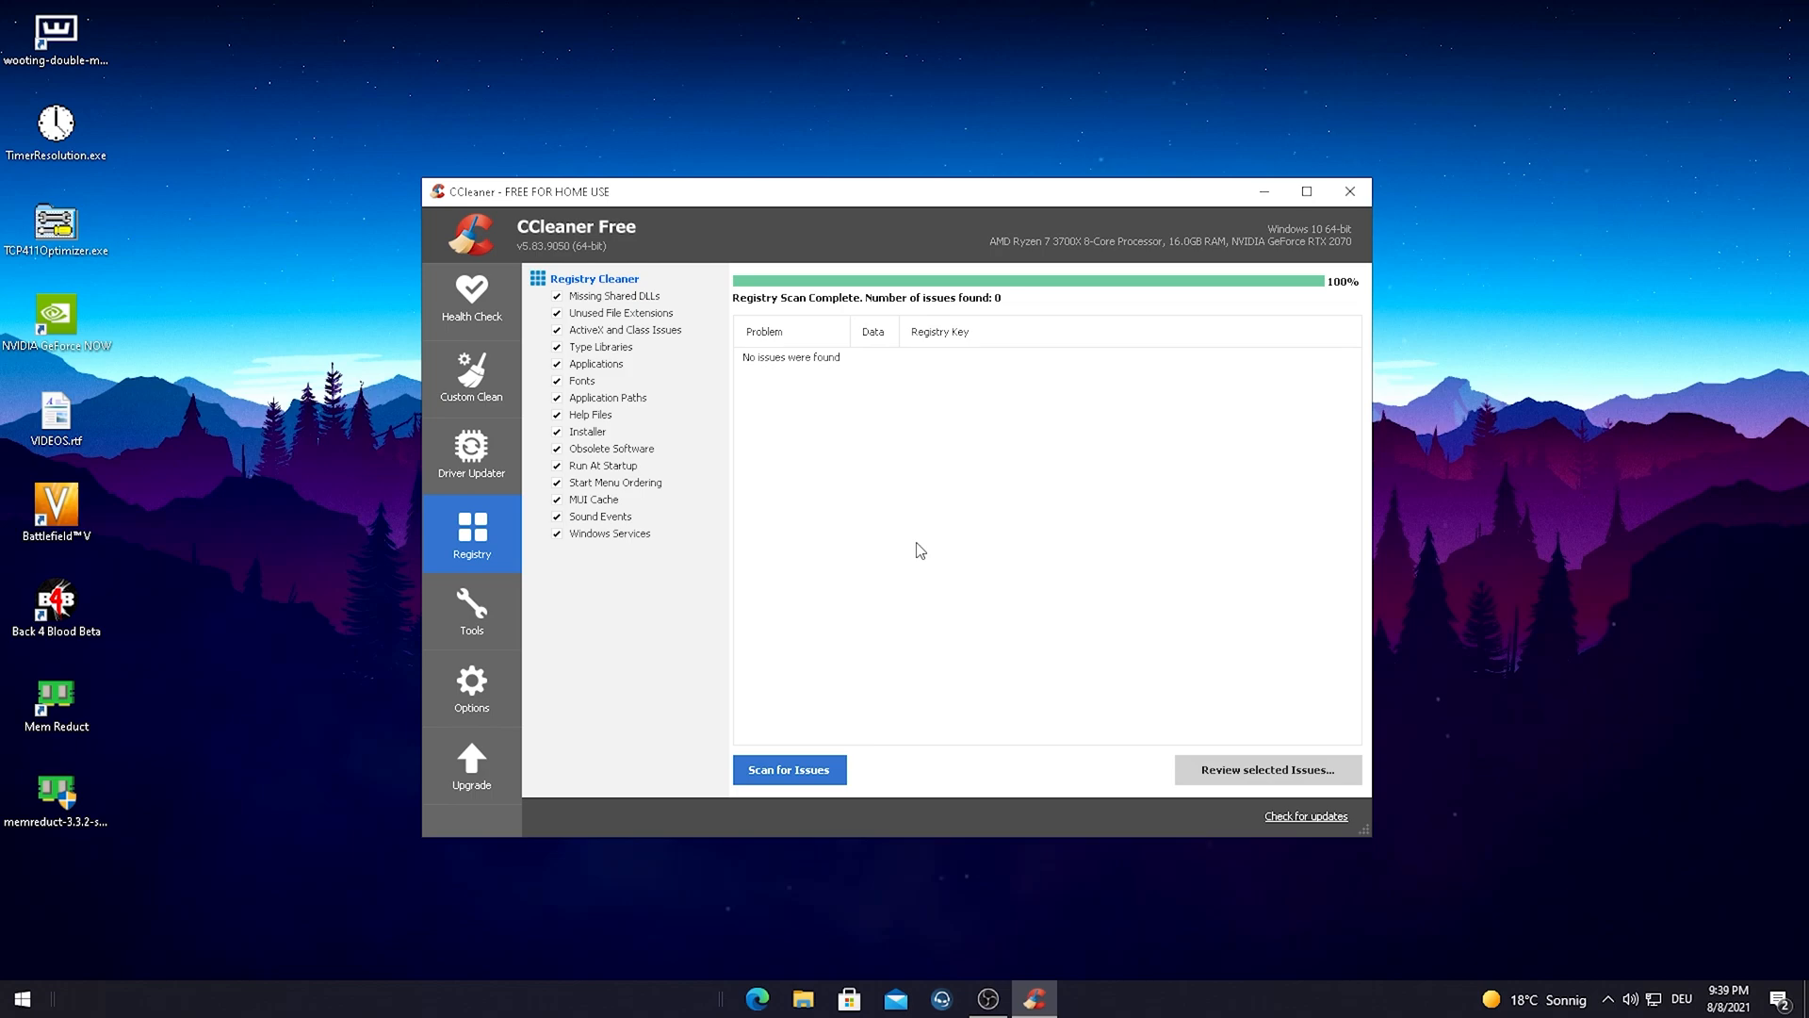
Close the CCleaner window to reveal the Mem Reduct desktop icons
left_click(1347, 190)
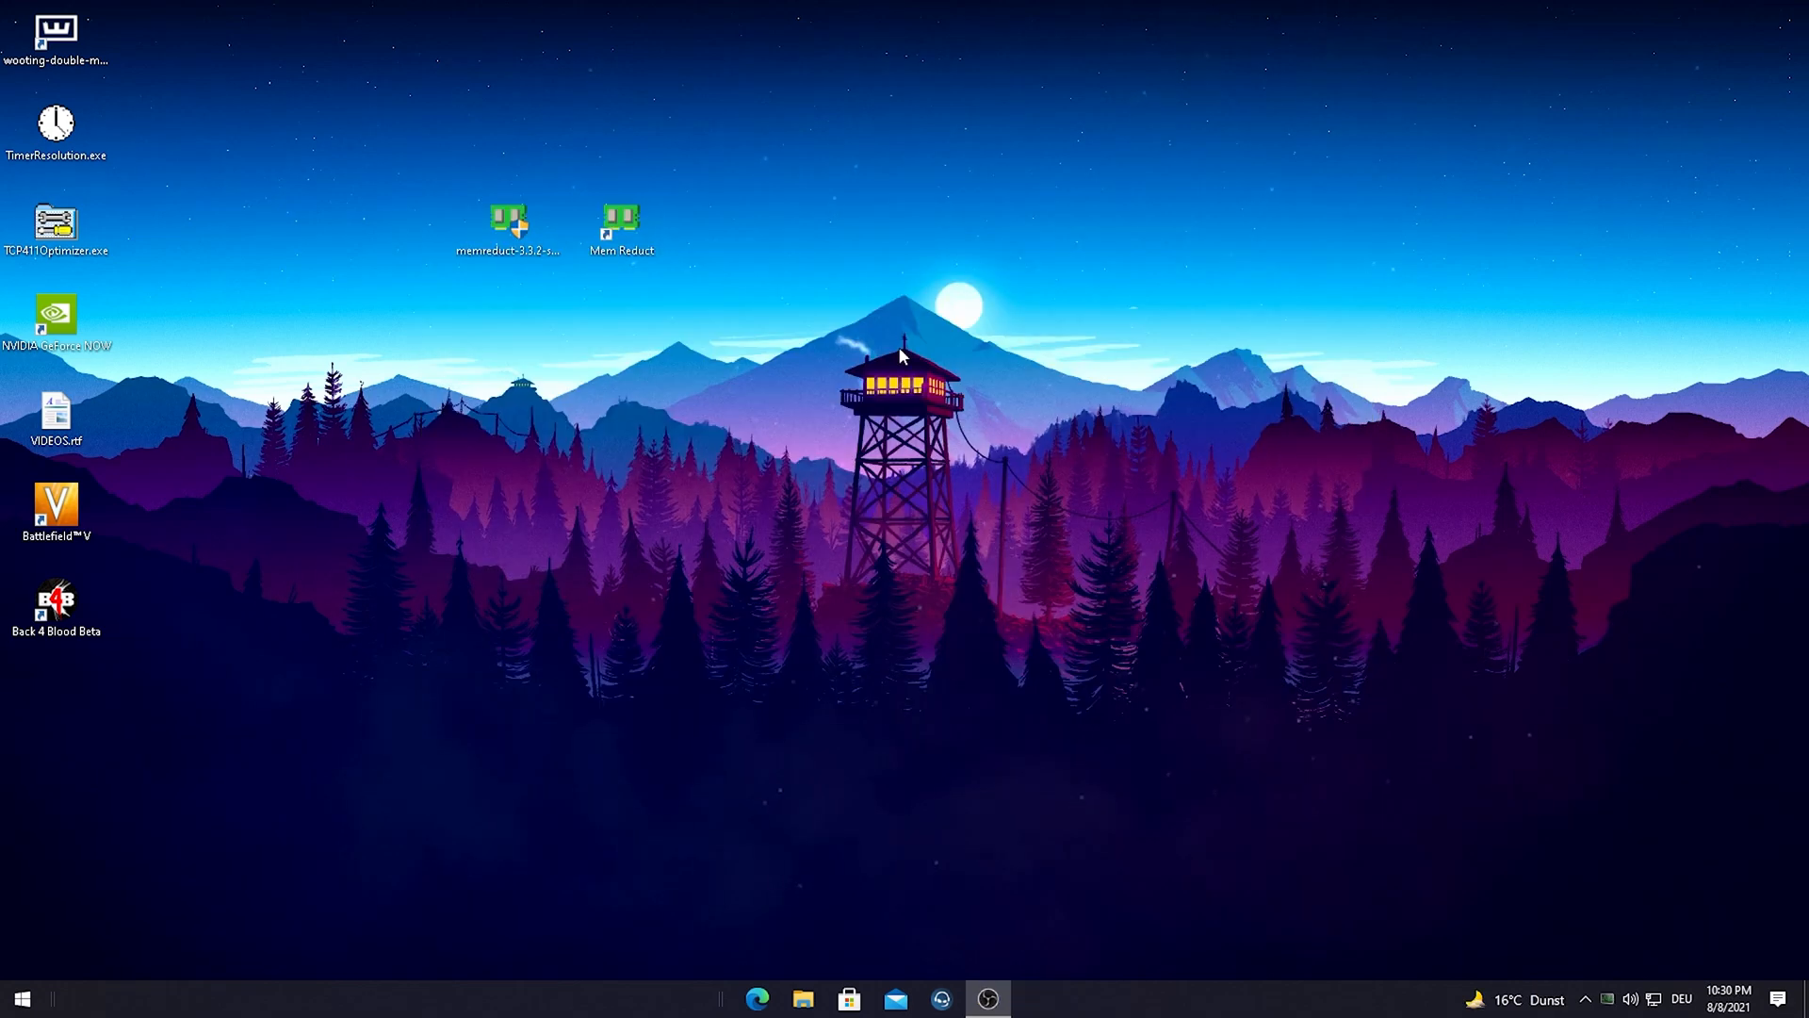
mouse_move(618, 291)
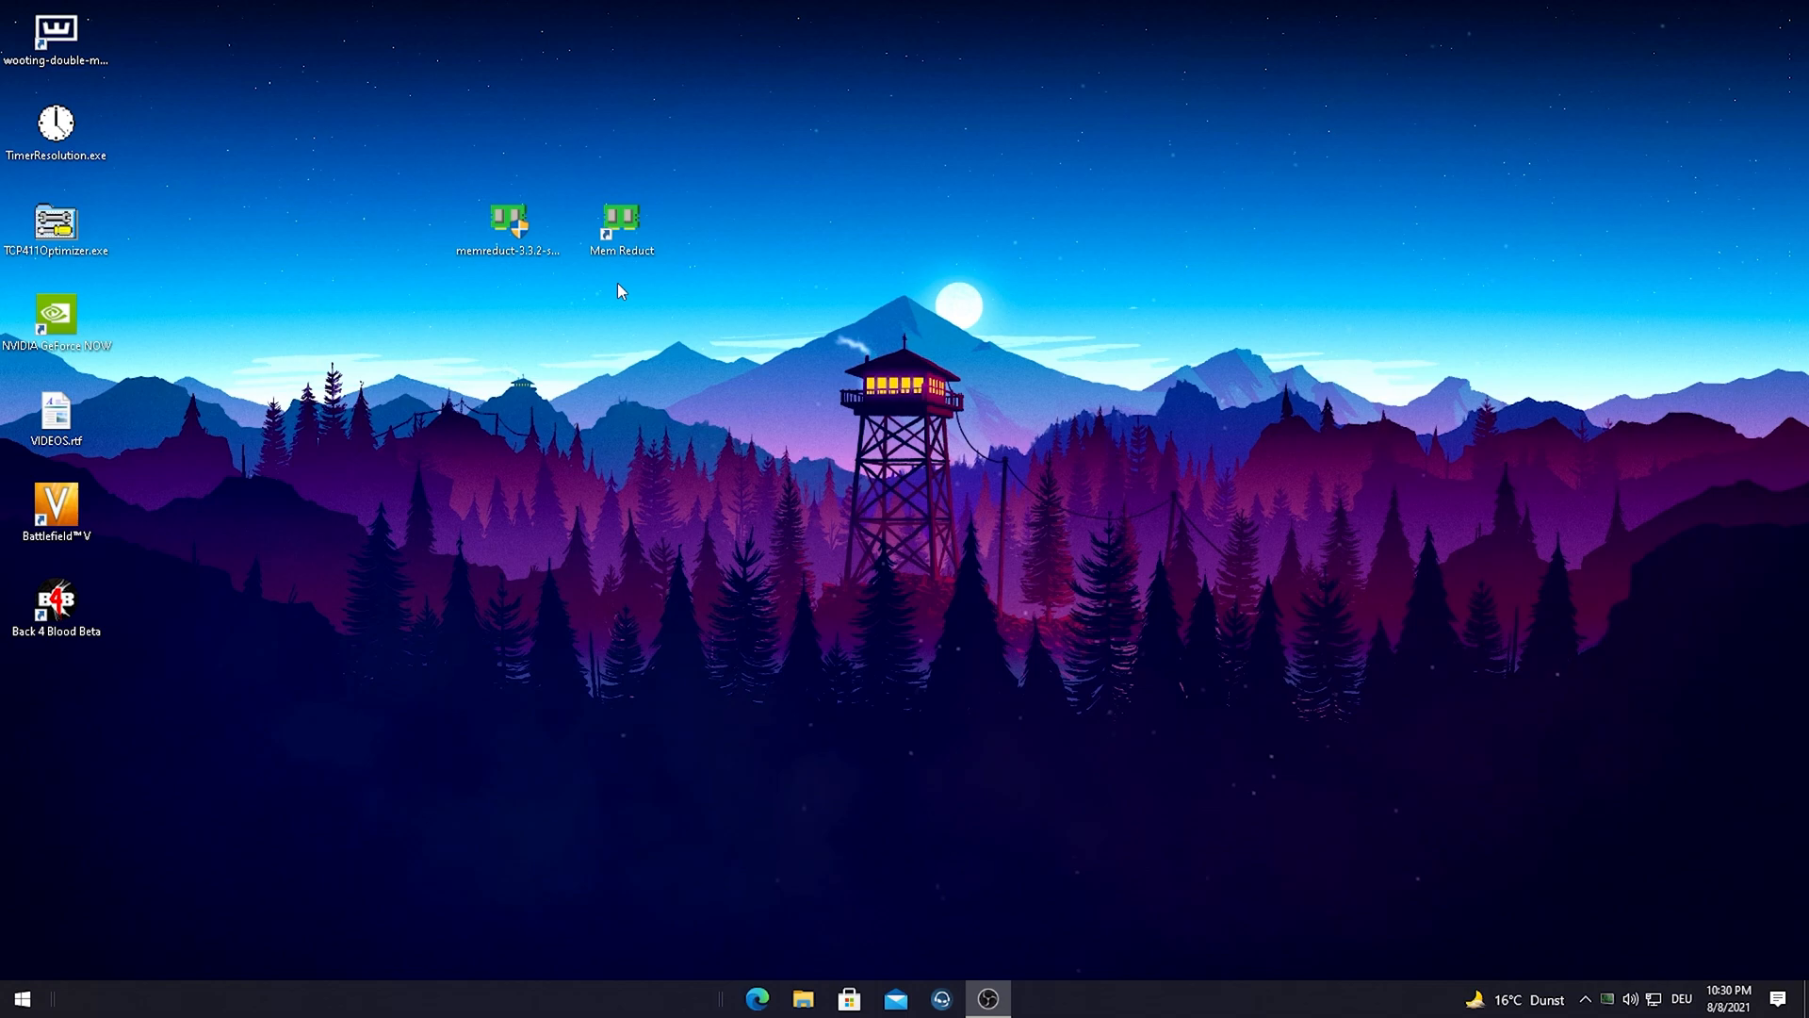
mouse_move(759, 365)
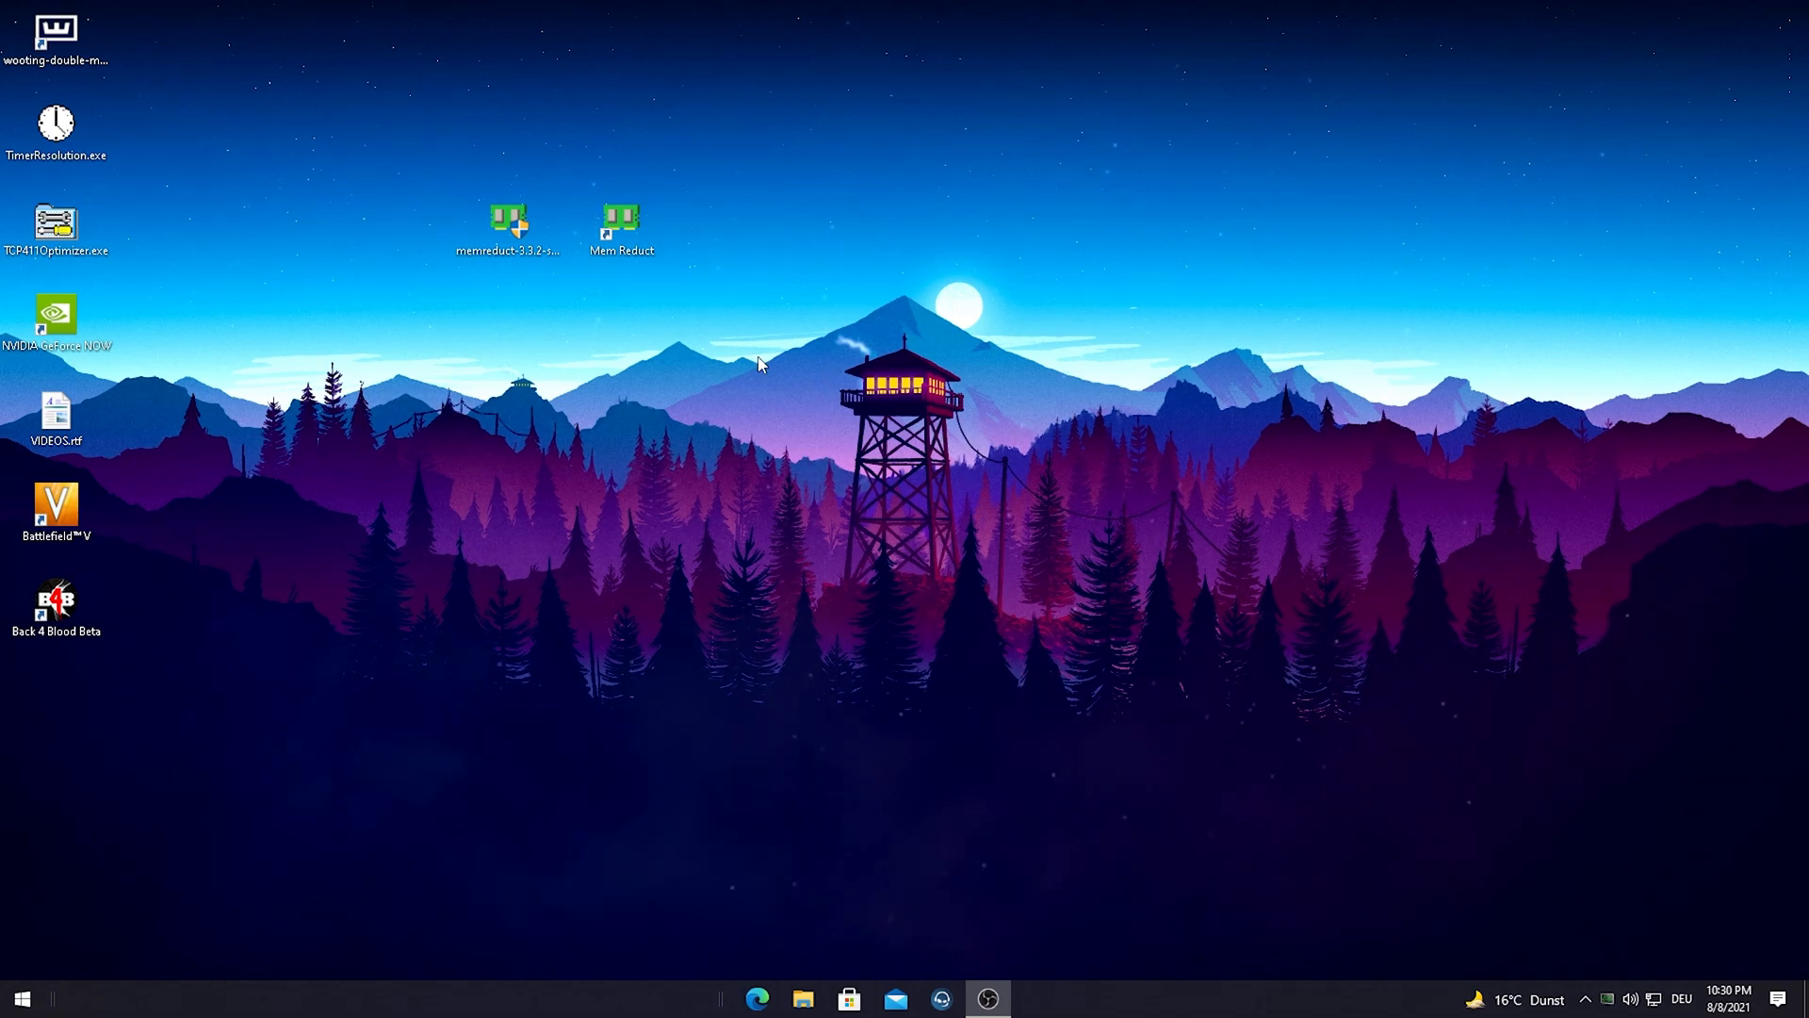
mouse_move(615, 281)
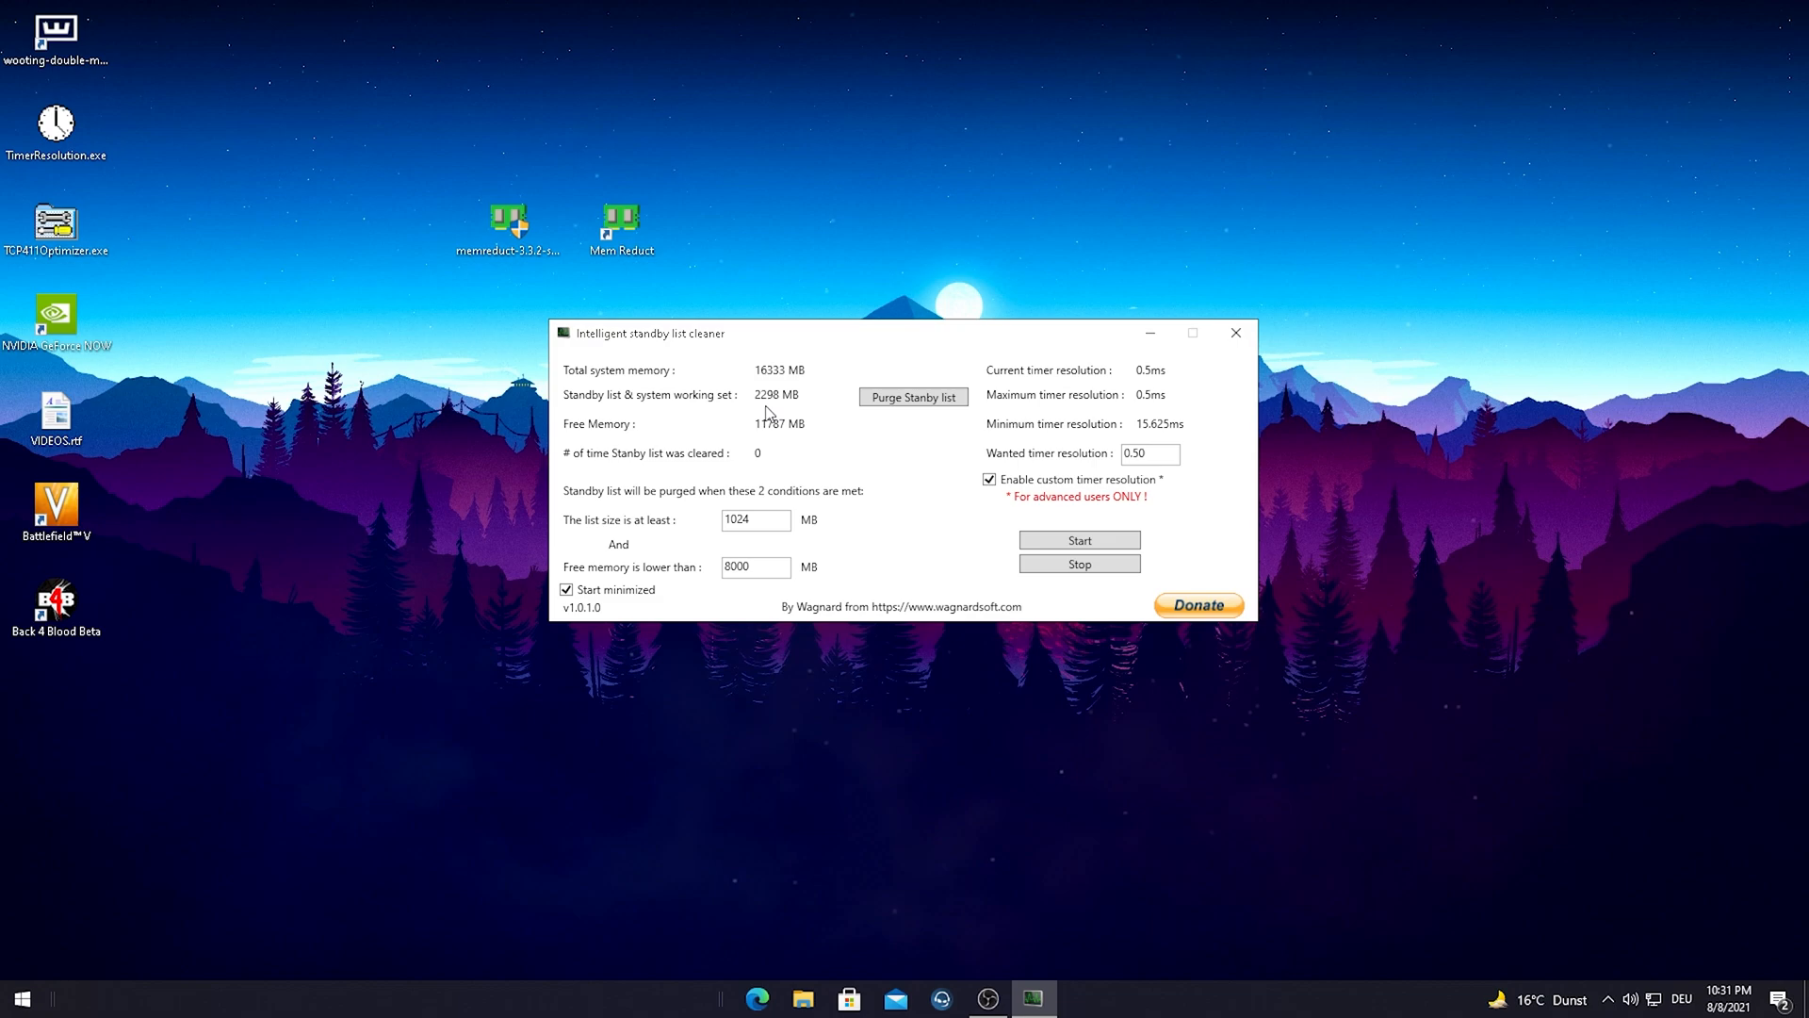
mouse_move(831, 303)
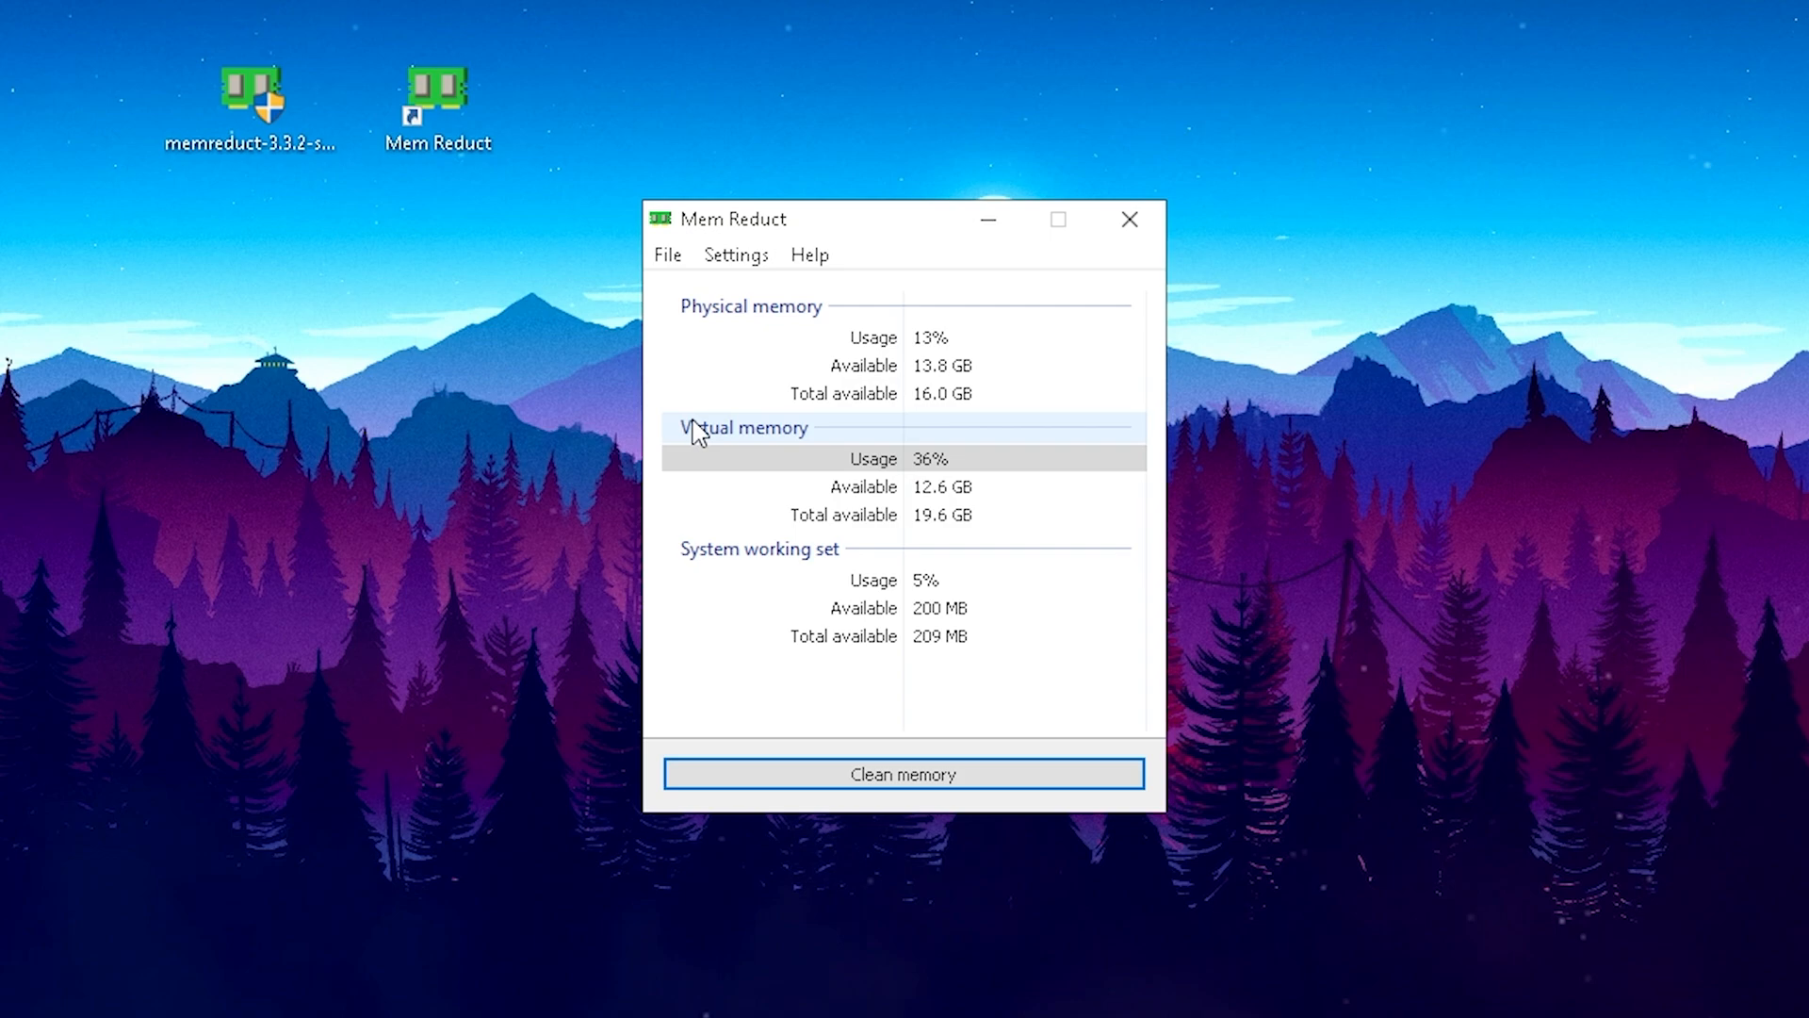
mouse_move(990, 669)
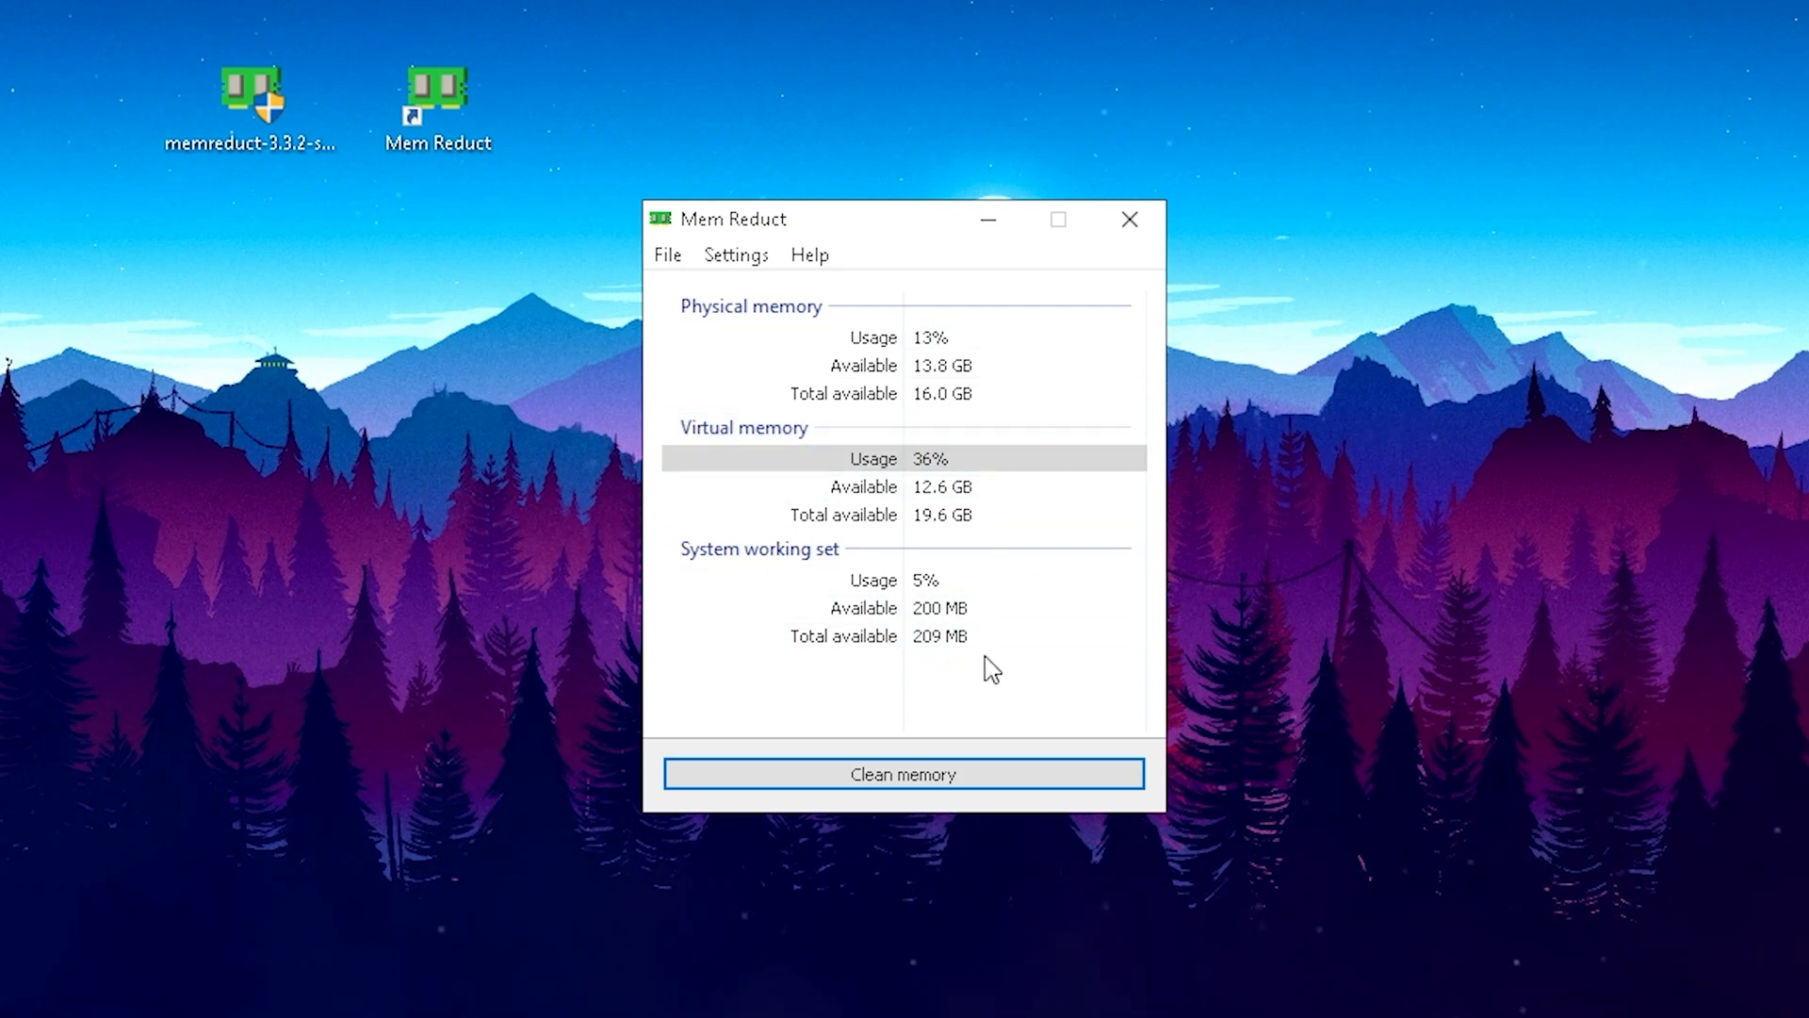
mouse_move(931, 669)
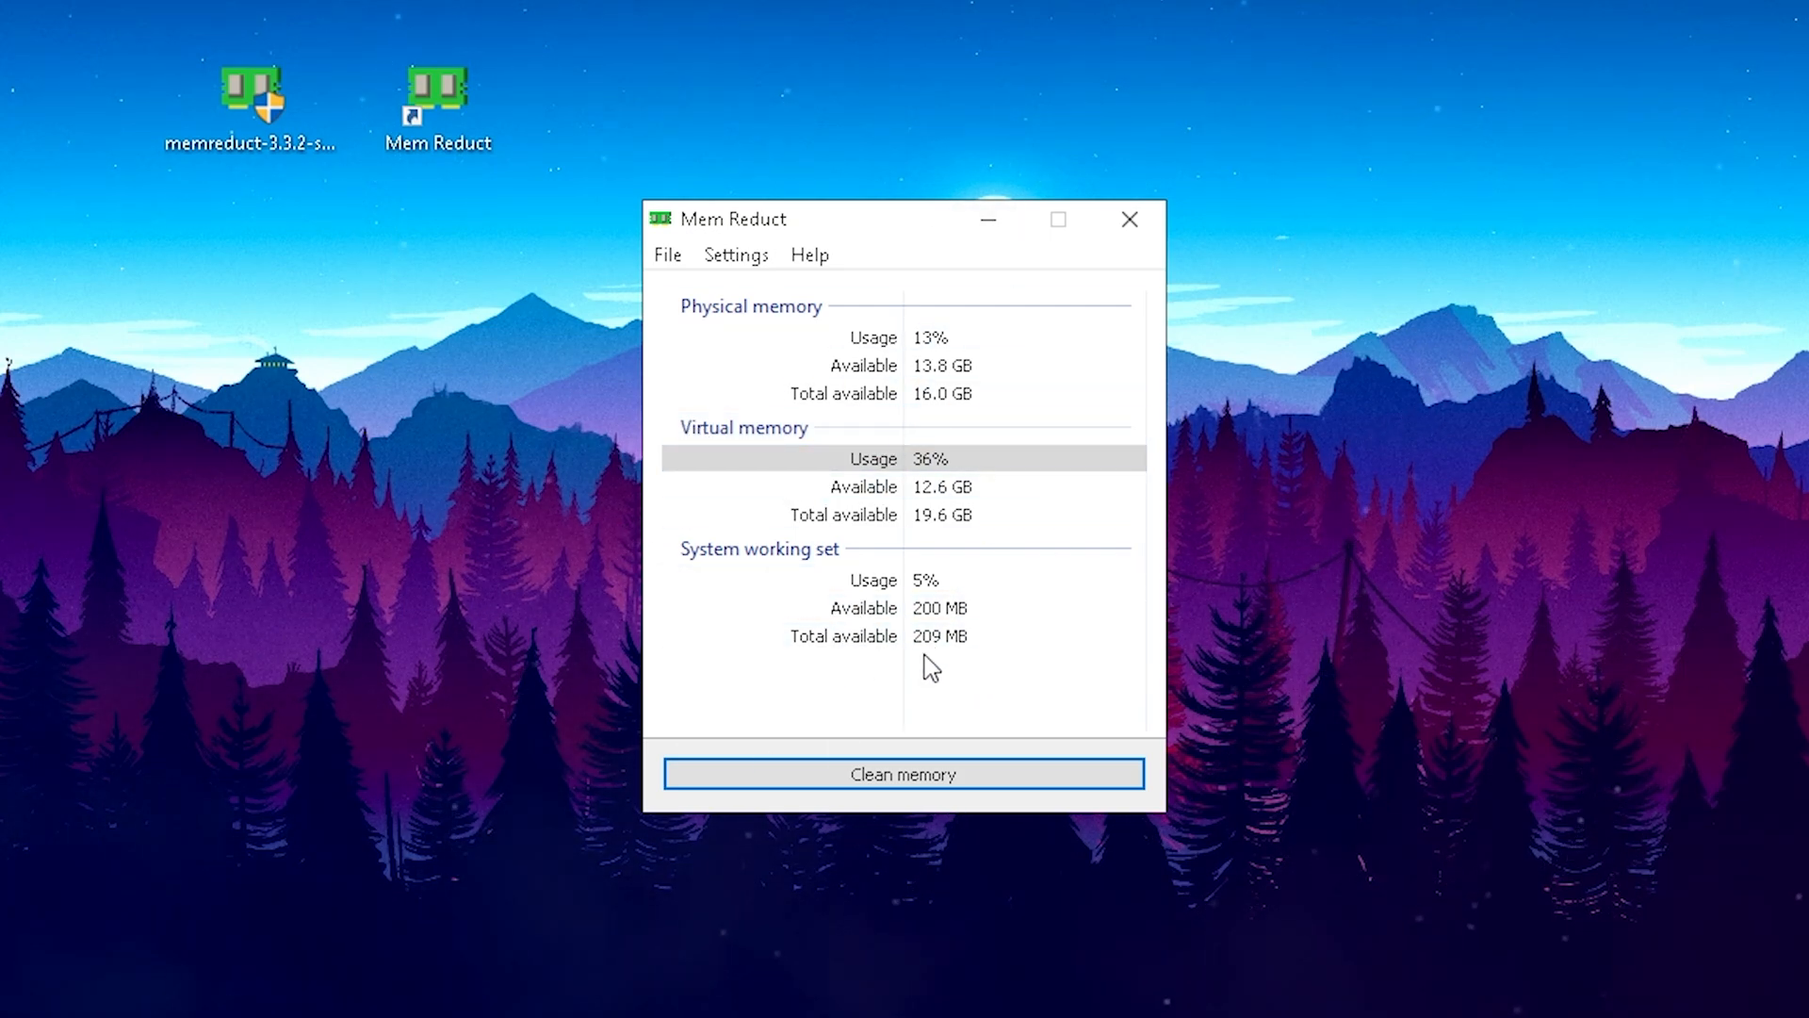
Open the Mem Reduct memory monitor showing physical memory at 13% of 16.0 GB
left_click(736, 255)
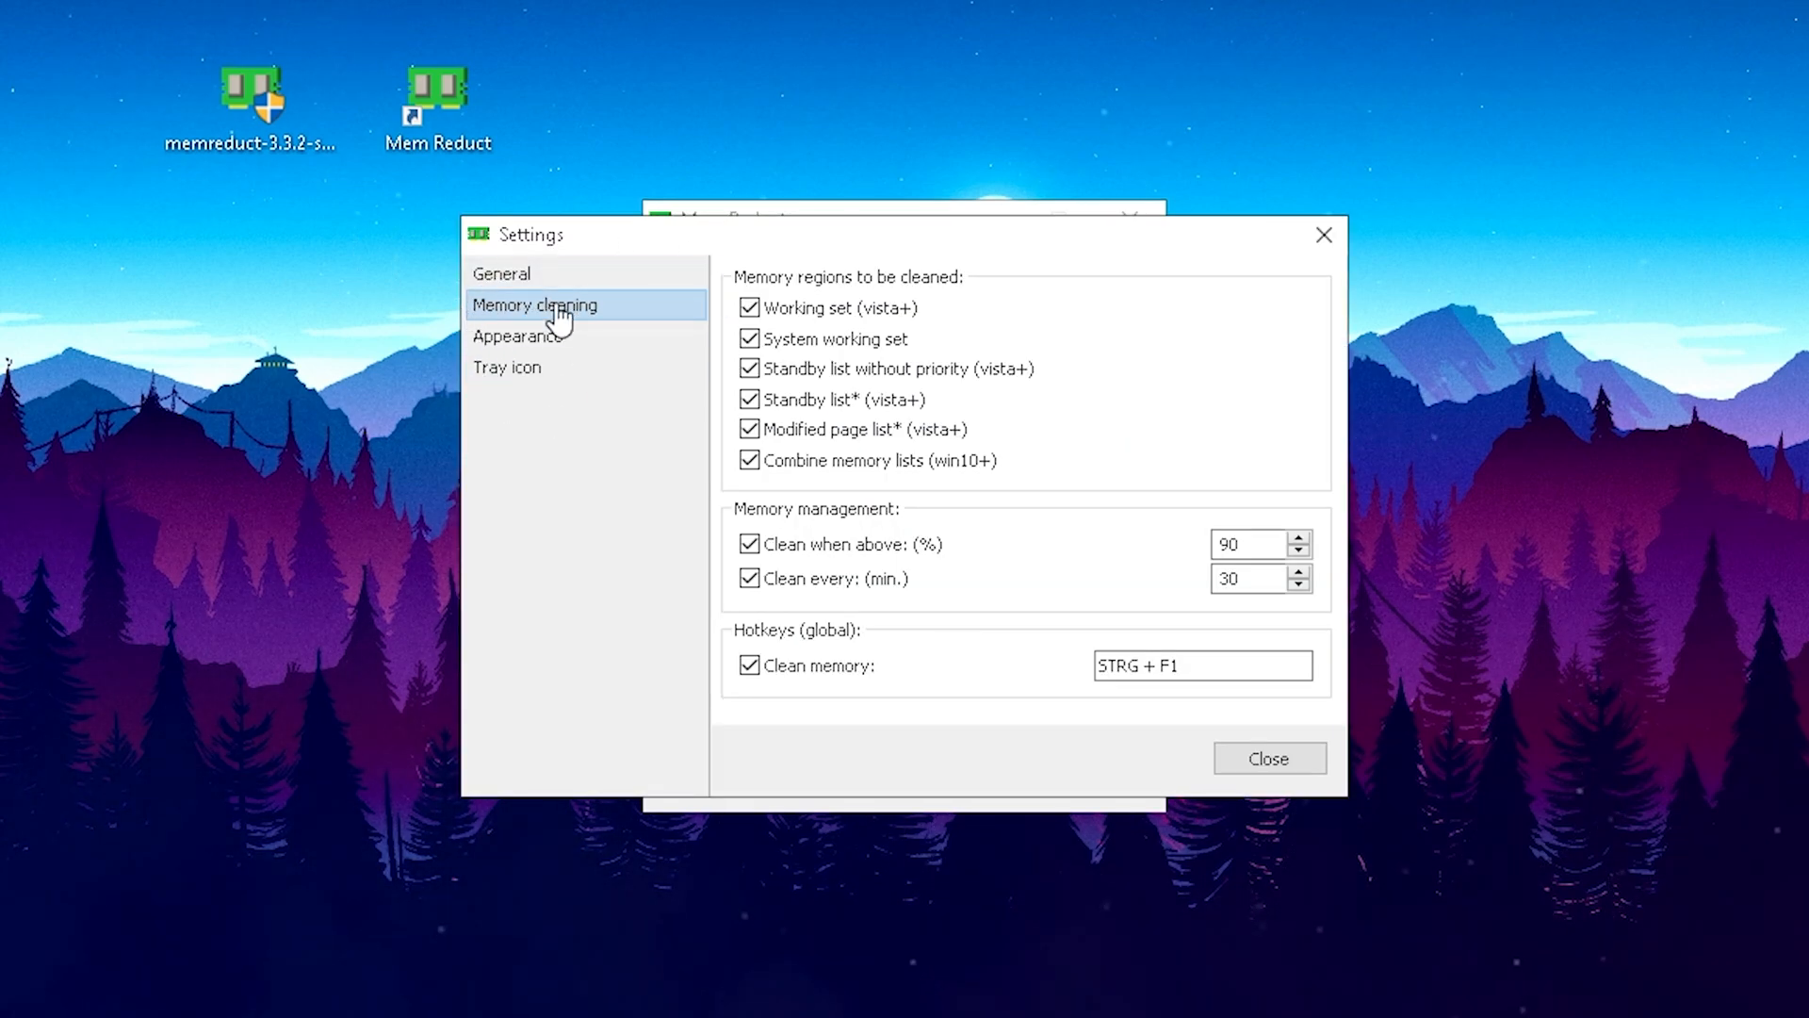
triple_click(1245, 544)
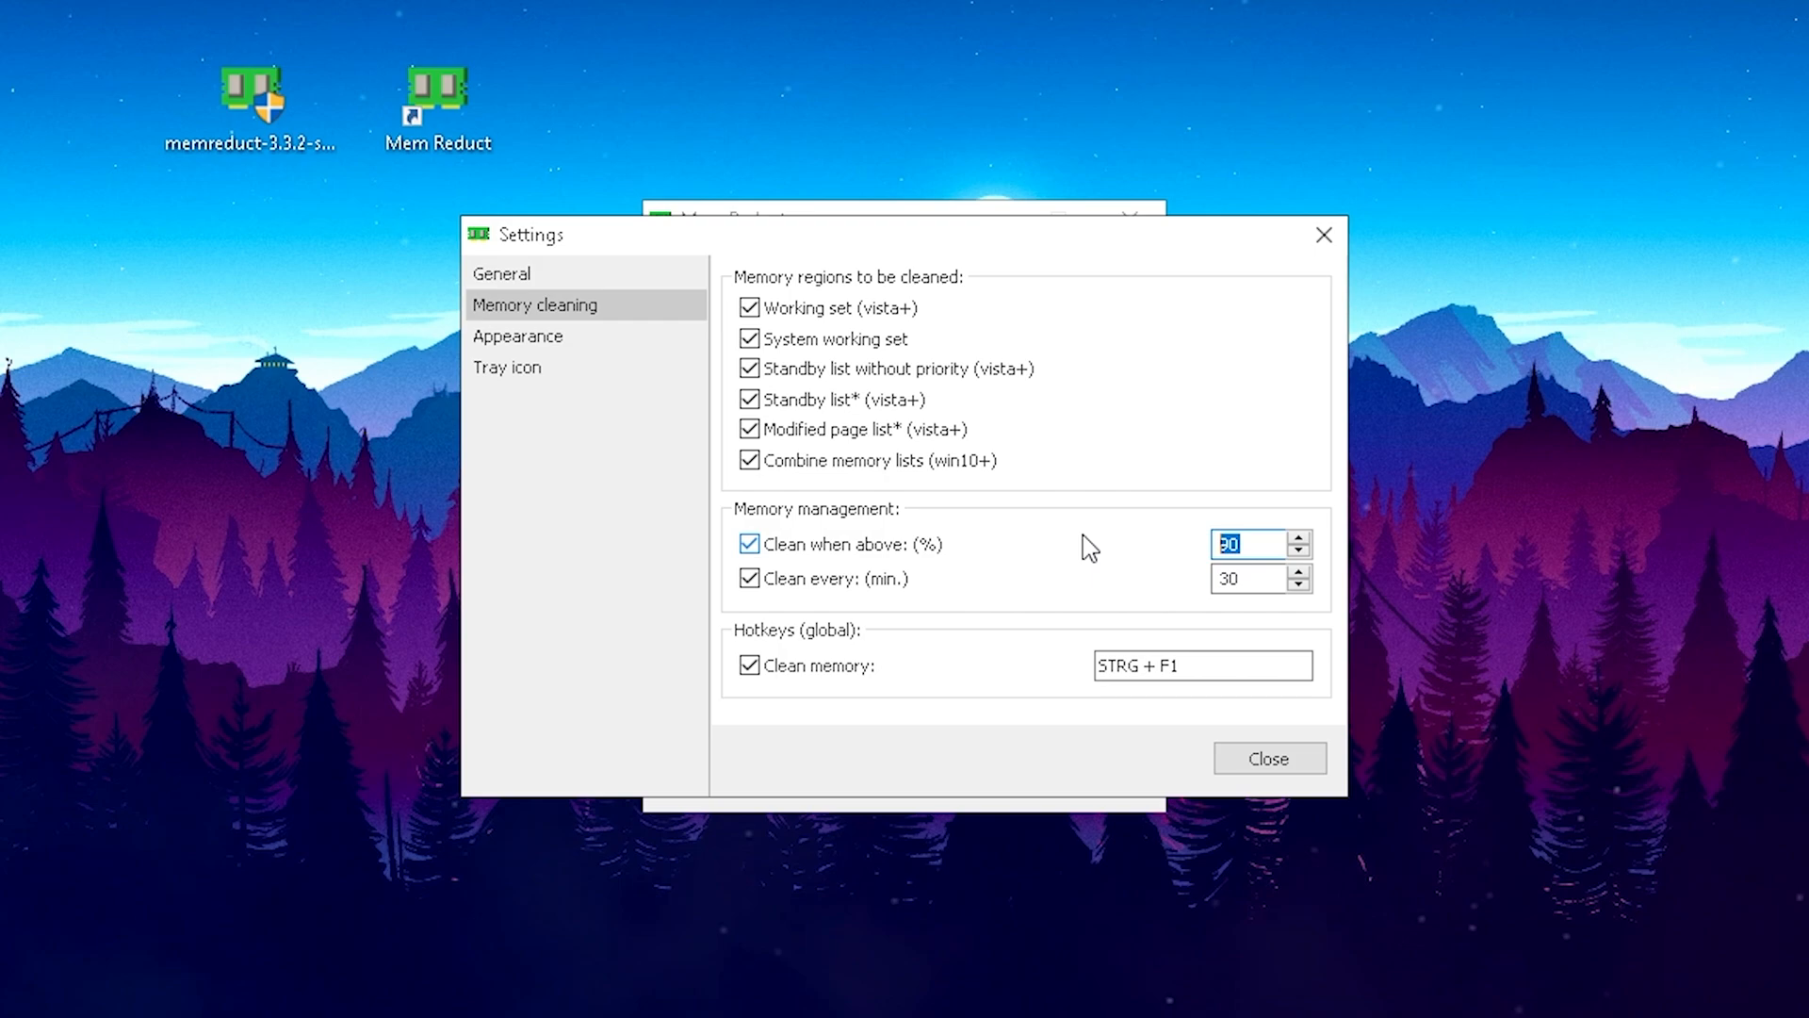
mouse_move(1171, 566)
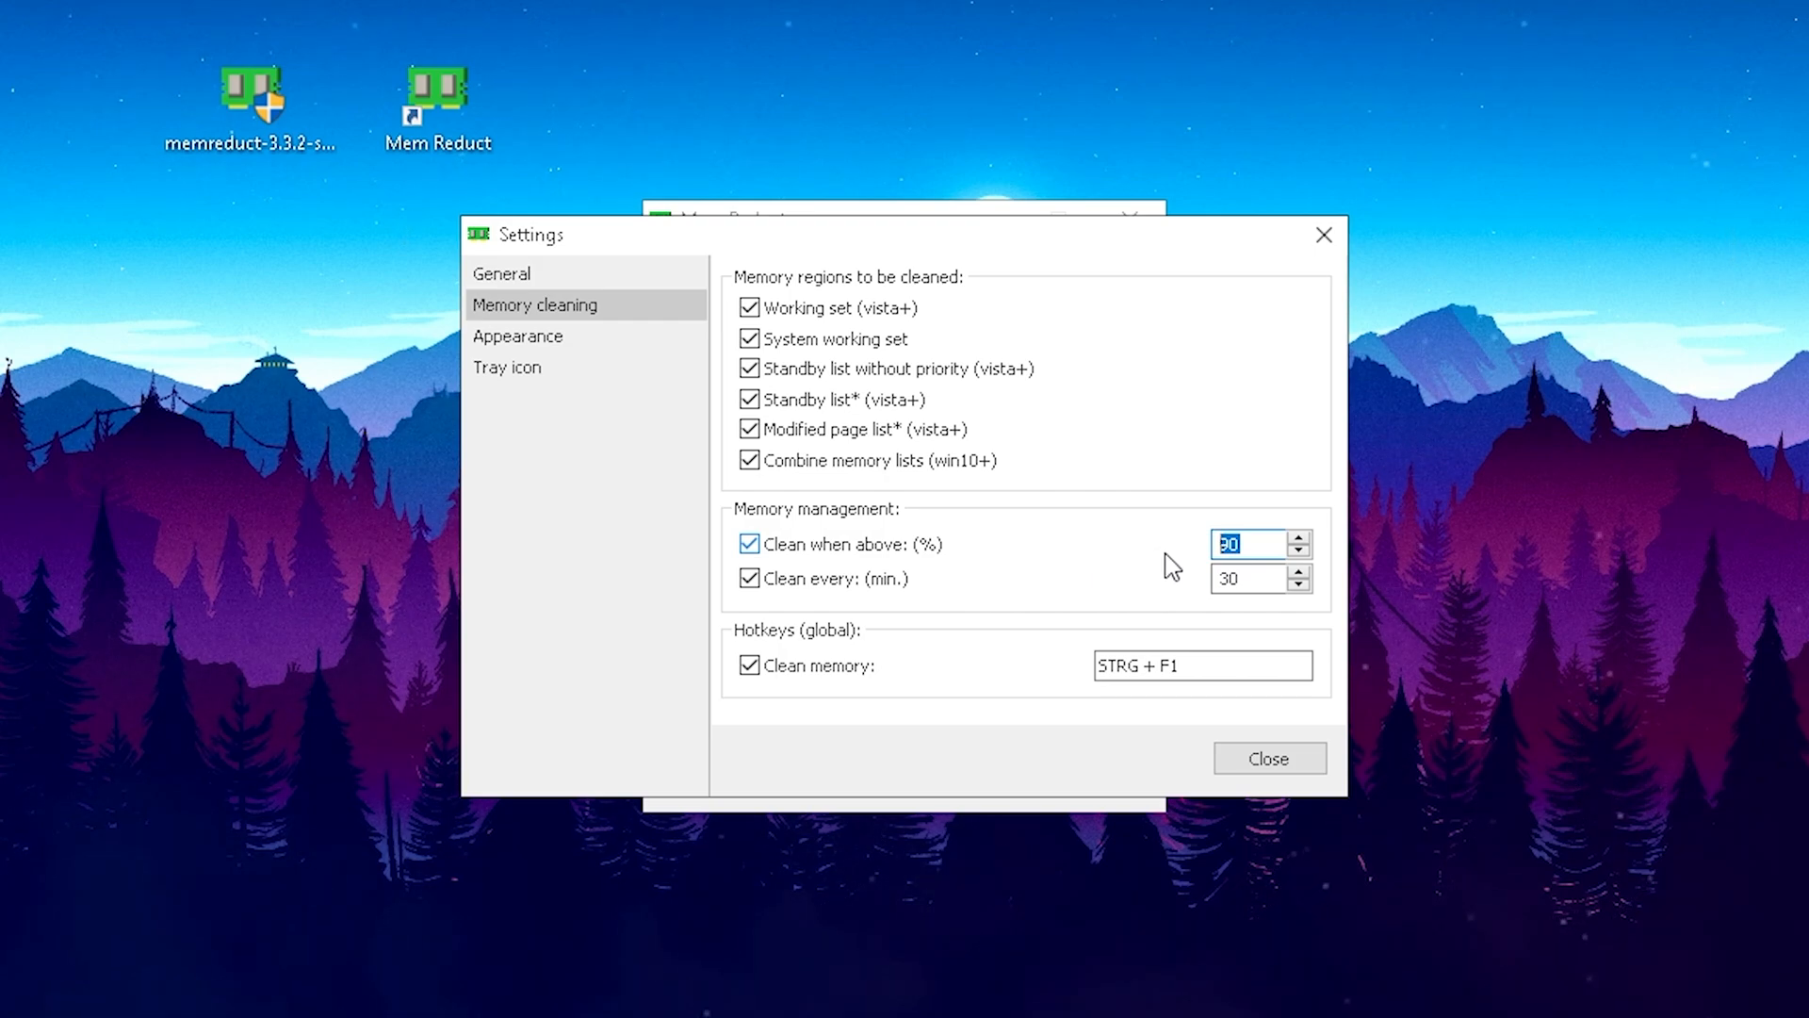
mouse_move(1371, 561)
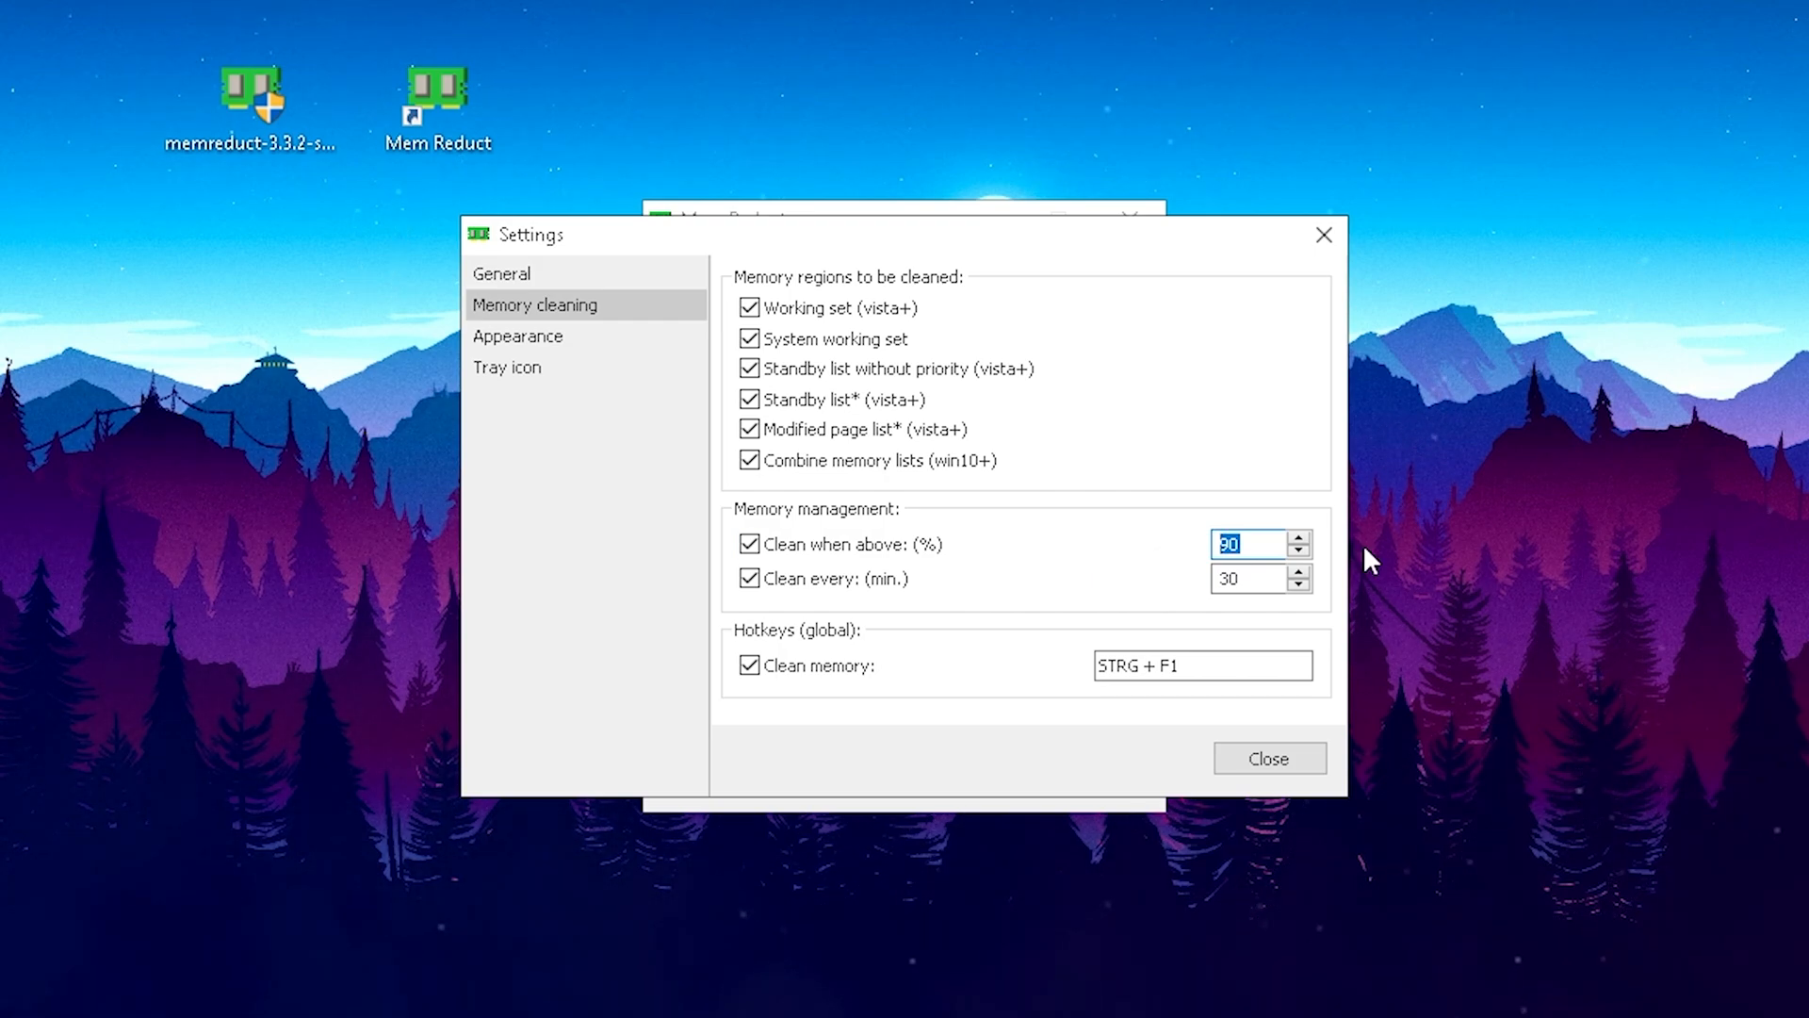
left_click(1249, 578)
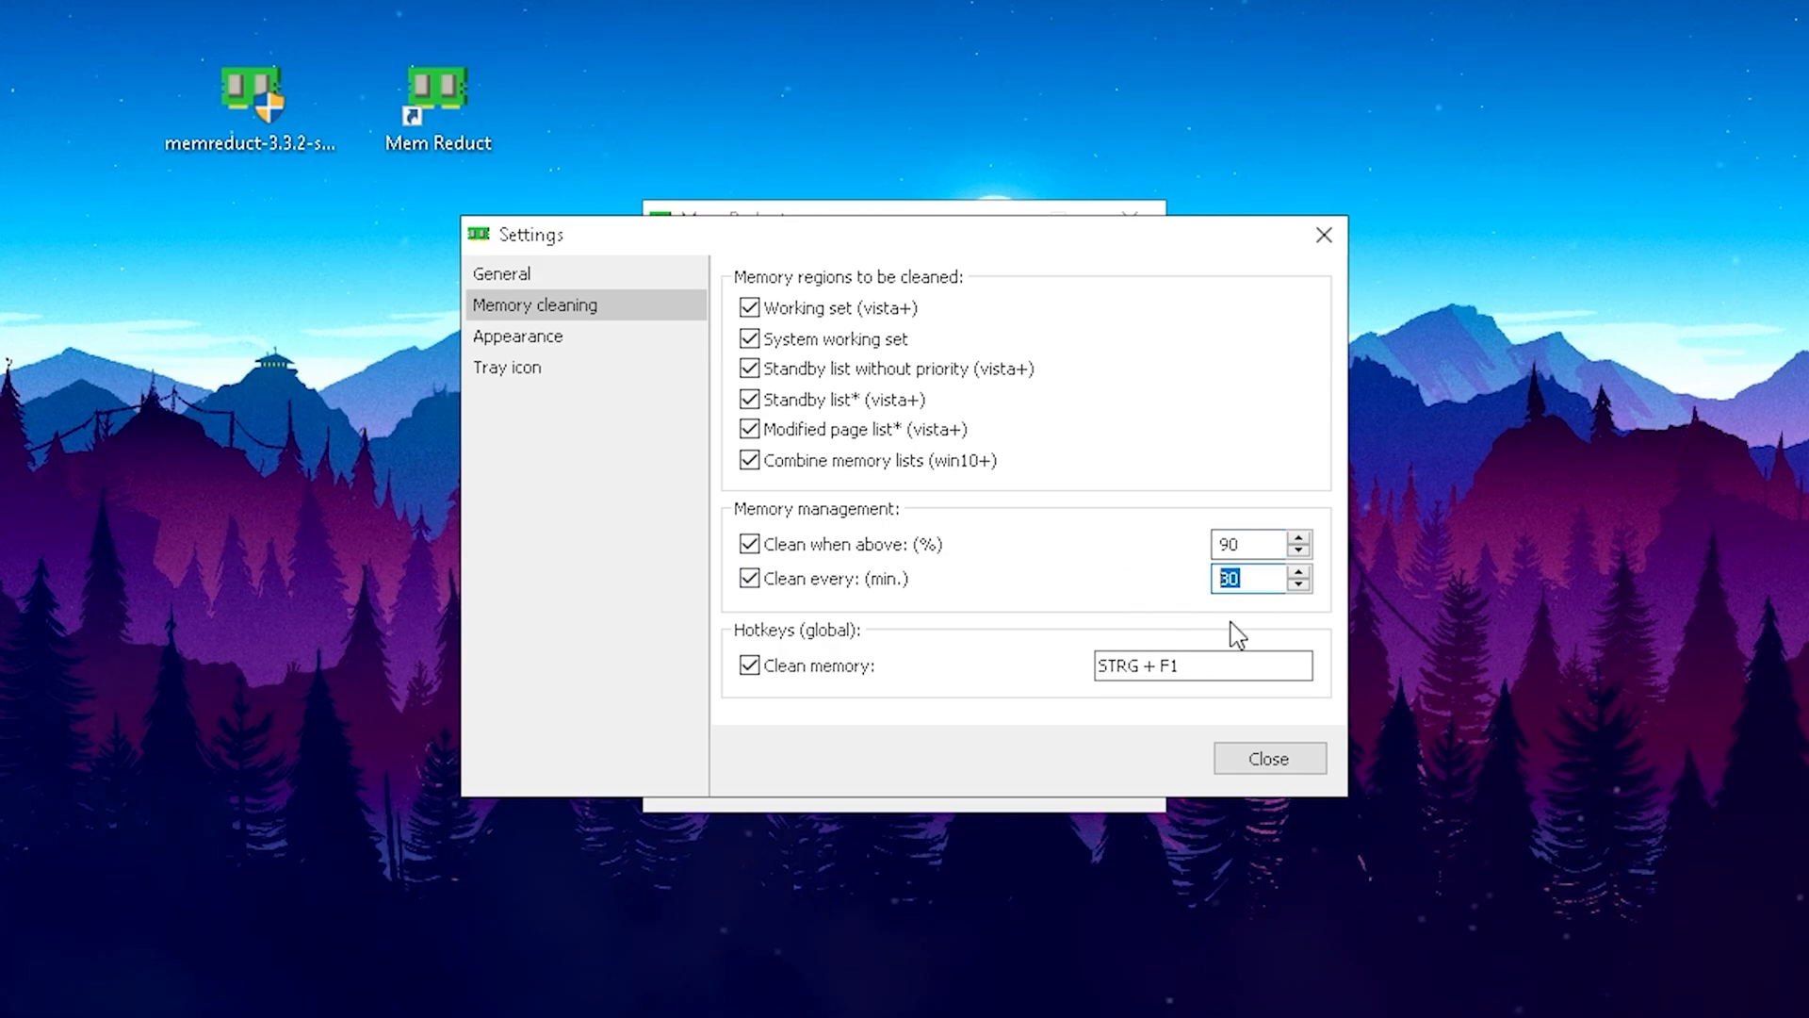
mouse_move(1237, 621)
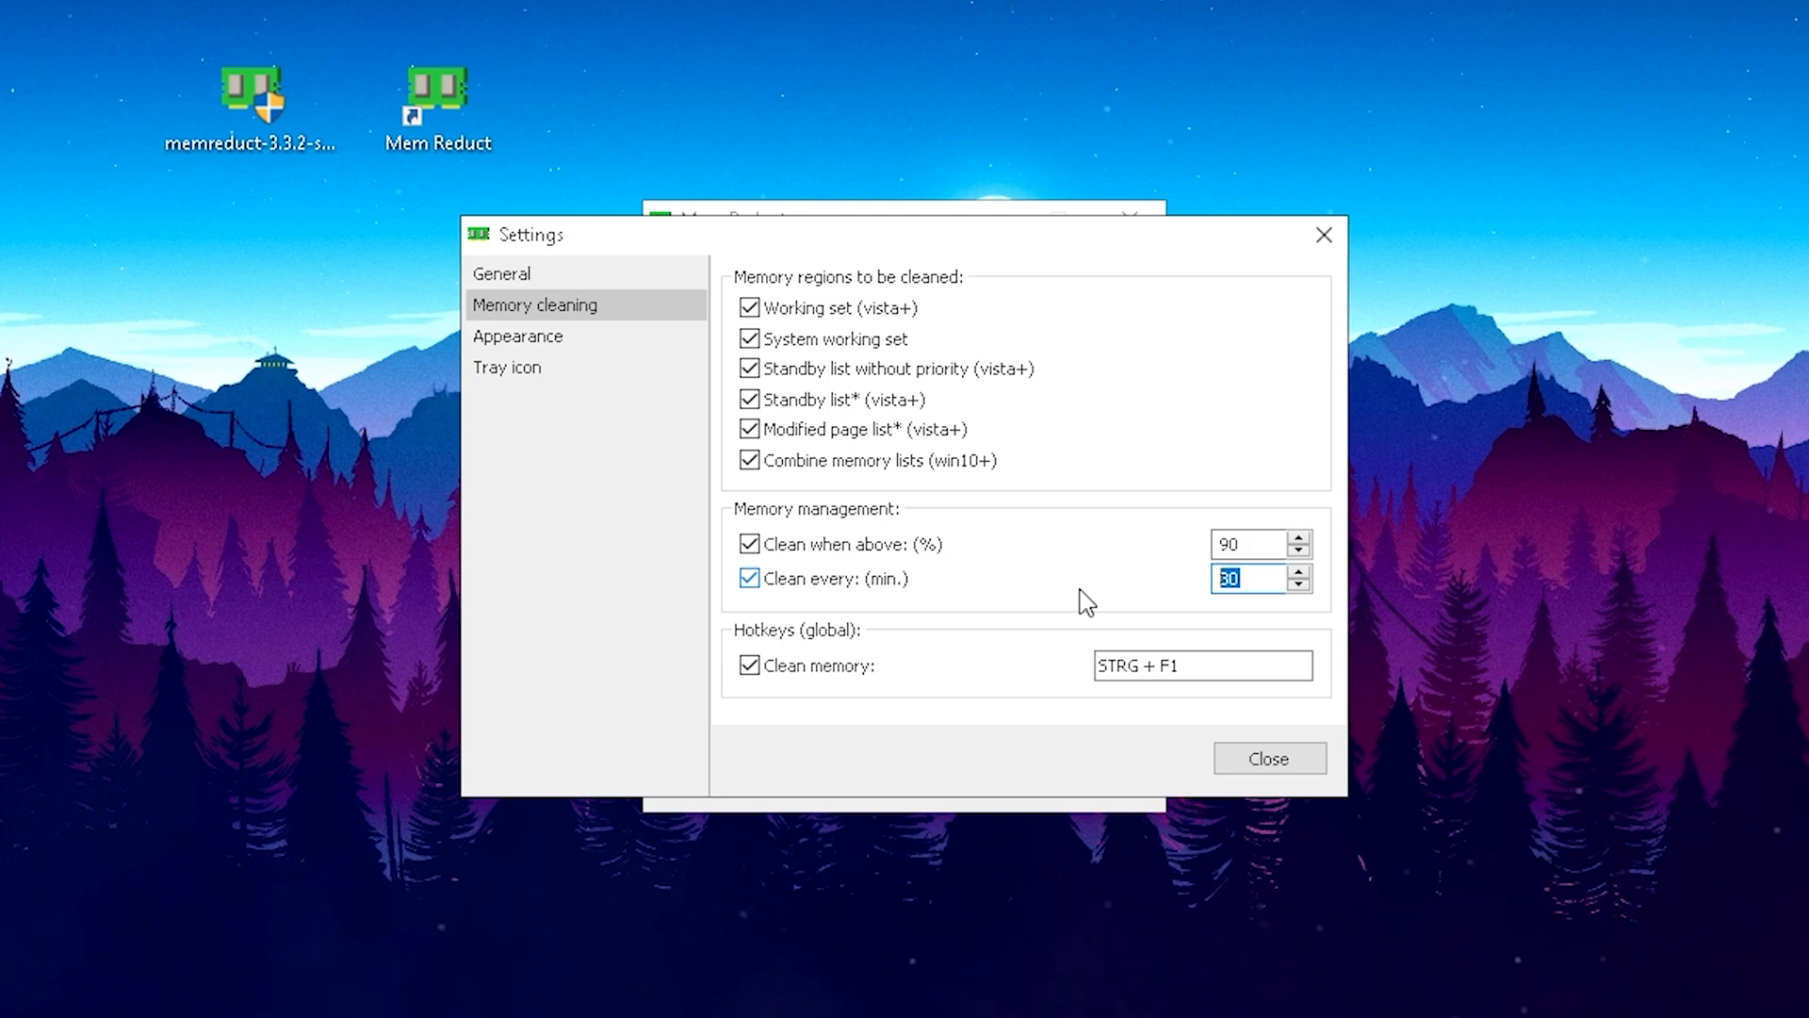
mouse_move(1235, 623)
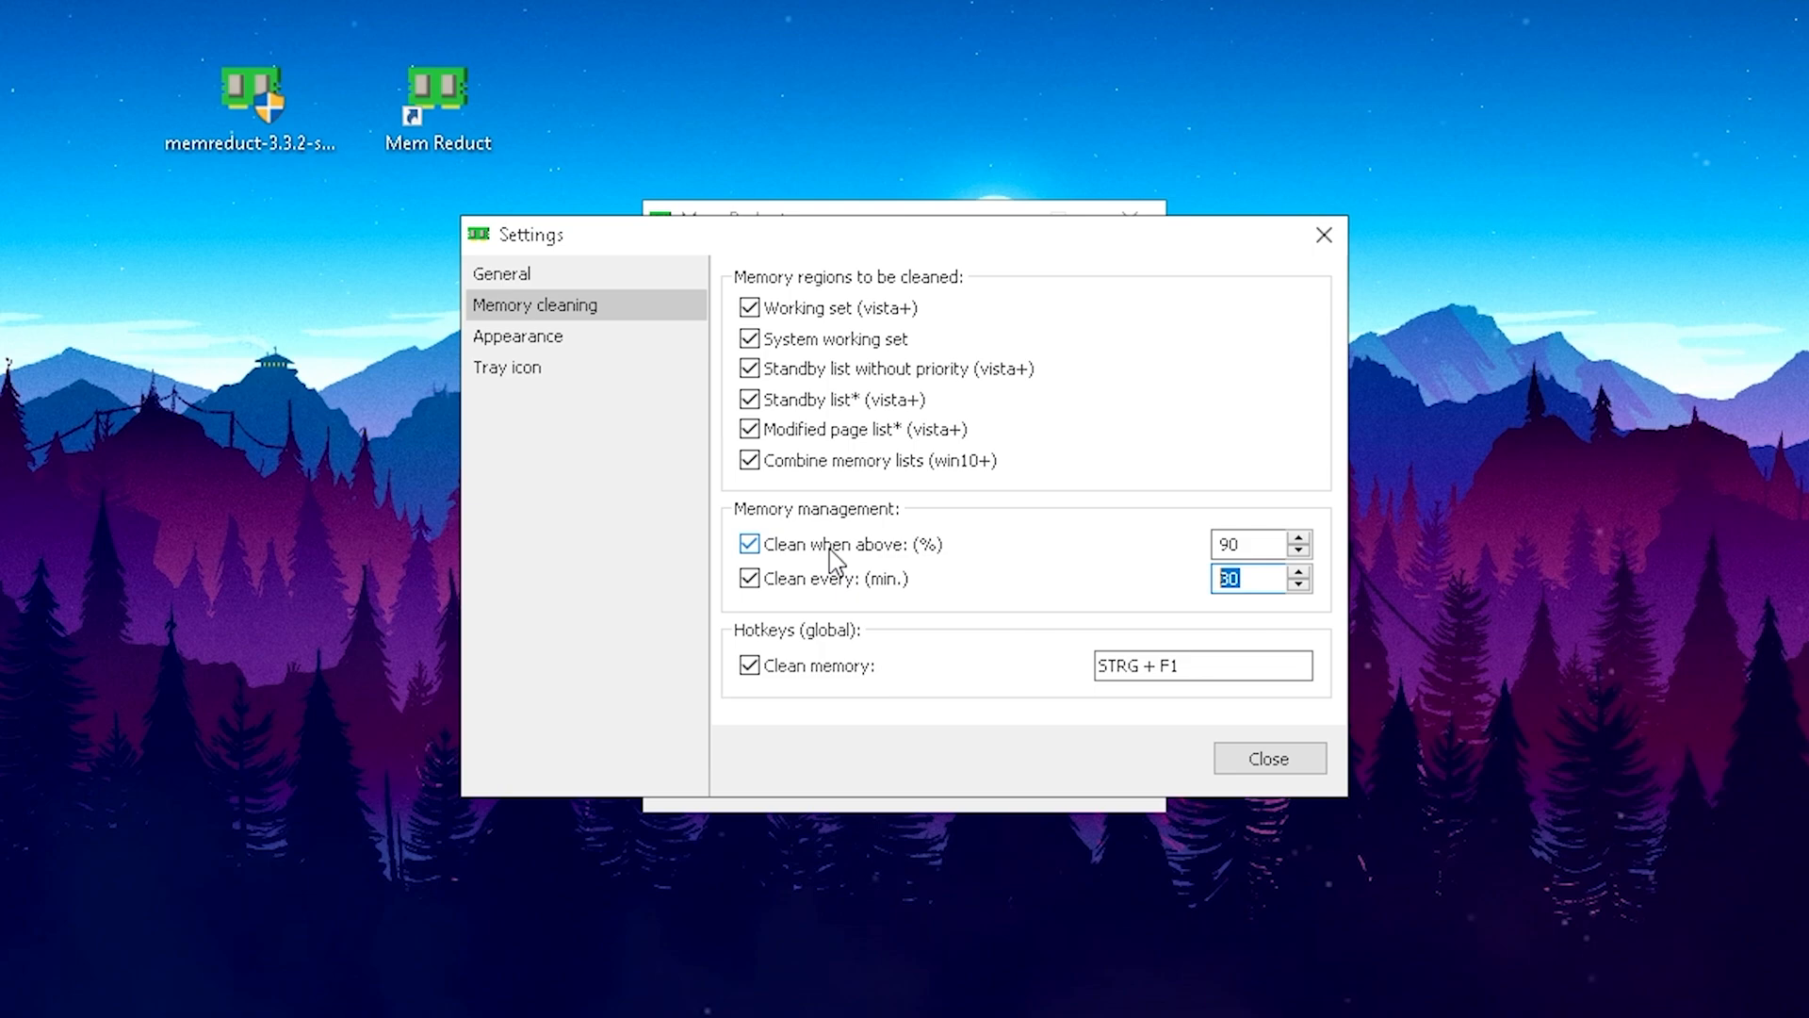
mouse_move(1203, 580)
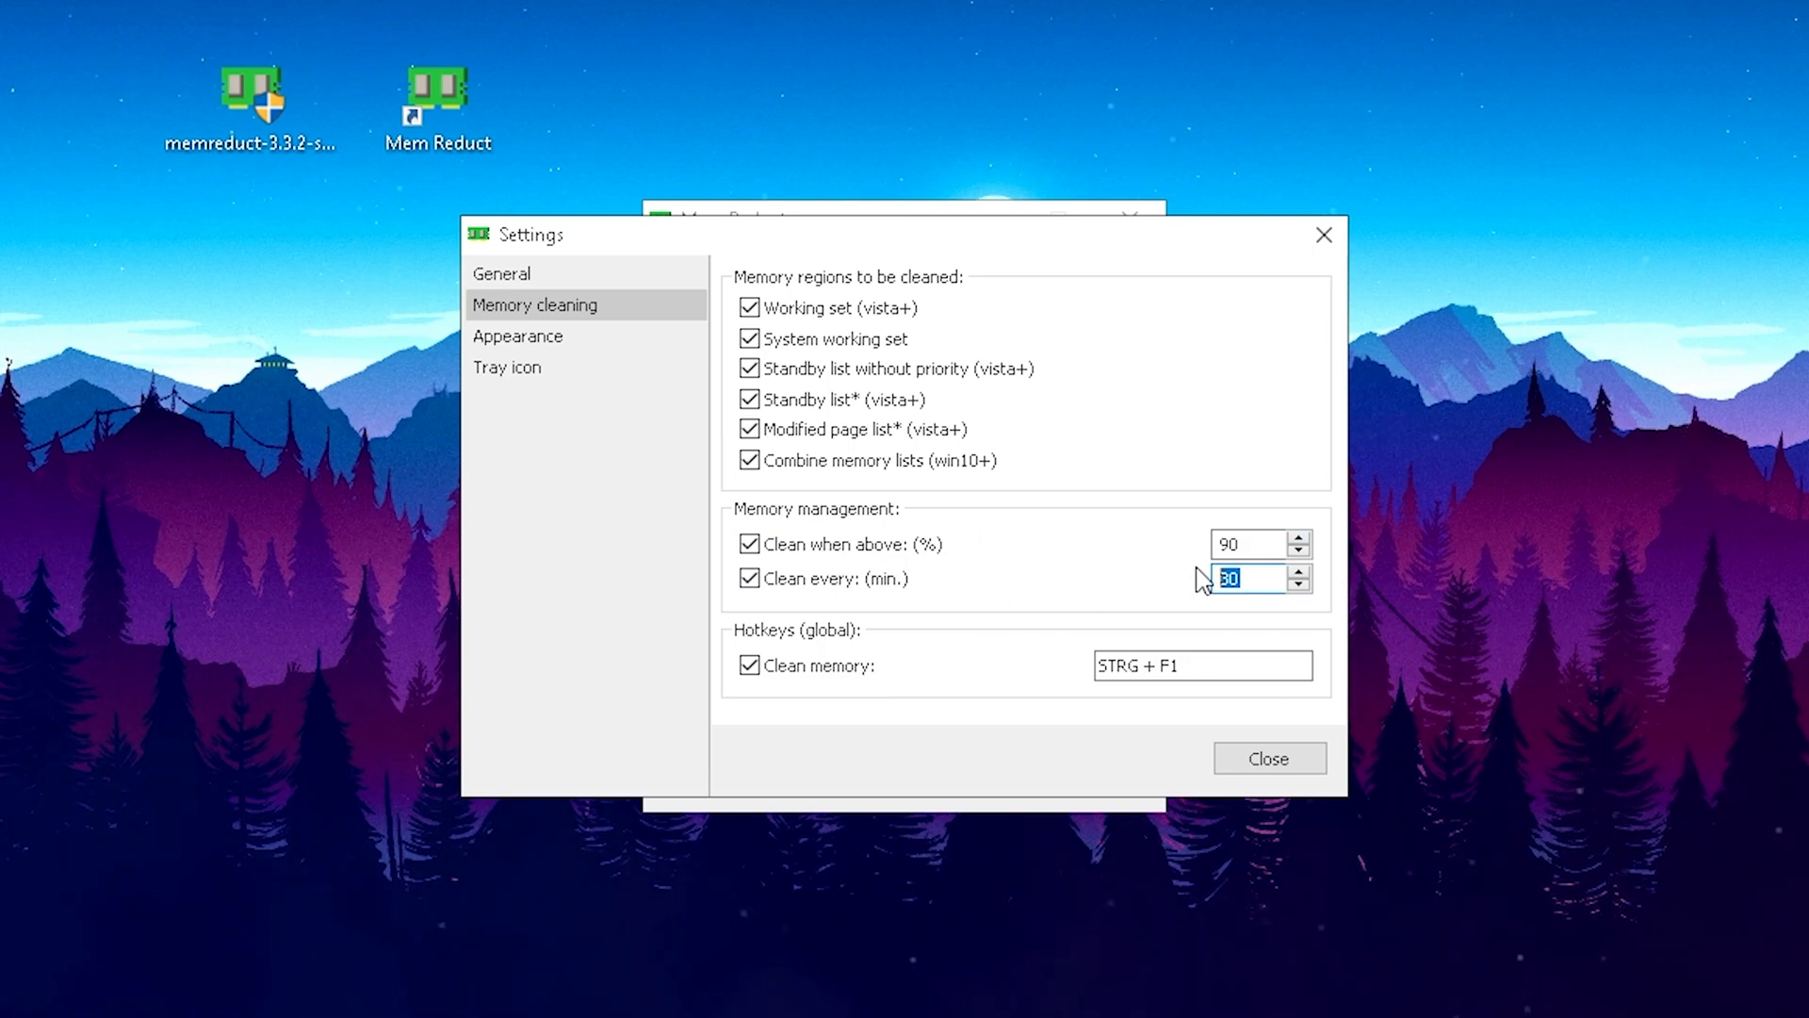
mouse_move(1258, 544)
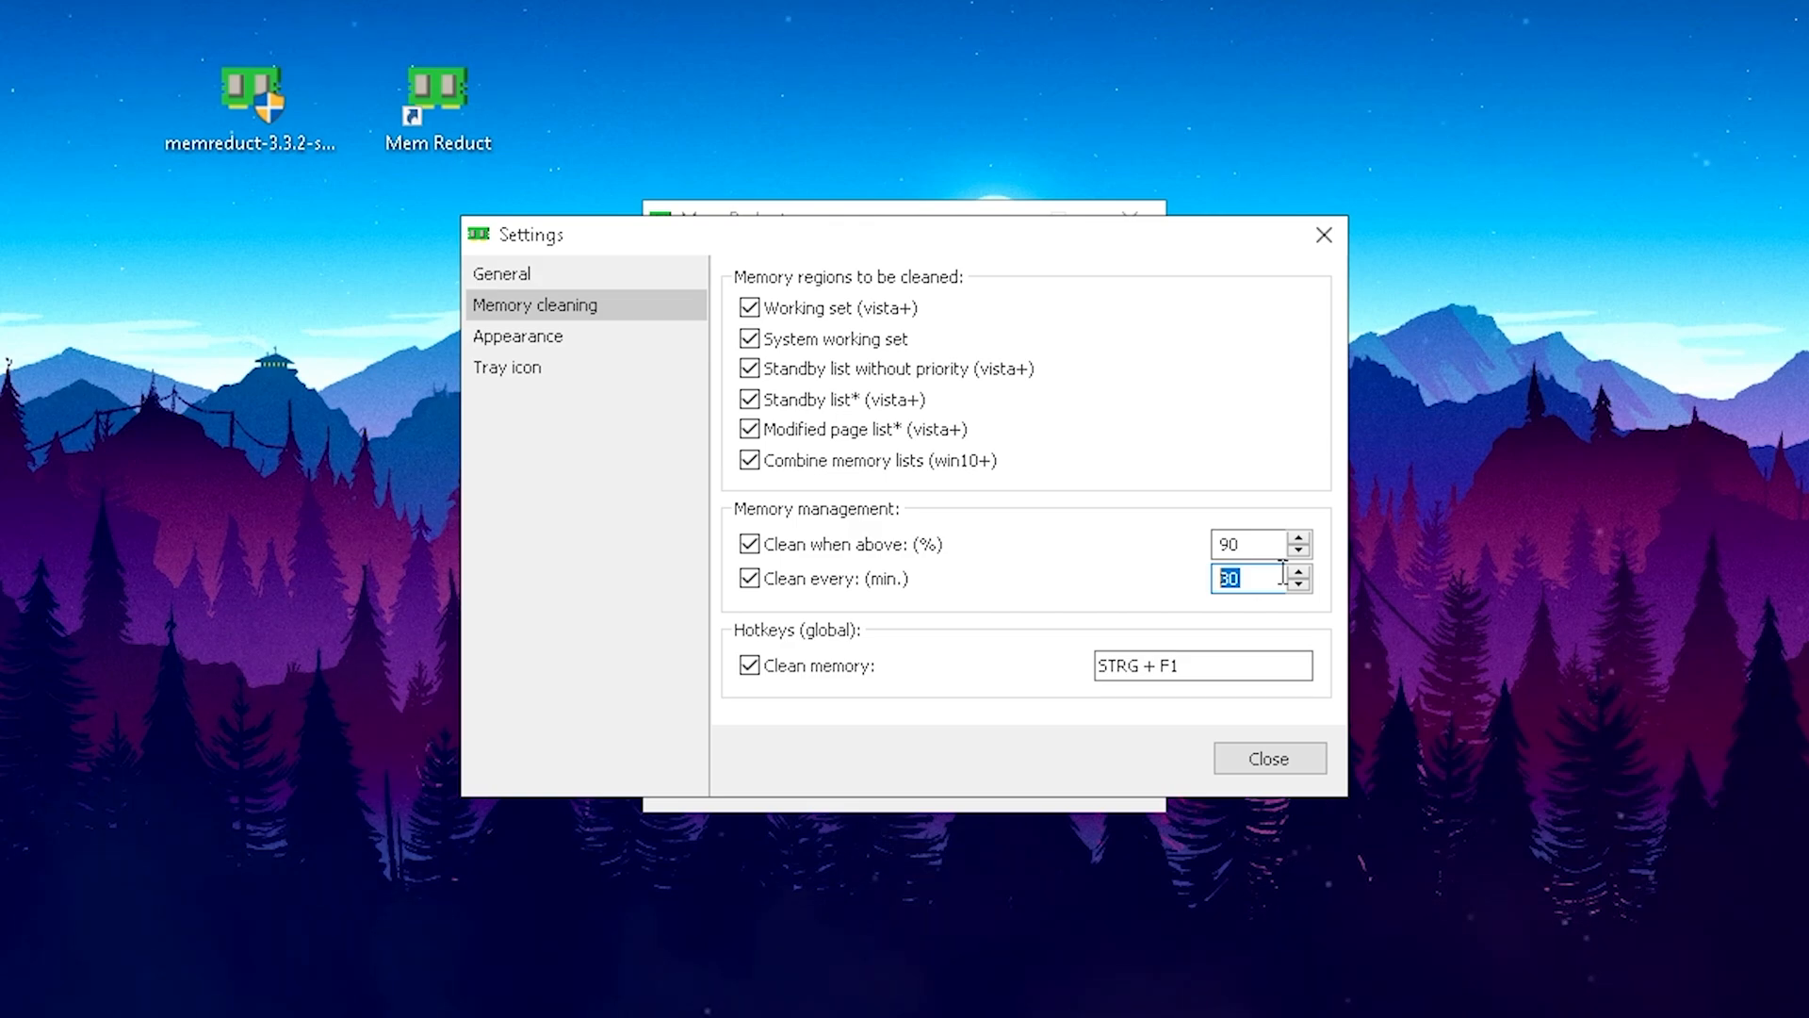
mouse_move(1256, 540)
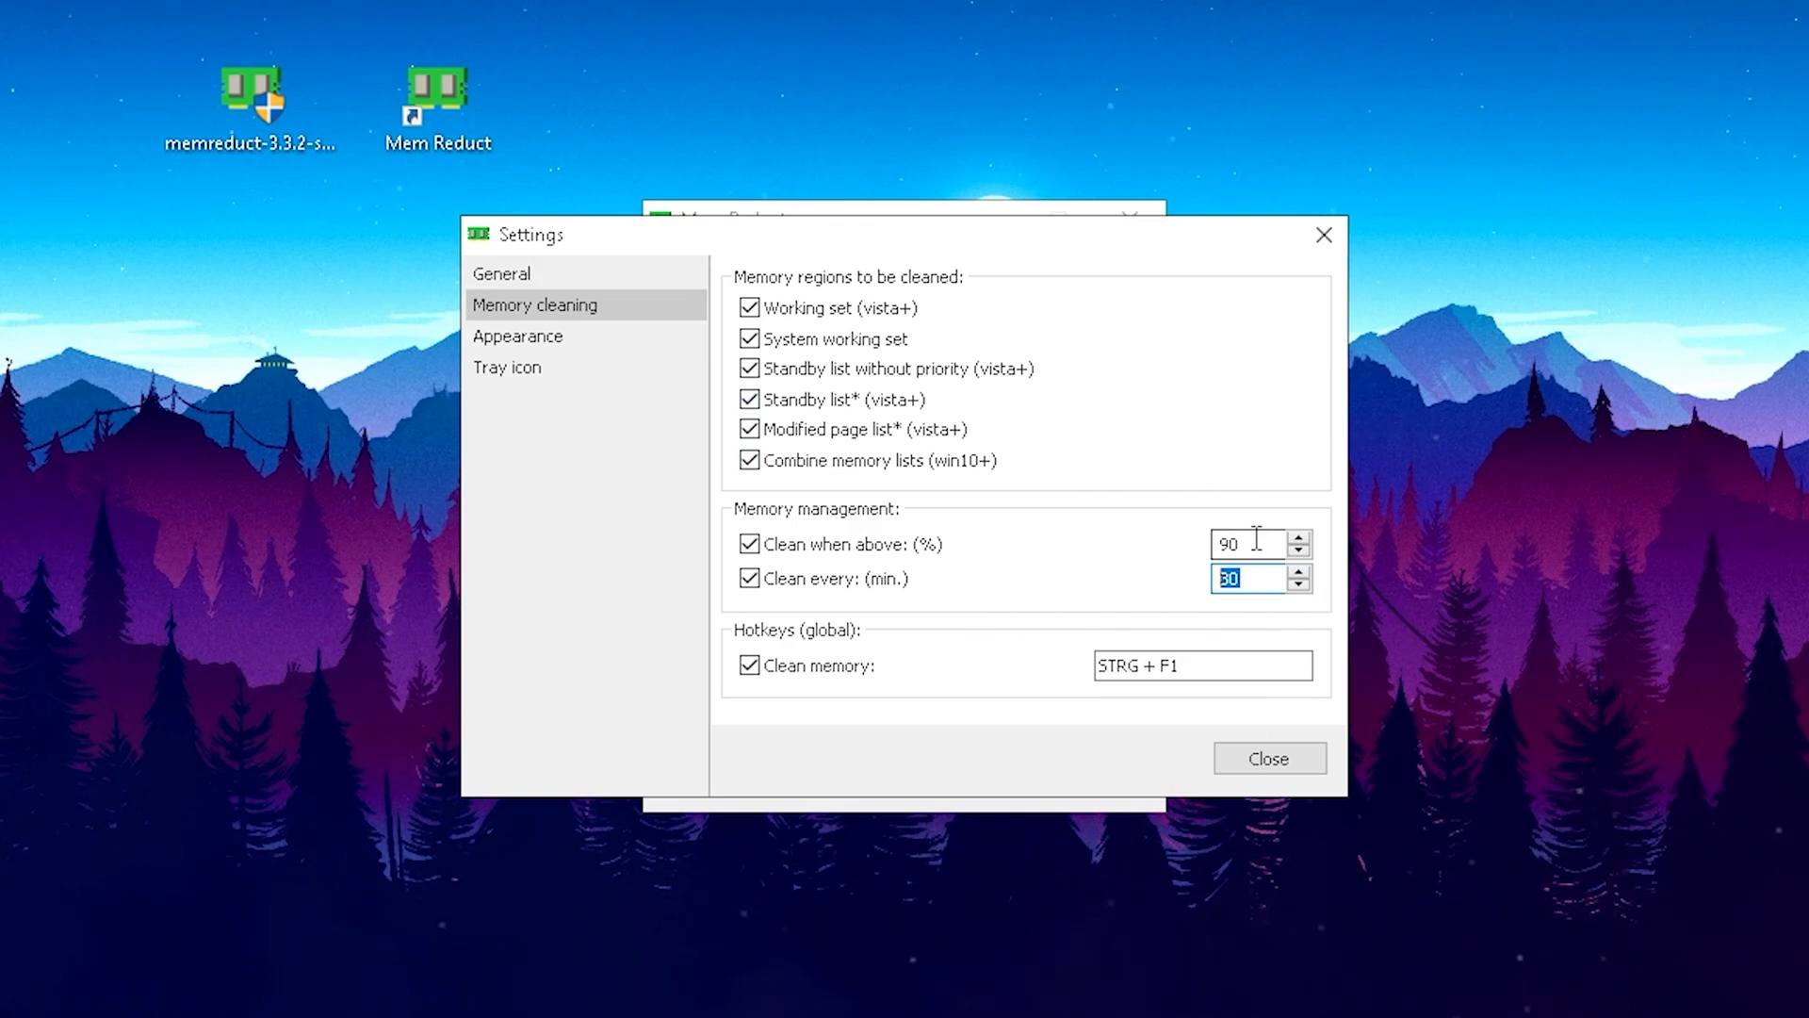
mouse_move(870, 739)
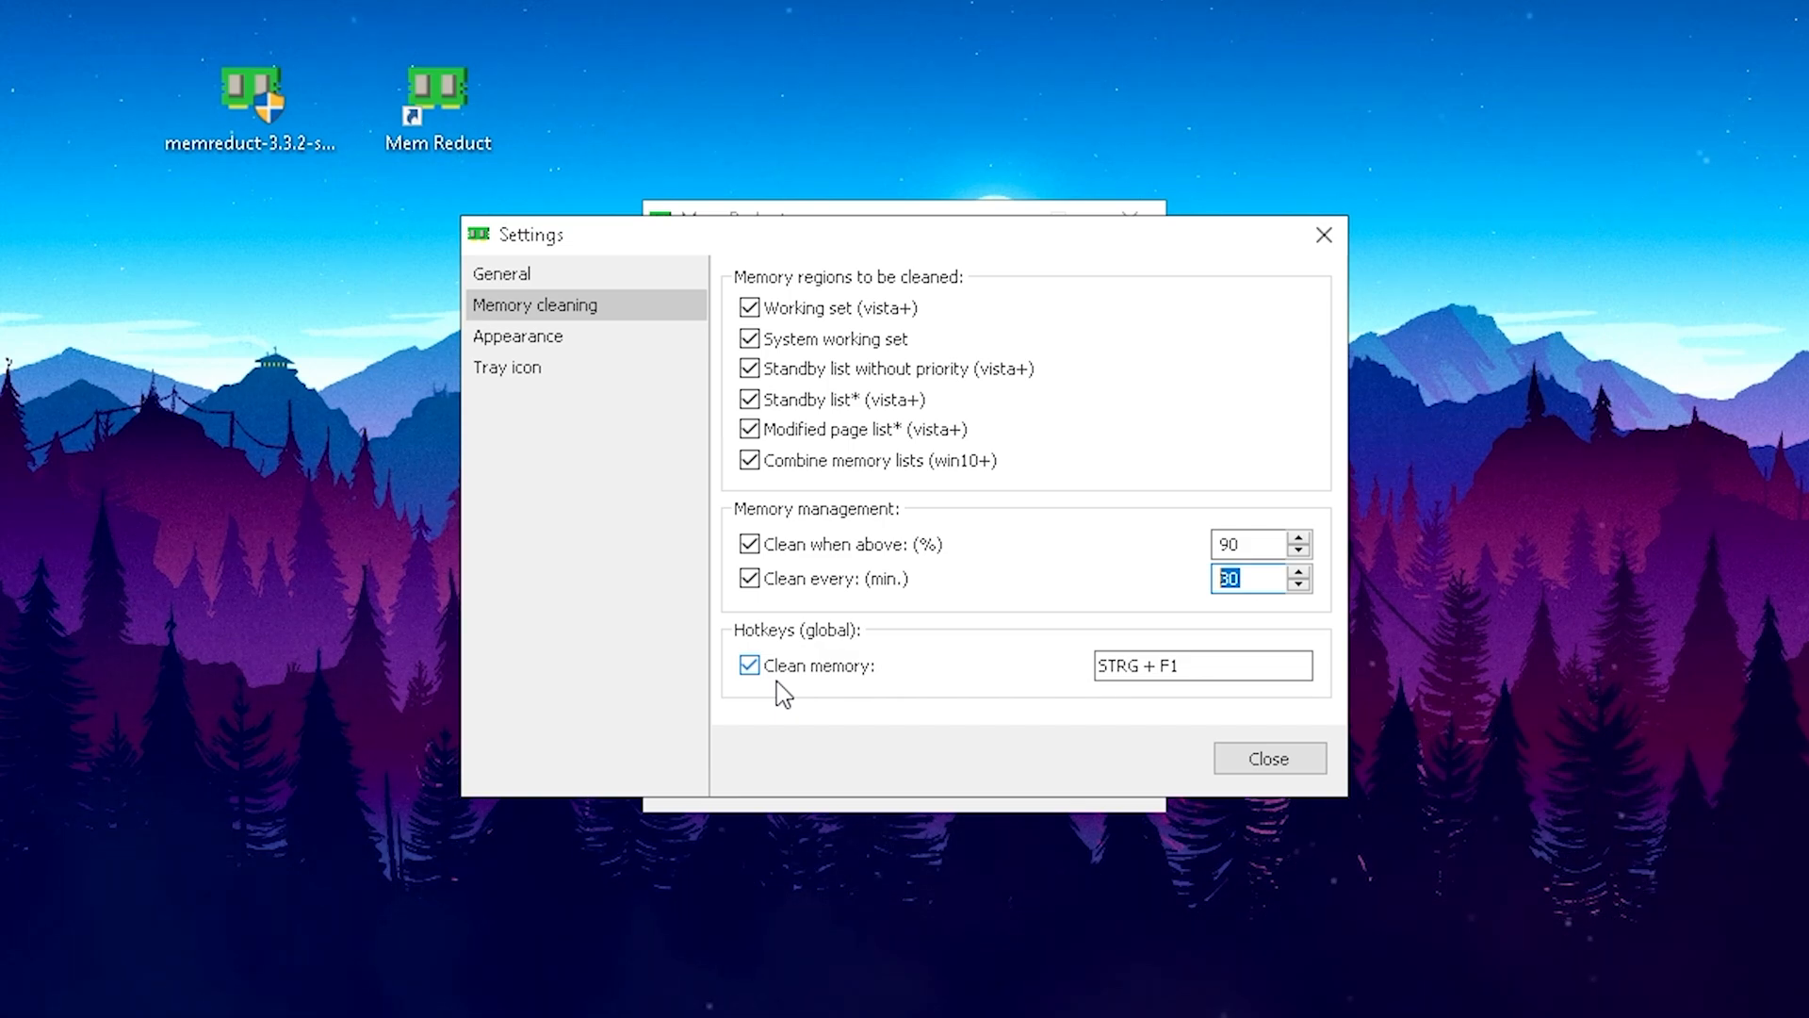
mouse_move(1125, 705)
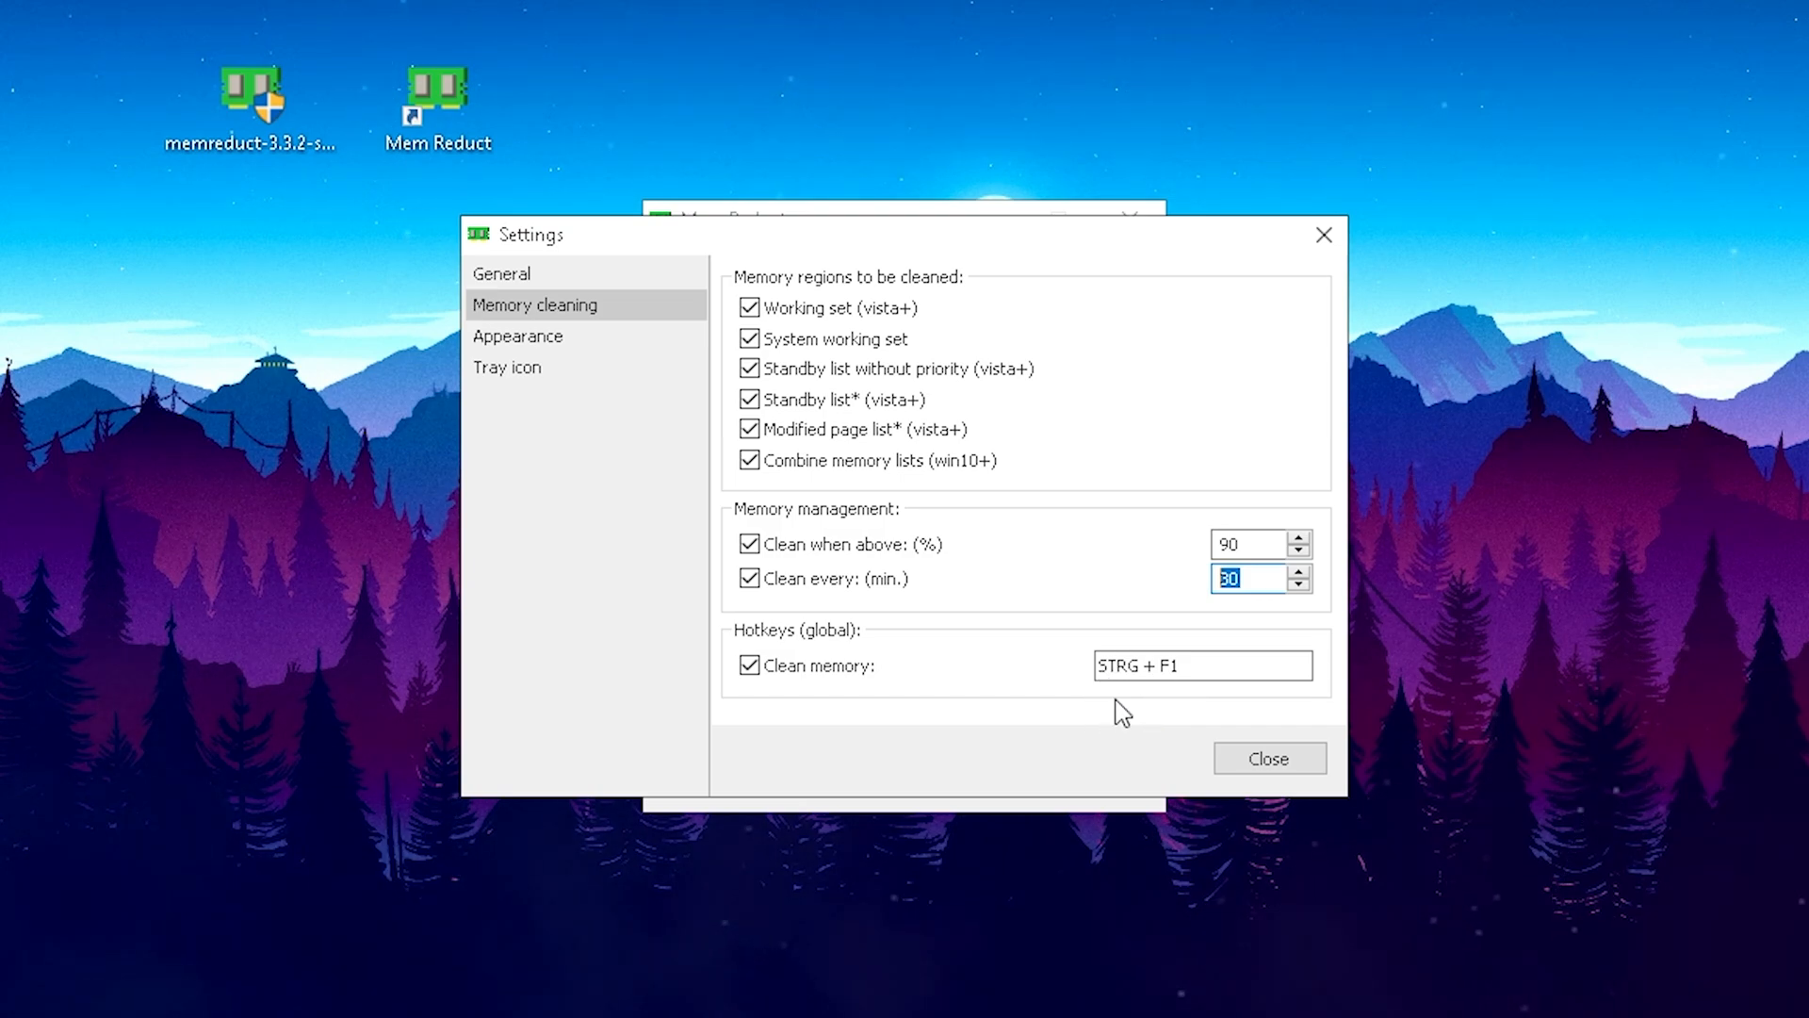
mouse_move(1045, 709)
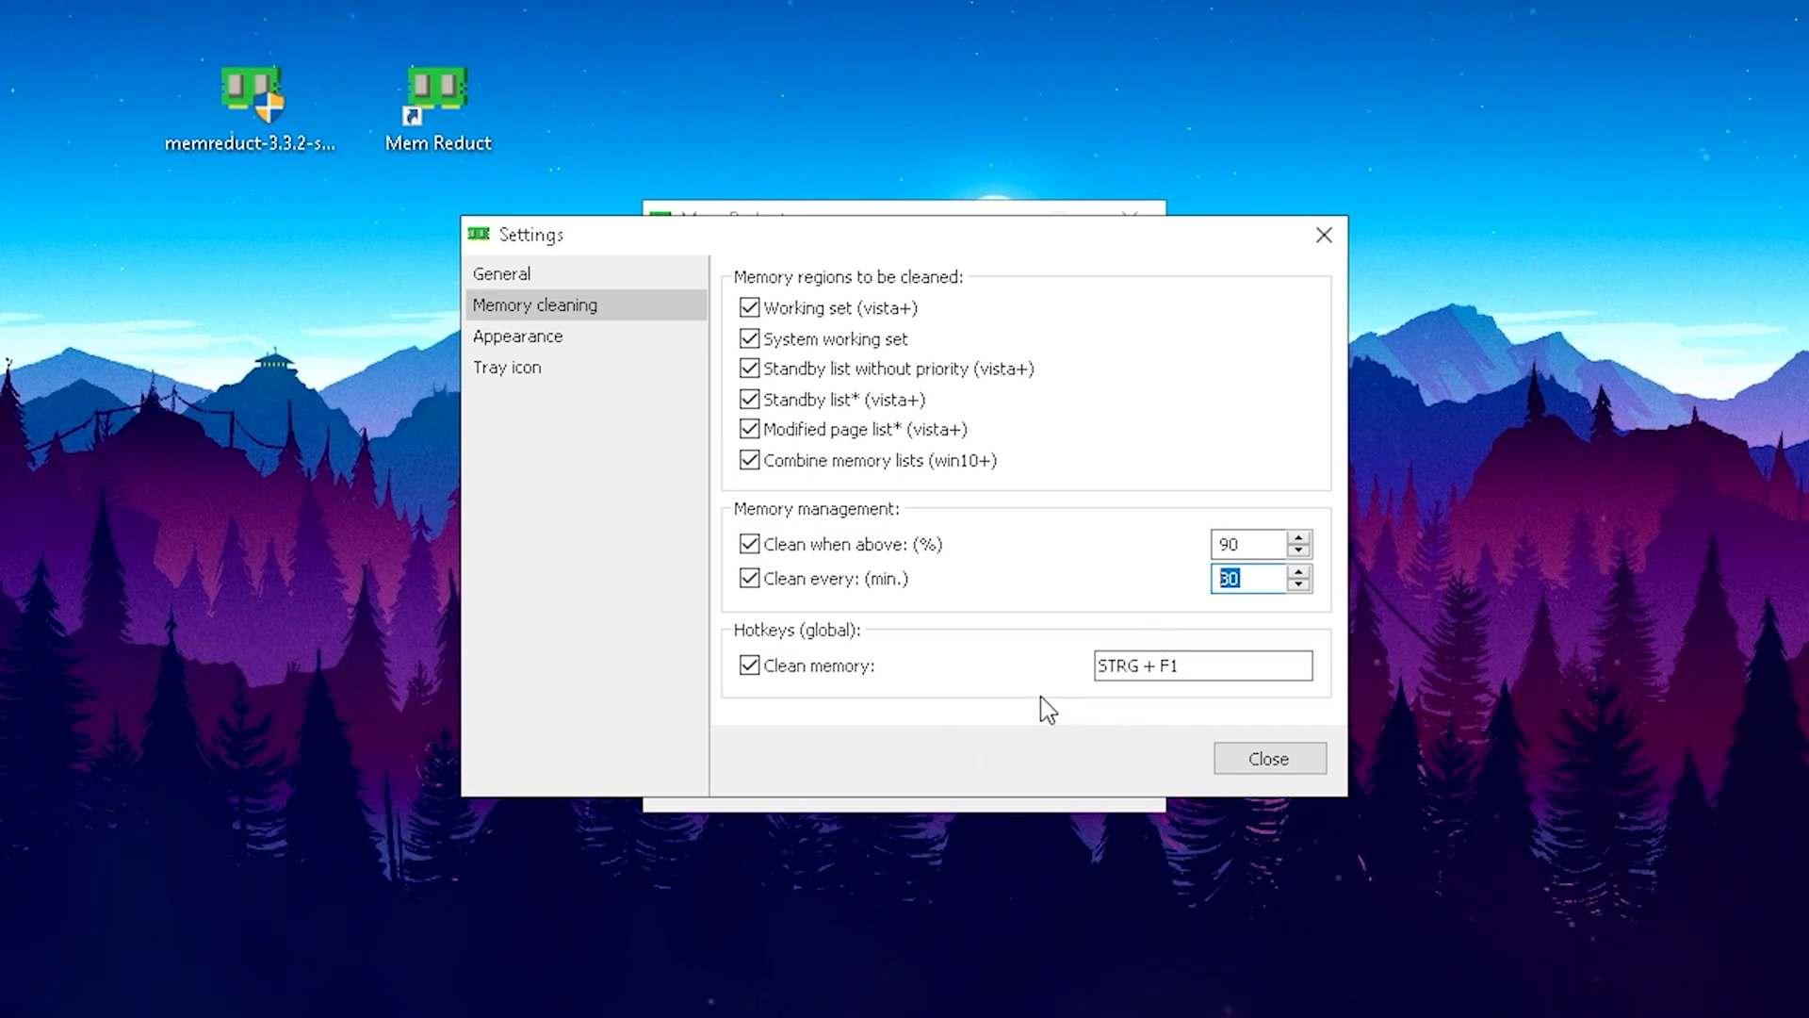
mouse_move(813, 712)
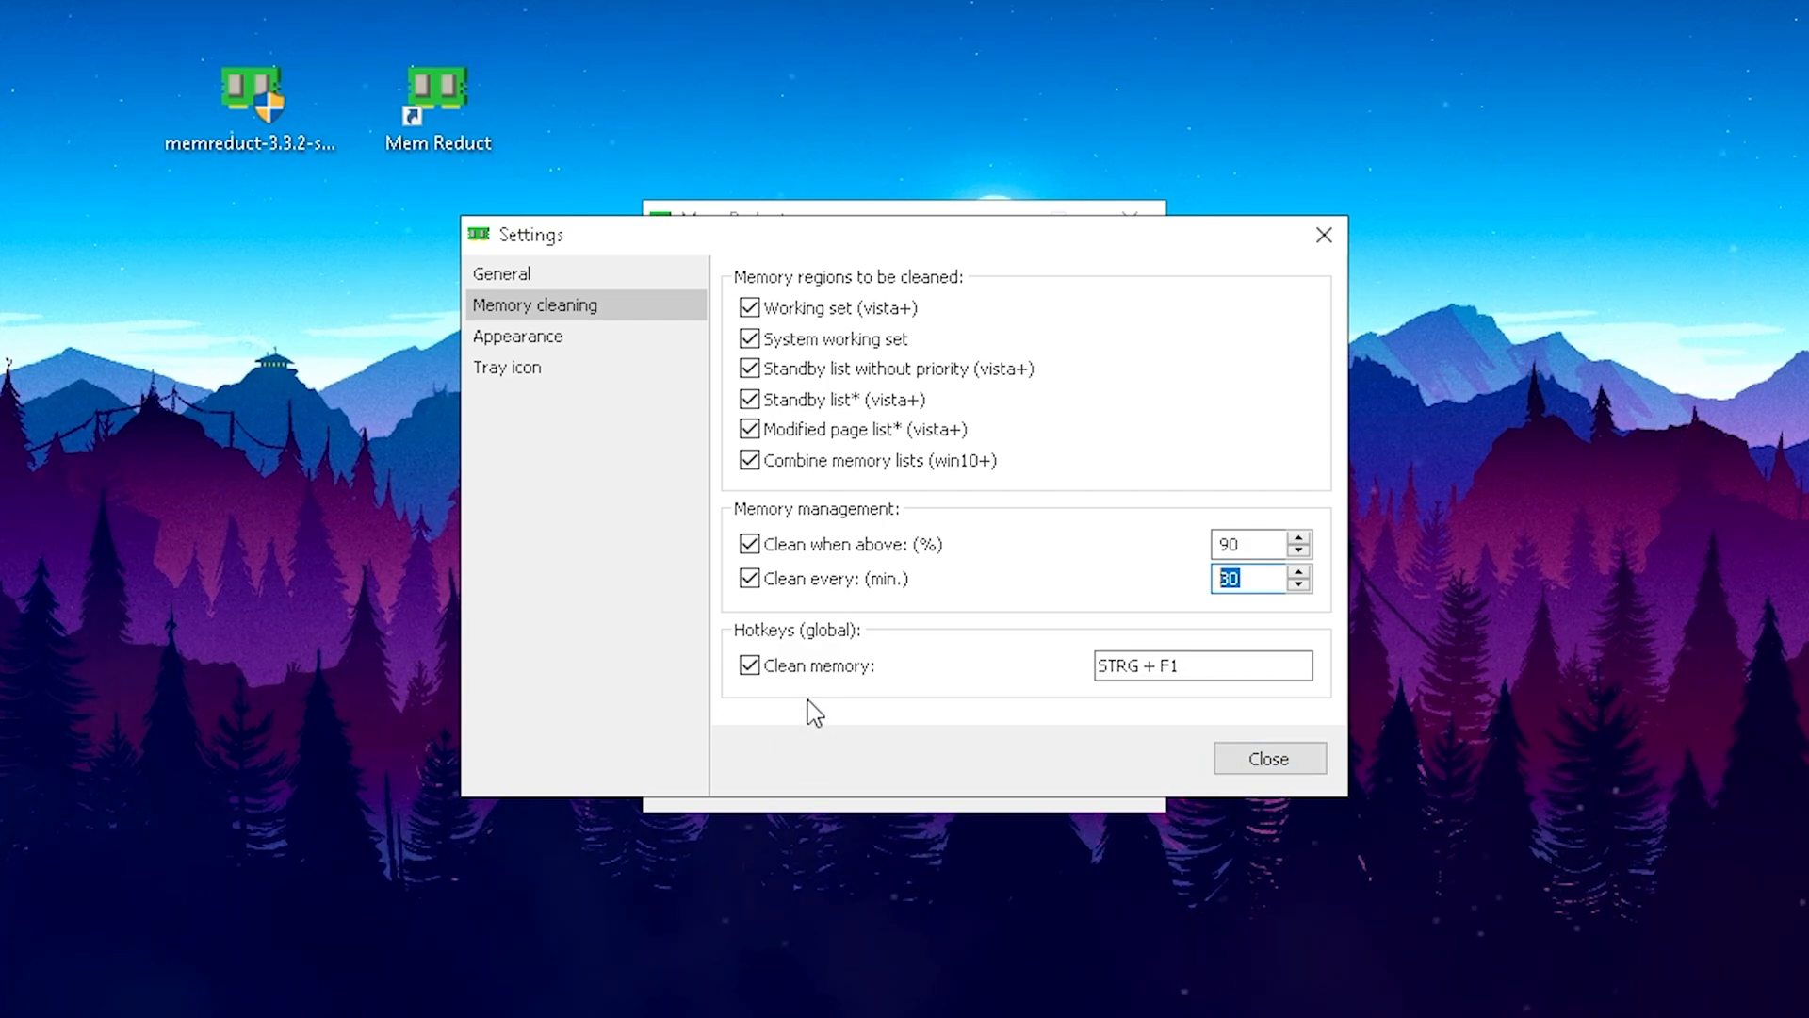
Enable 'Load on system startup' in Mem Reduct's General settings and close Settings
left_click(502, 273)
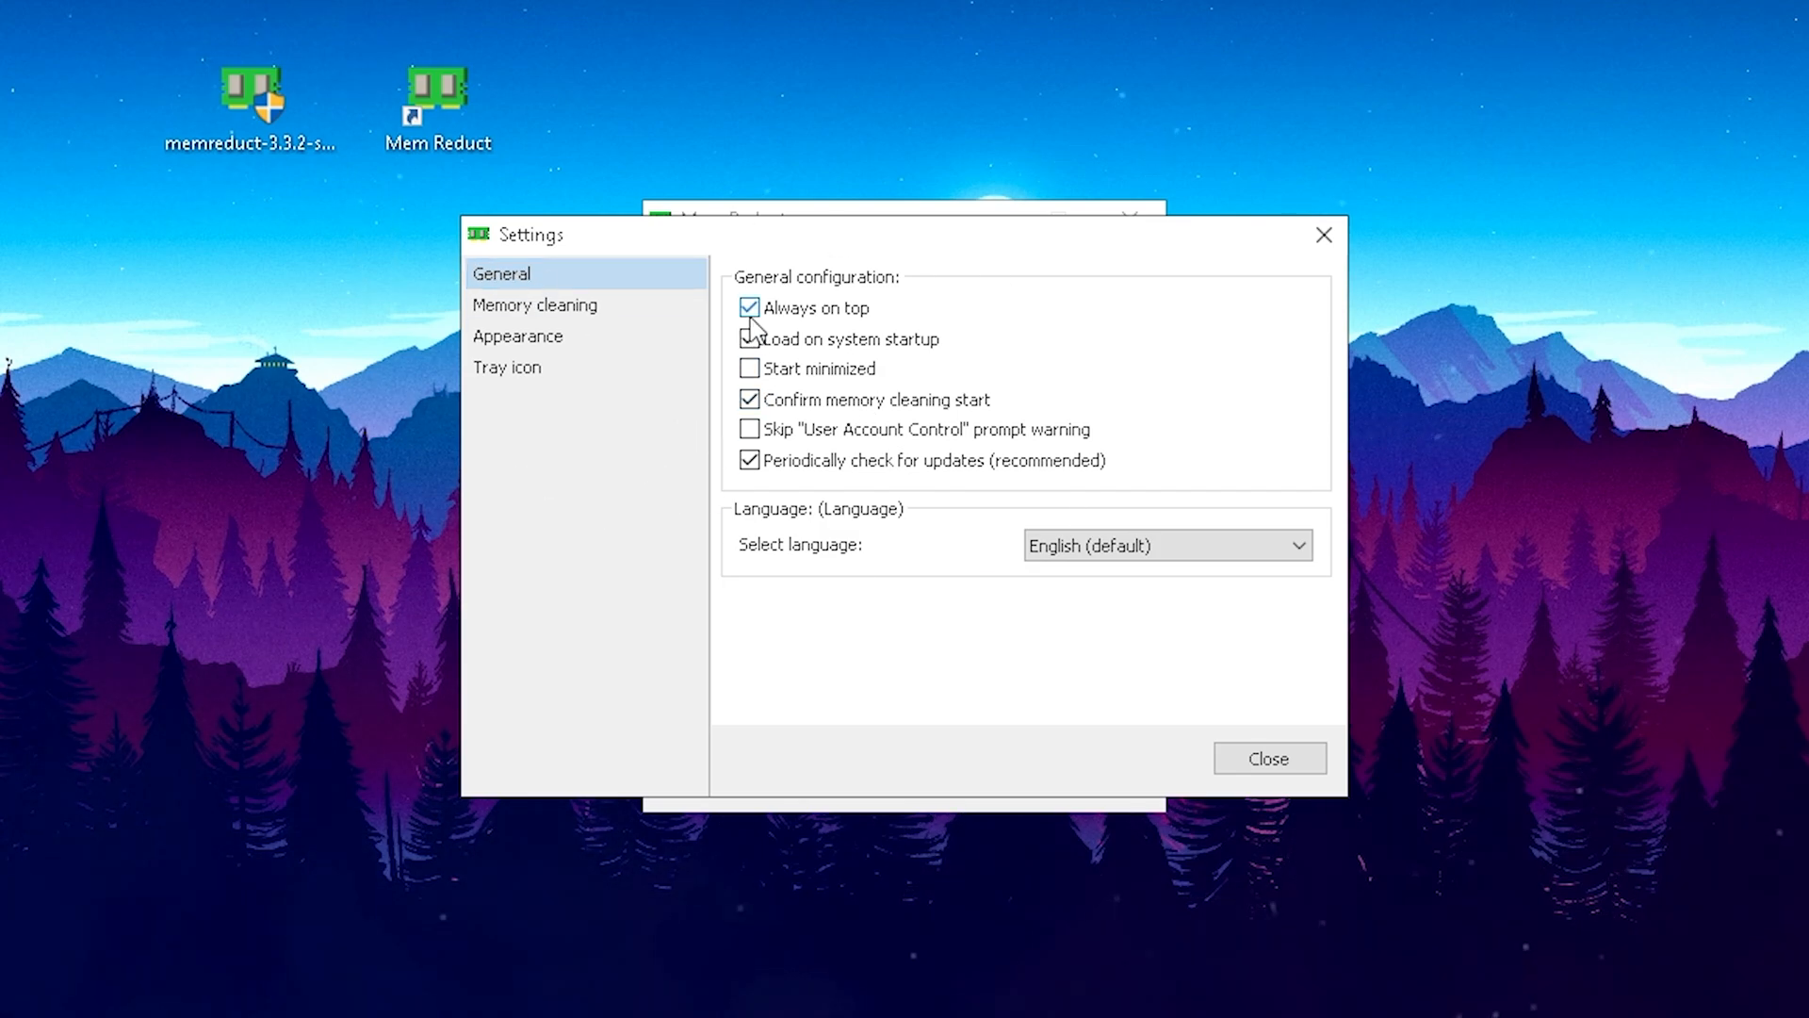
left_click(749, 338)
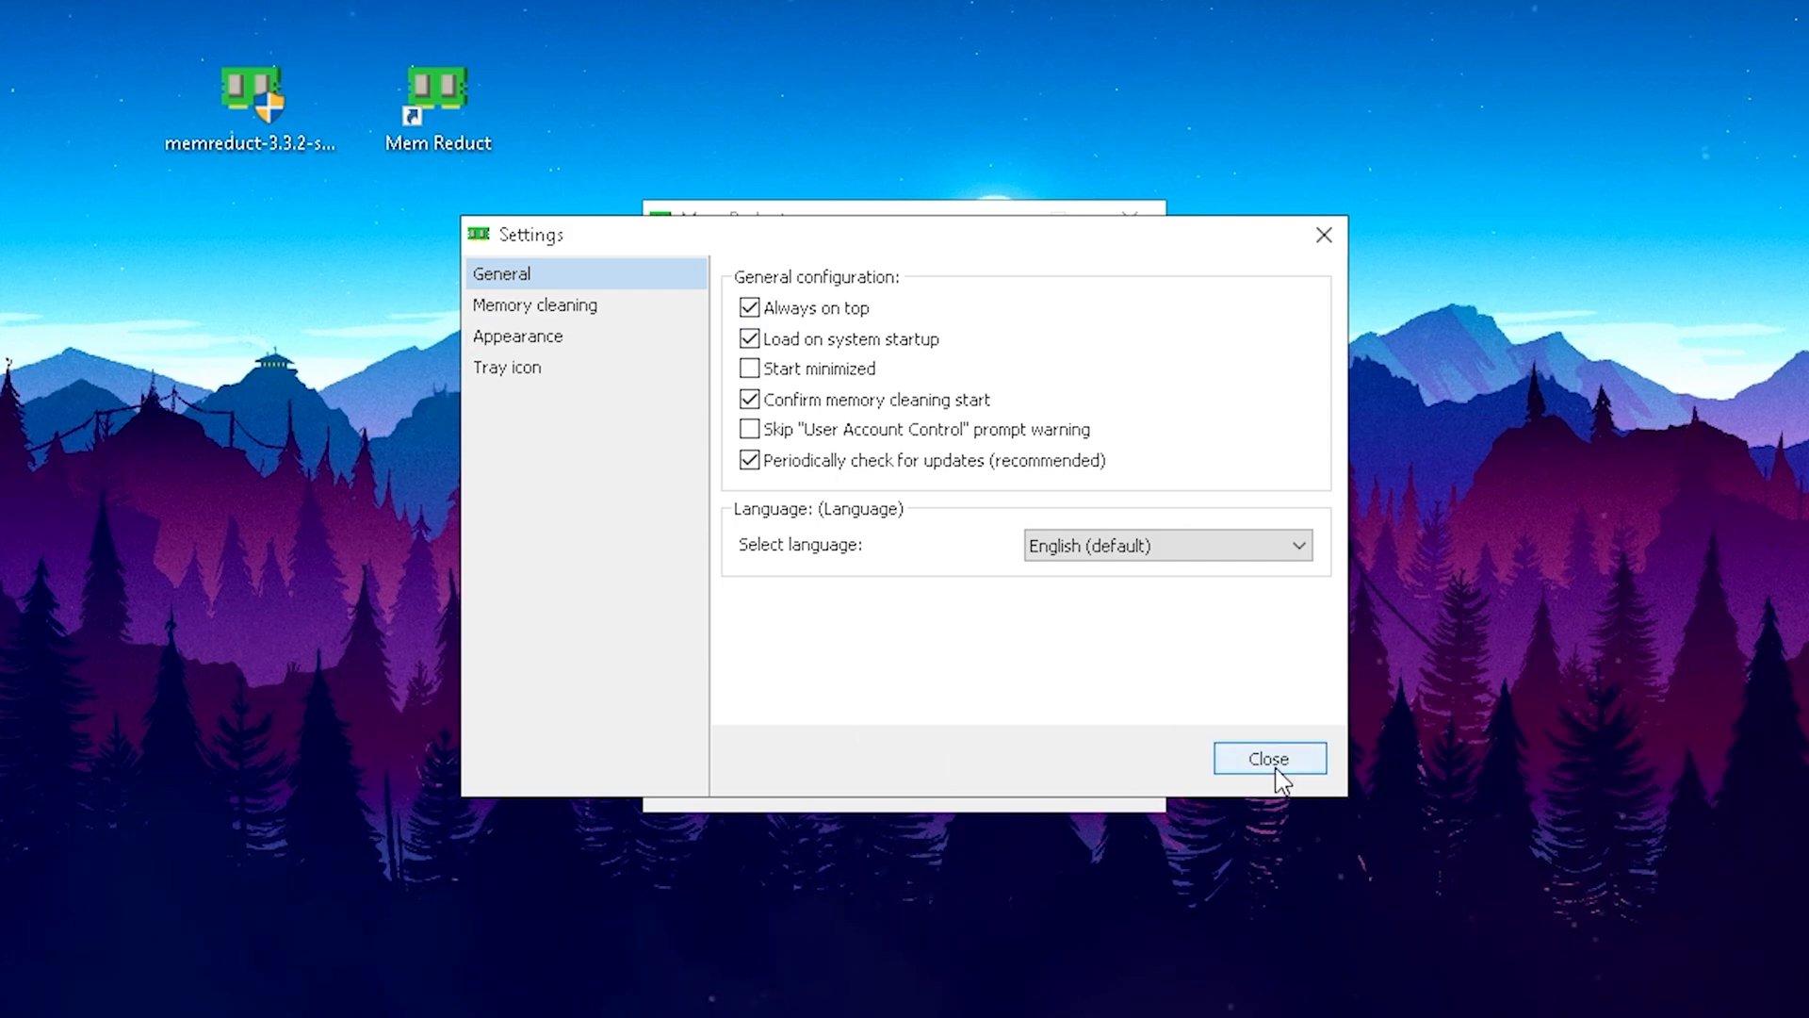
left_click(1267, 757)
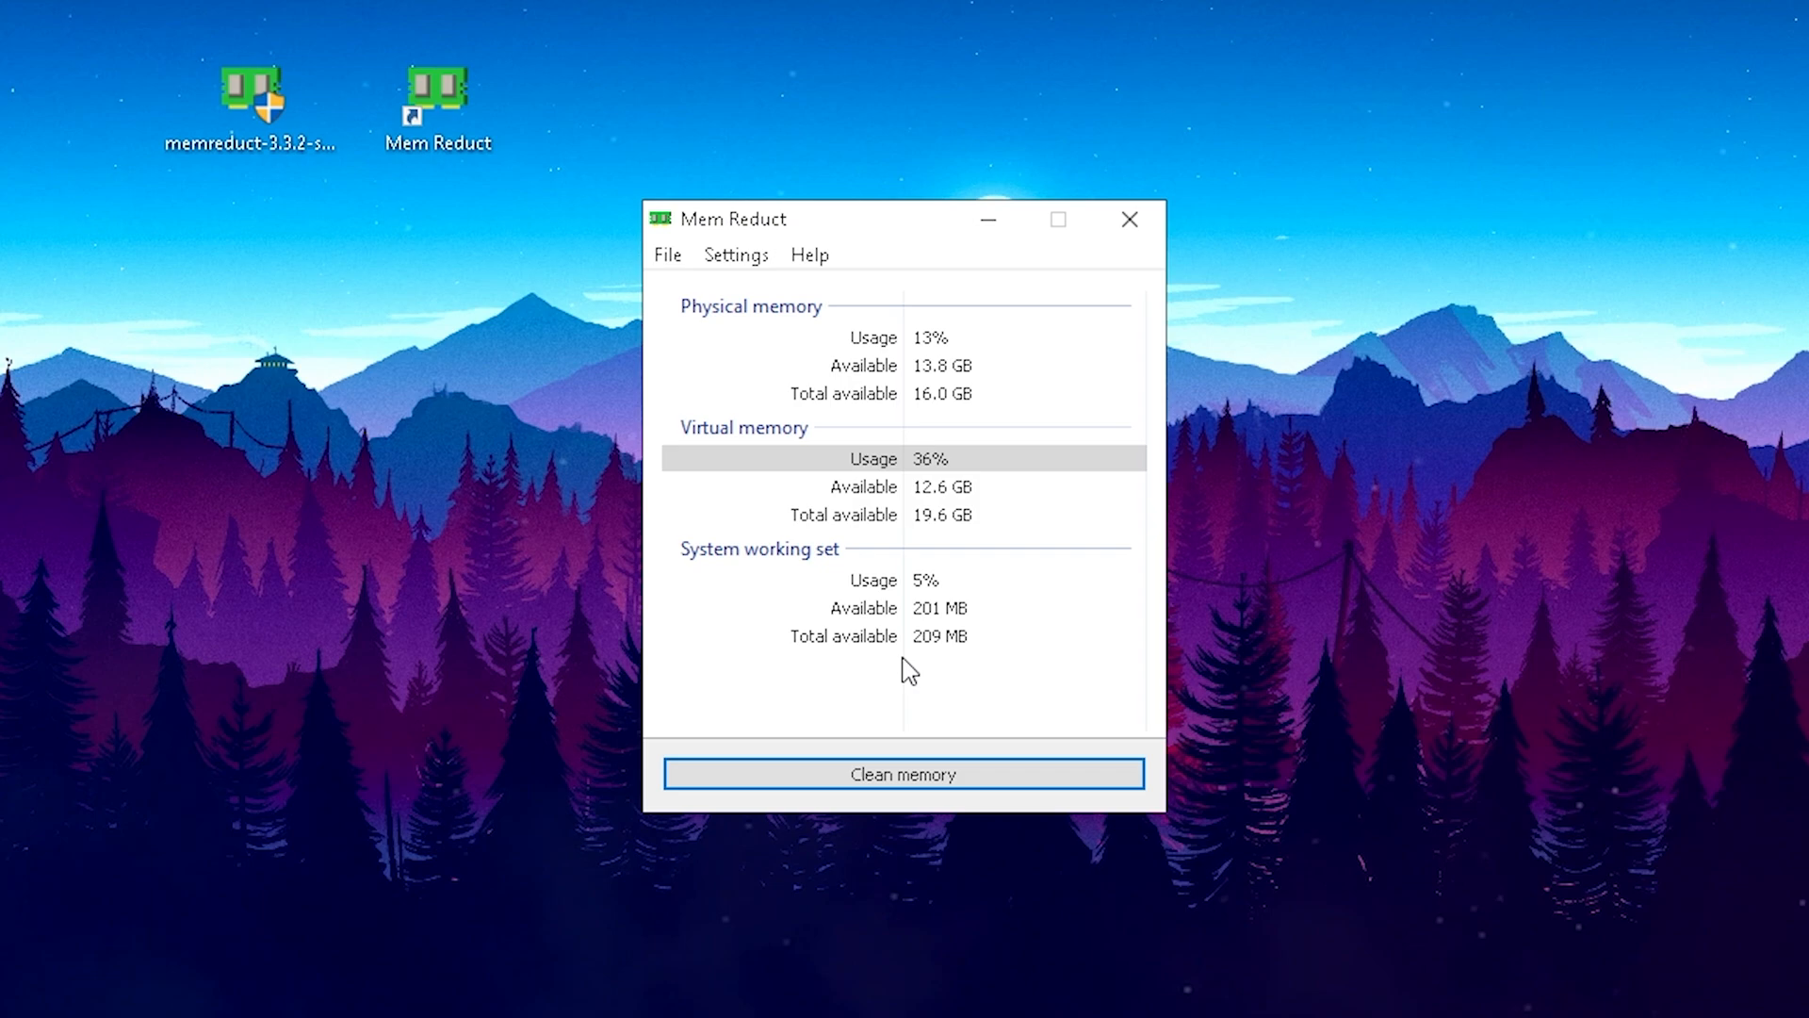
mouse_move(840, 693)
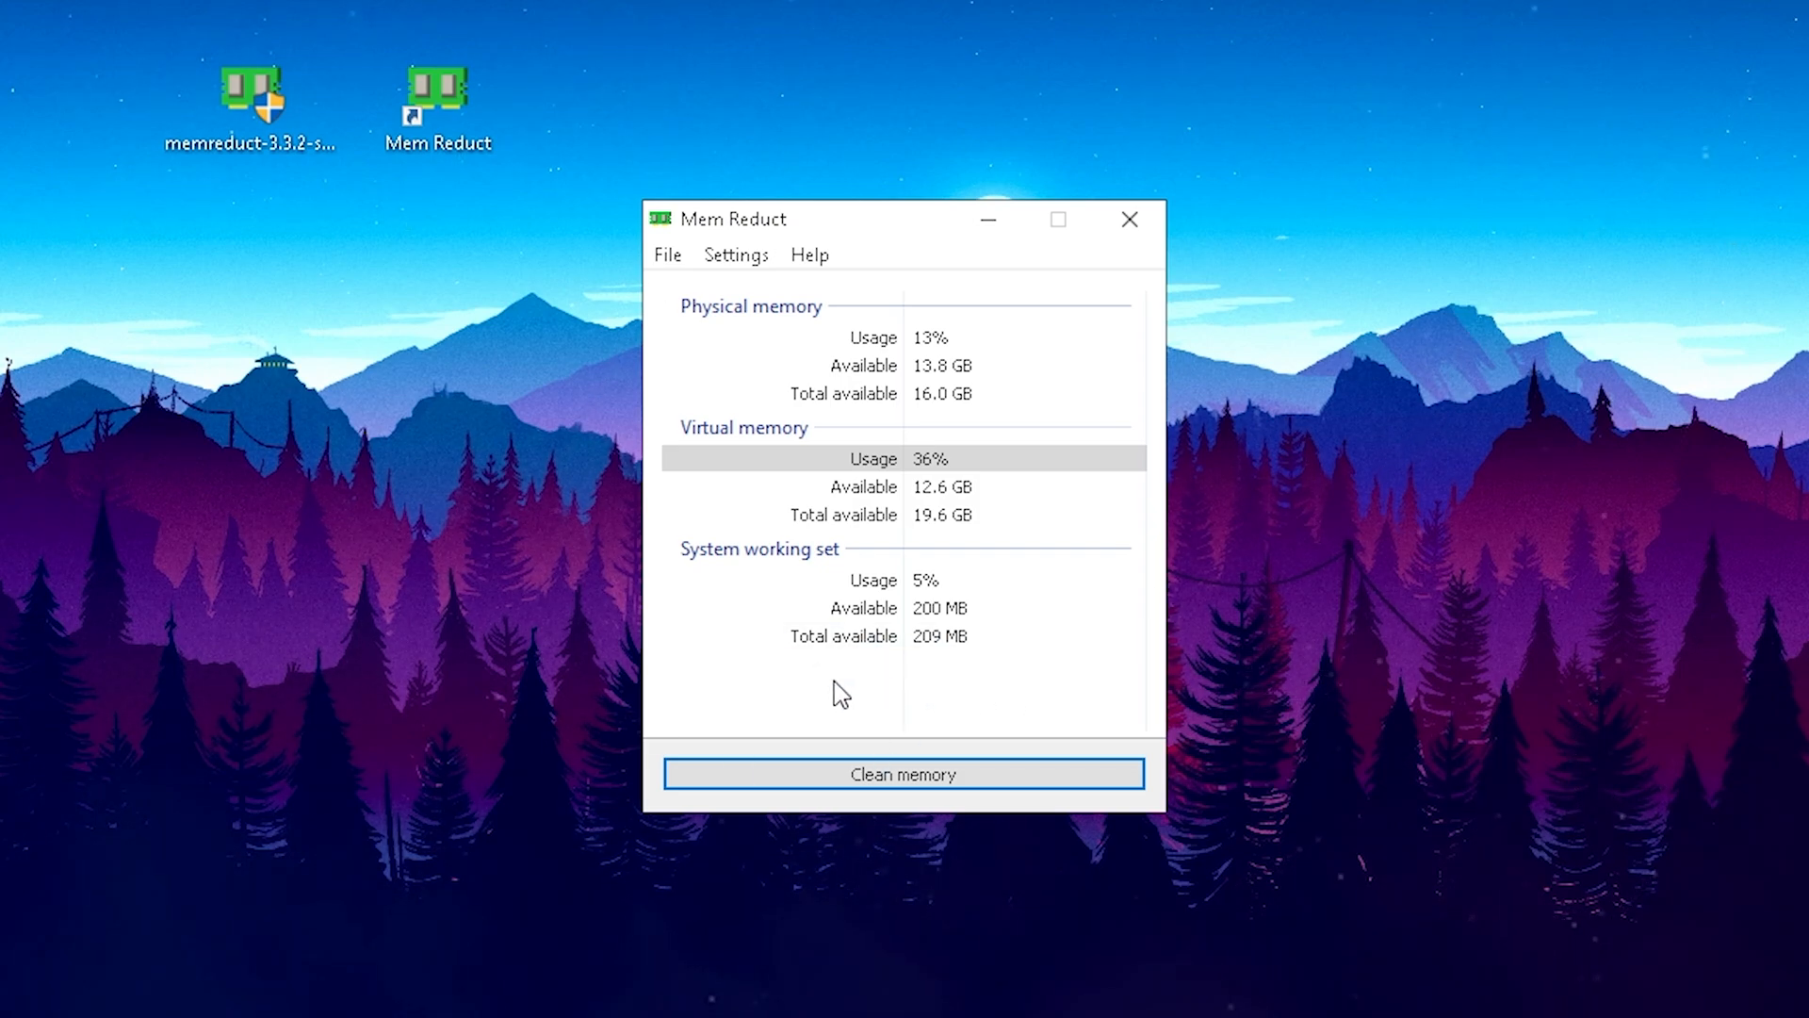
mouse_move(865, 689)
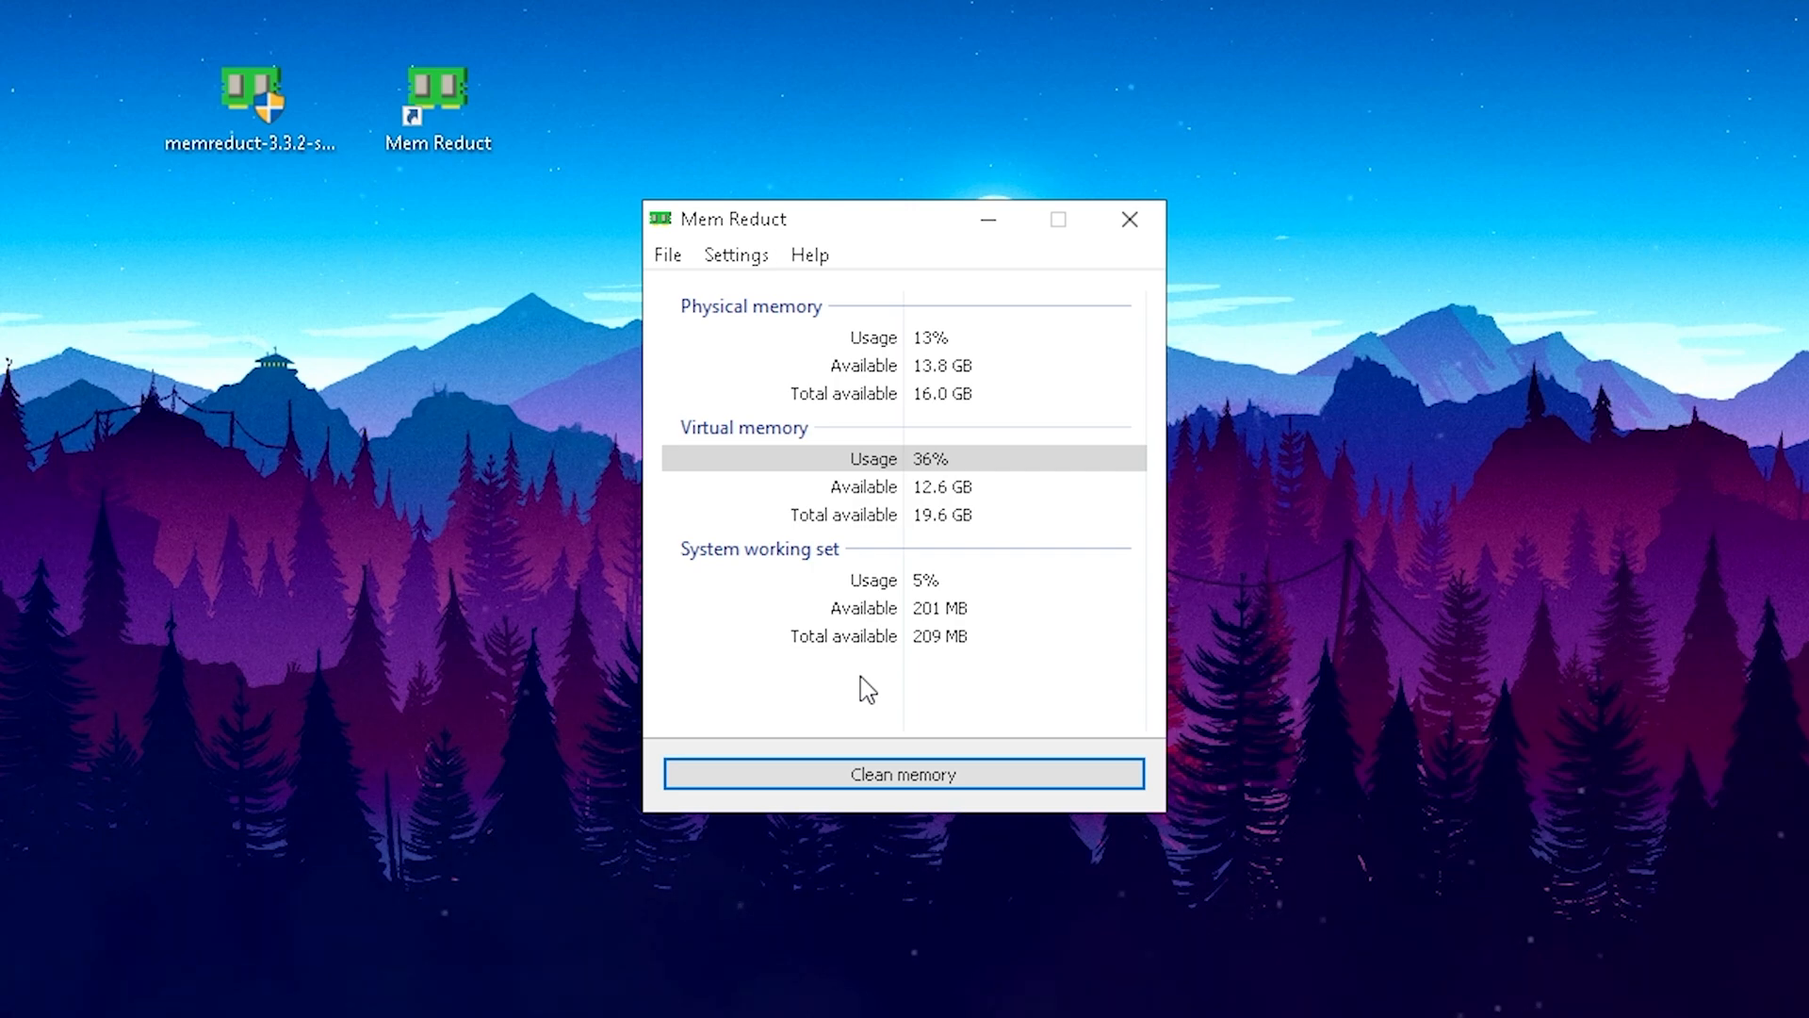
mouse_move(1105, 94)
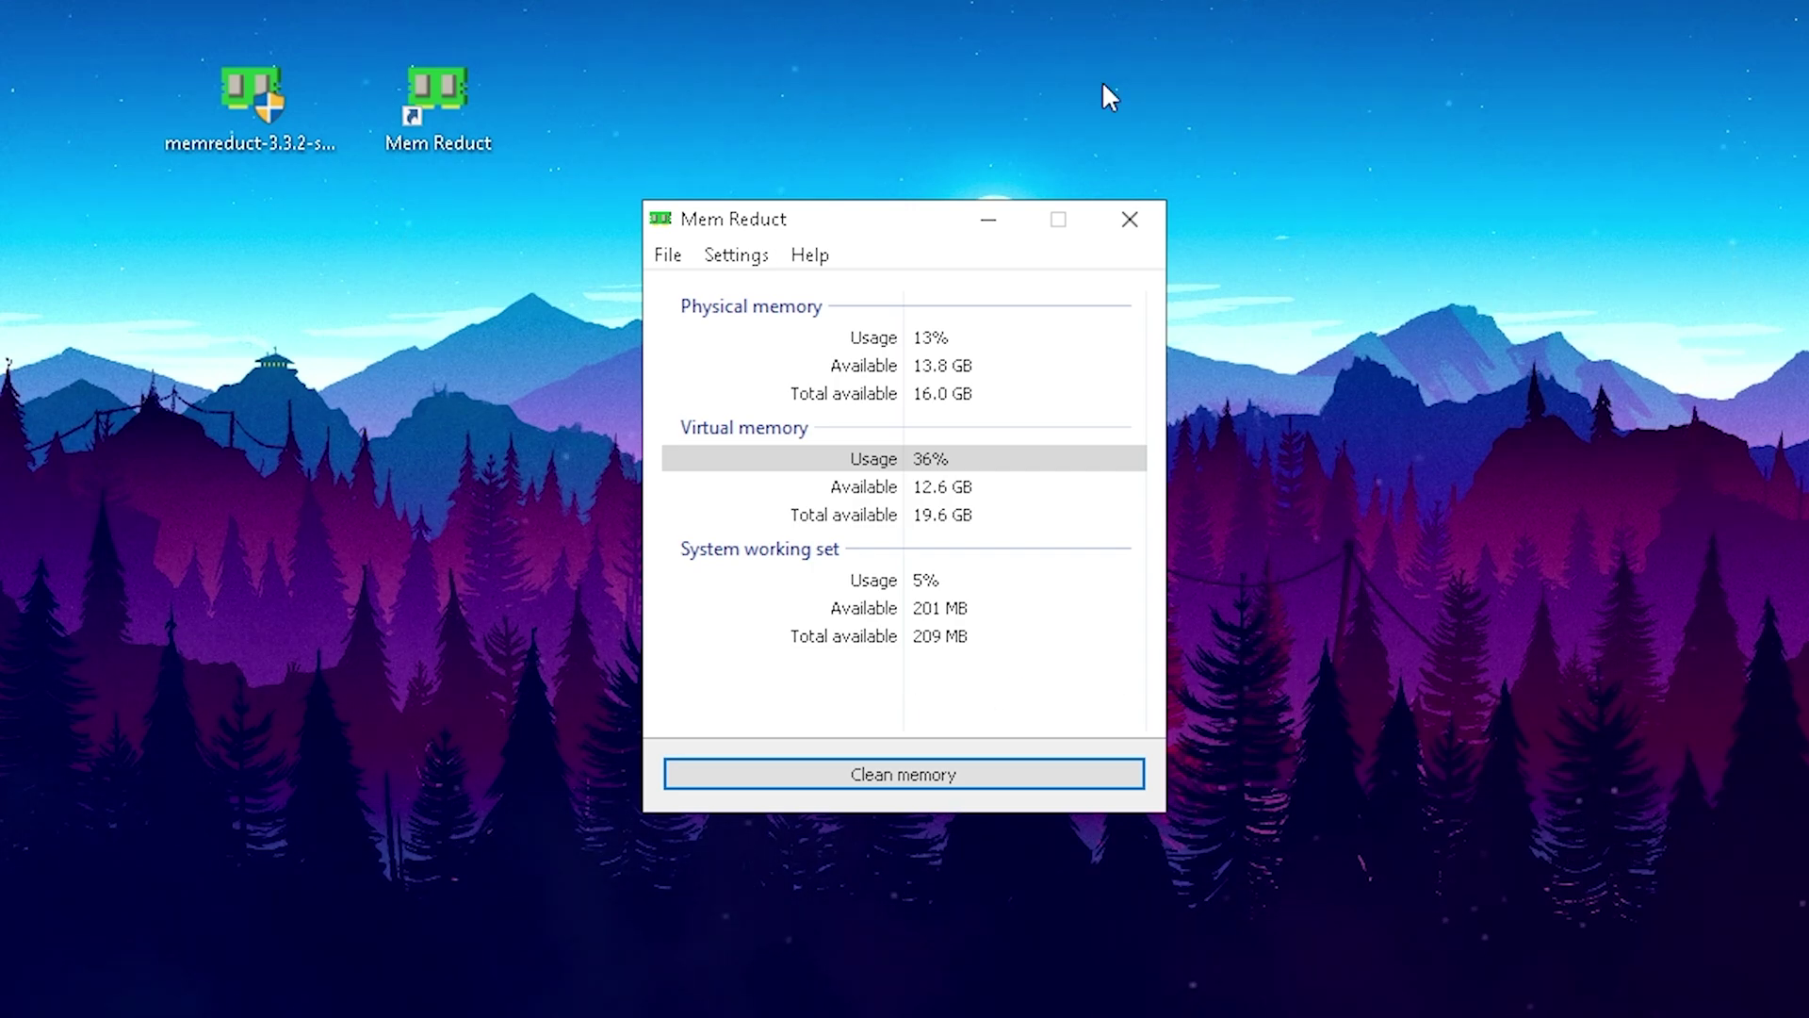
mouse_move(894, 673)
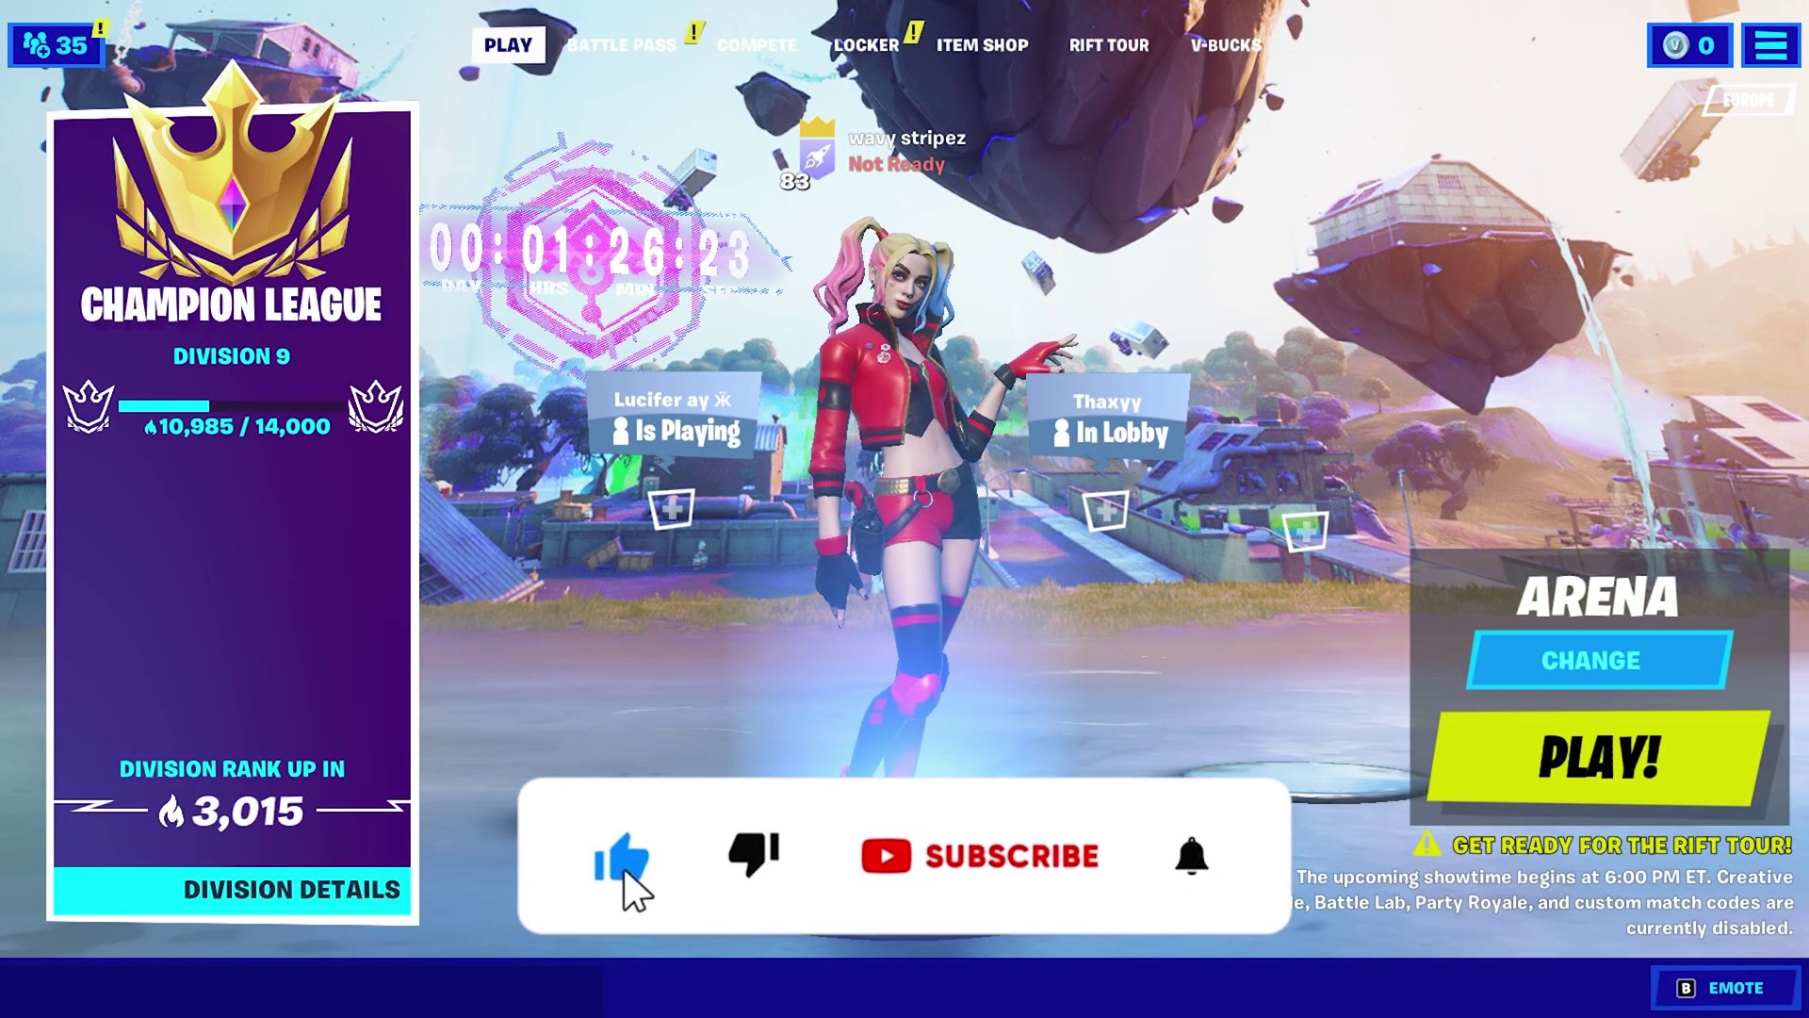
left_click(980, 855)
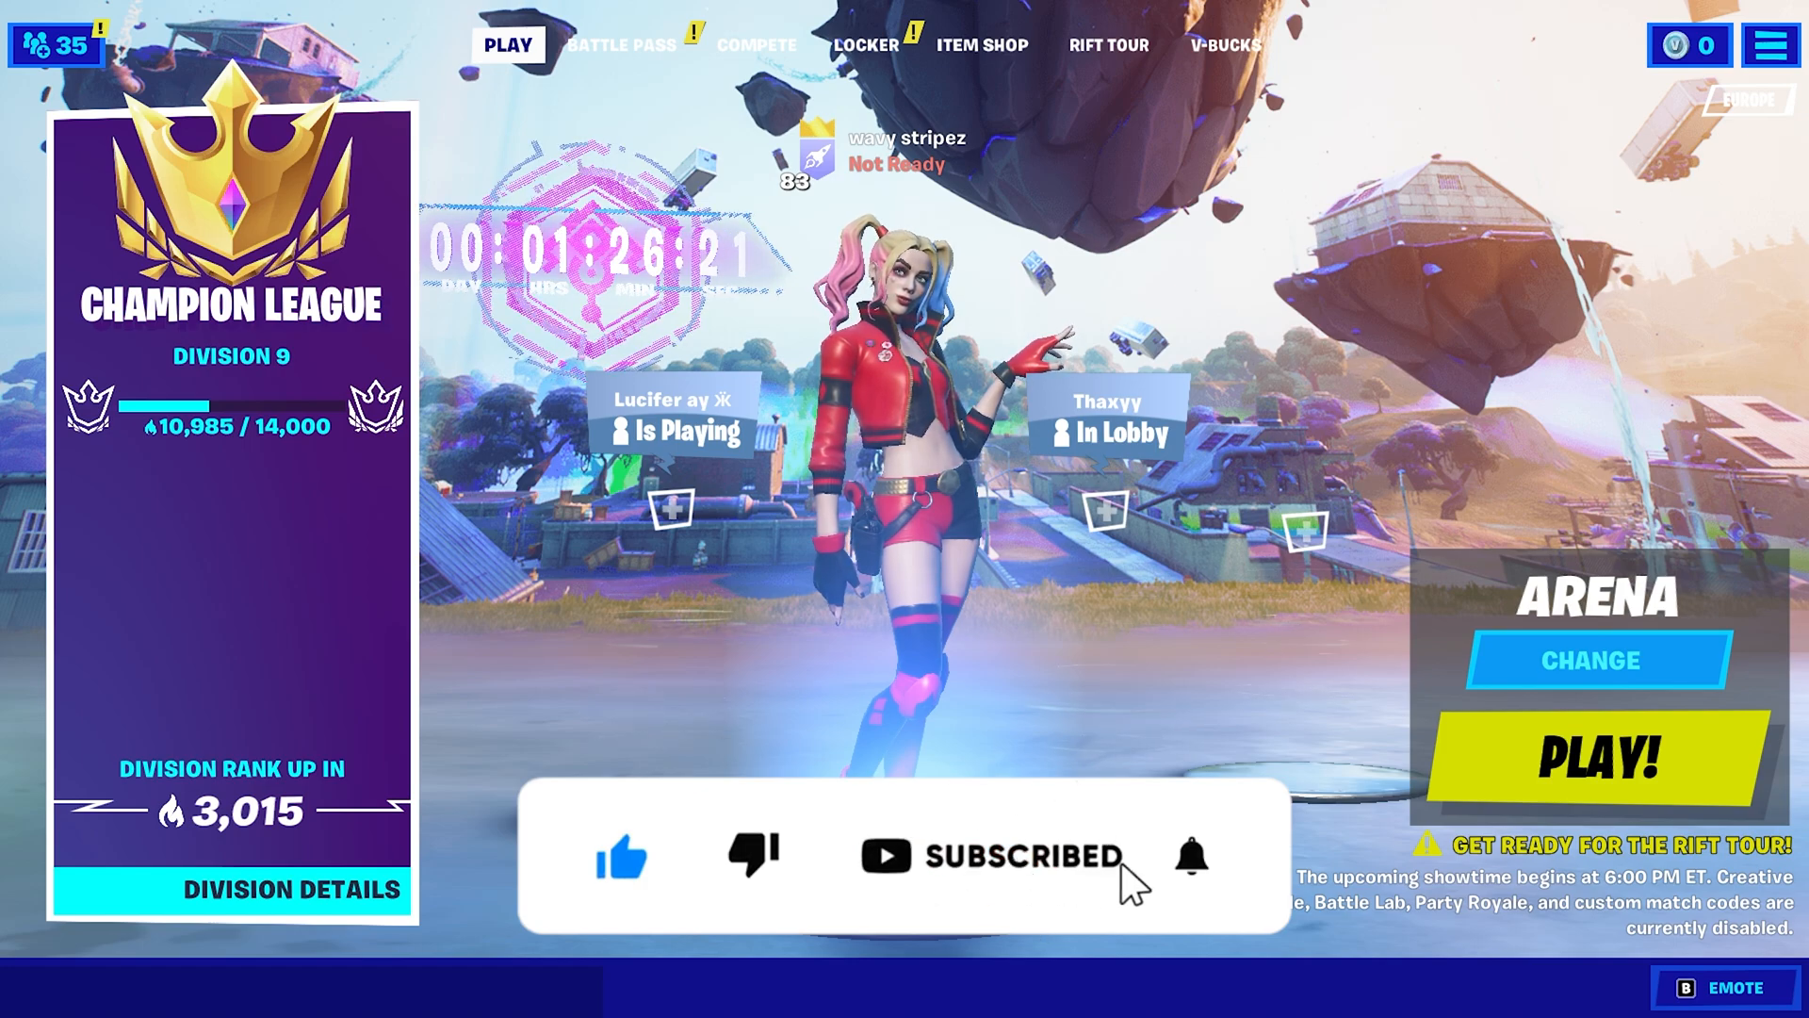
left_click(1192, 857)
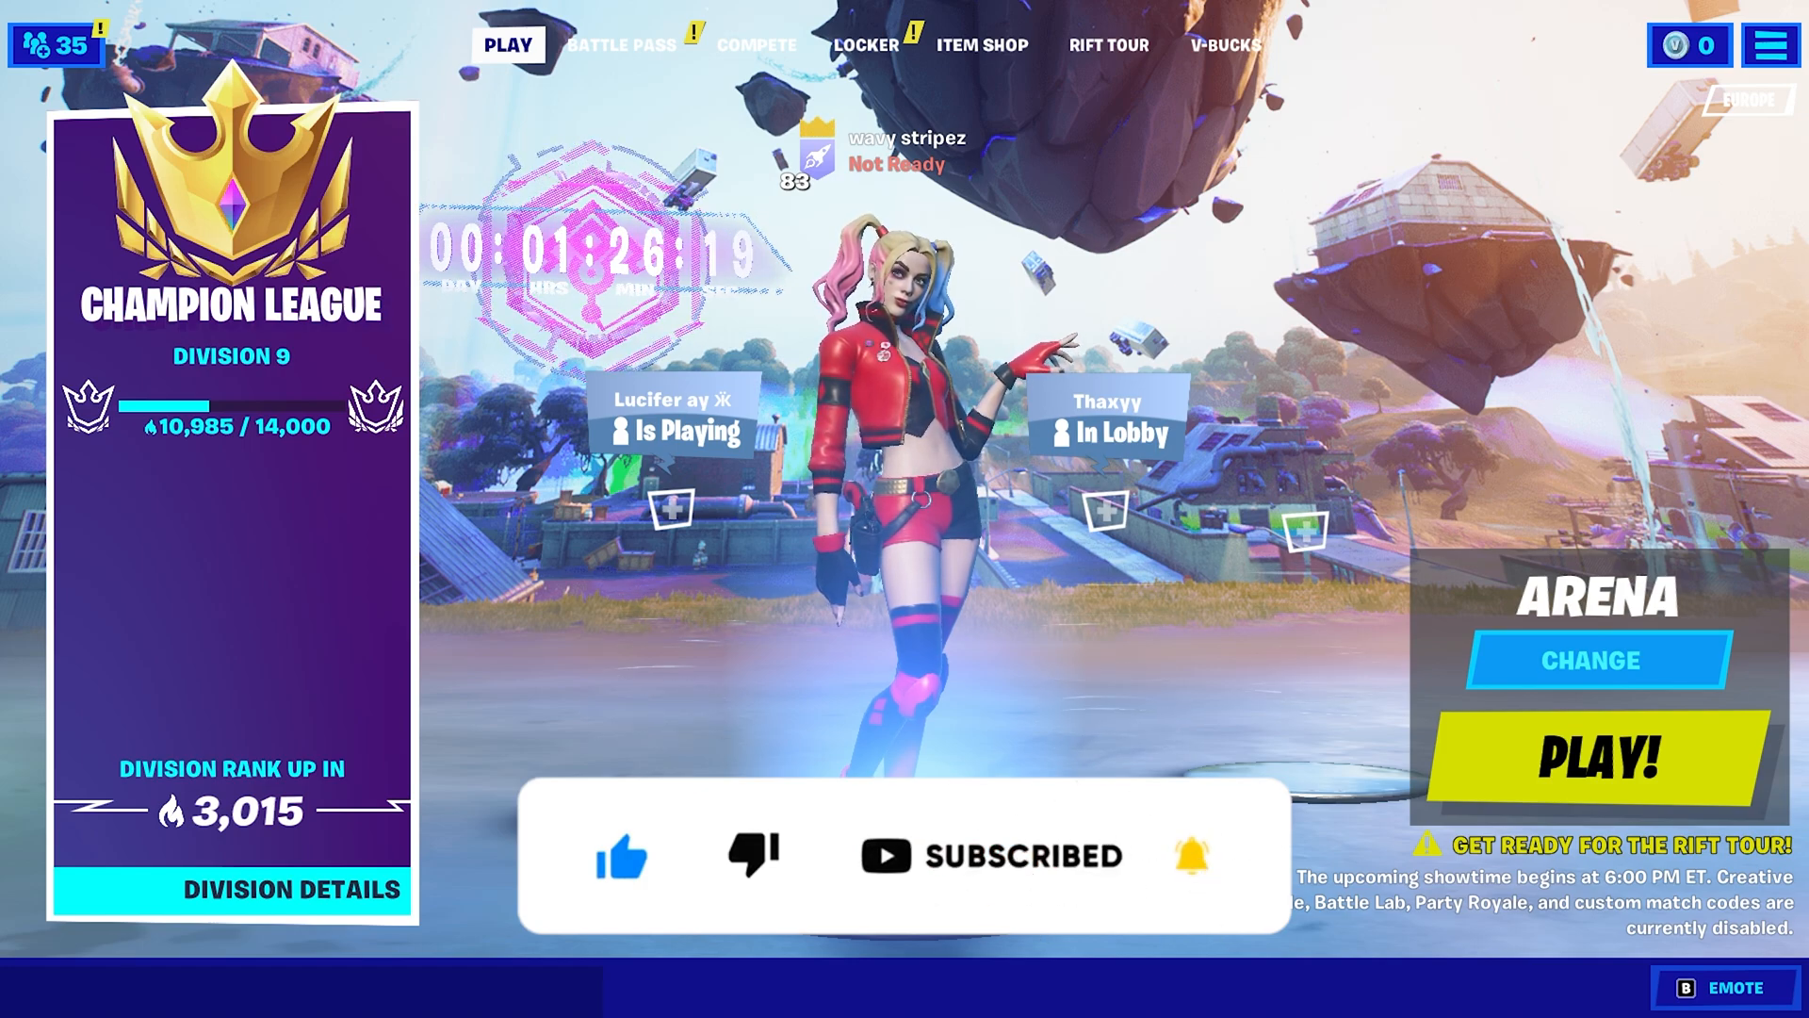